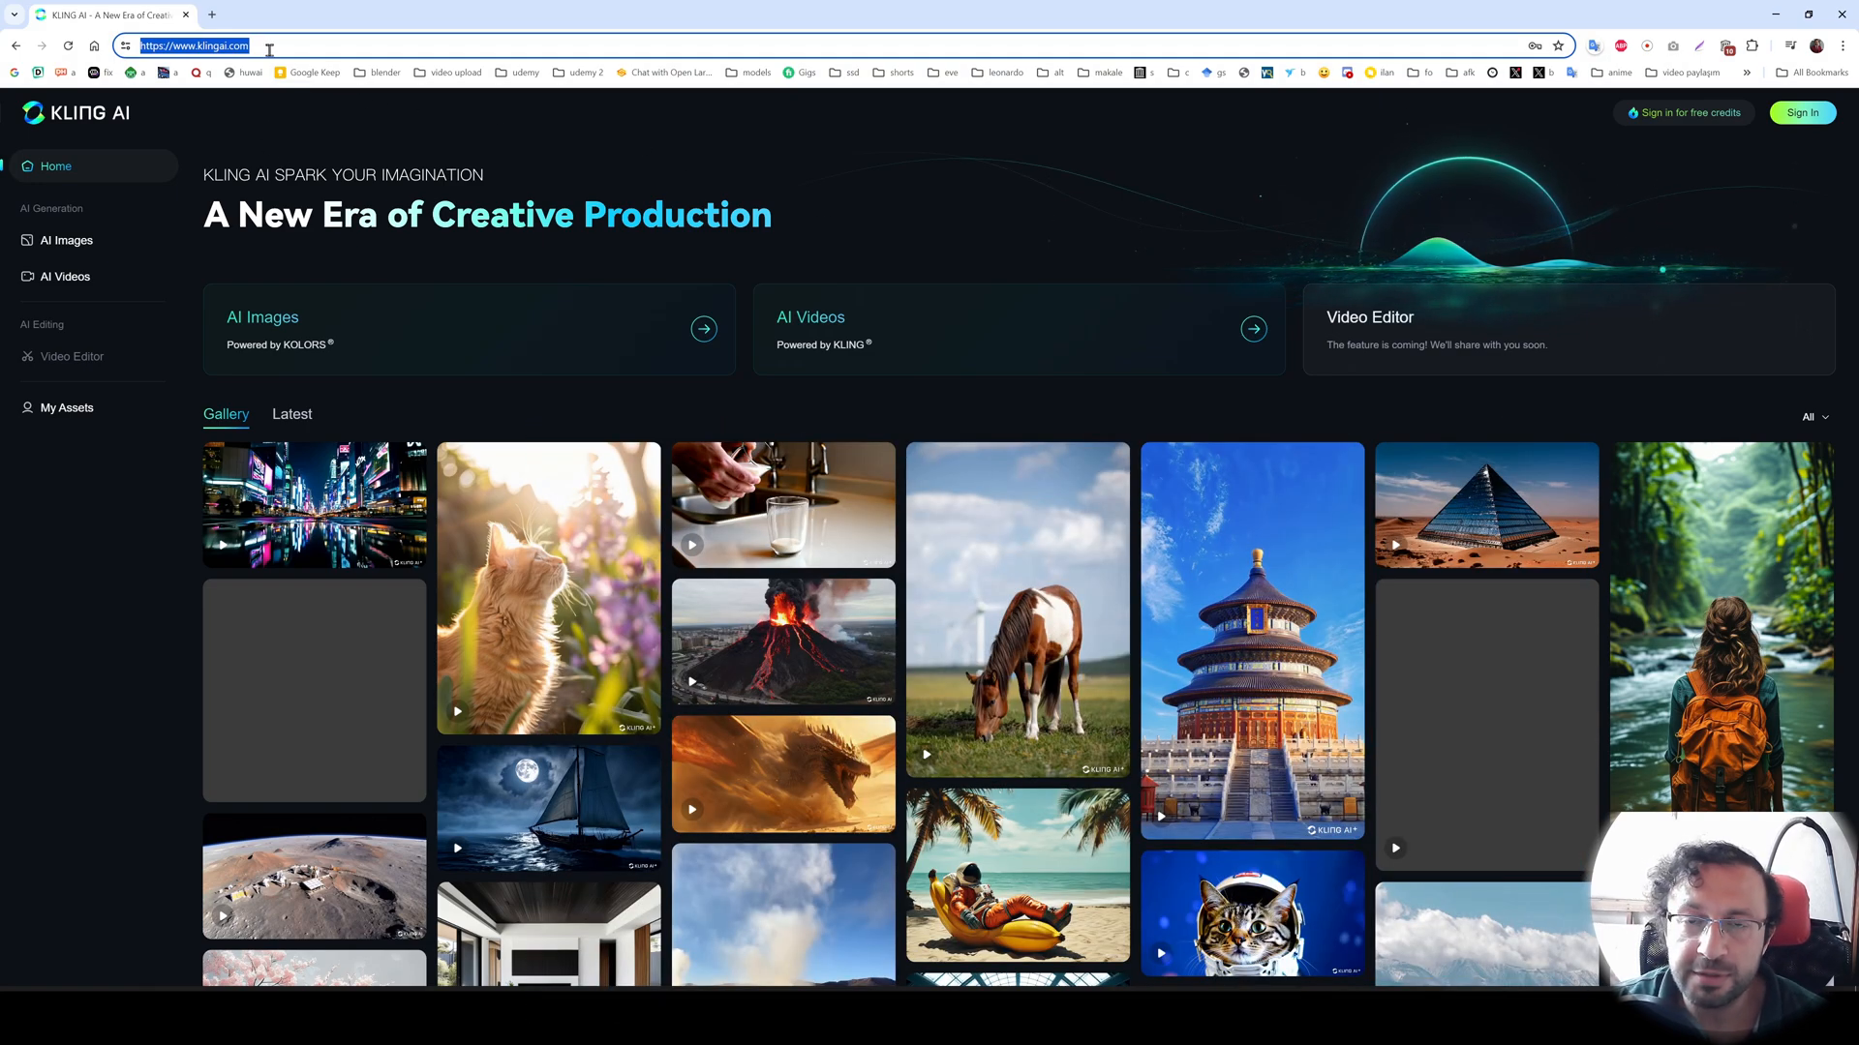
{"action": "mouse_move", "coordinate": [1688, 124]}
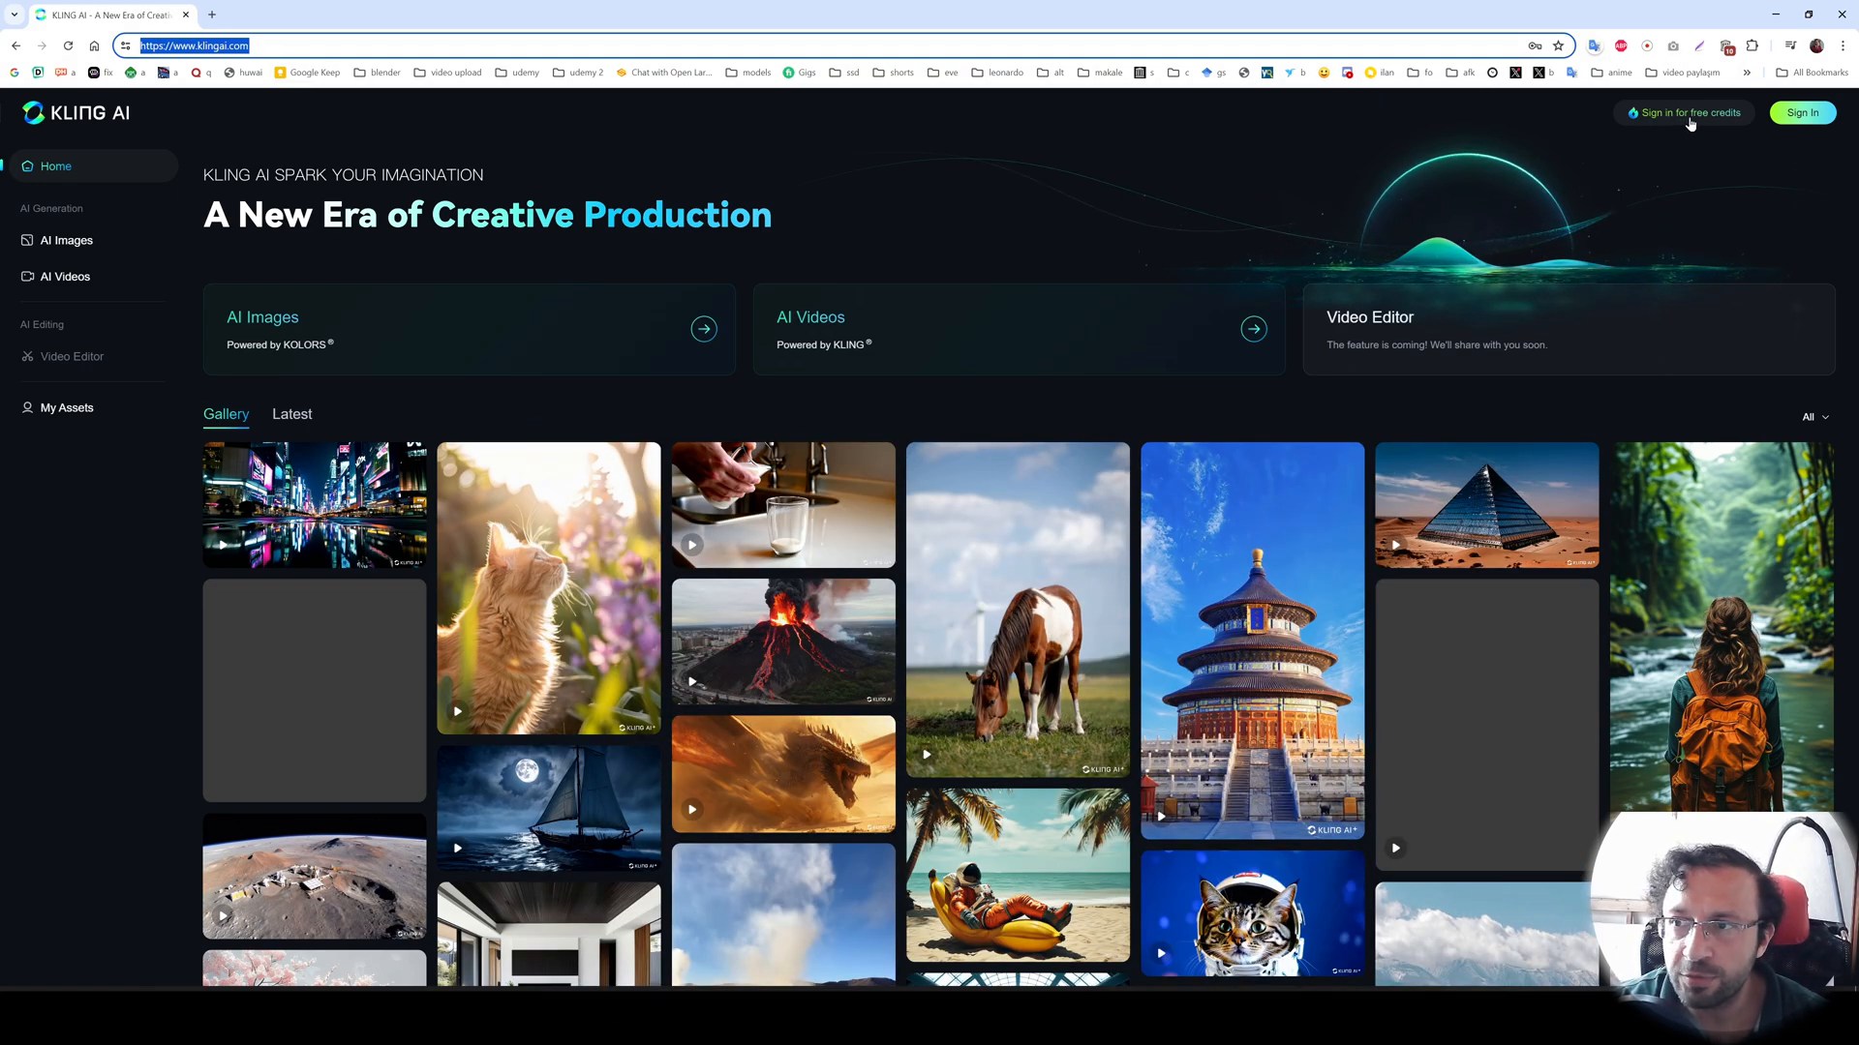
- Sign in to Kling AI with the email and password to reach the home gallery
{"action": "left_click", "coordinate": [1801, 112]}
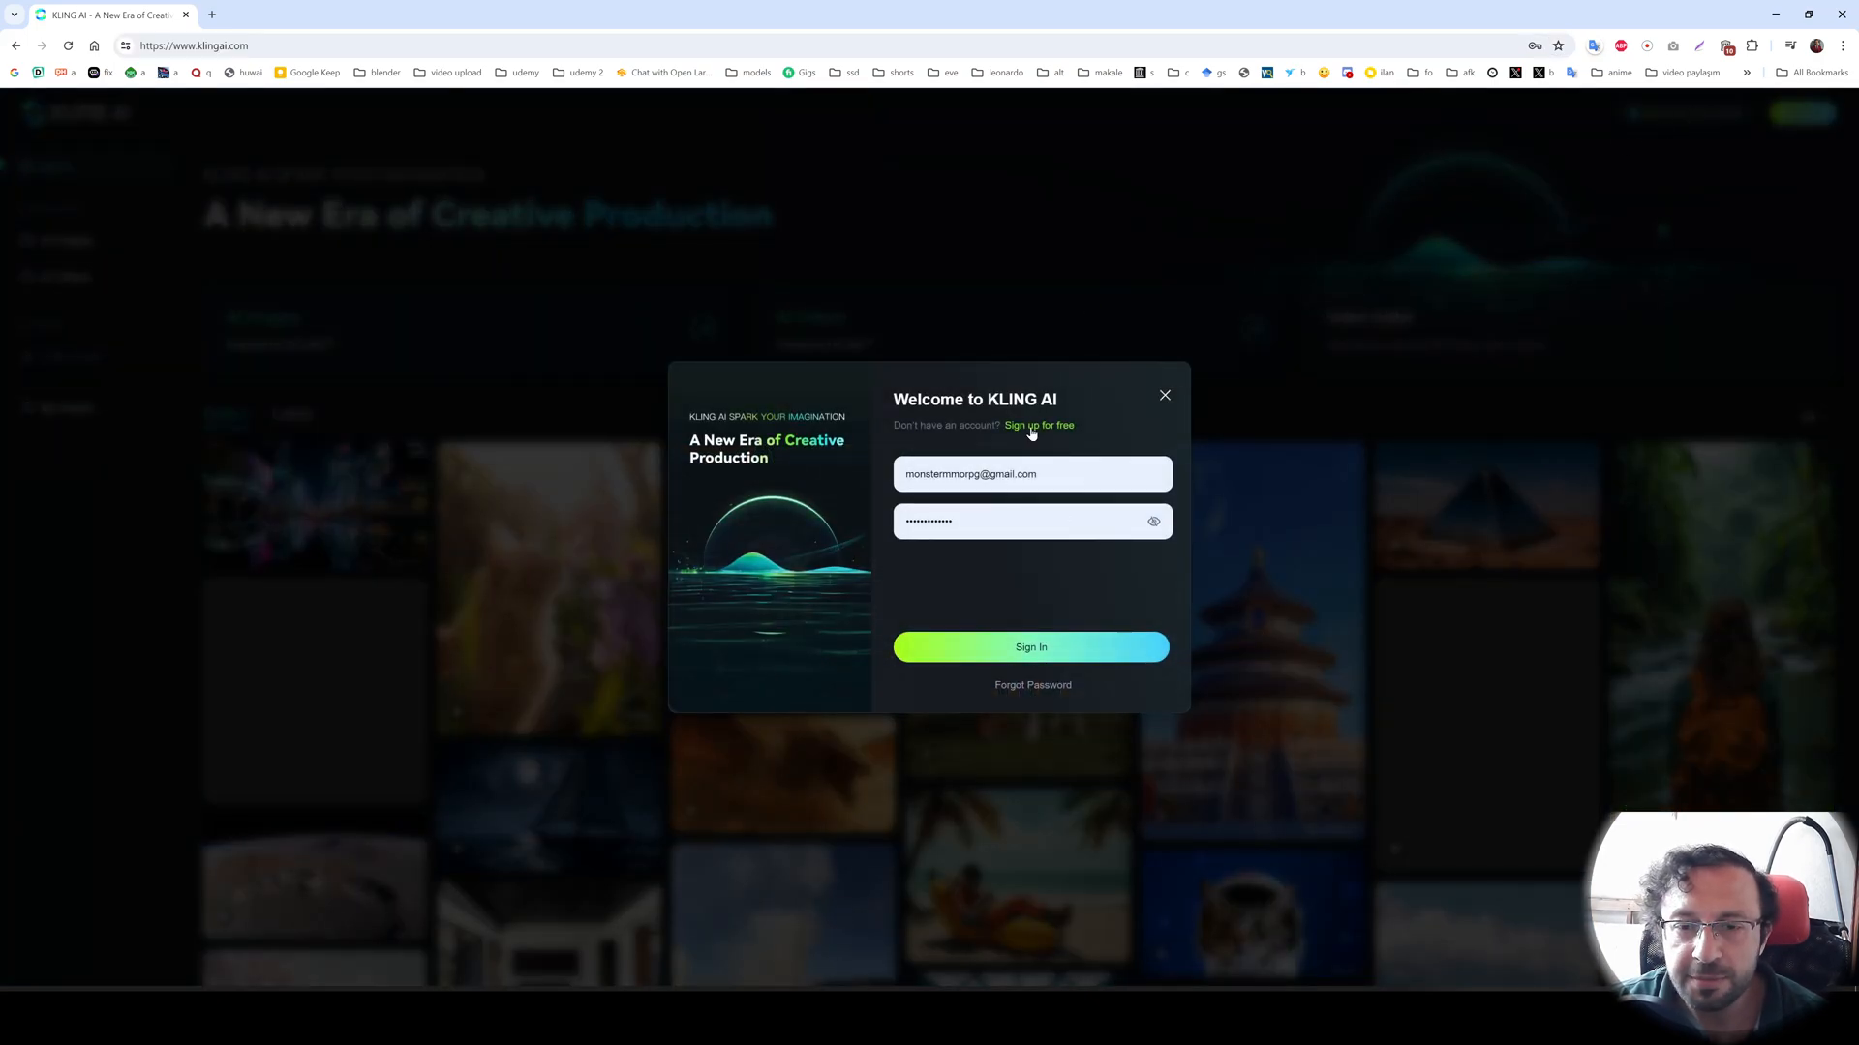
{"action": "left_click", "coordinate": [1038, 426]}
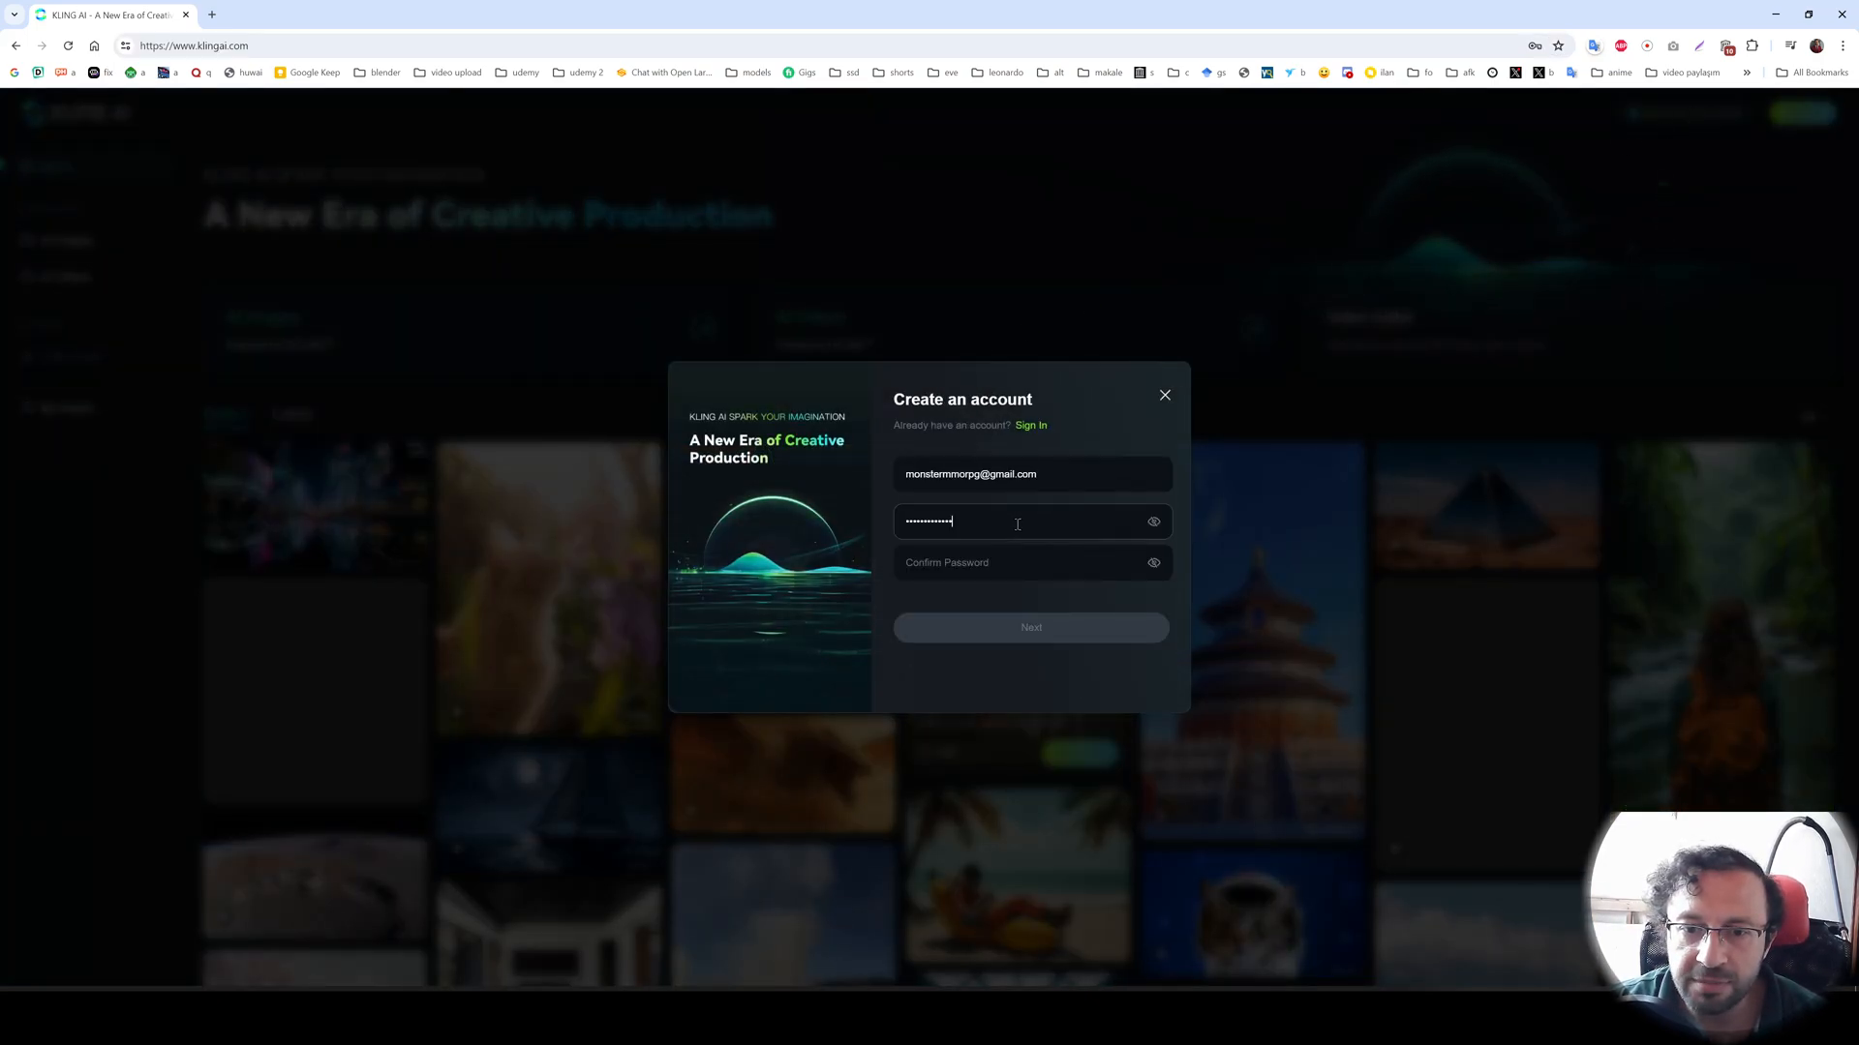
{"action": "left_click", "coordinate": [1030, 561]}
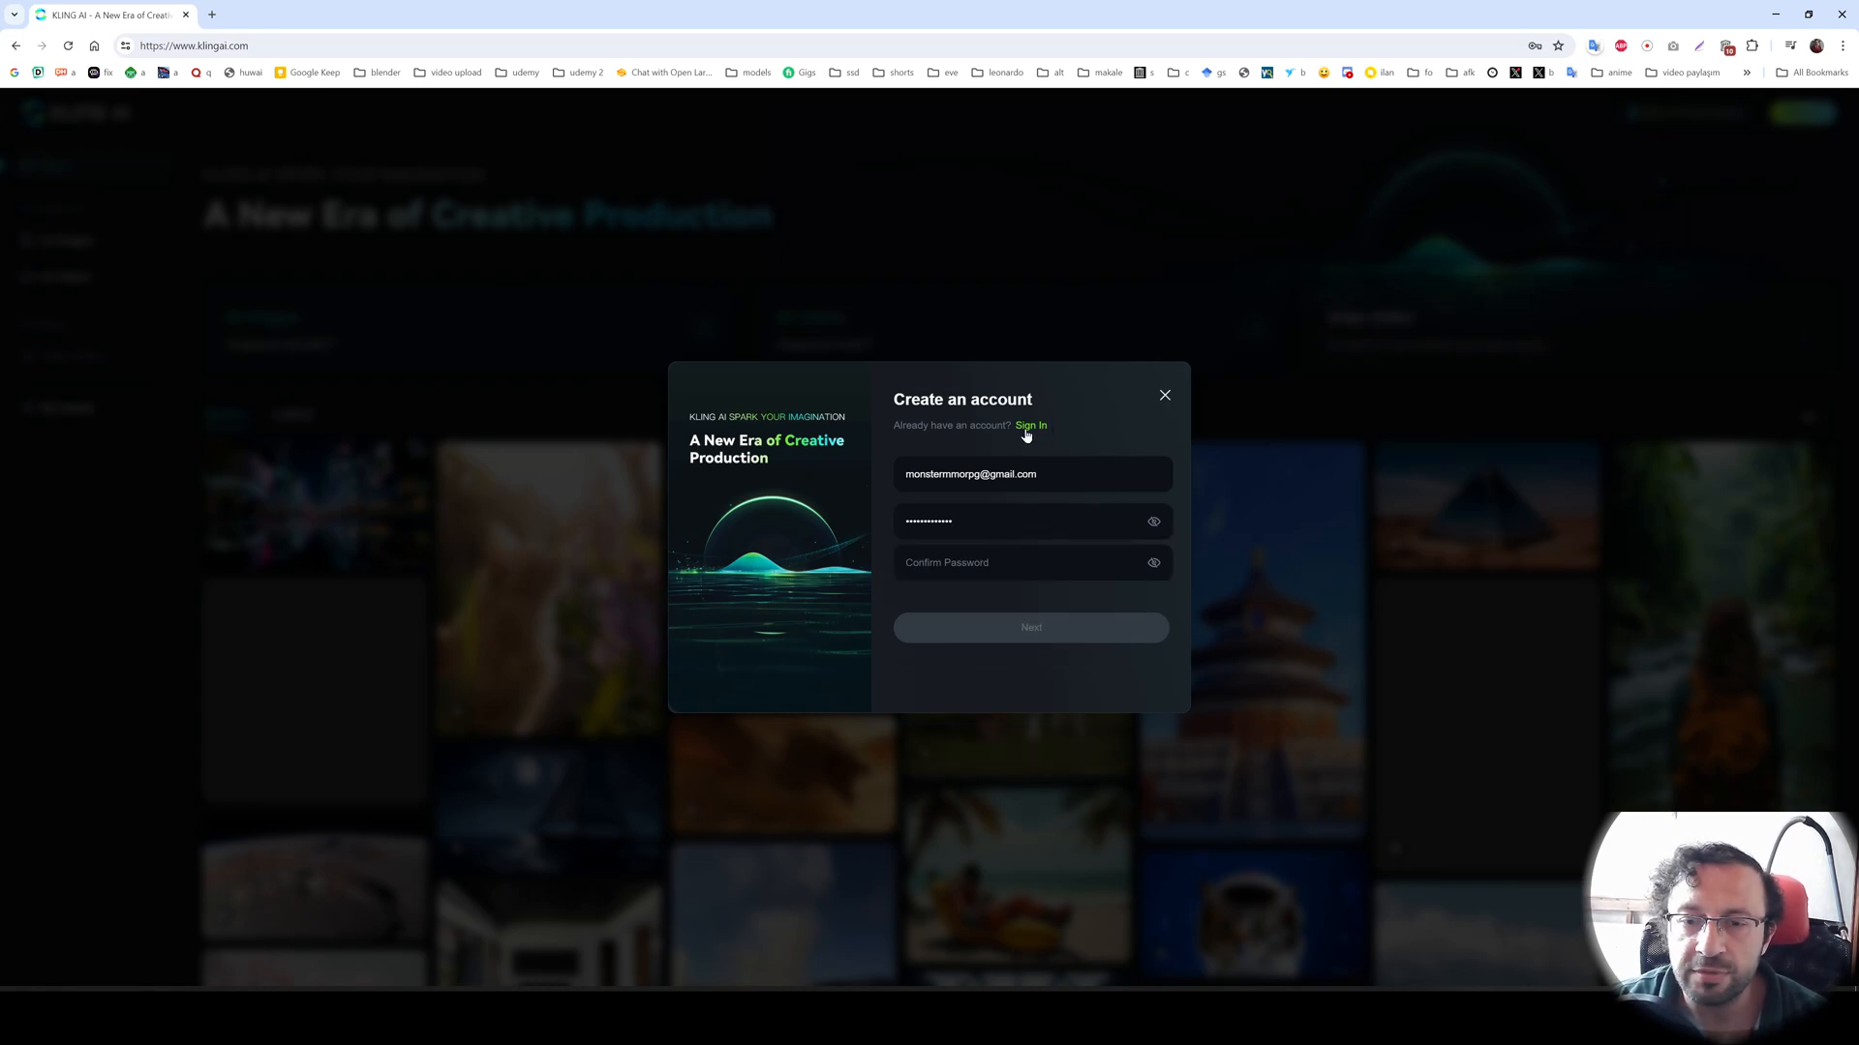
{"action": "left_click", "coordinate": [1028, 426]}
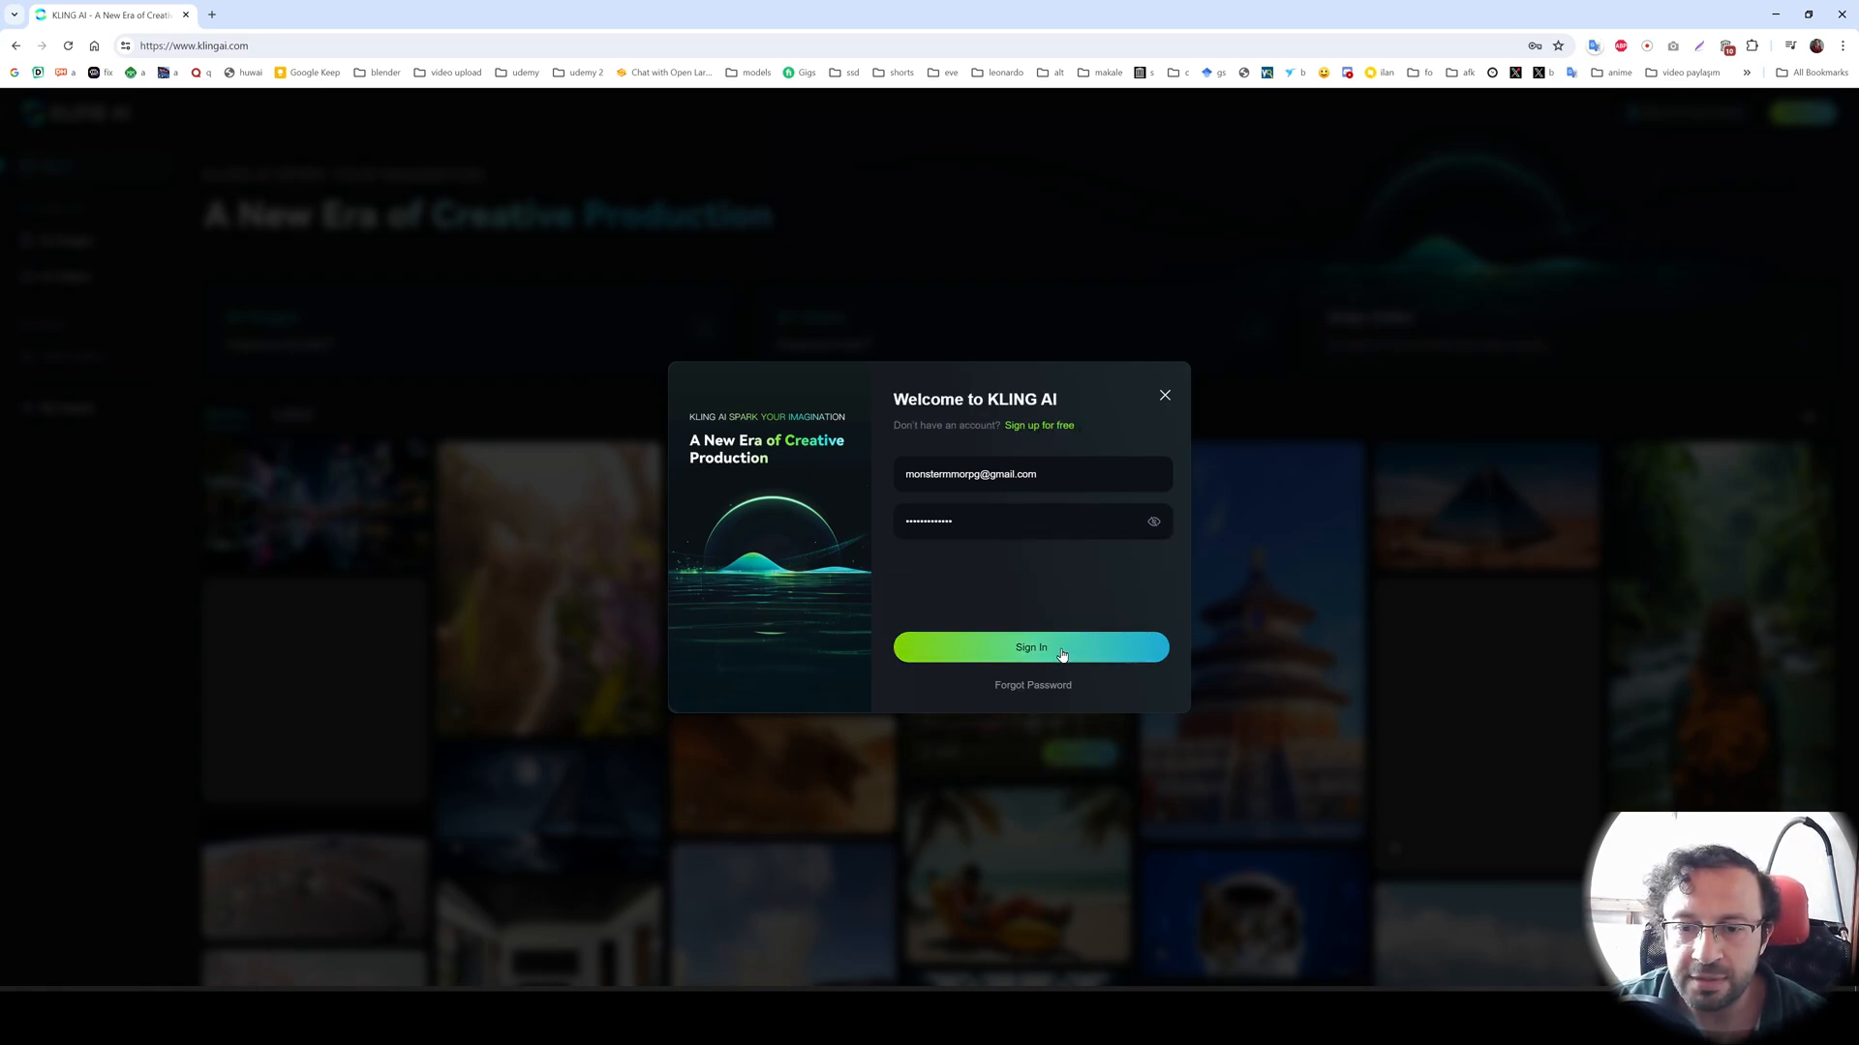
{"action": "left_click", "coordinate": [1030, 646]}
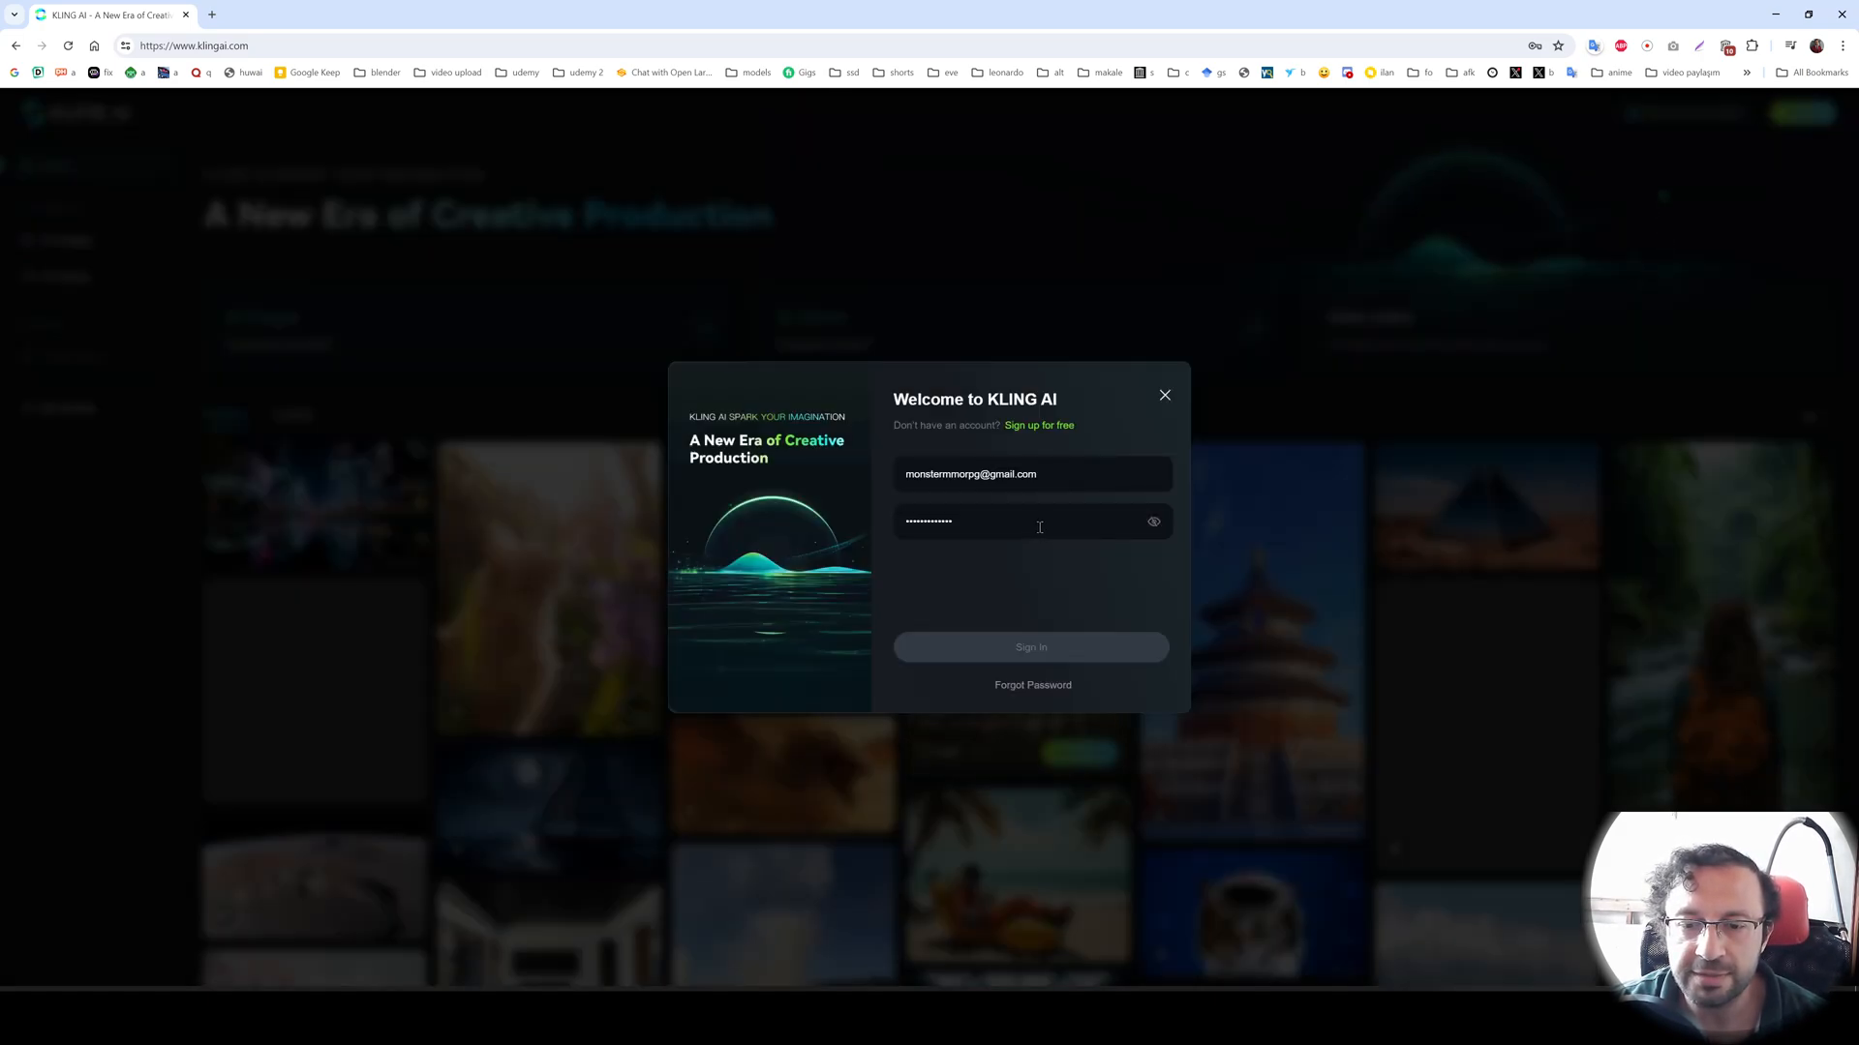
{"action": "left_click", "coordinate": [1030, 646]}
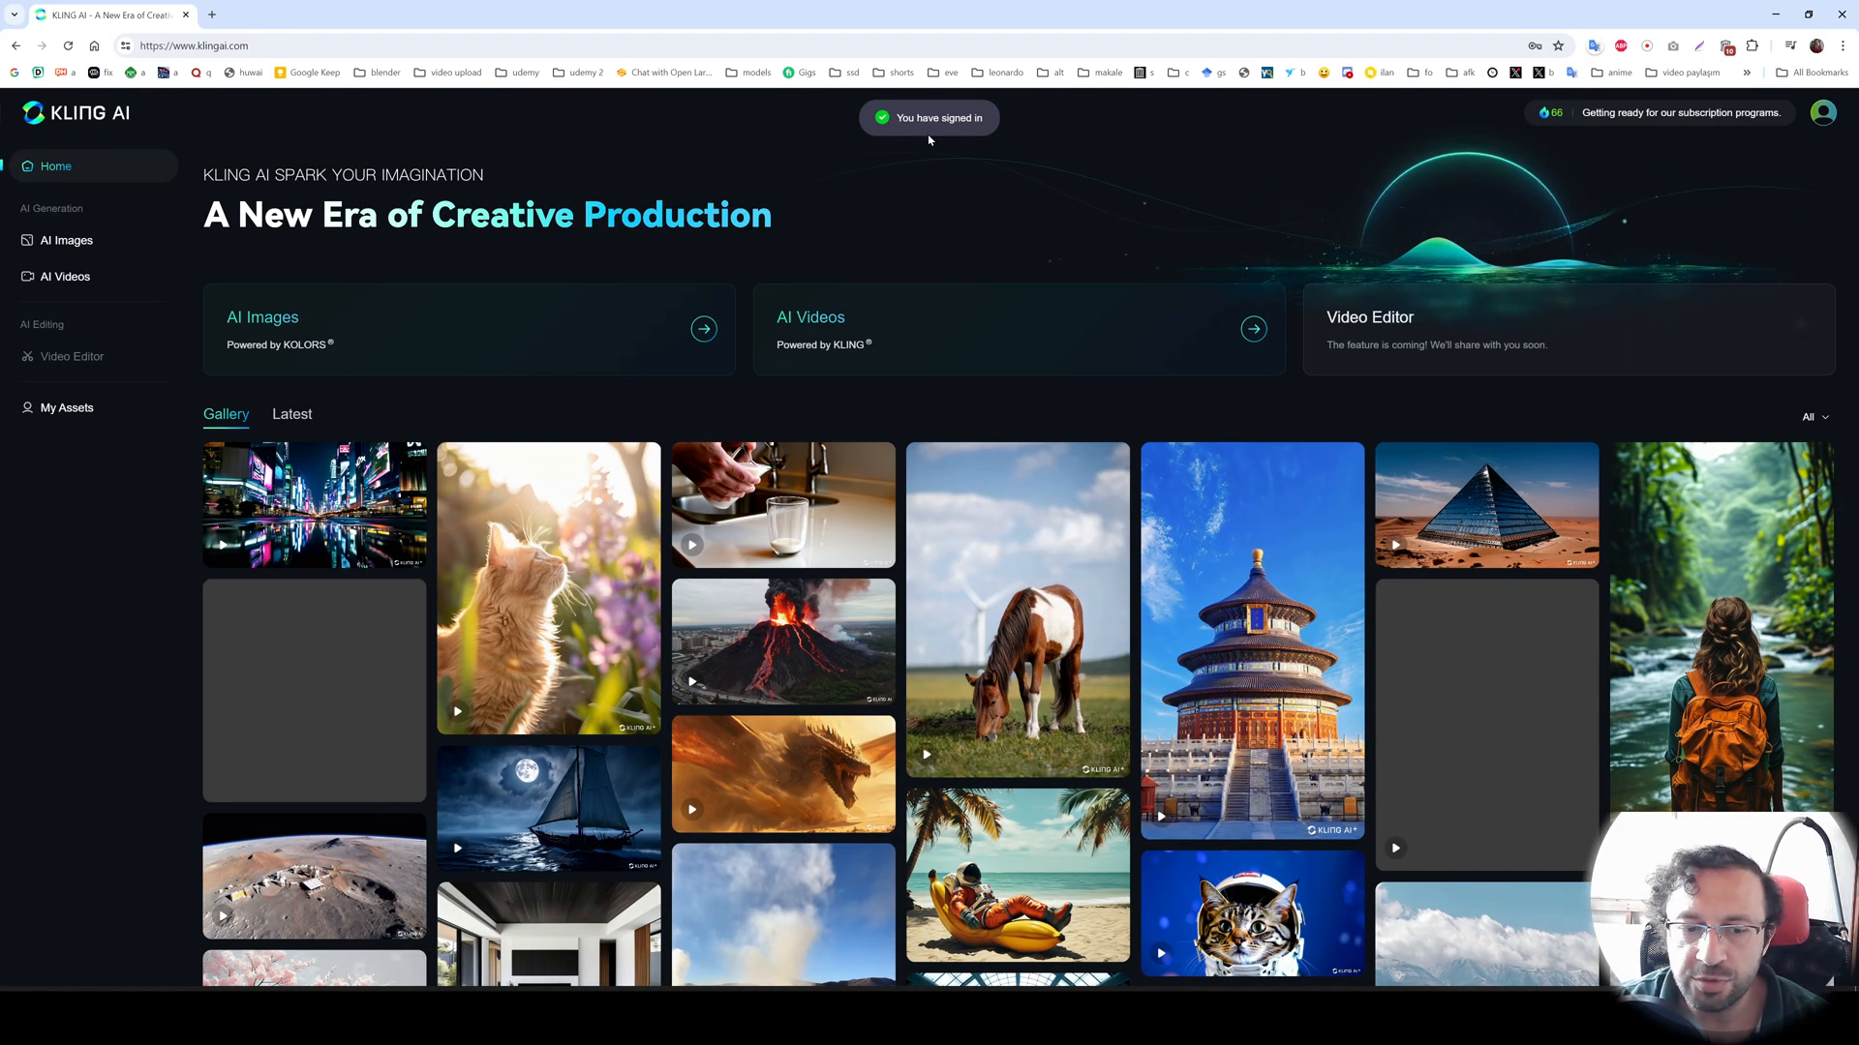
- View and close the dragon video's details, then go to the AI Videos text-to-video workspace
{"action": "left_click", "coordinate": [782, 775]}
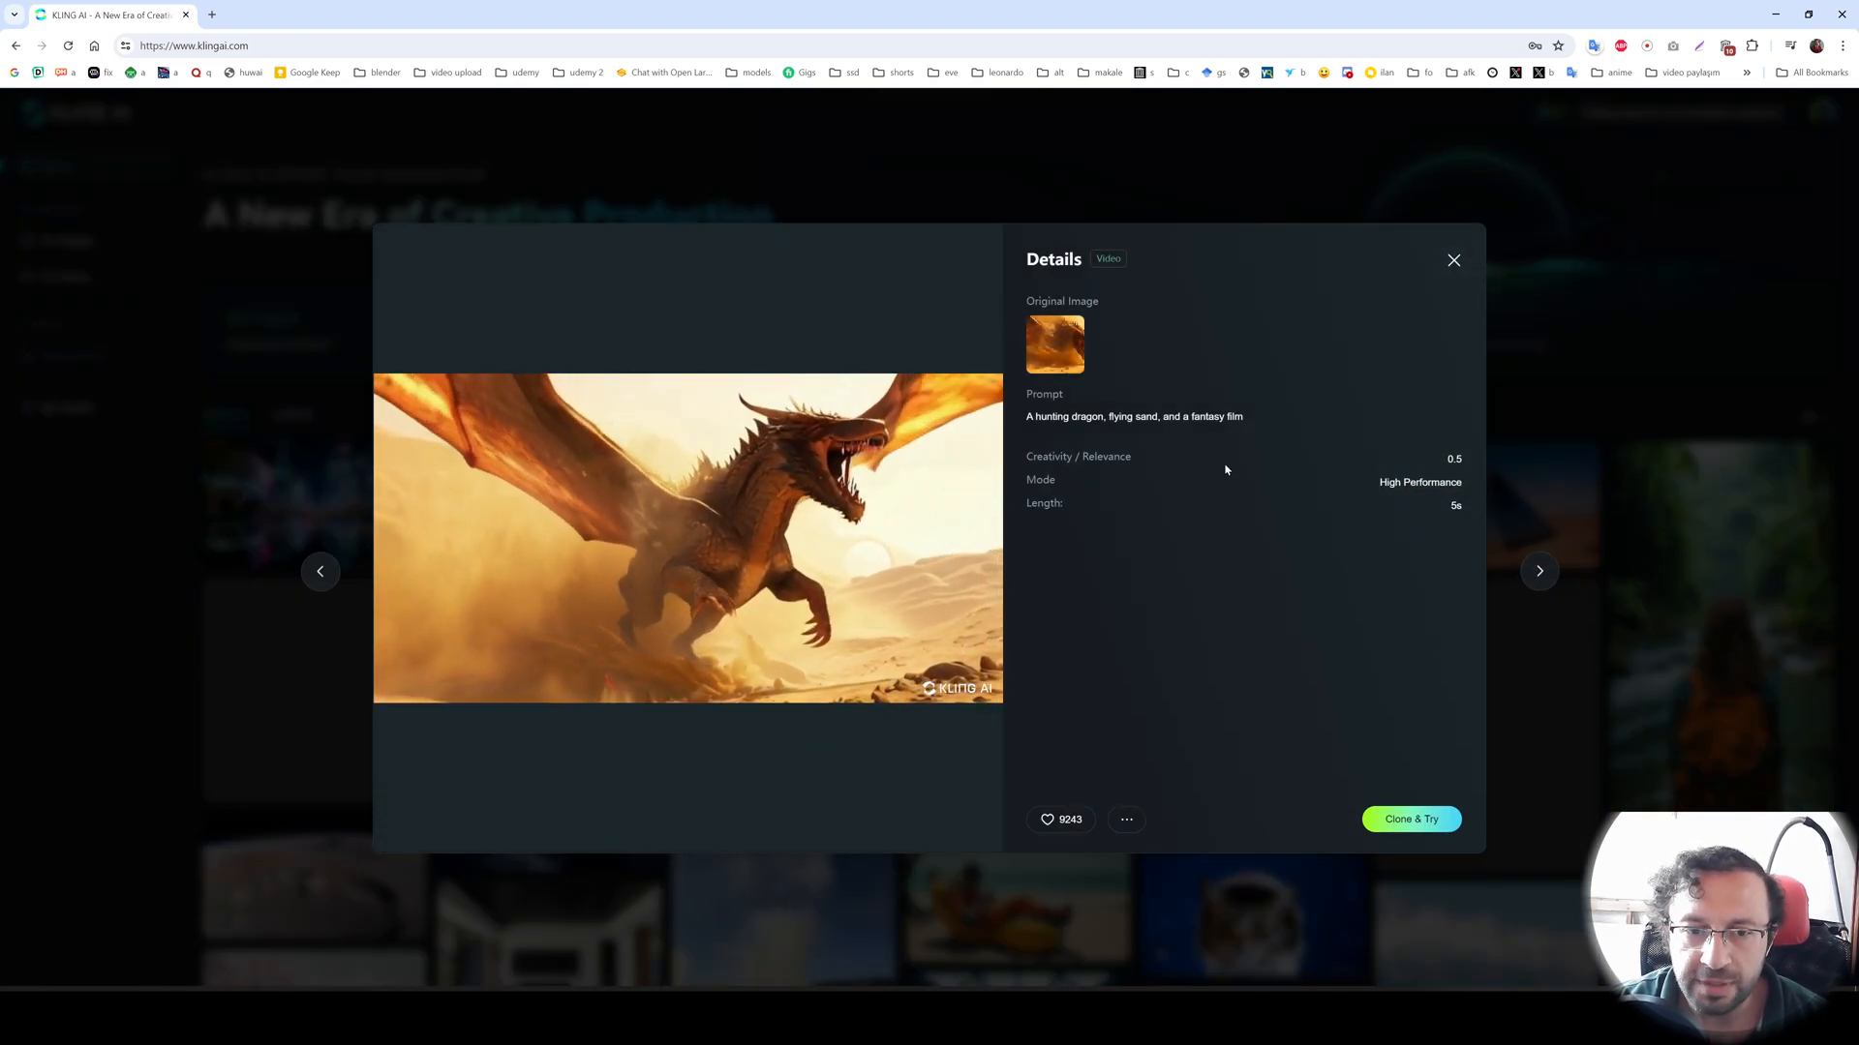
{"action": "left_click", "coordinate": [1454, 259]}
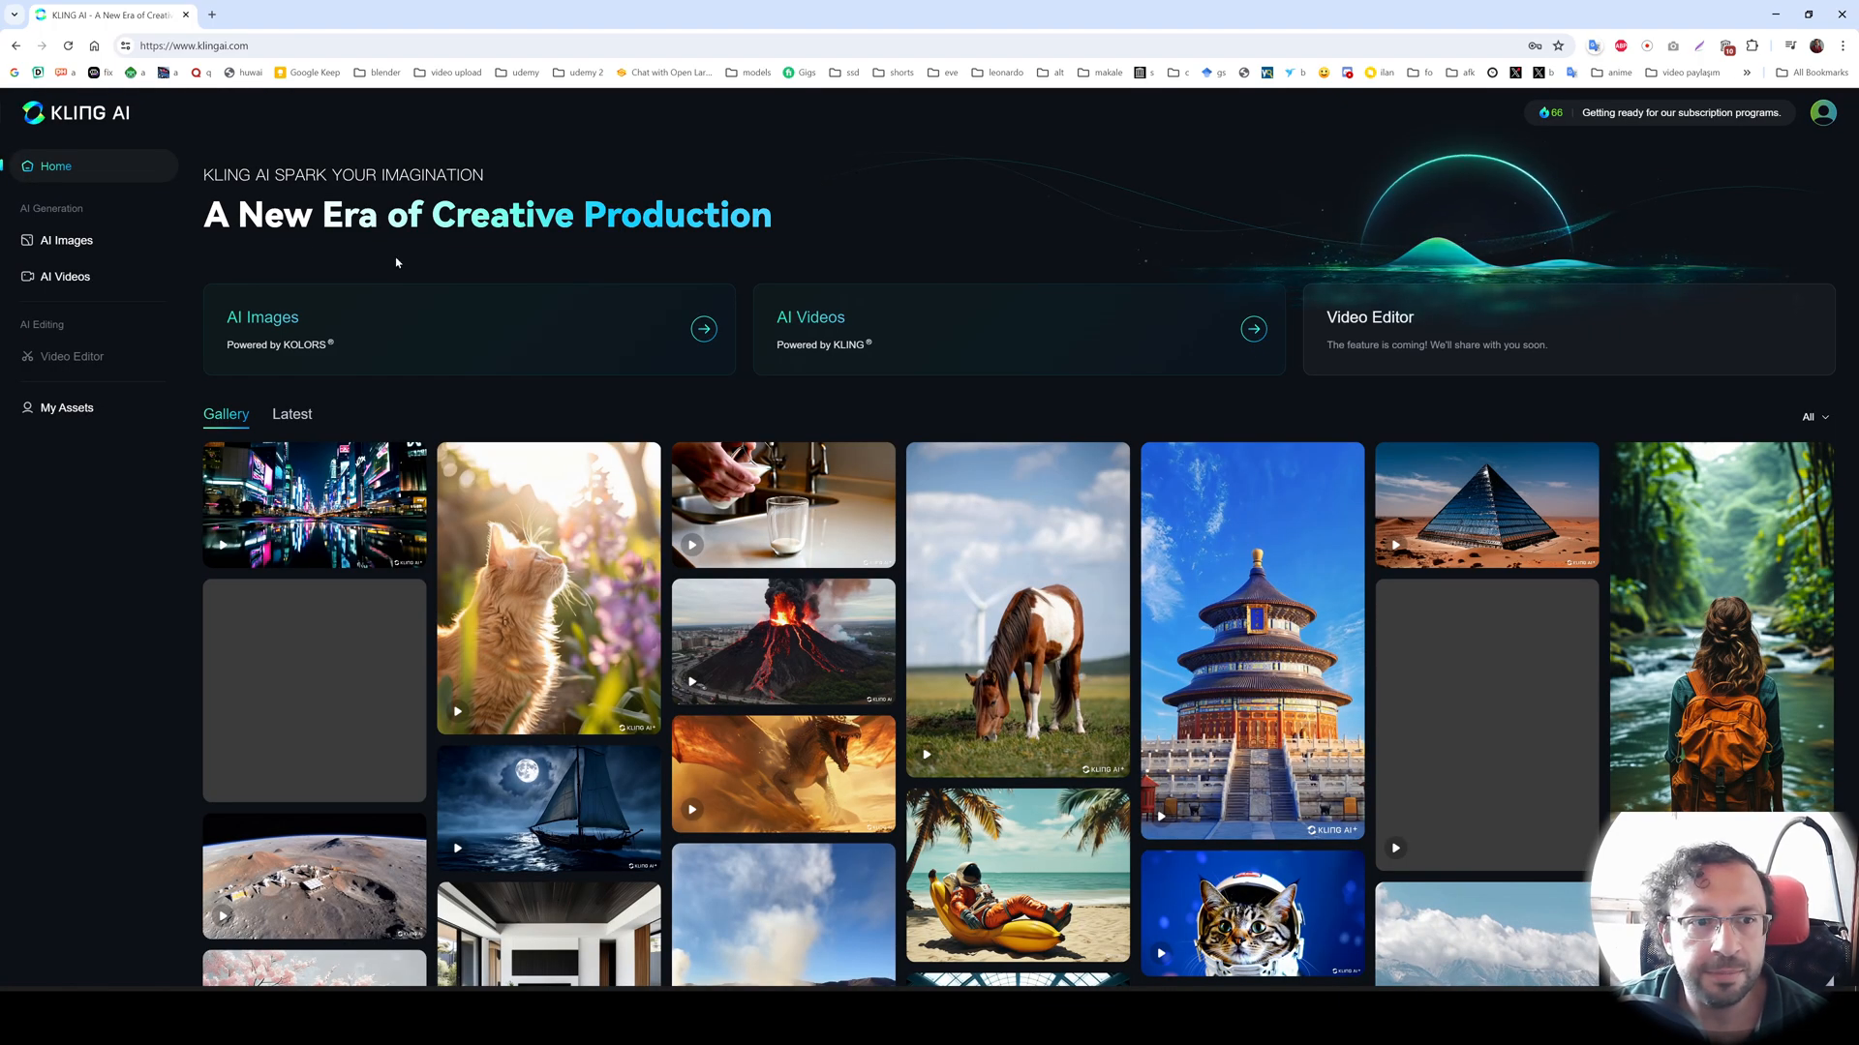
{"action": "mouse_move", "coordinate": [70, 187]}
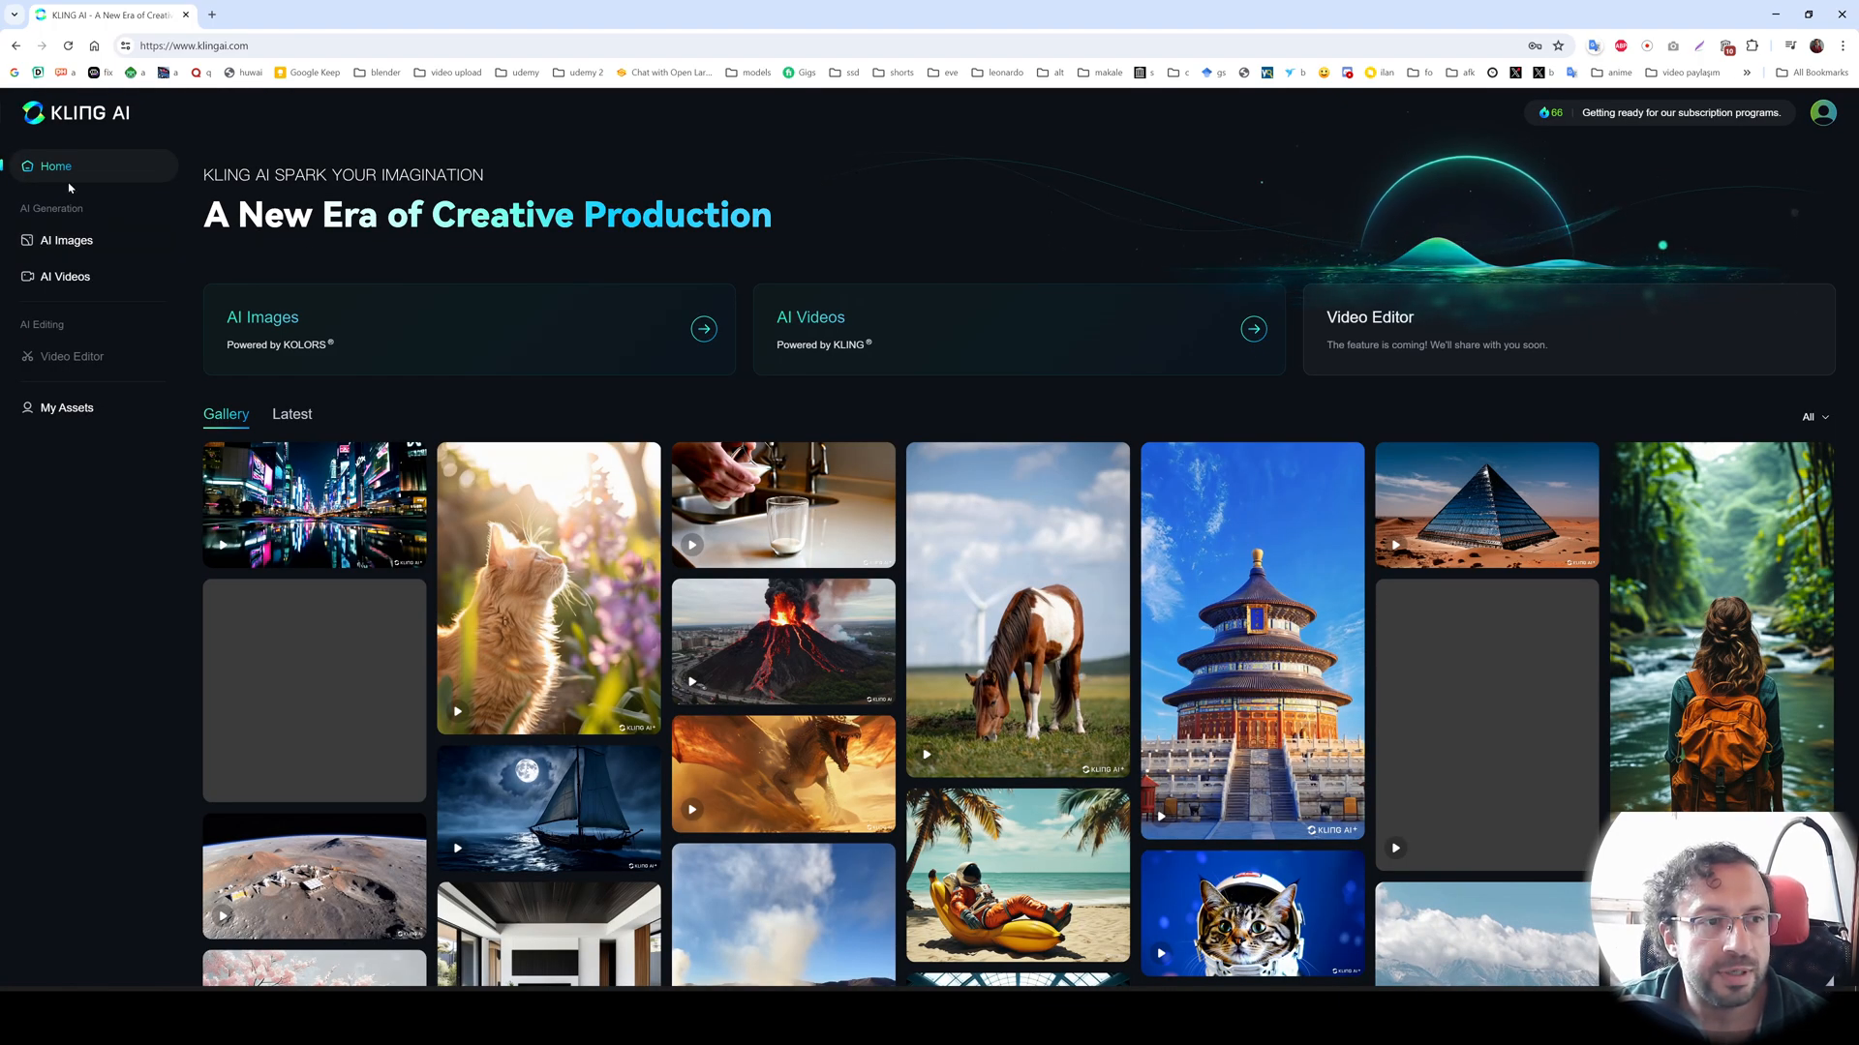
{"action": "mouse_move", "coordinate": [66, 240]}
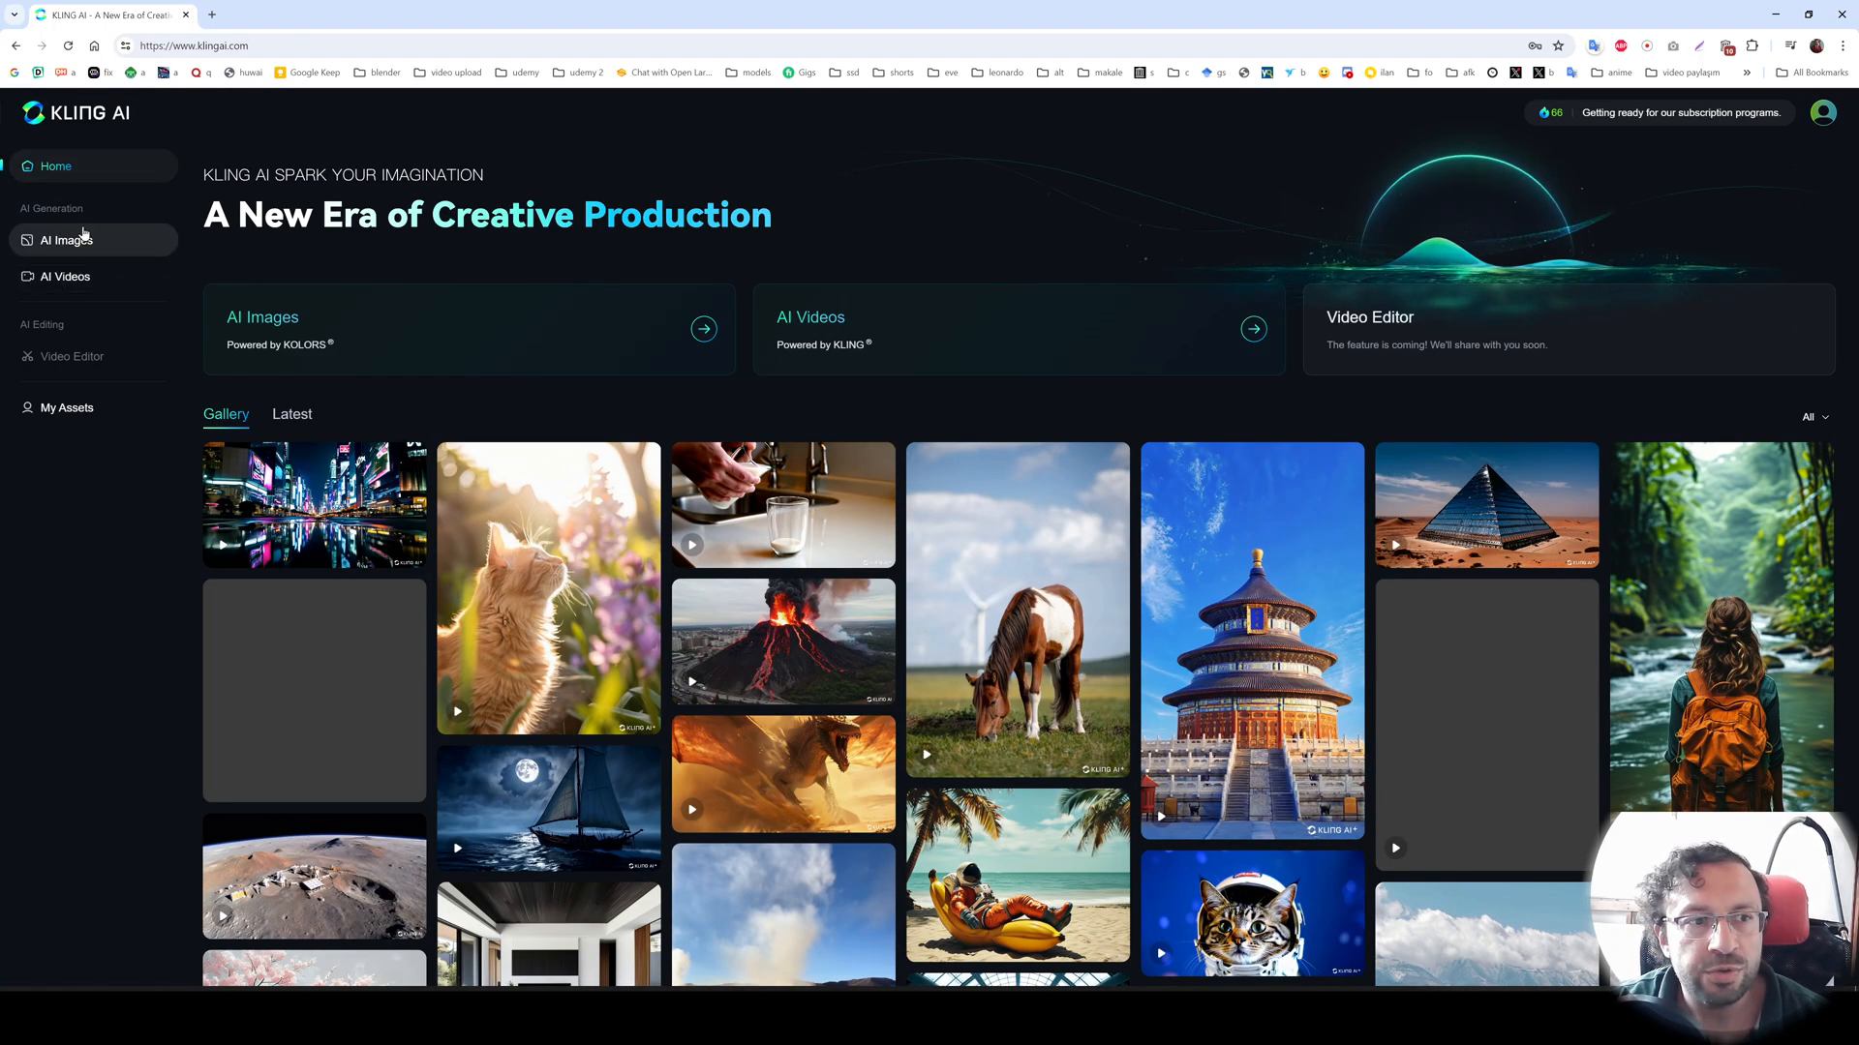
{"action": "mouse_move", "coordinate": [66, 277]}
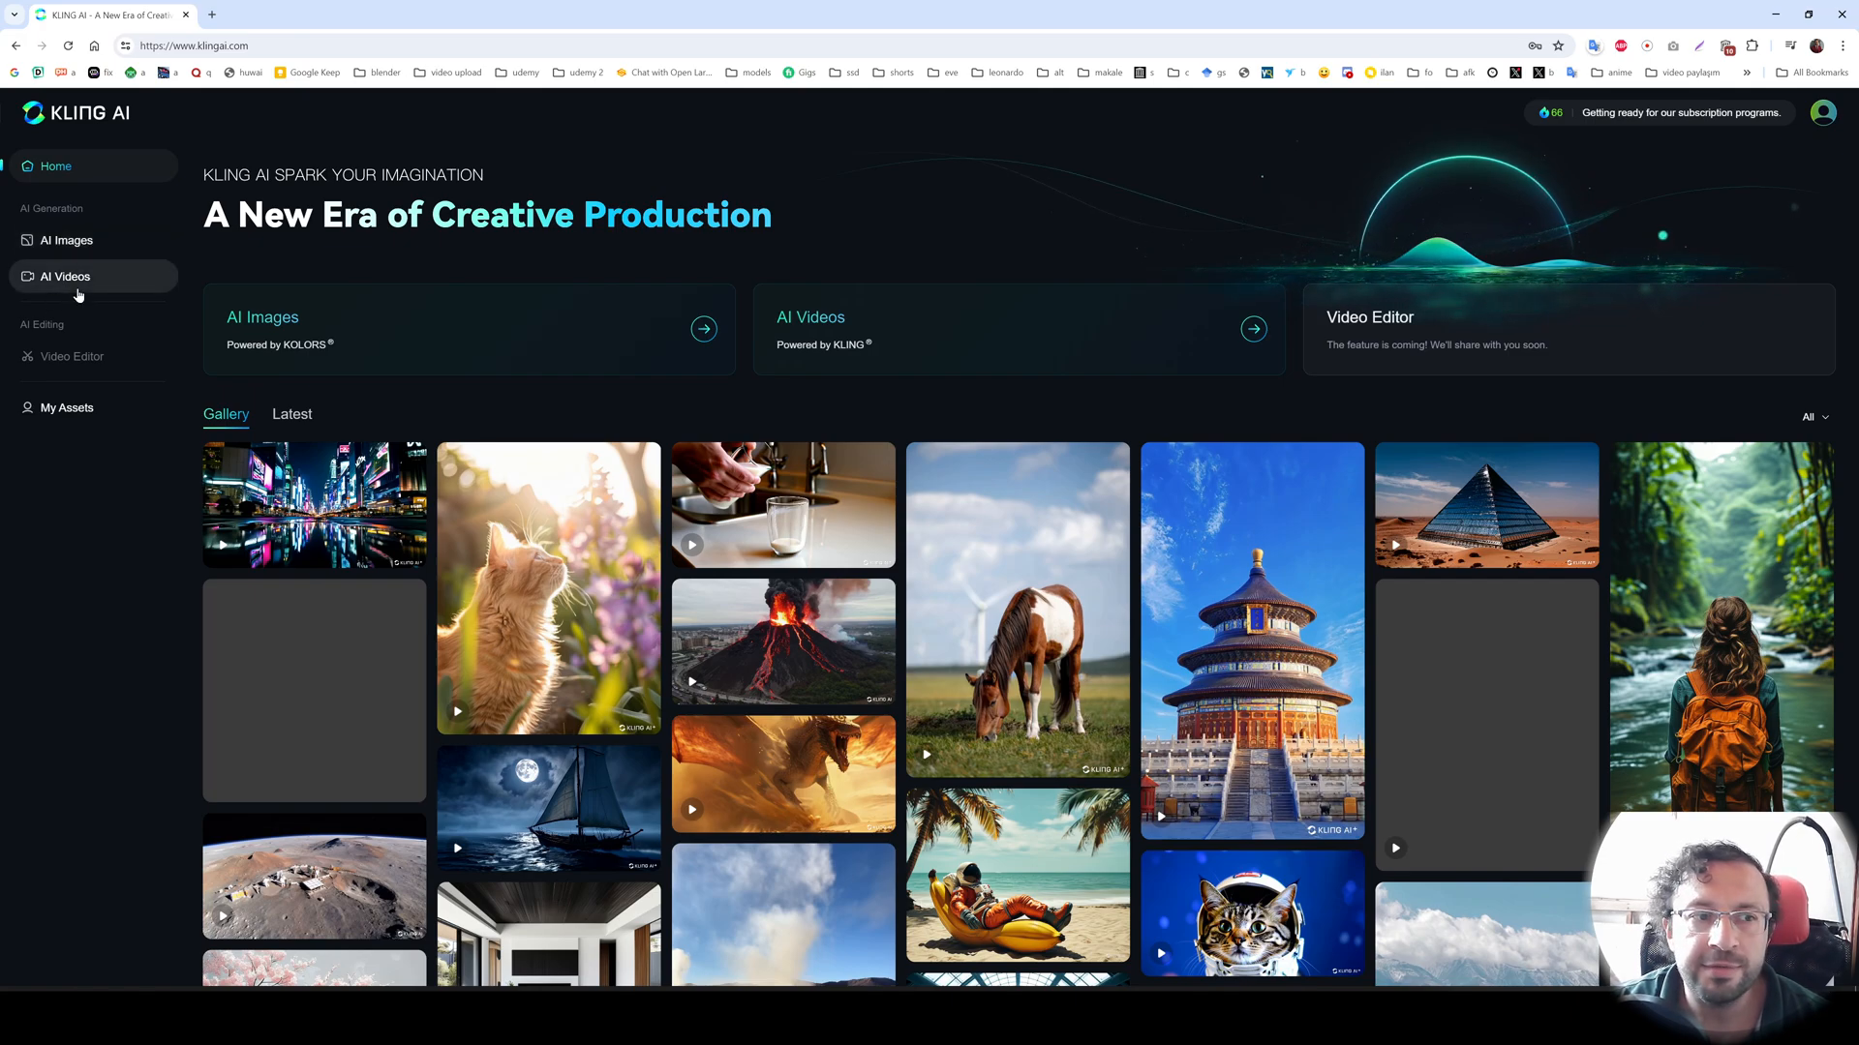
{"action": "mouse_move", "coordinate": [75, 282]}
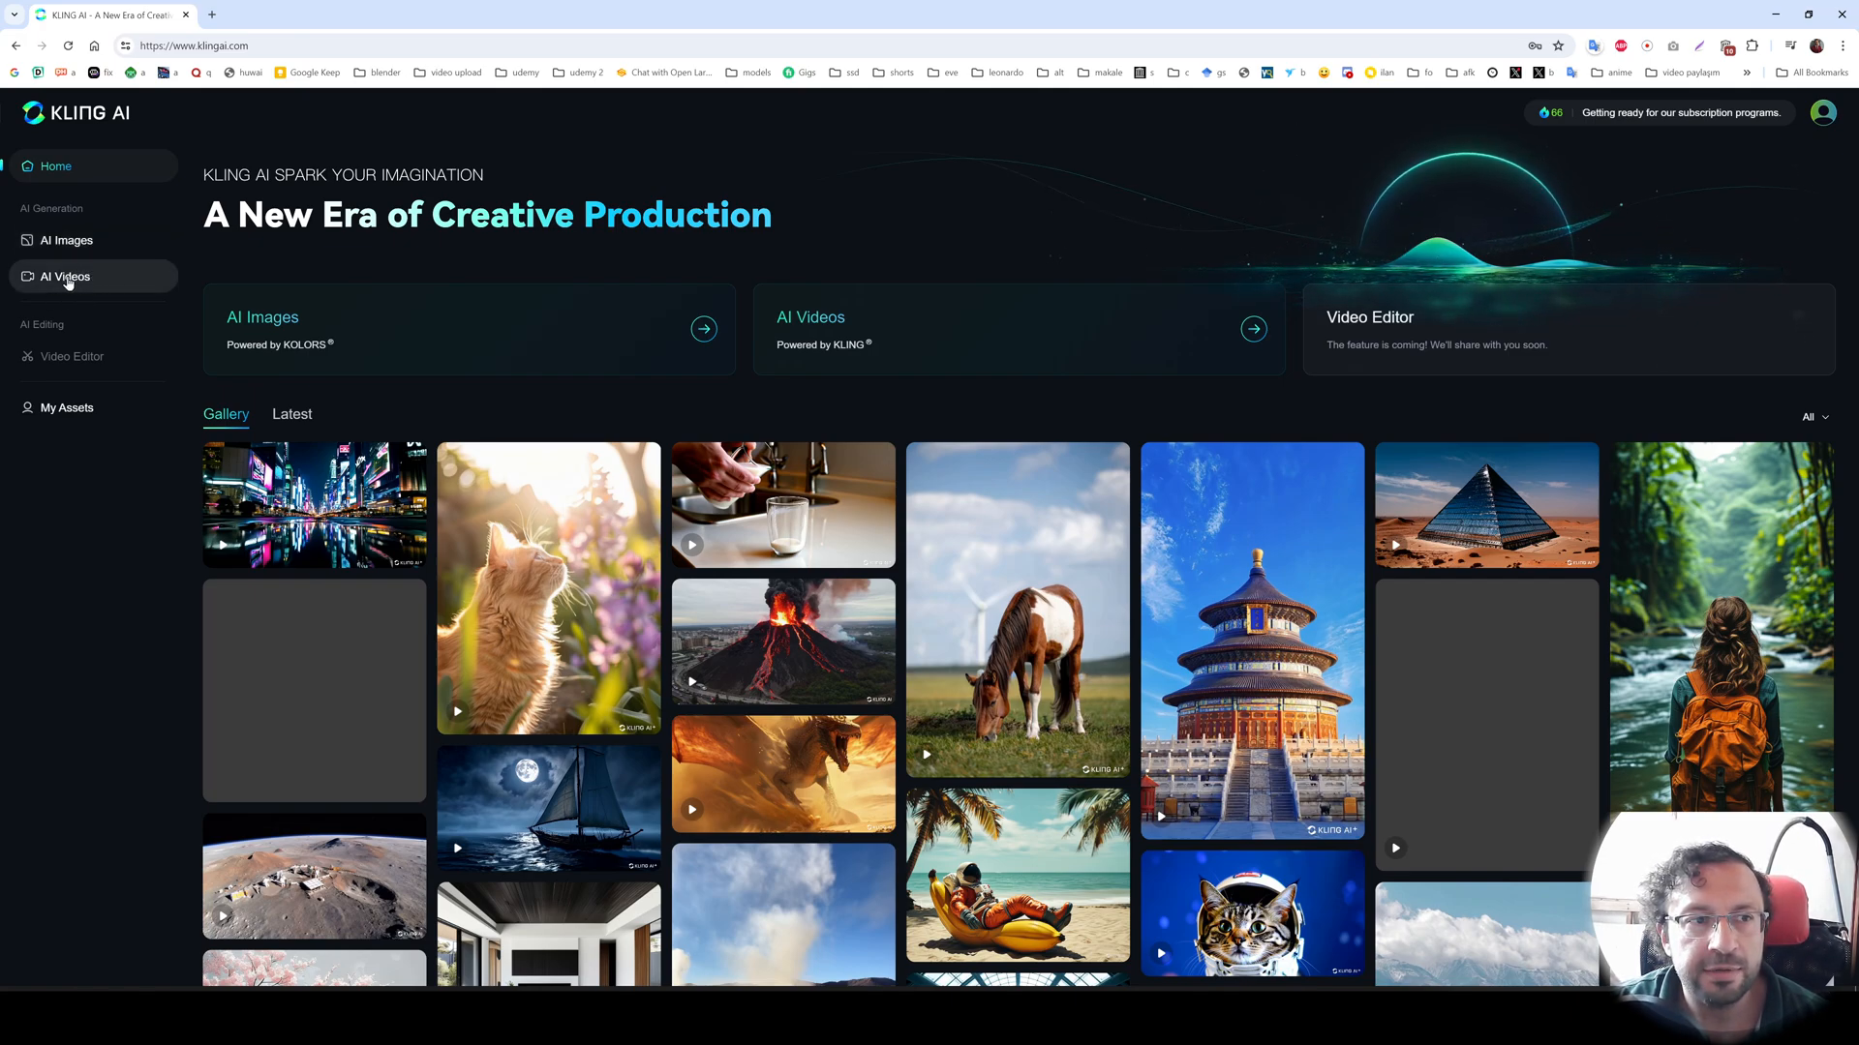
{"action": "left_click", "coordinate": [65, 277]}
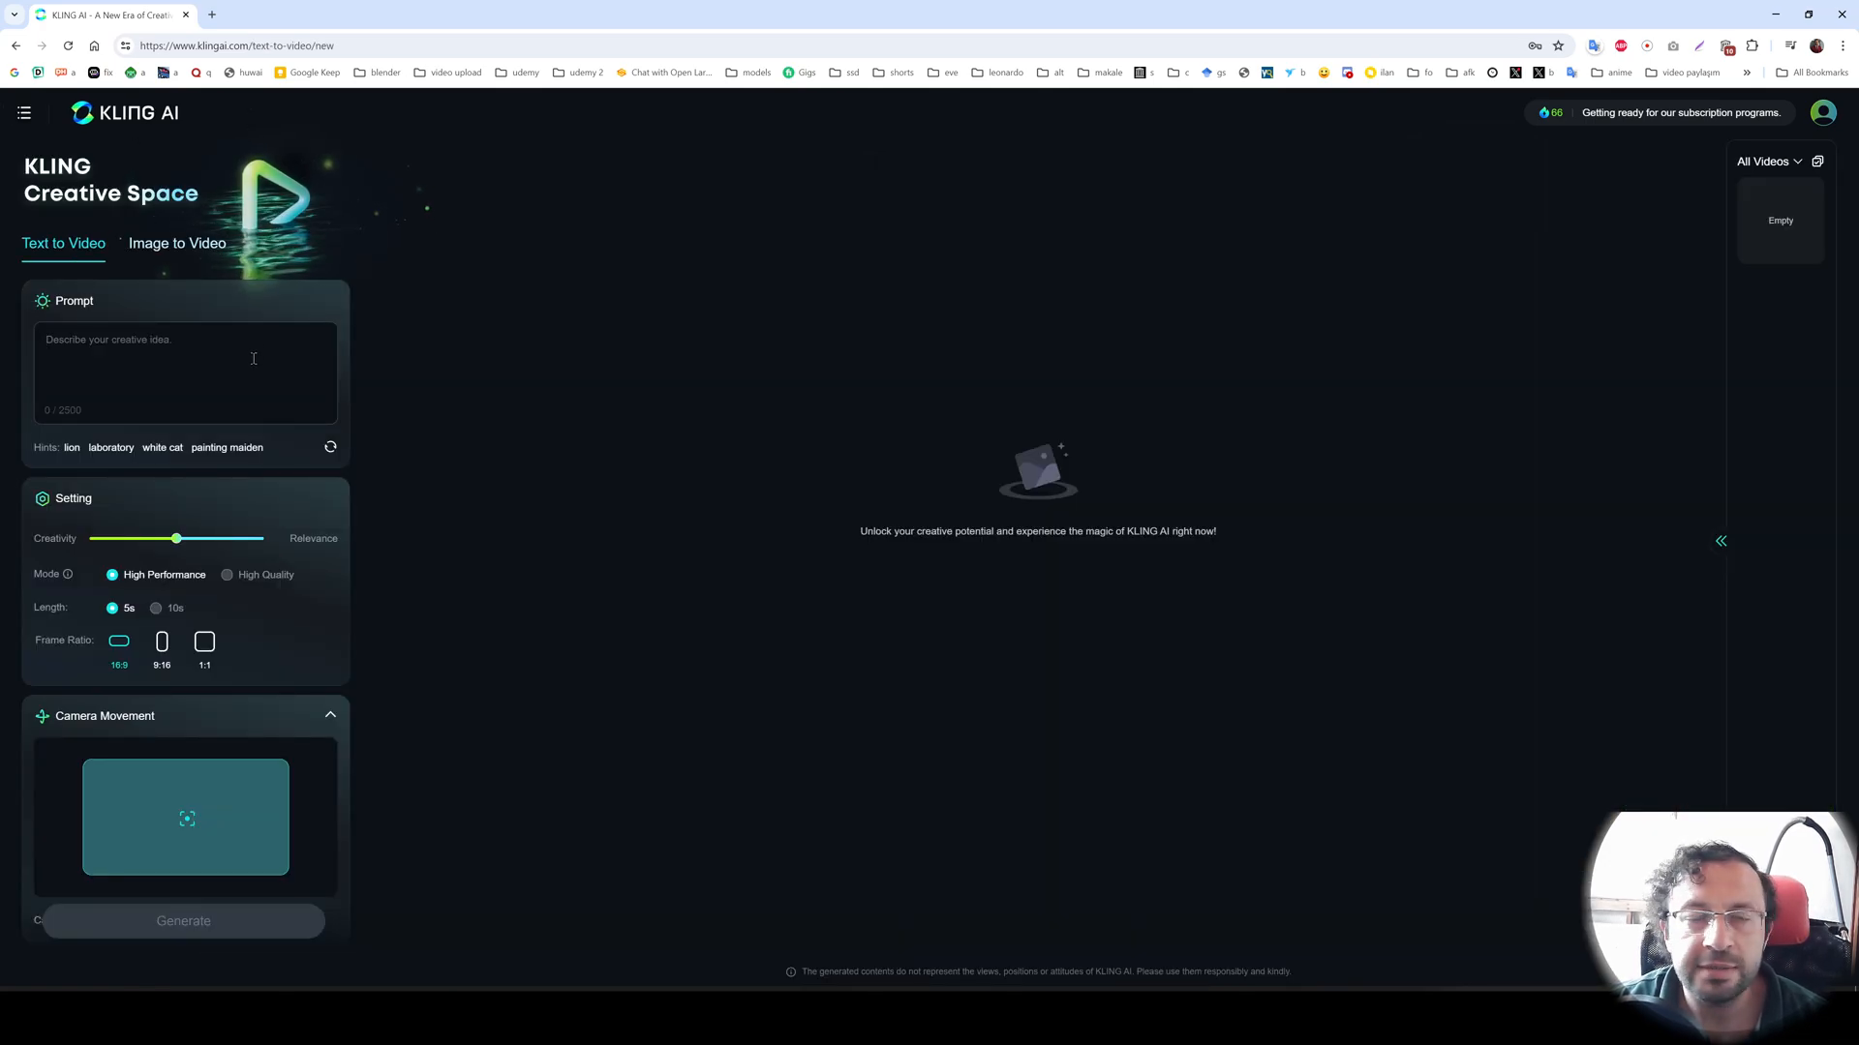
- Start a new Claude-3.5-Sonnet chat on poe.com in a new browser tab
{"action": "left_click", "coordinate": [384, 13]}
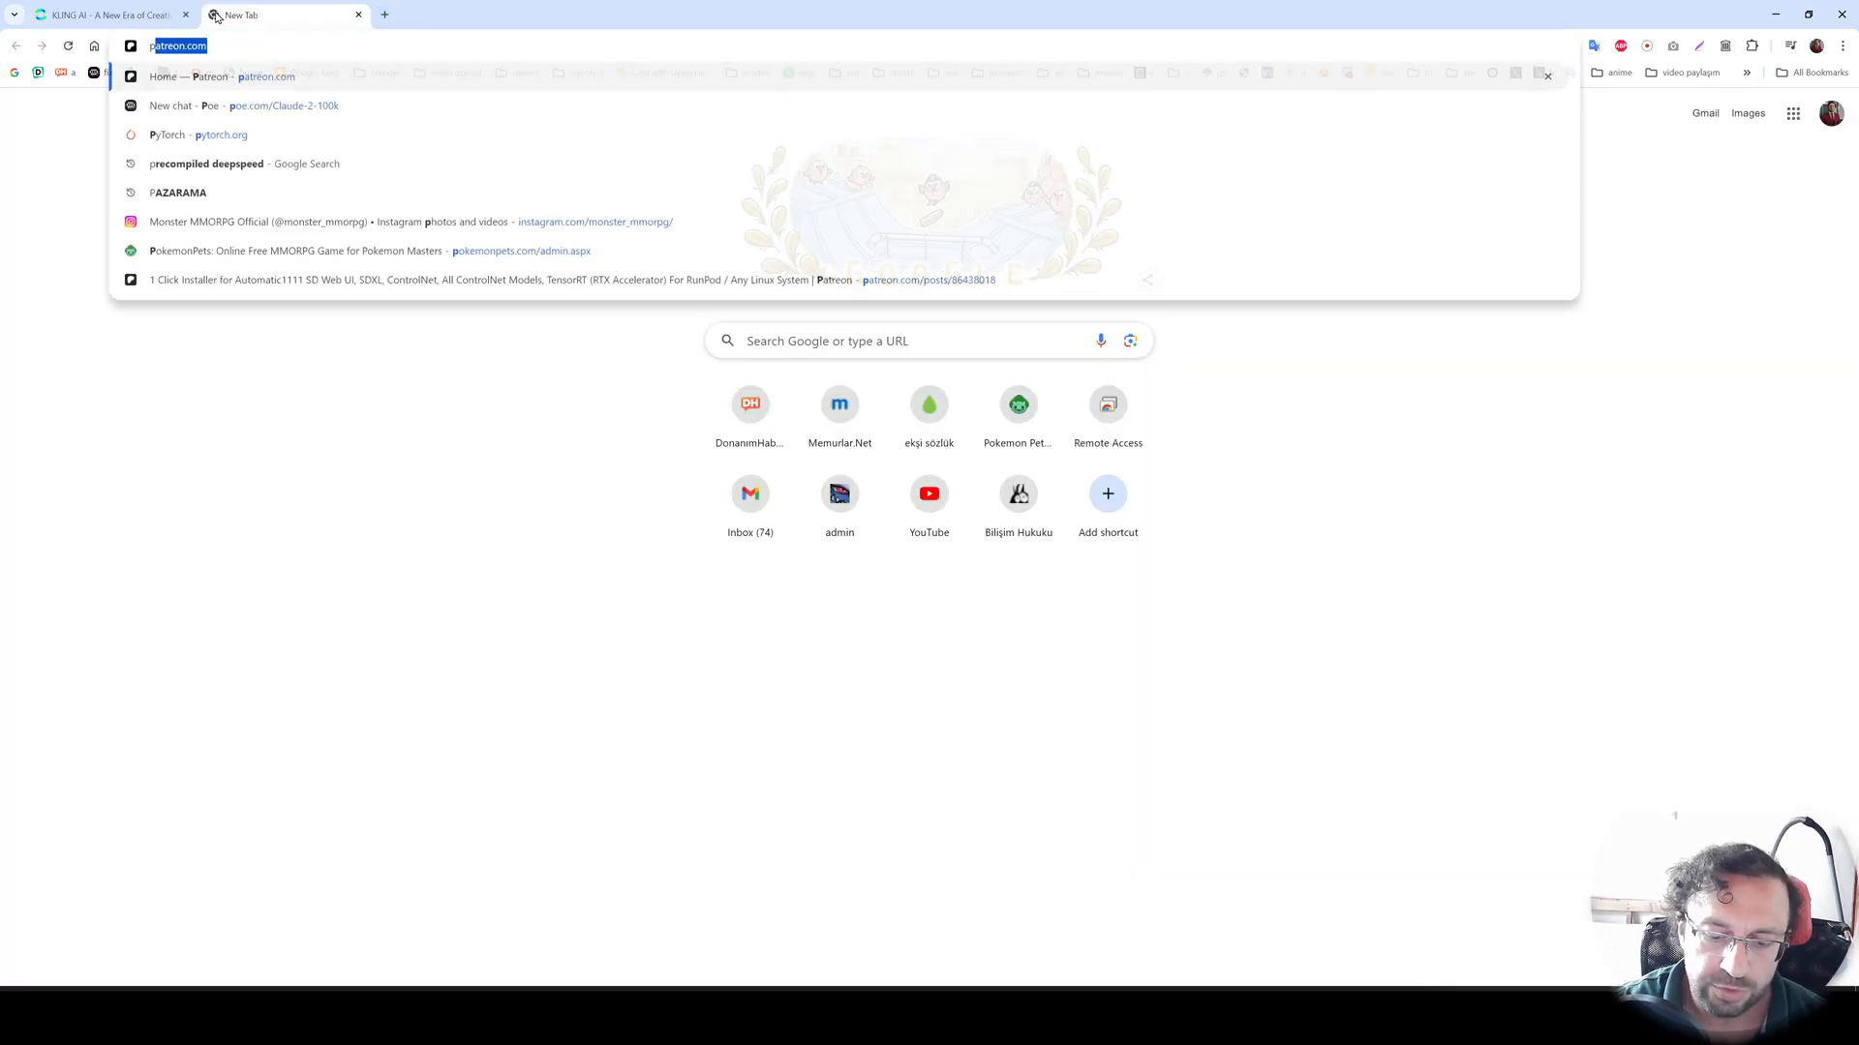
{"action": "left_click", "coordinate": [285, 104]}
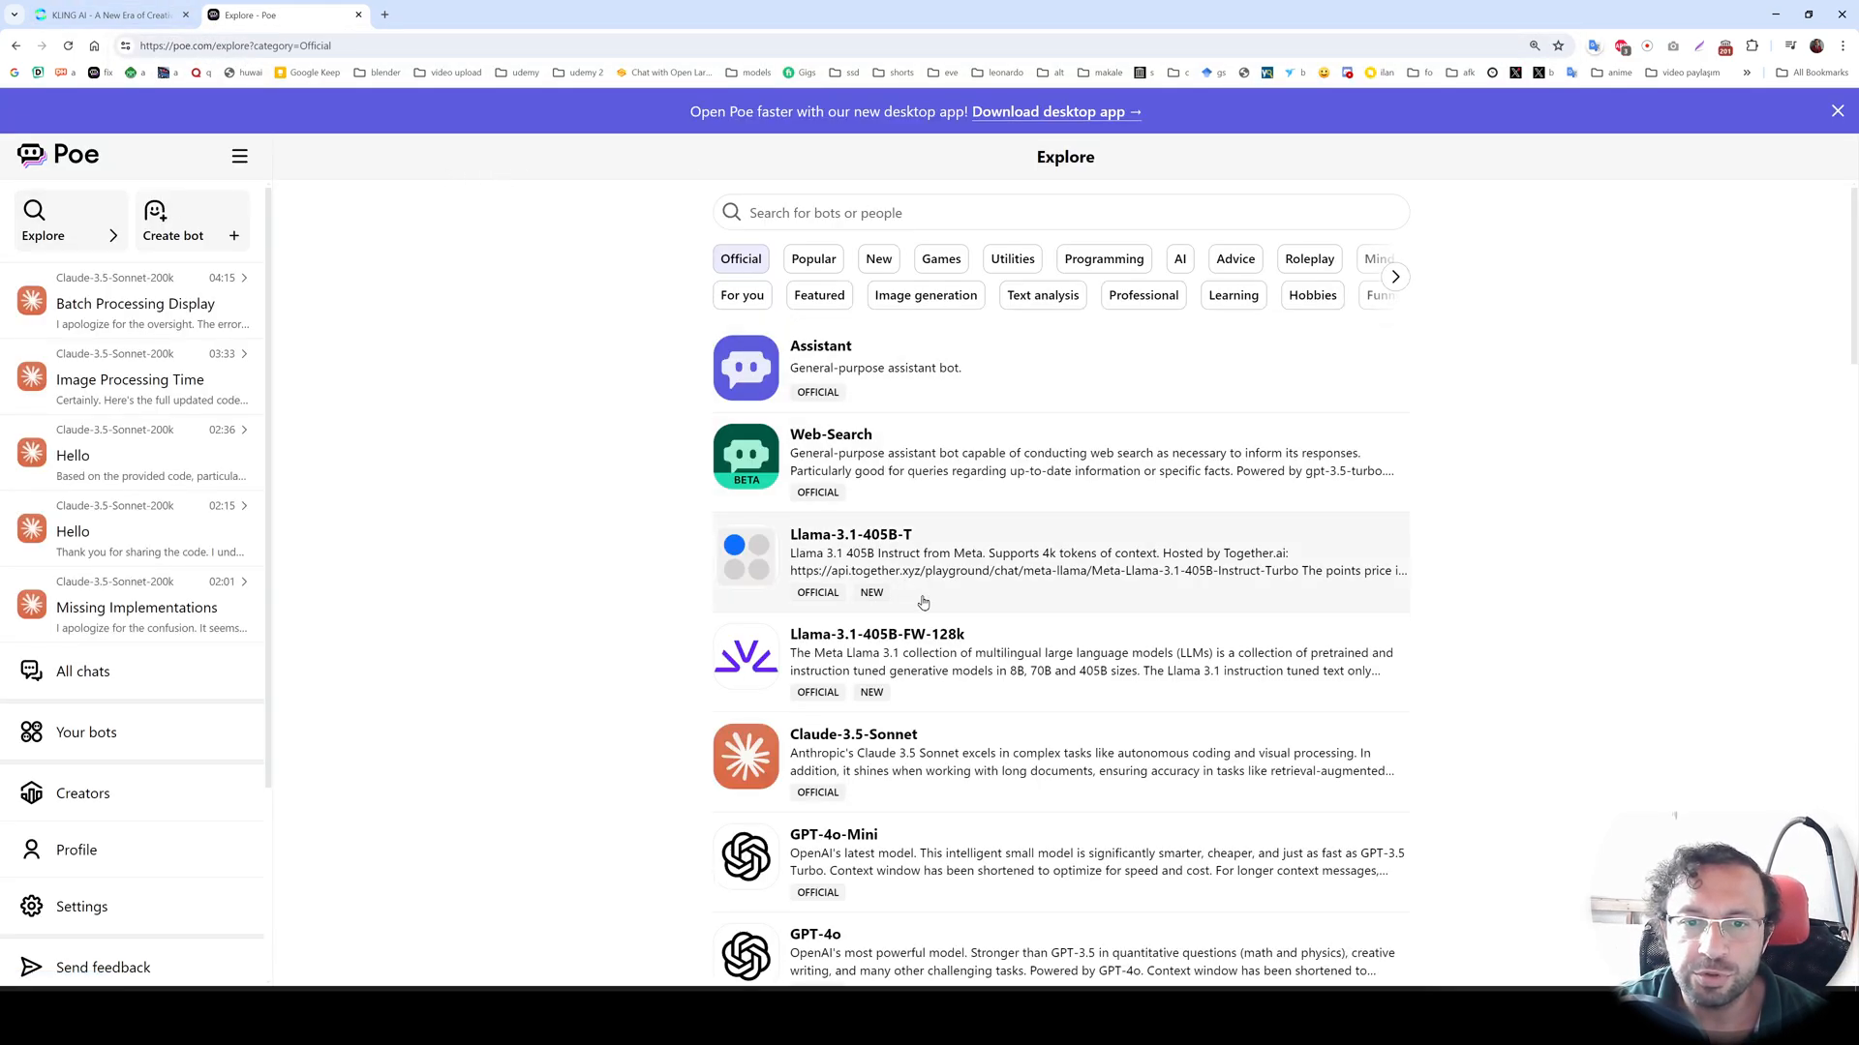
{"action": "left_click", "coordinate": [852, 734]}
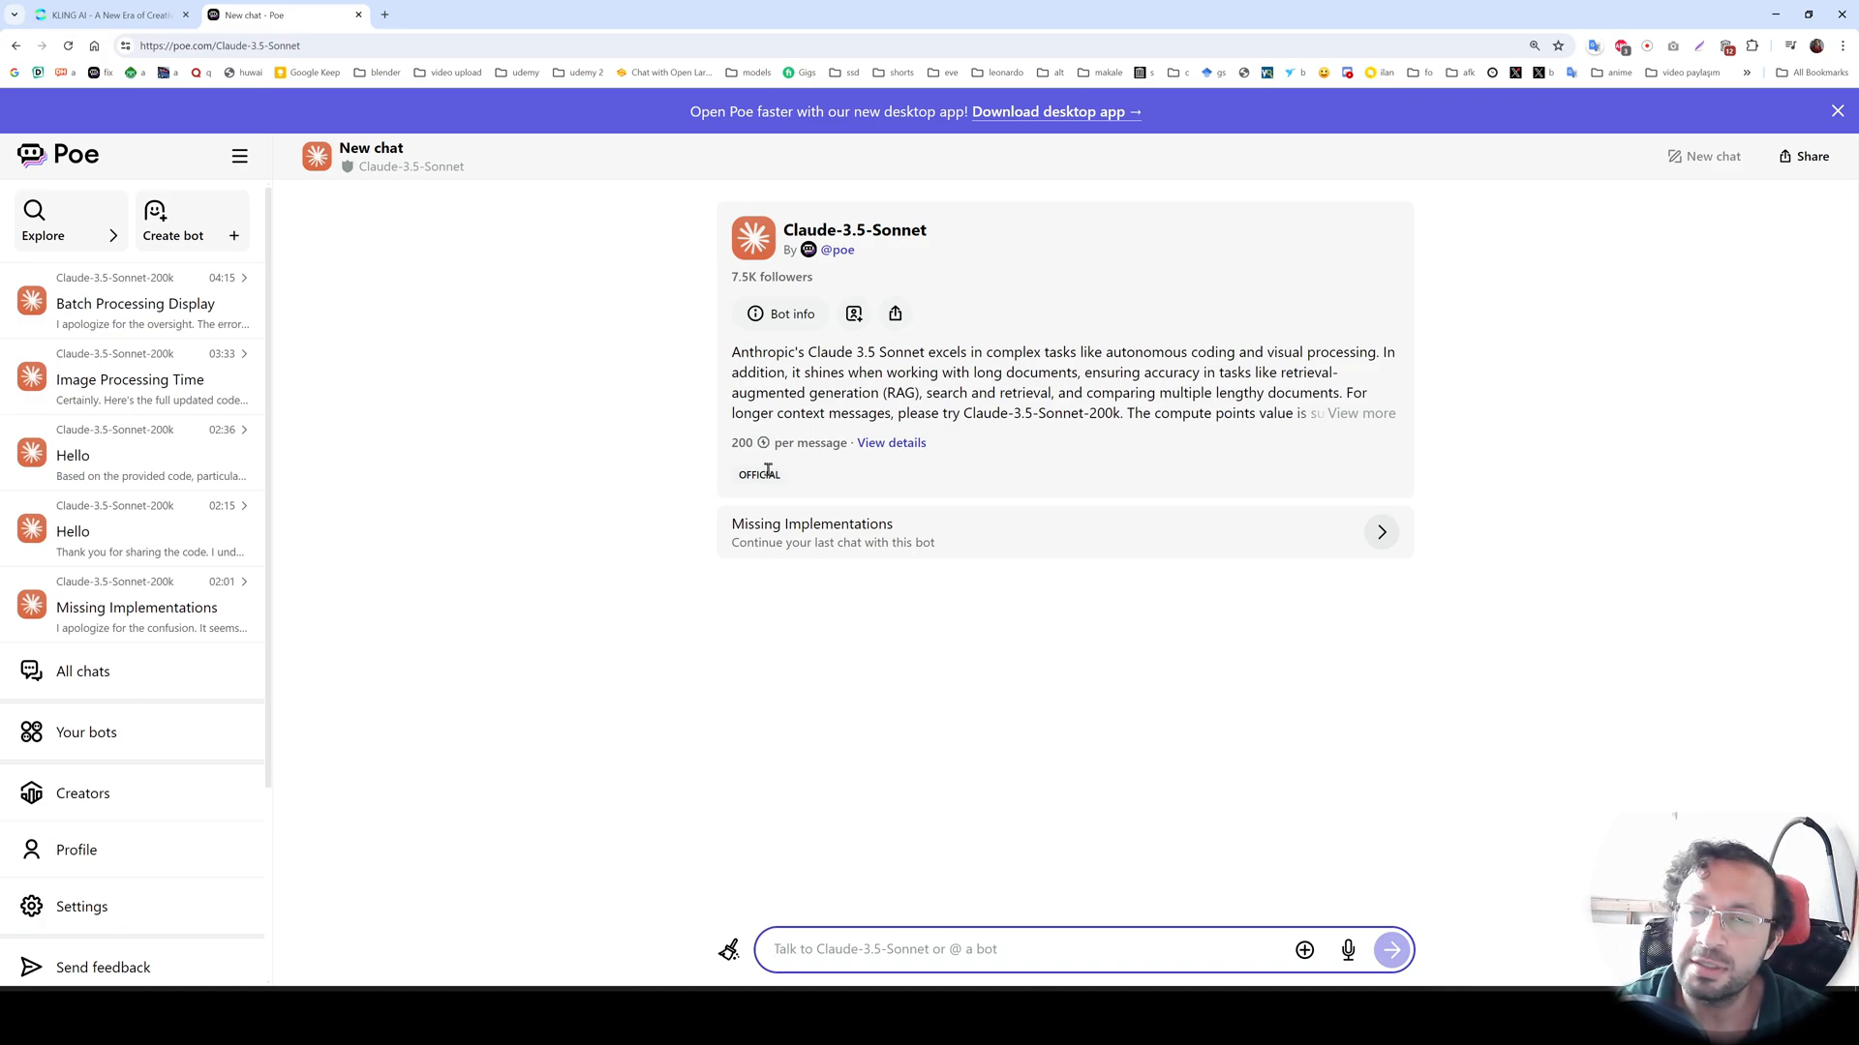
- Ask Claude to 'generate me a prompt that will describe an epic battle scene'
{"action": "type", "text": "generate me a"}
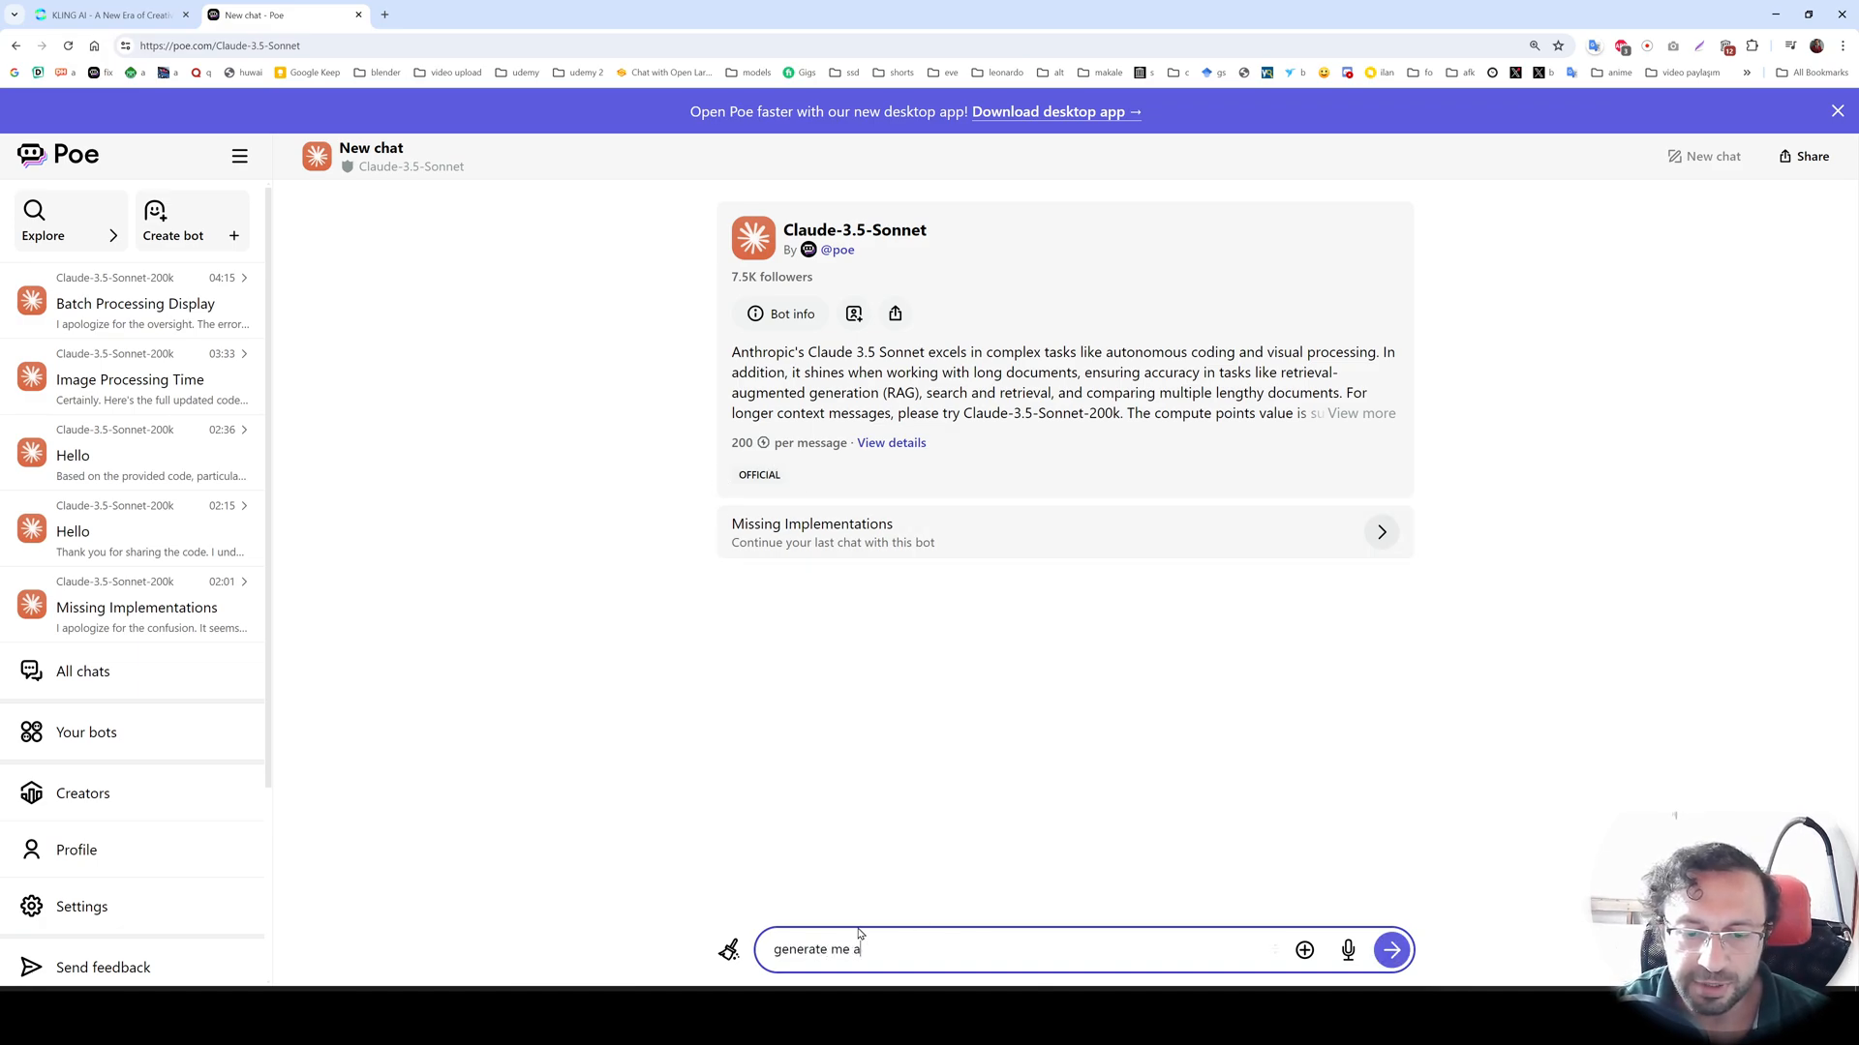
{"action": "type", "text": "prompt that will"}
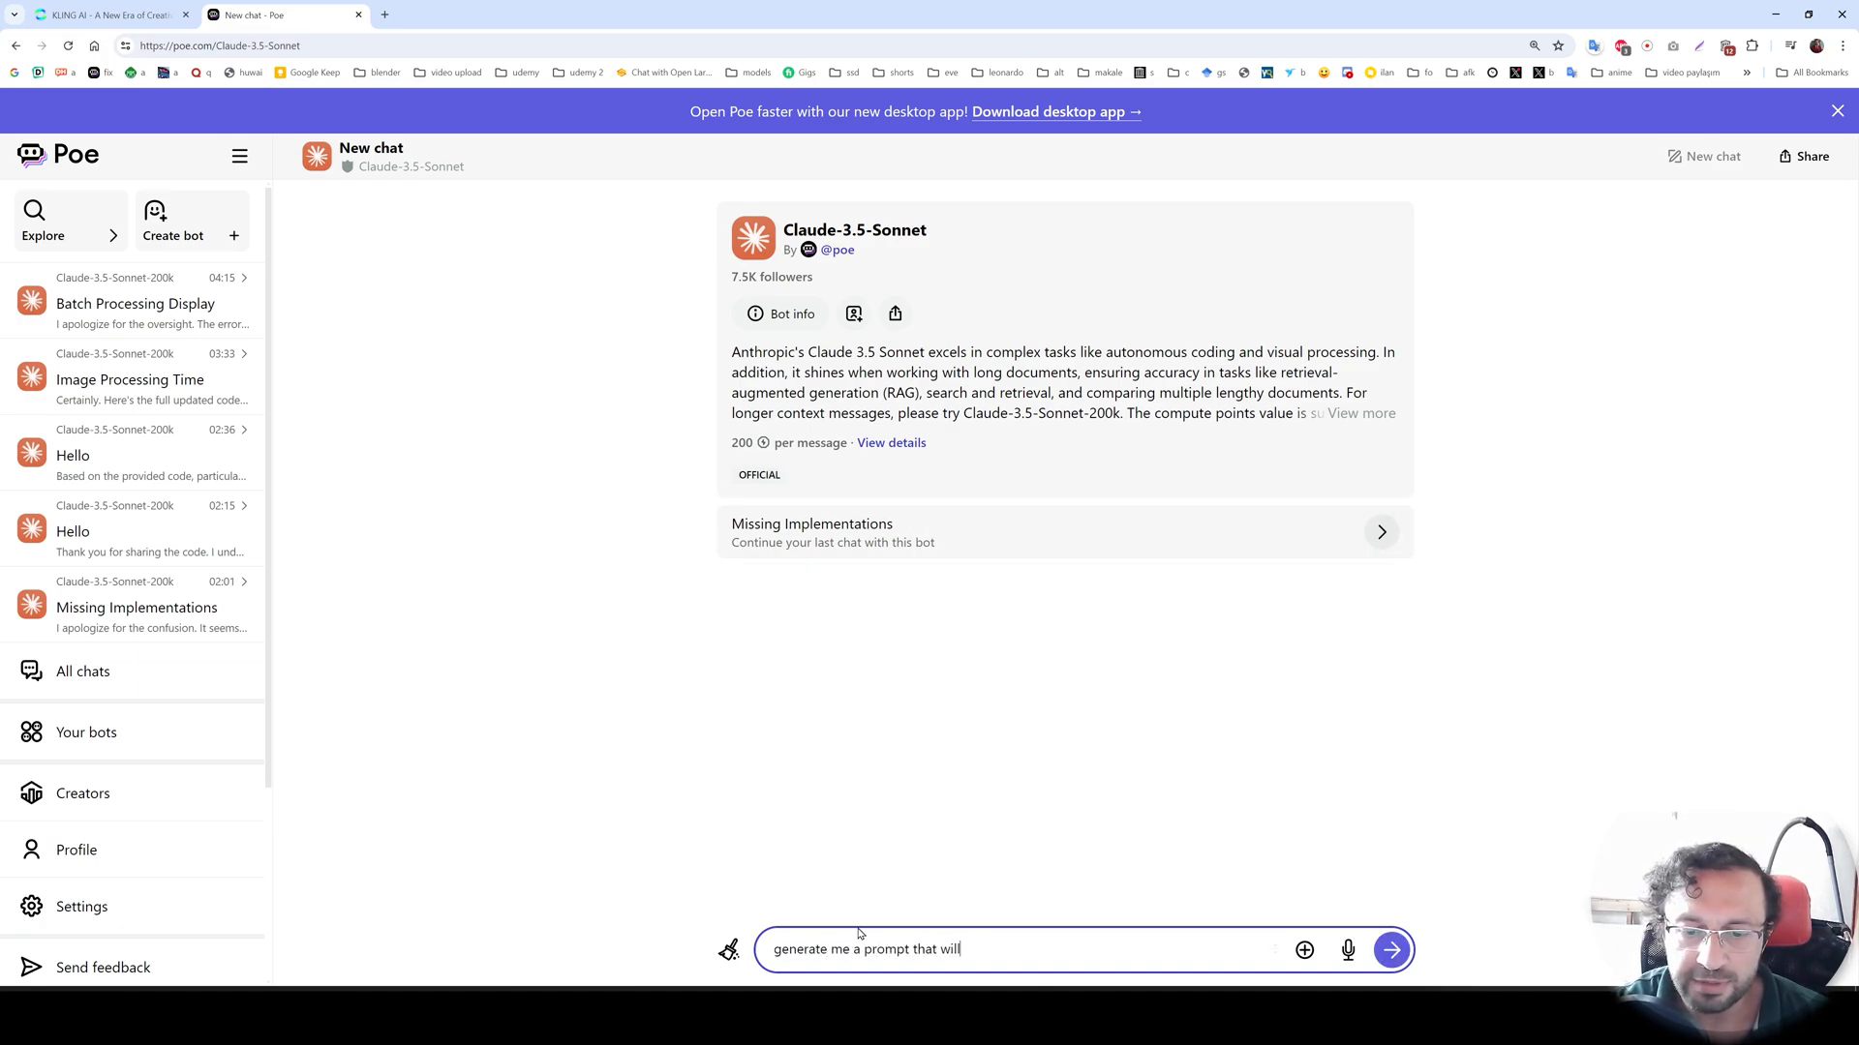
{"action": "type", "text": "describe an epic"}
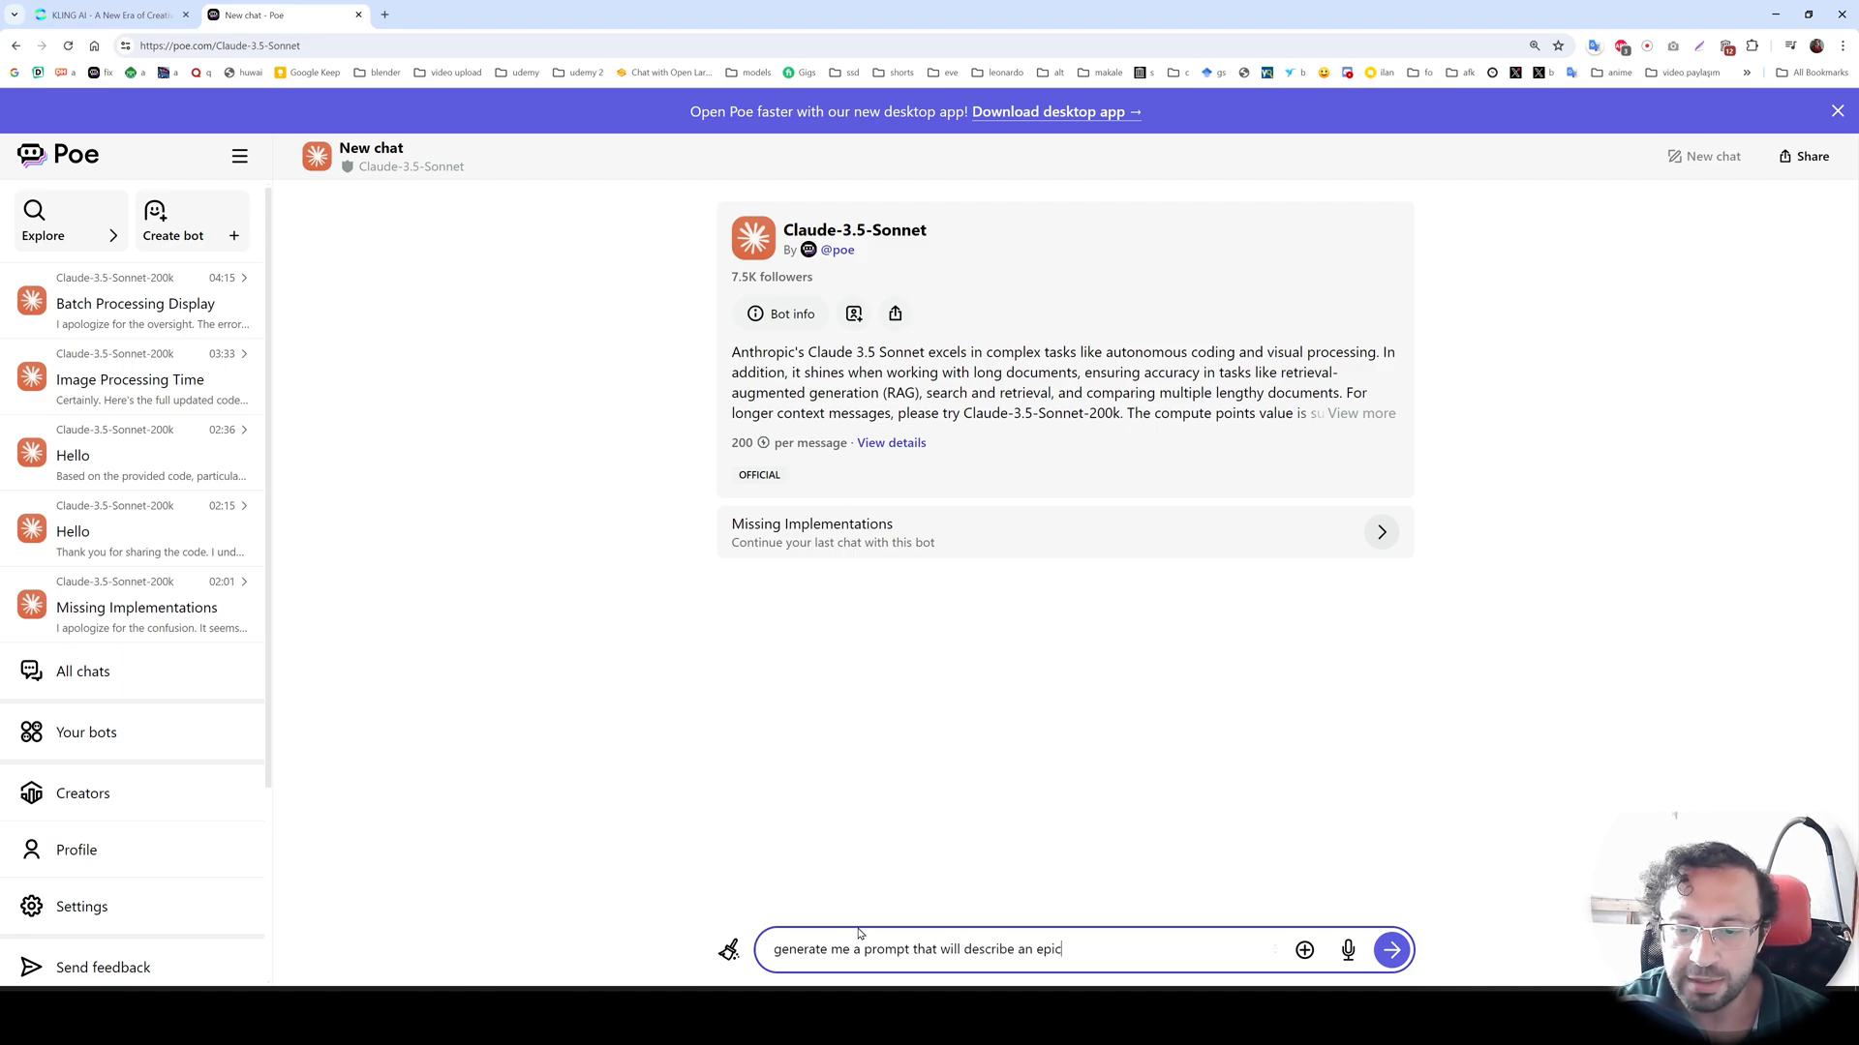
{"action": "type", "text": "battle scene o"}
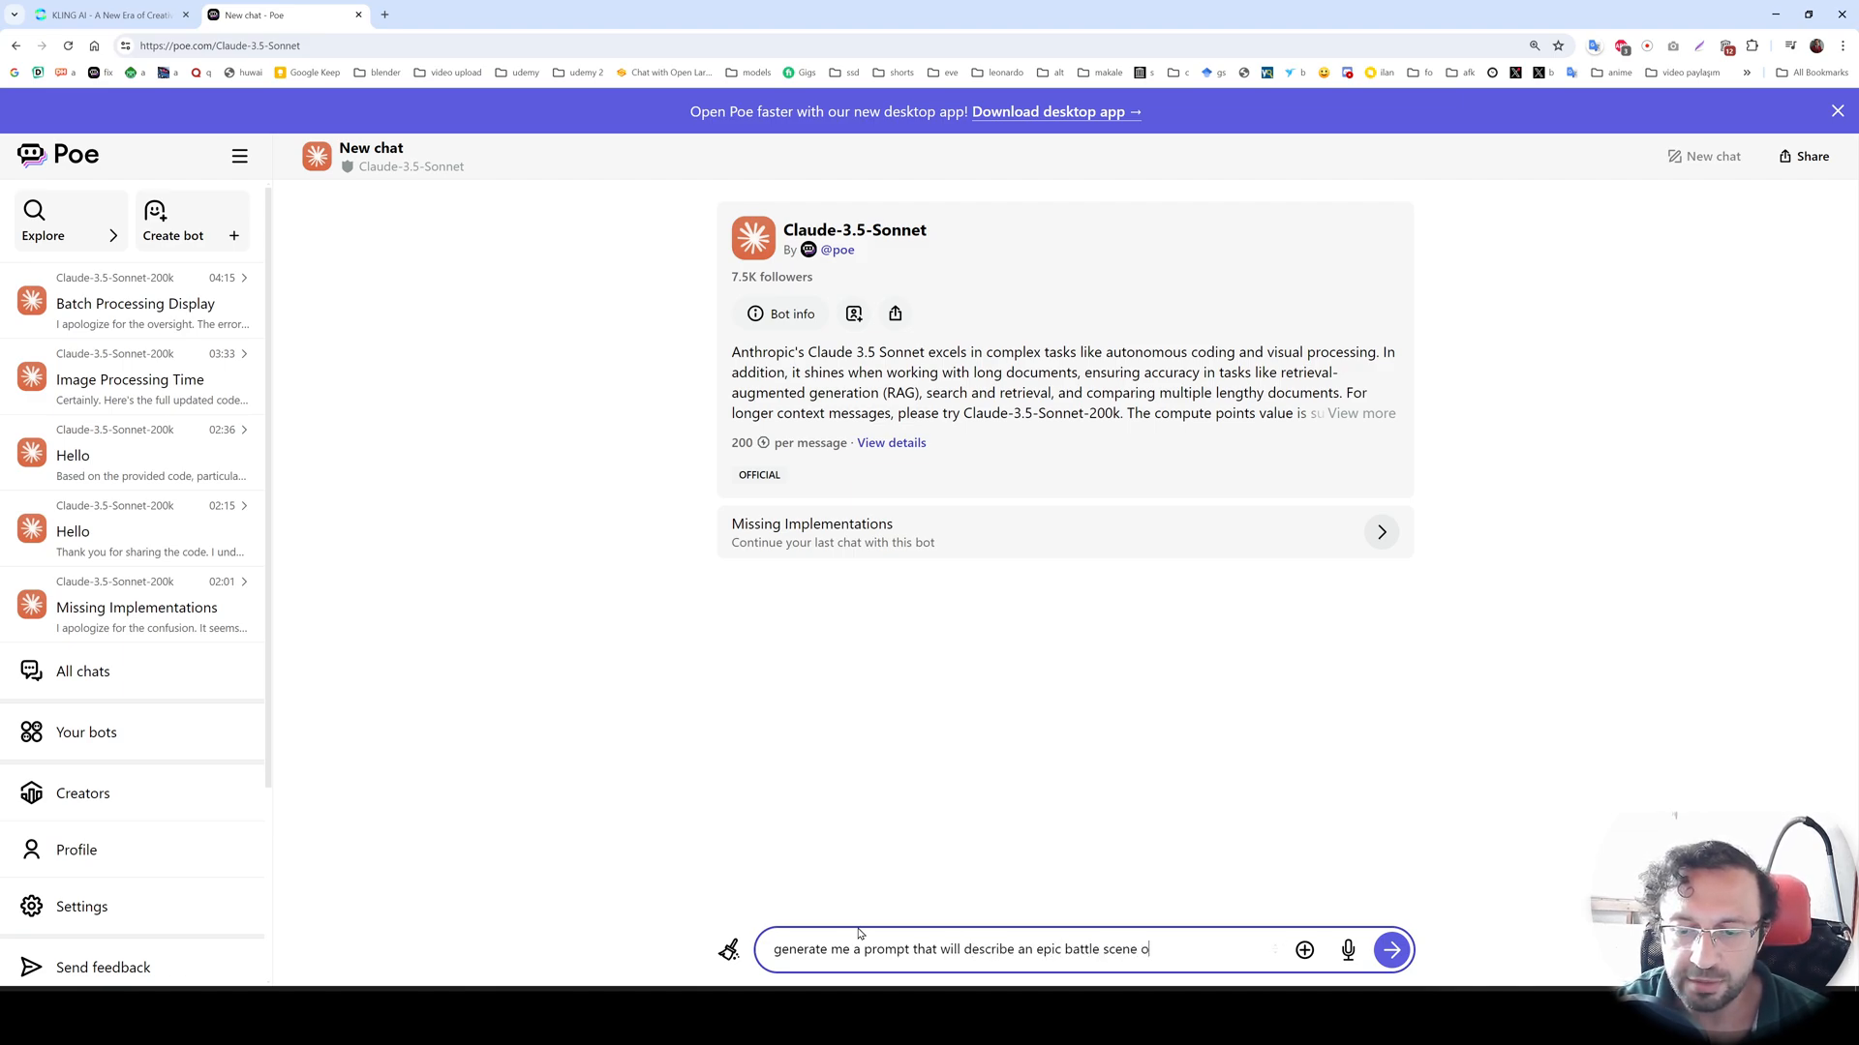
{"action": "left_click", "coordinate": [1390, 949]}
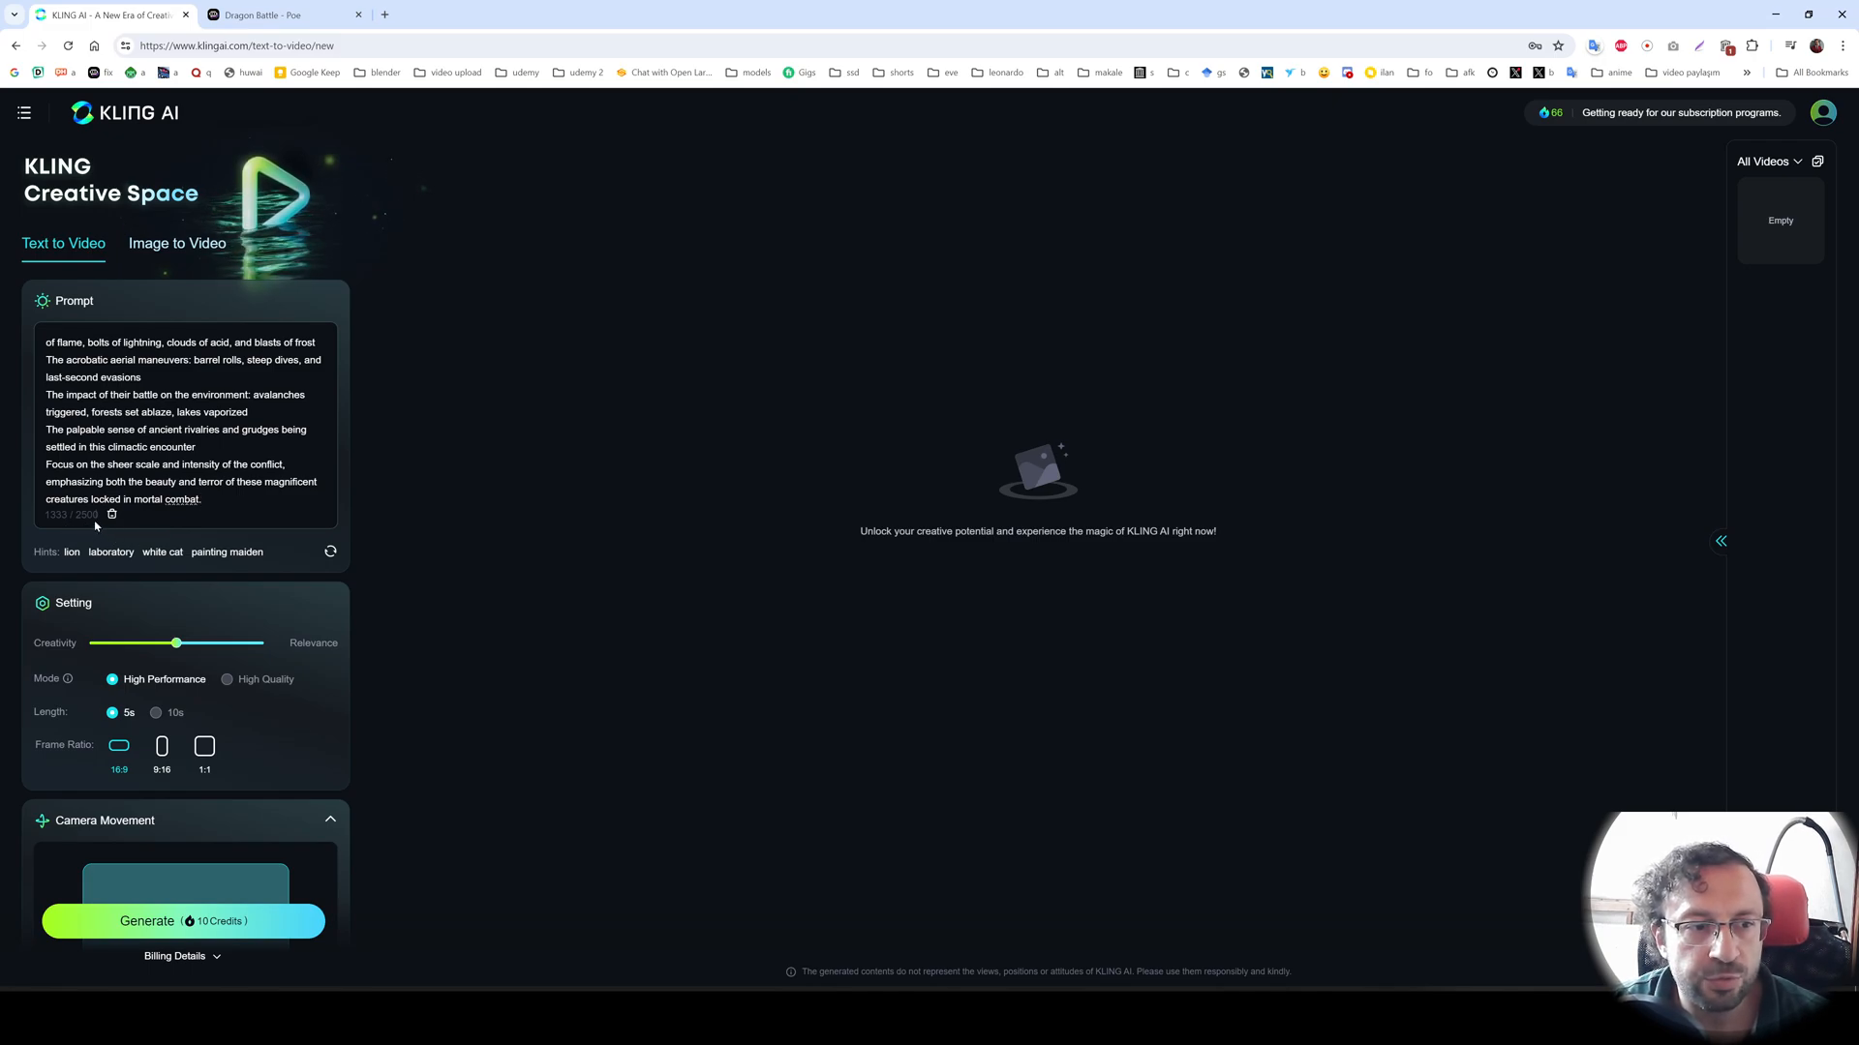
{"action": "mouse_move", "coordinate": [246, 502]}
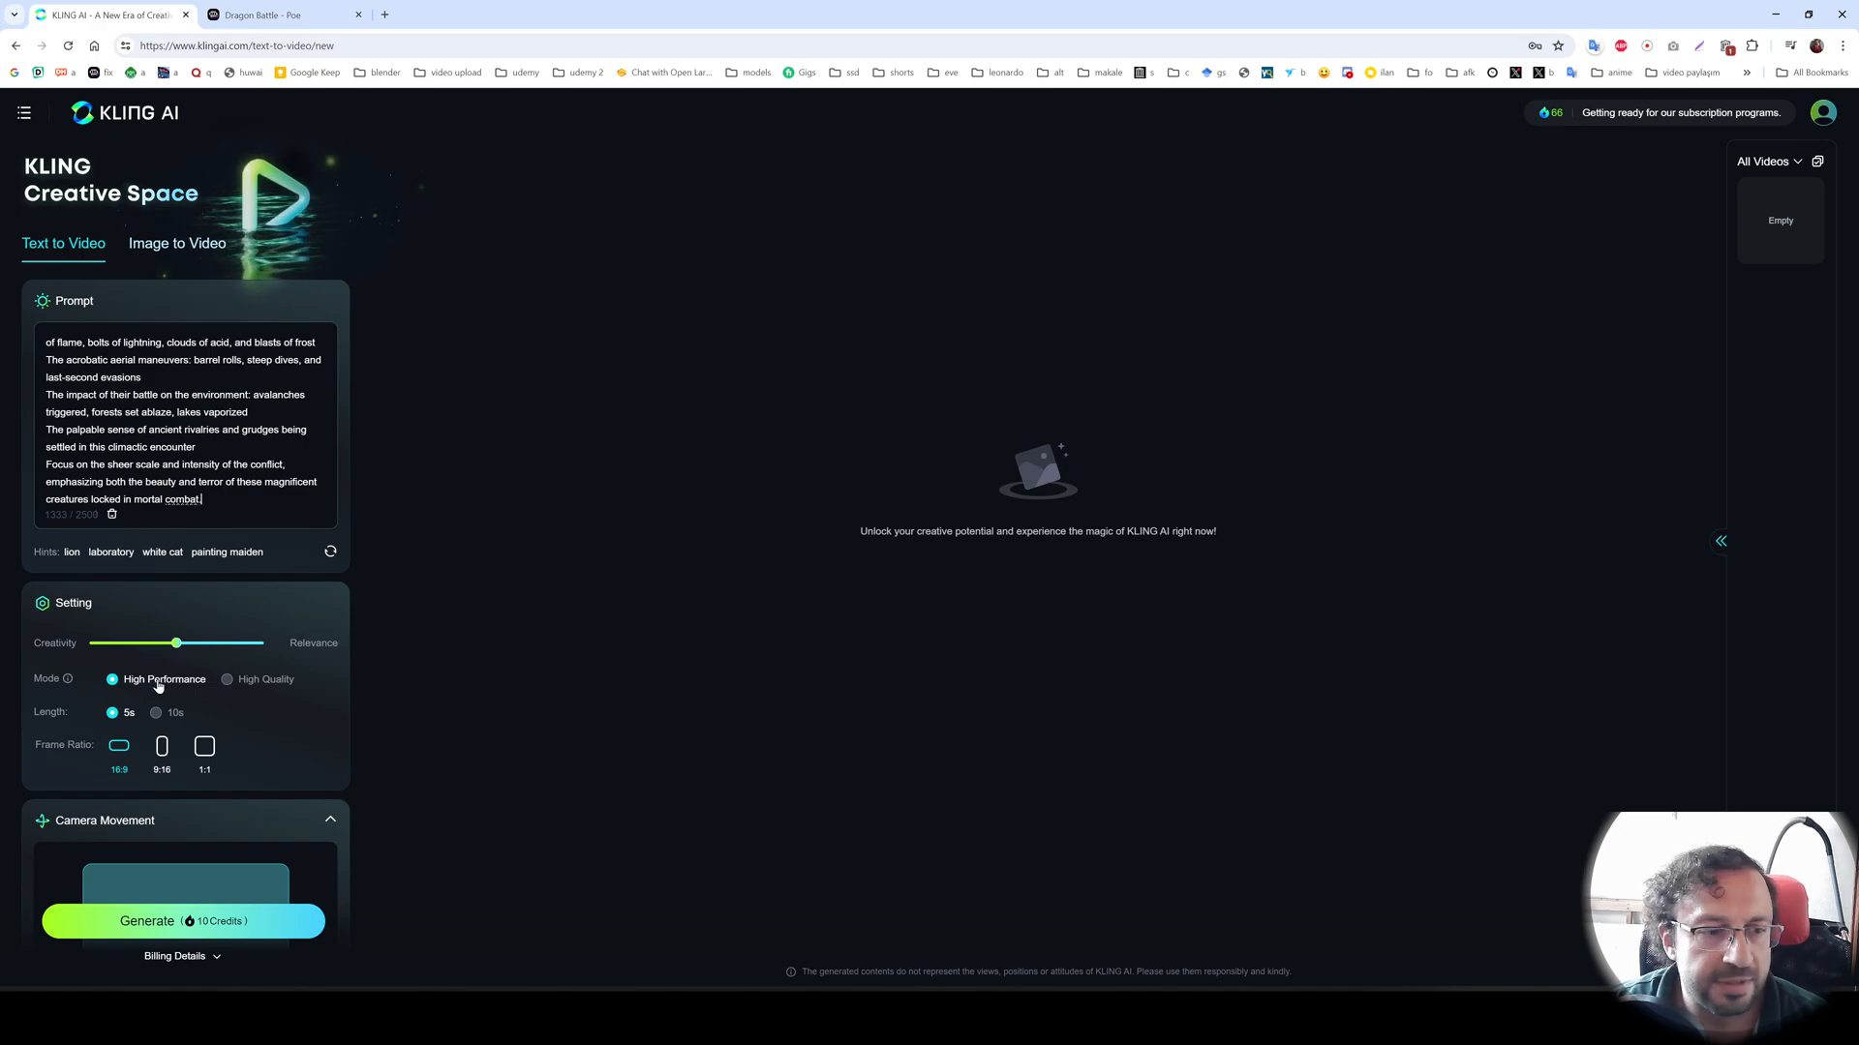
{"action": "mouse_move", "coordinate": [263, 680]}
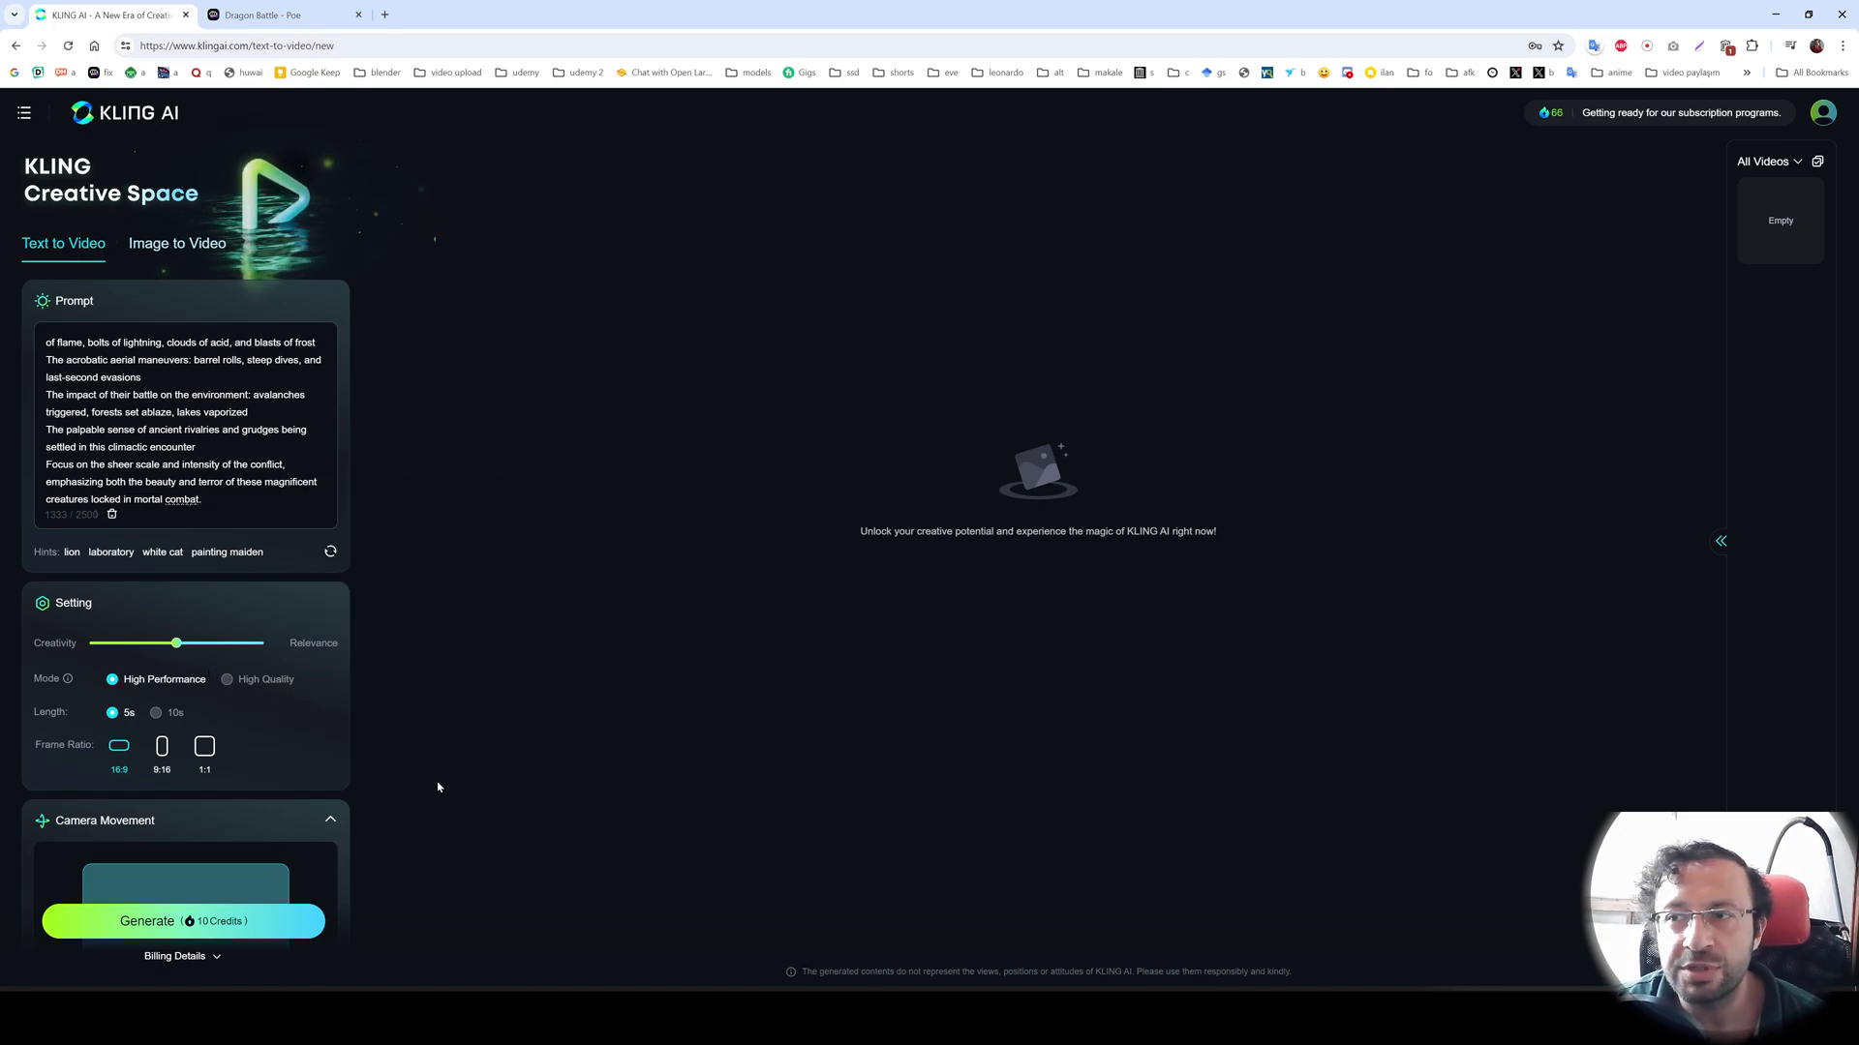
{"action": "mouse_move", "coordinate": [428, 778]}
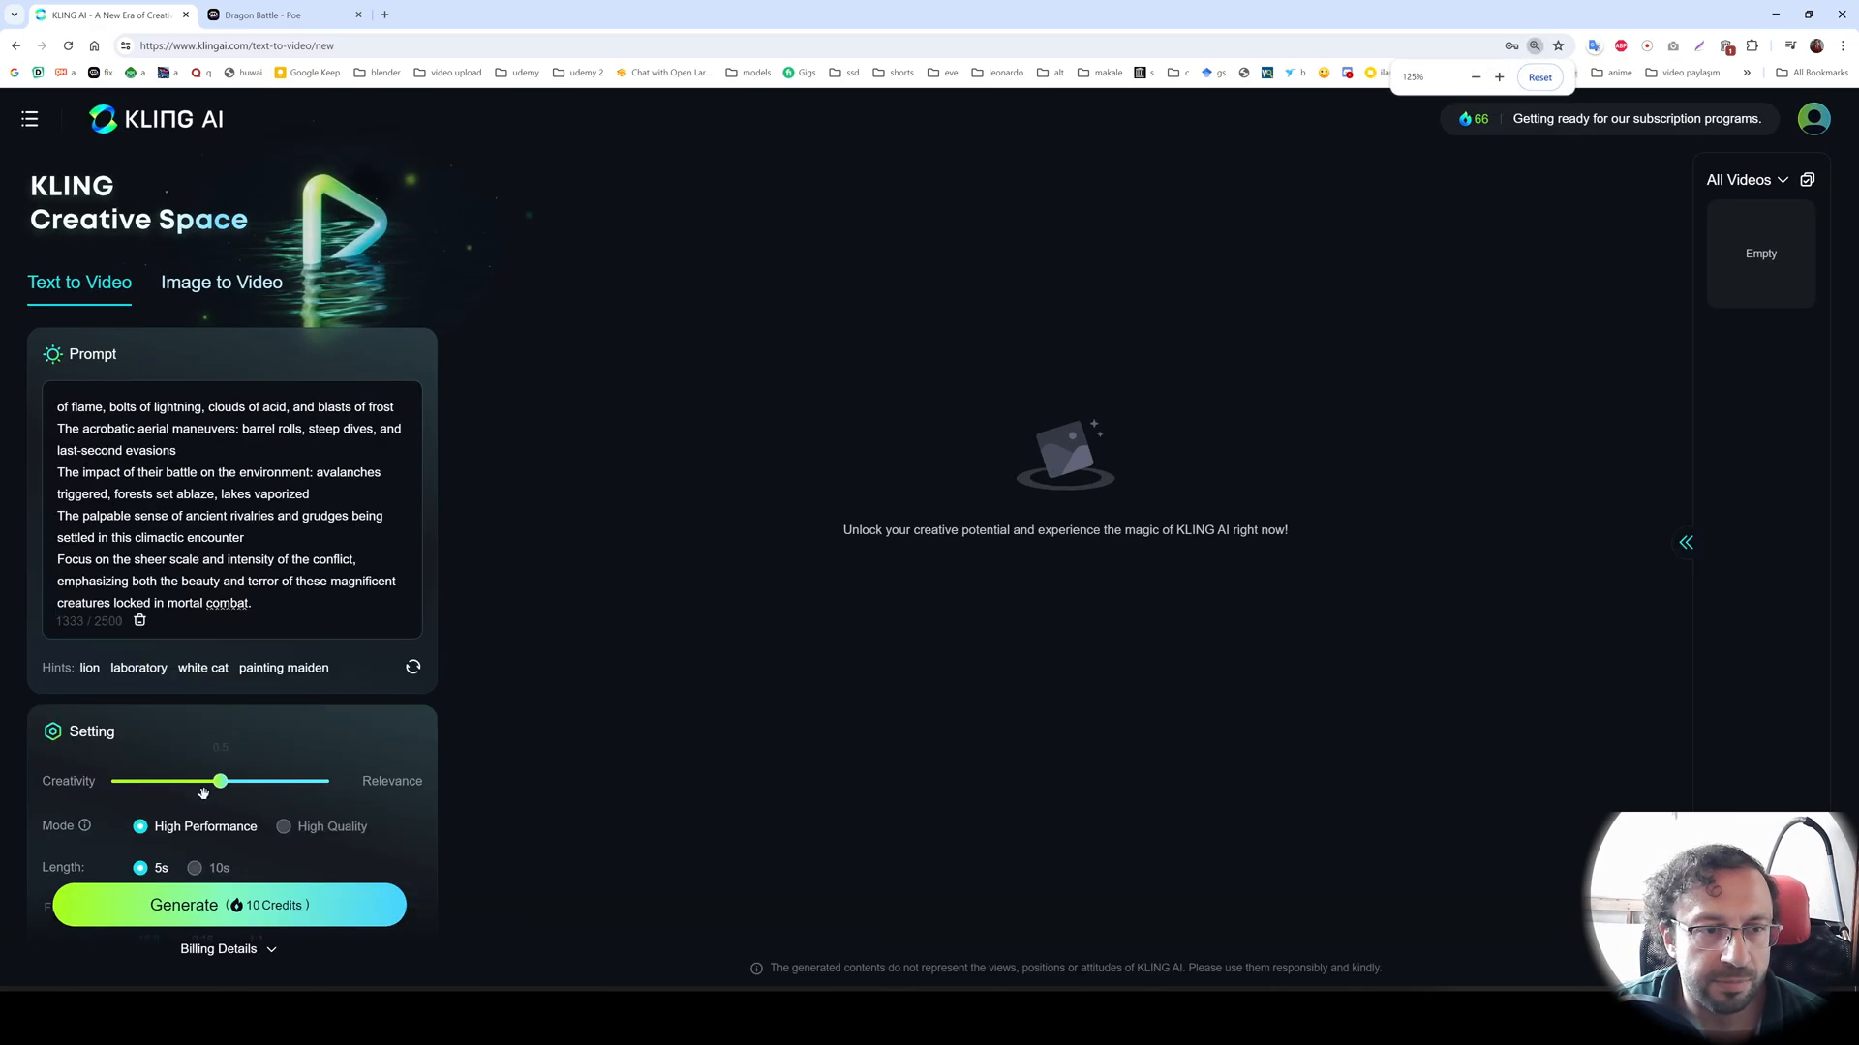
- Scroll the Text to Video panel to the Negative Prompt and show the camera movement options
{"action": "scroll", "scroll_direction": "down", "scroll_amount": 3}
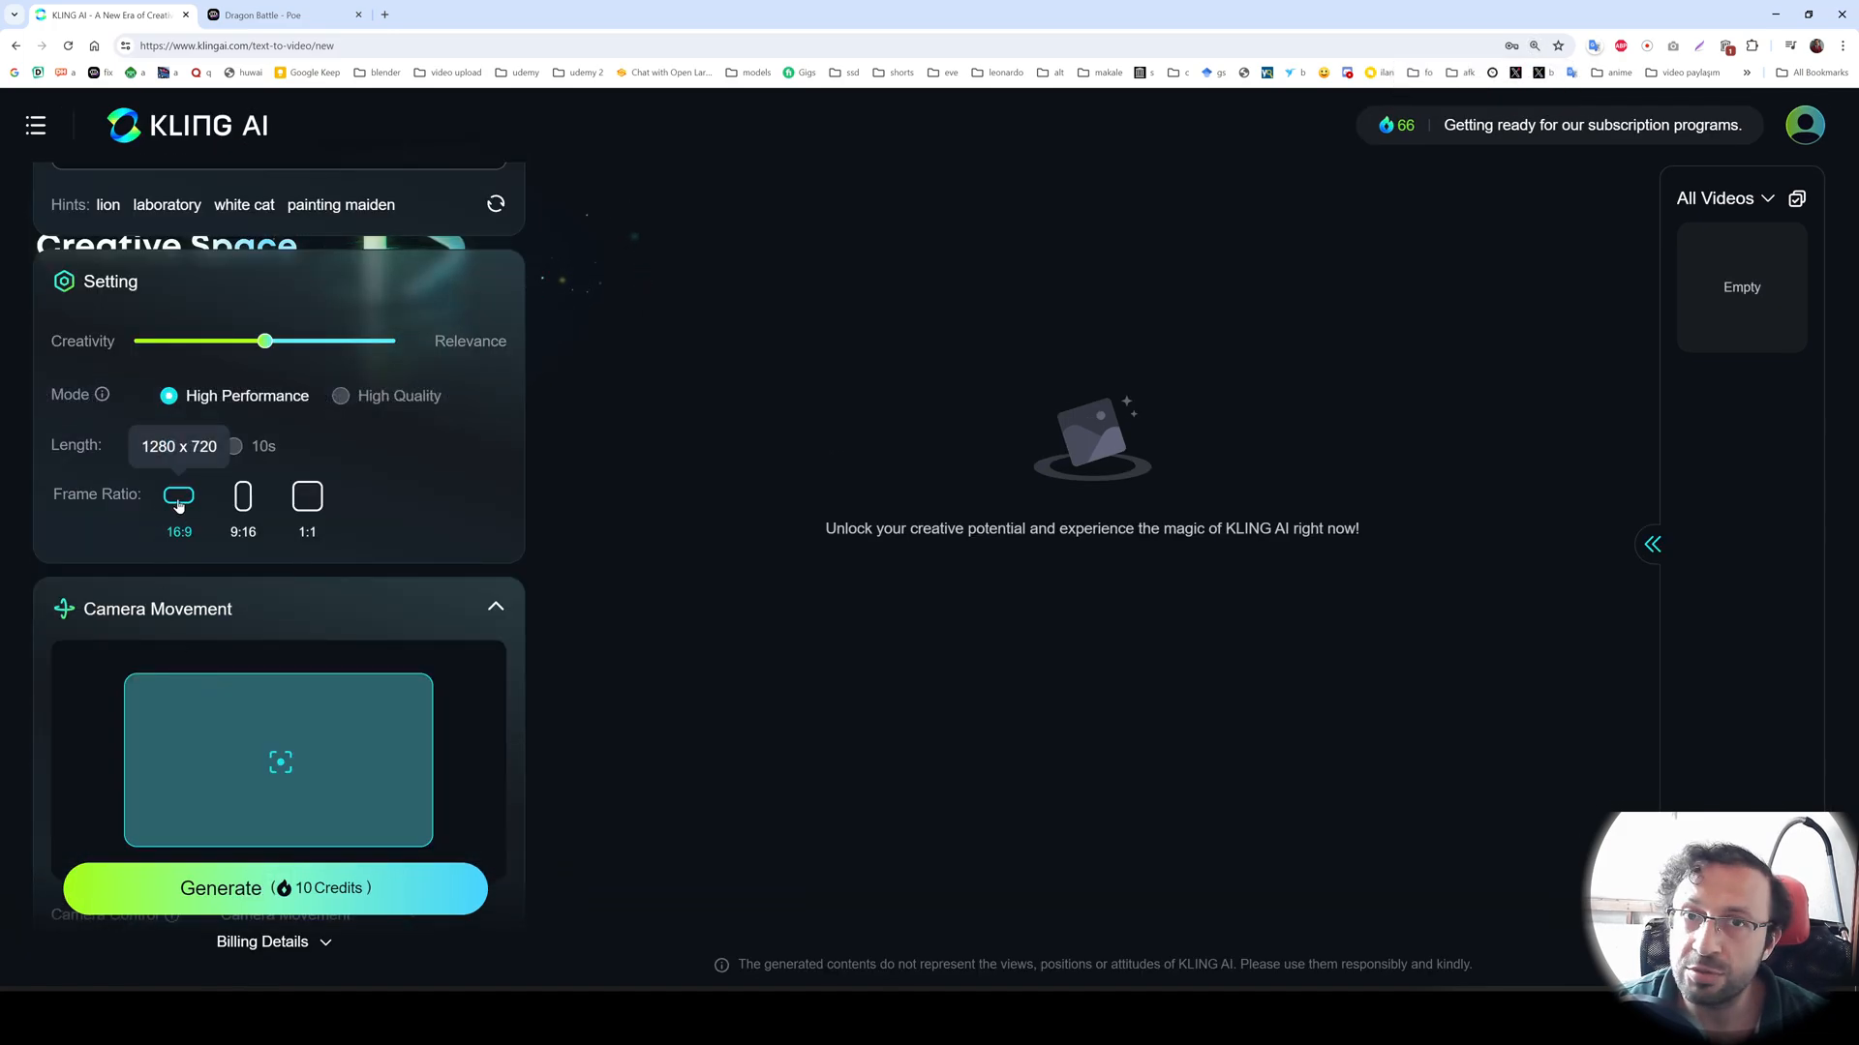
{"action": "left_click", "coordinate": [244, 496]}
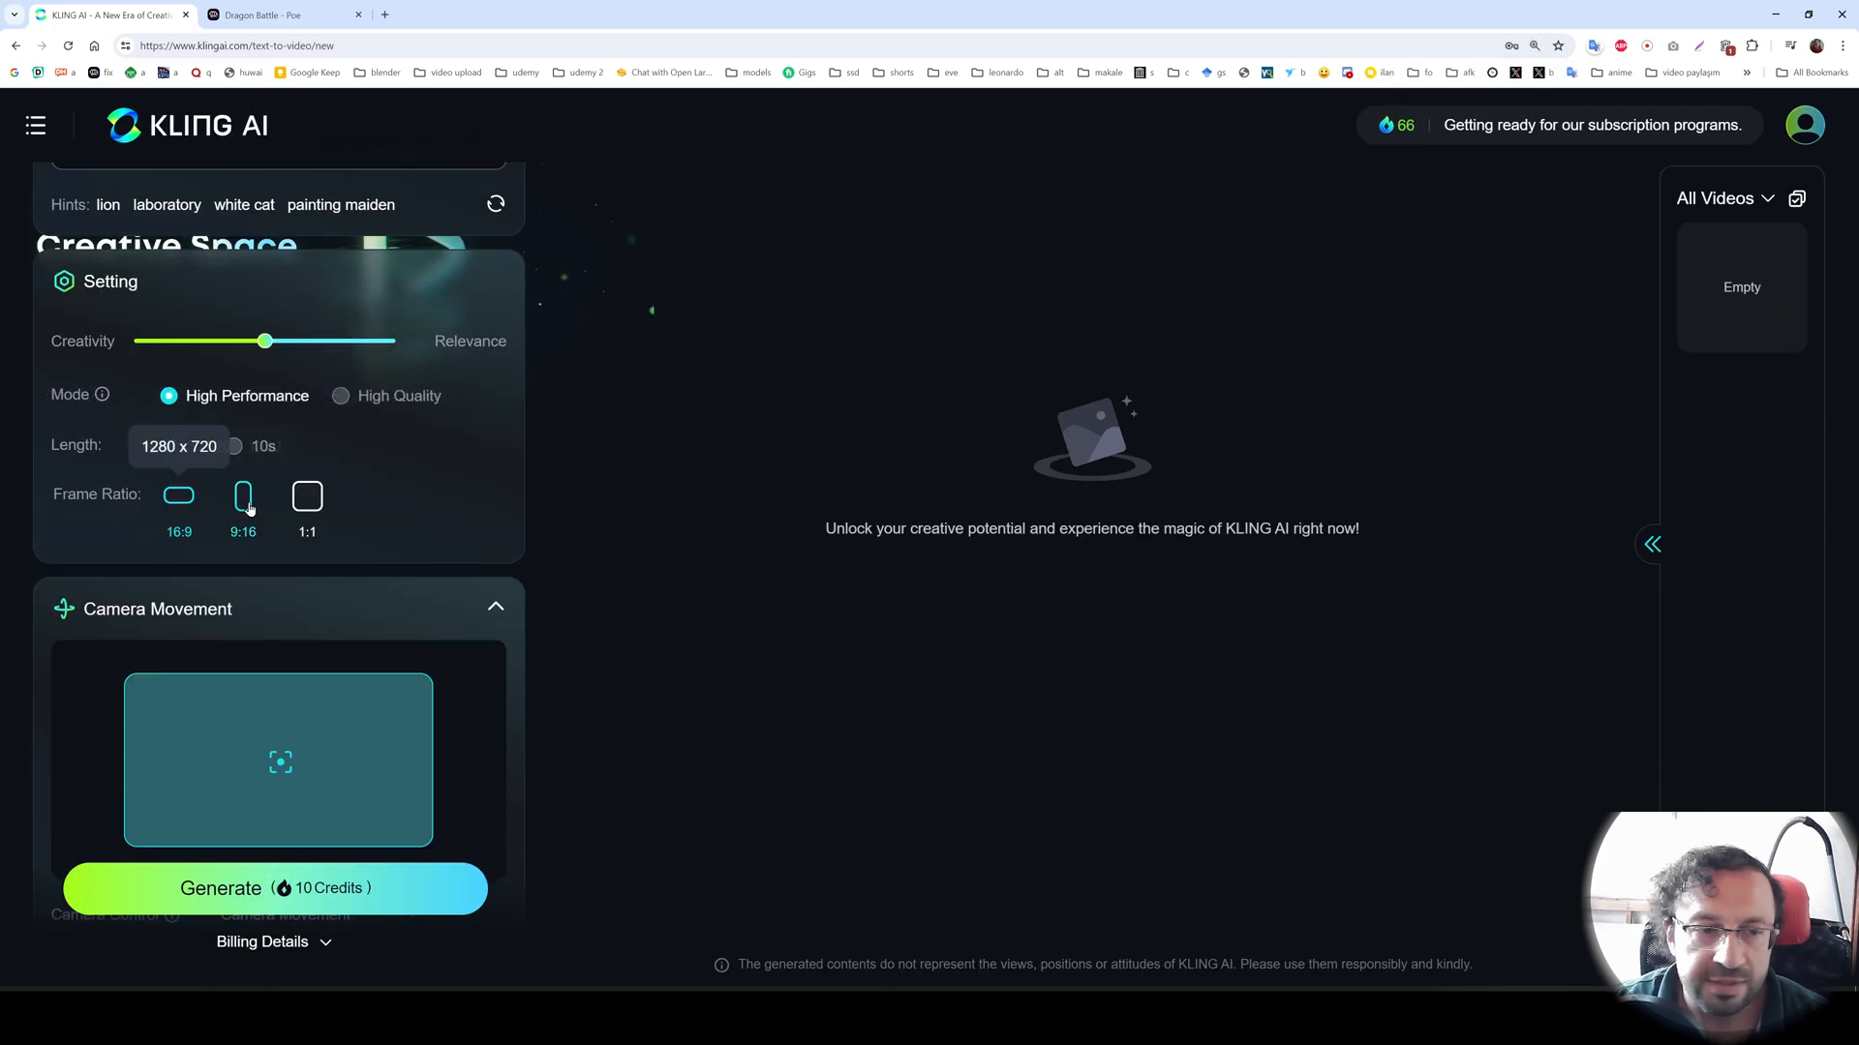
{"action": "left_click", "coordinate": [308, 495]}
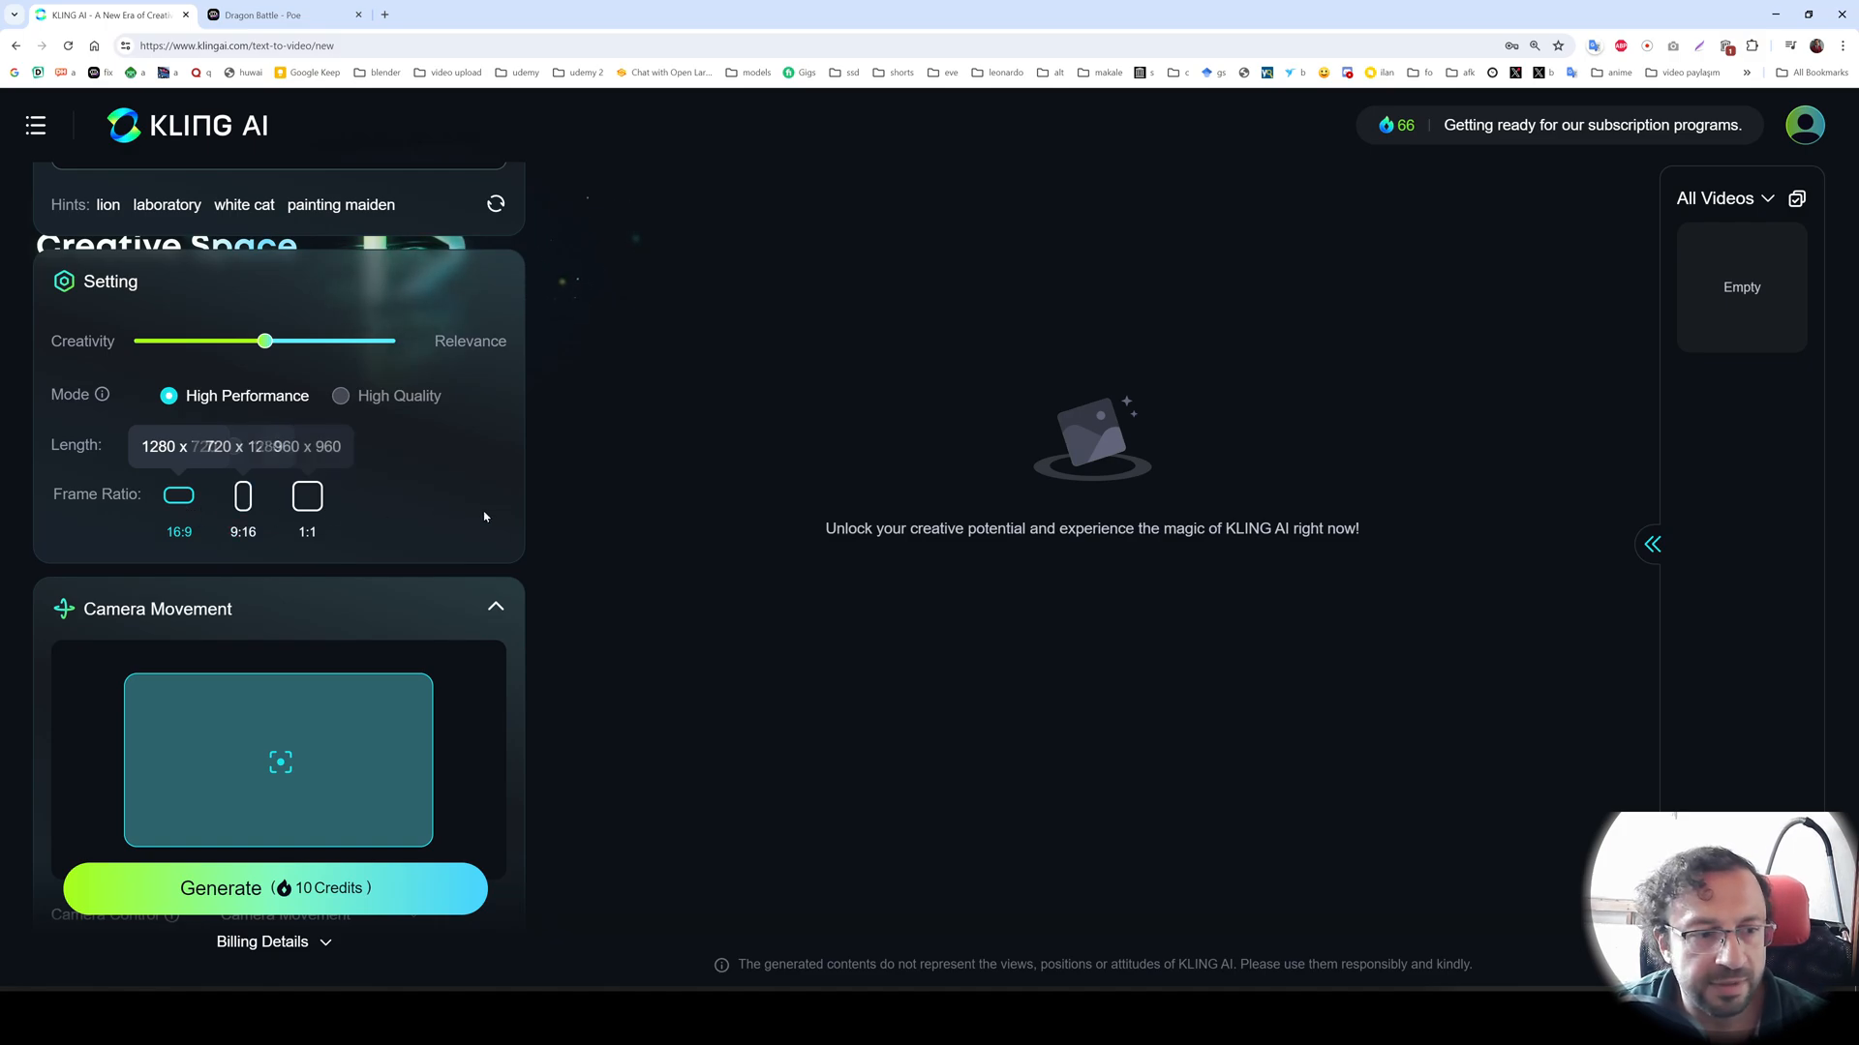
{"action": "scroll", "scroll_direction": "down", "scroll_amount": 3}
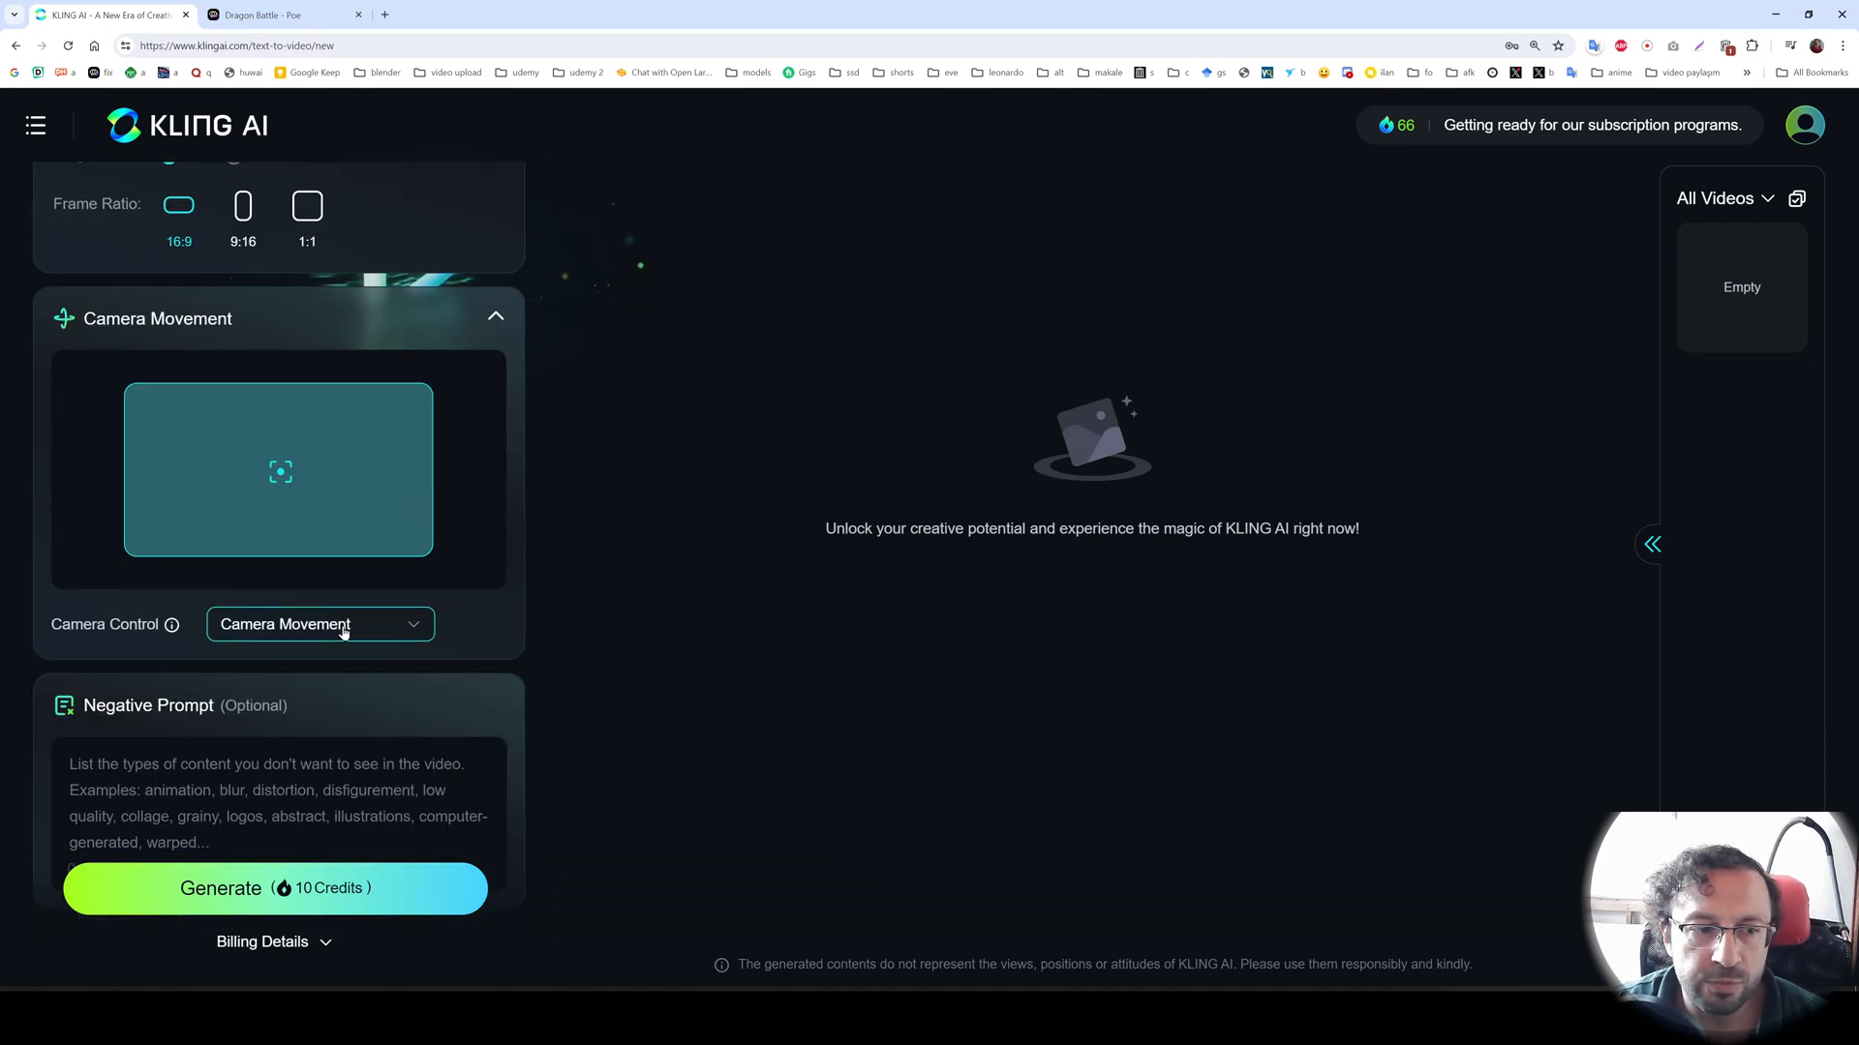
{"action": "left_click", "coordinate": [319, 626]}
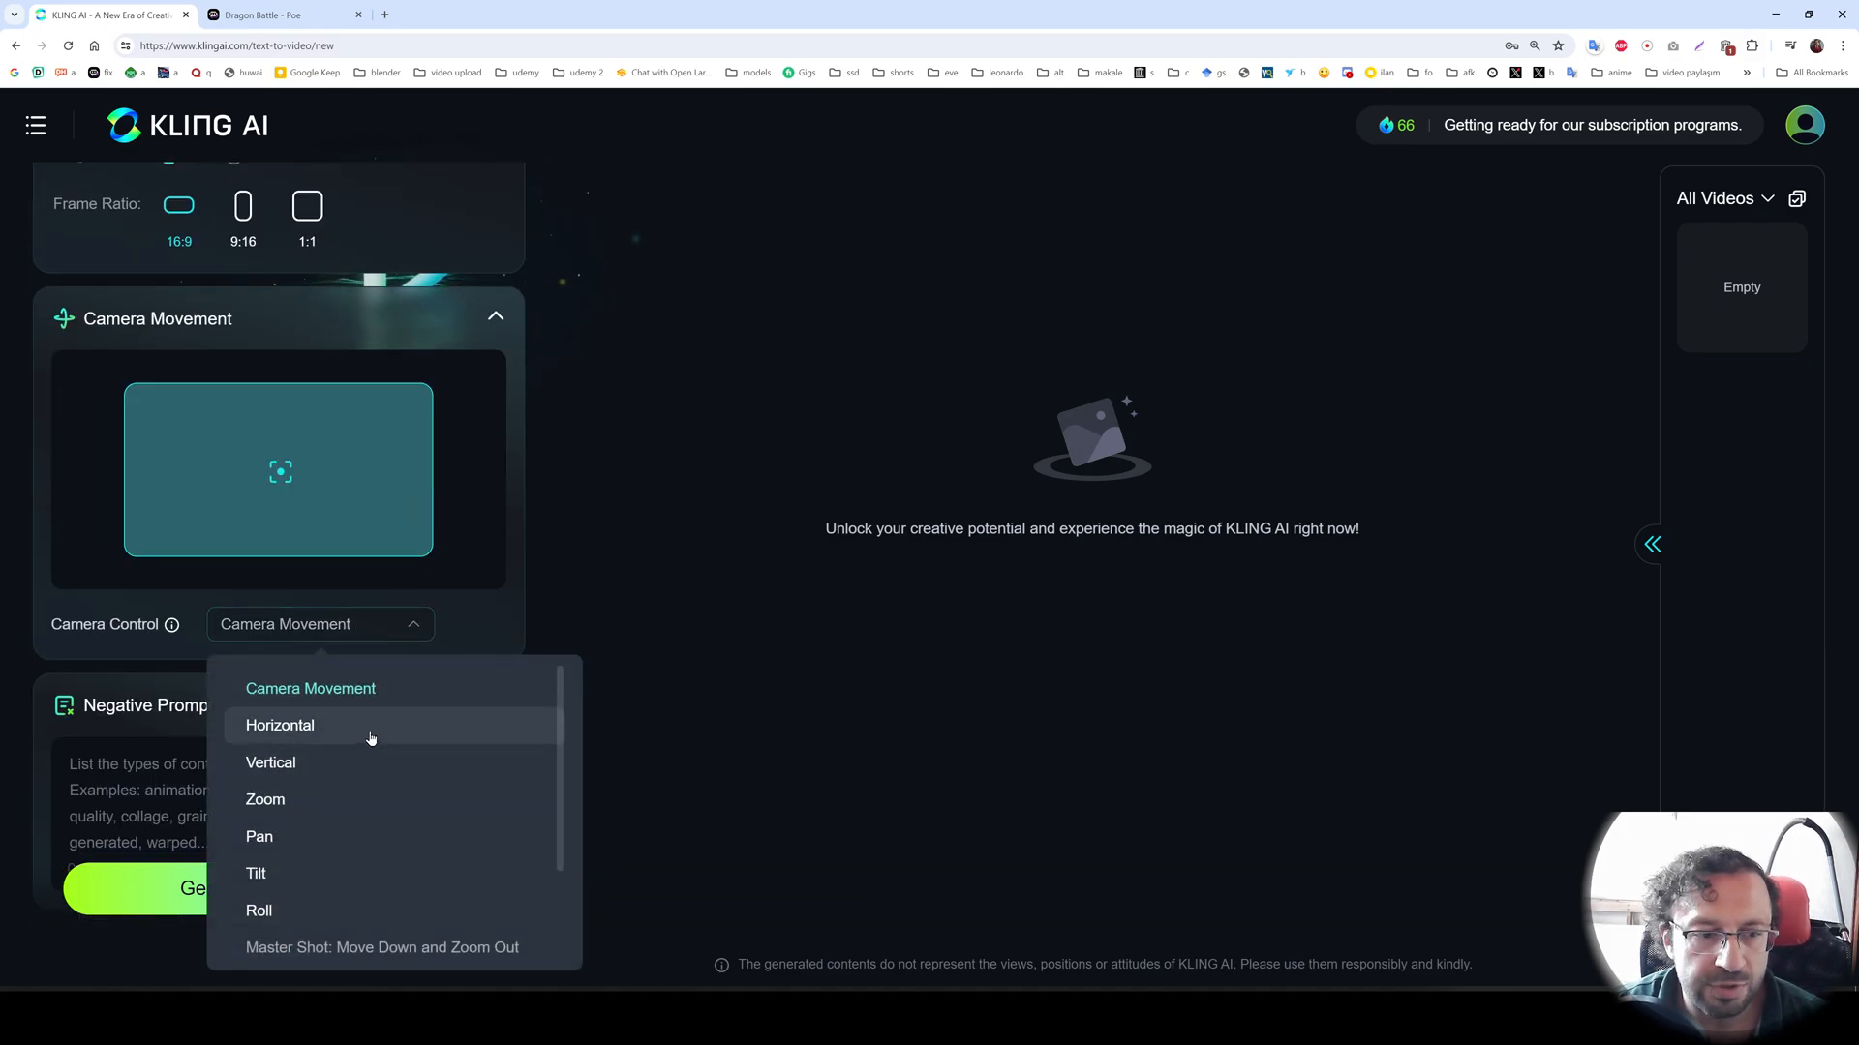
{"action": "mouse_move", "coordinate": [331, 910]}
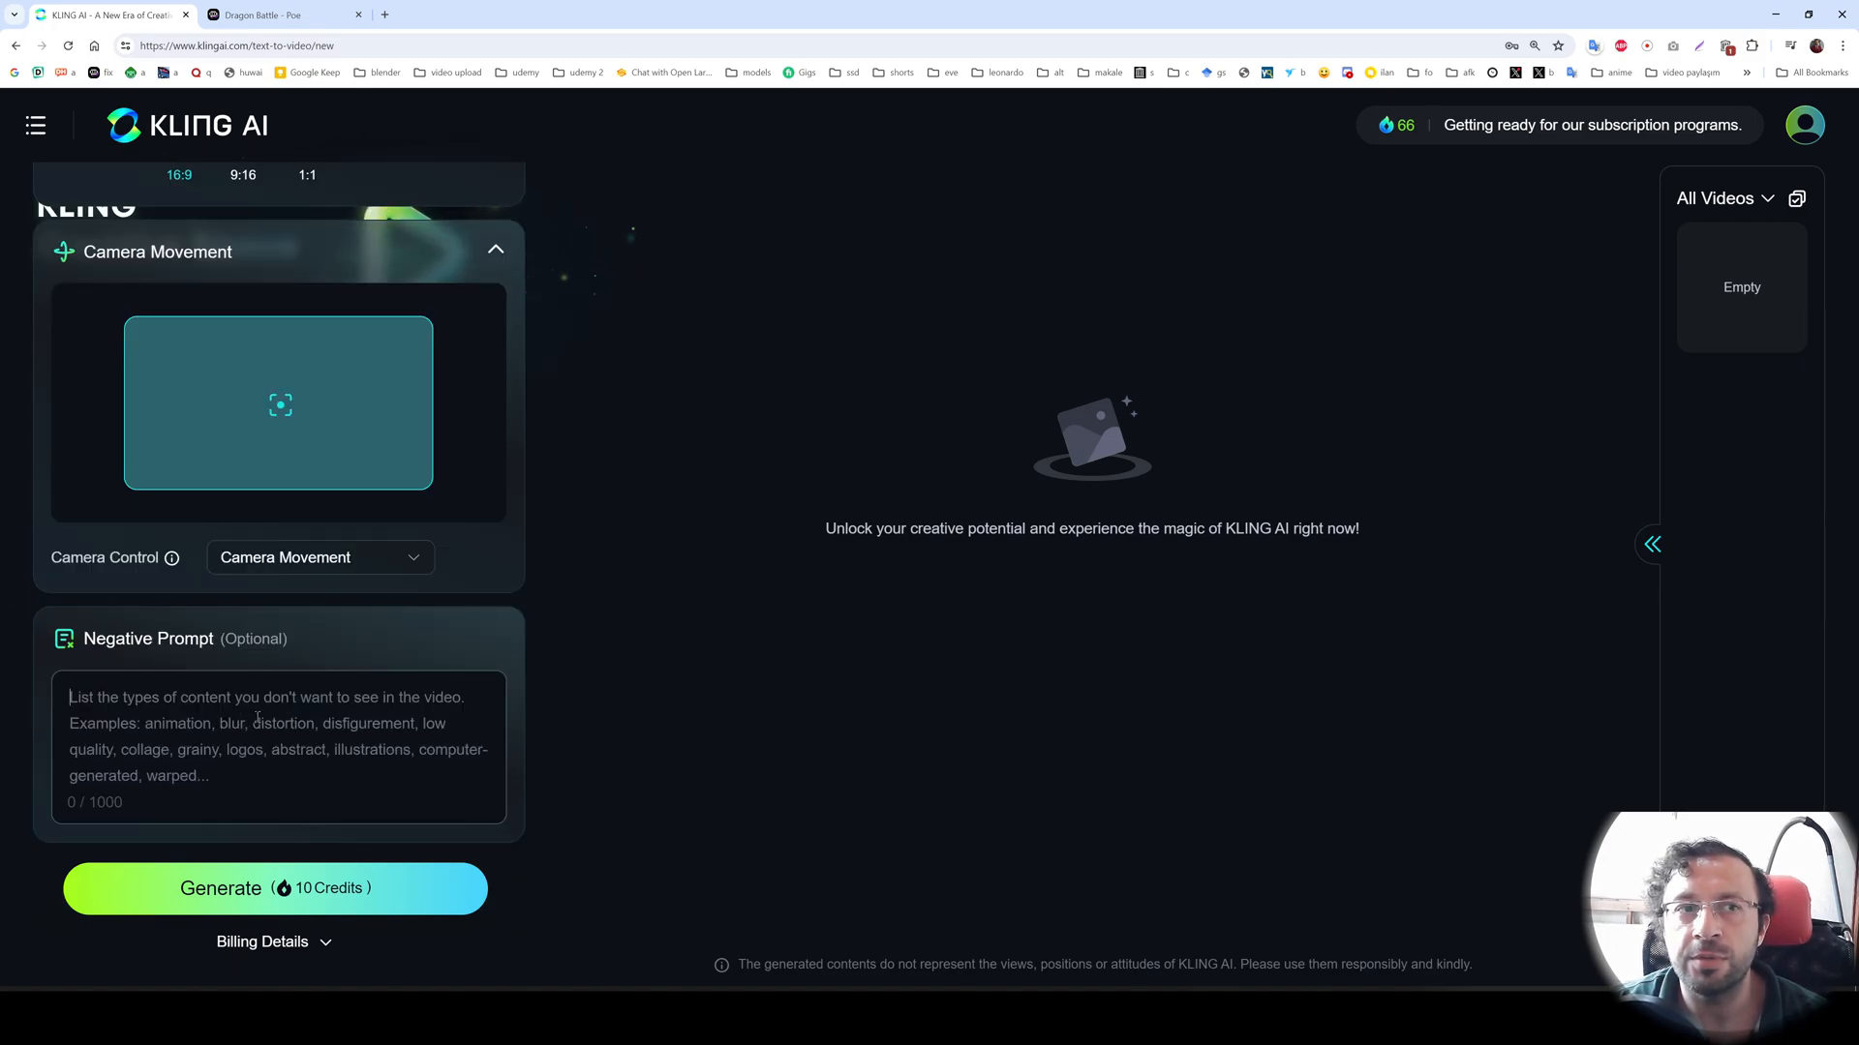
- Ask Claude in the Dragon Battle chat to optimize the description for text-to-video and add a negative prompt
{"action": "left_click", "coordinate": [280, 13]}
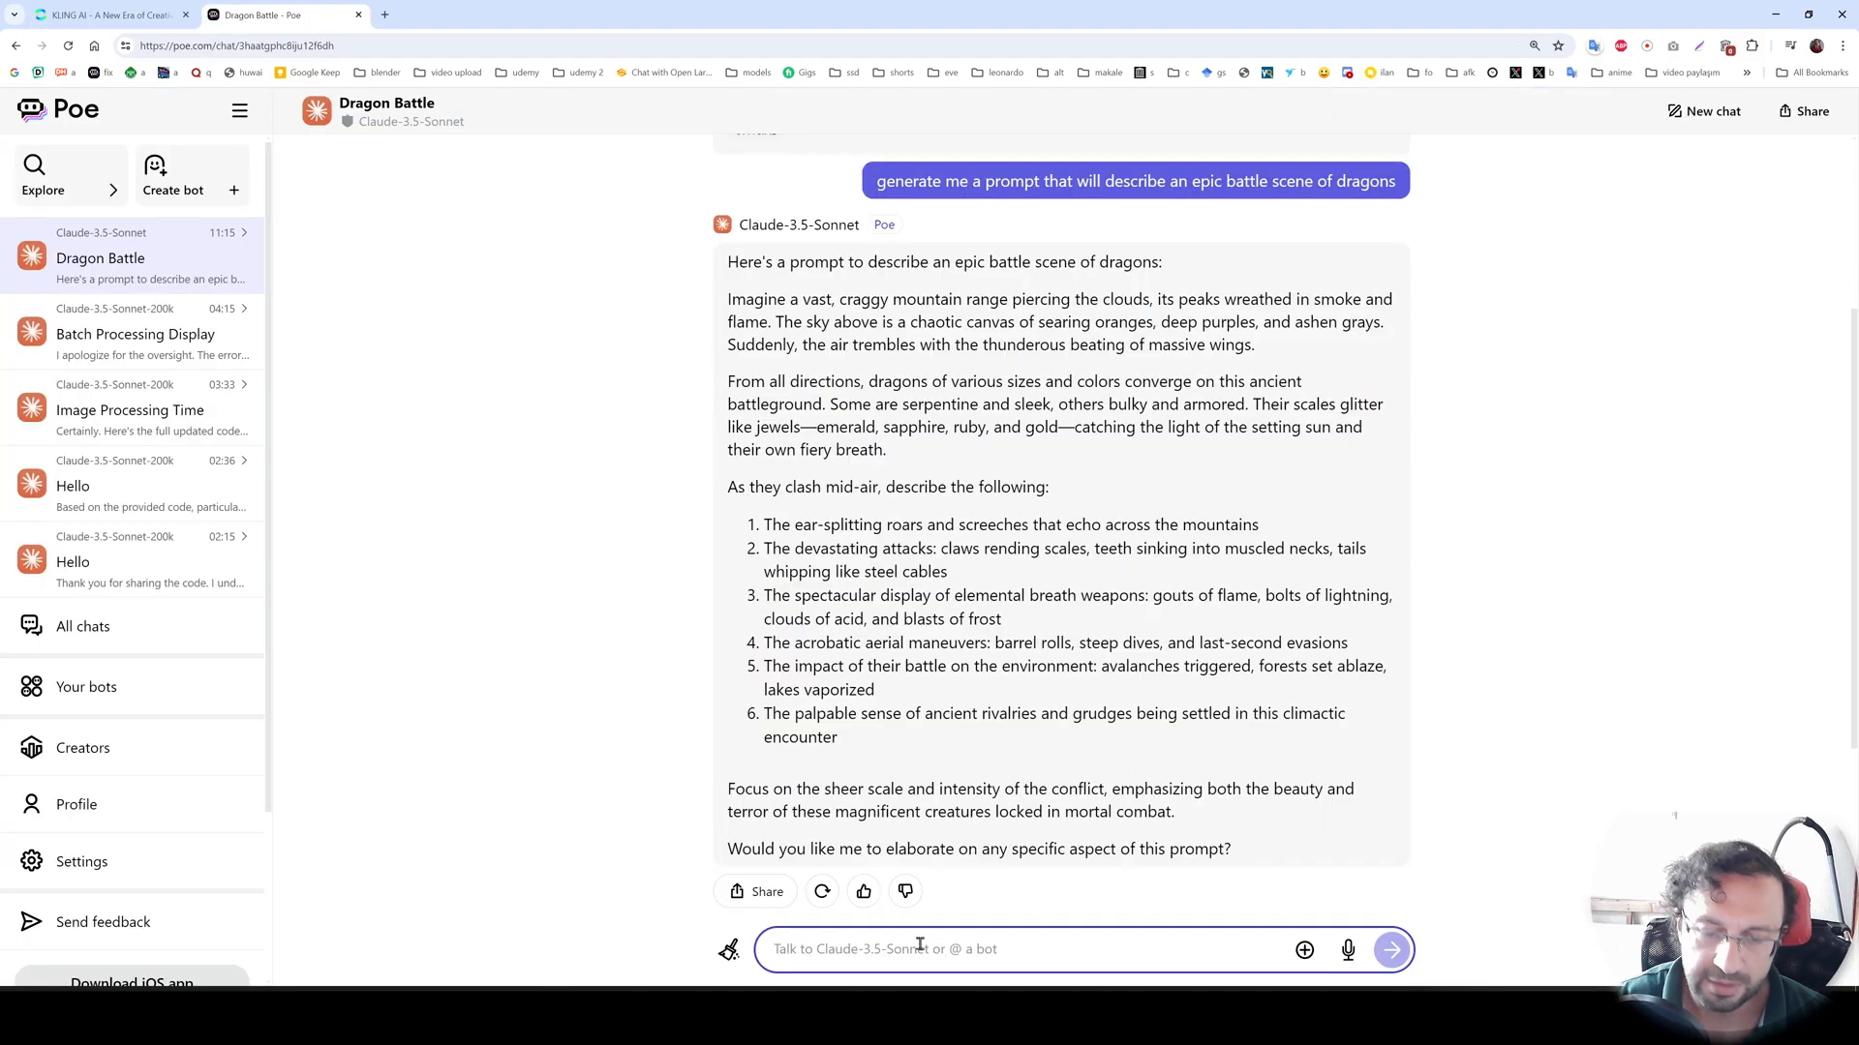
{"action": "type", "text": "i am going to use this description on a text to video platform. optimize it and also write me a negative prompt"}
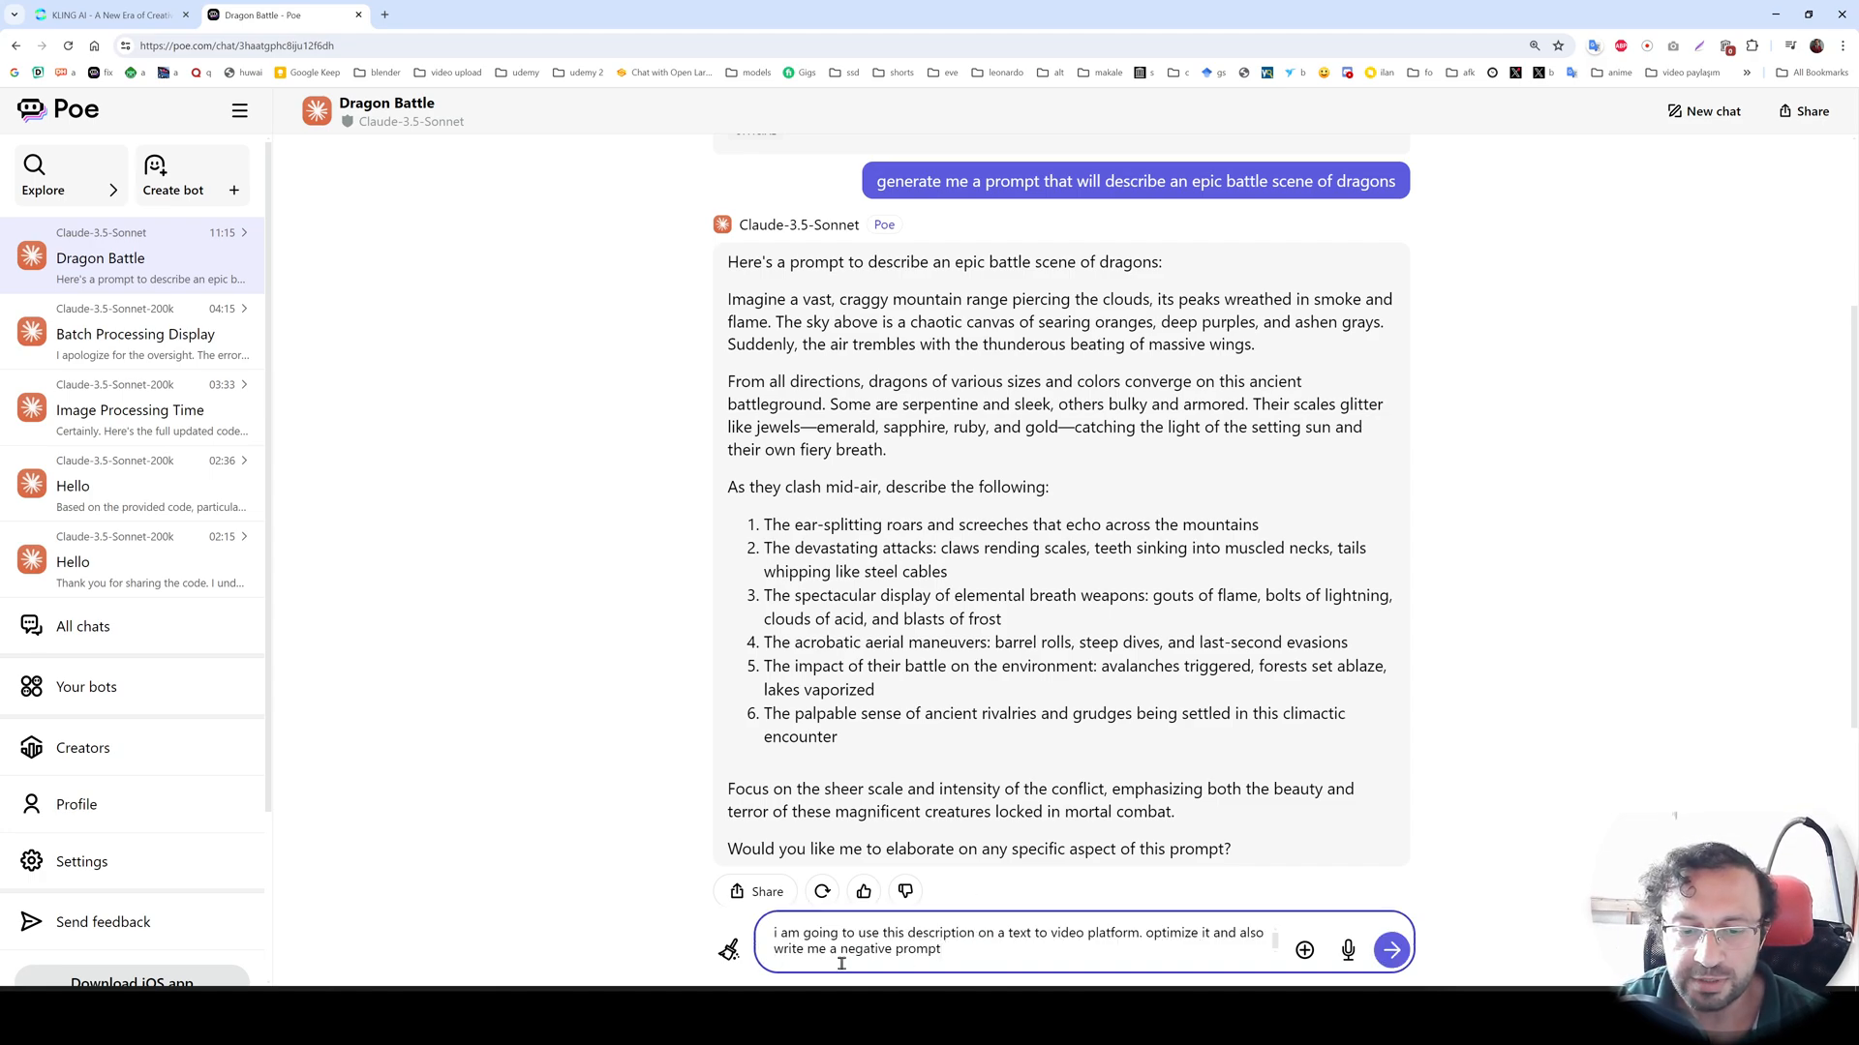
{"action": "mouse_move", "coordinate": [1042, 958]}
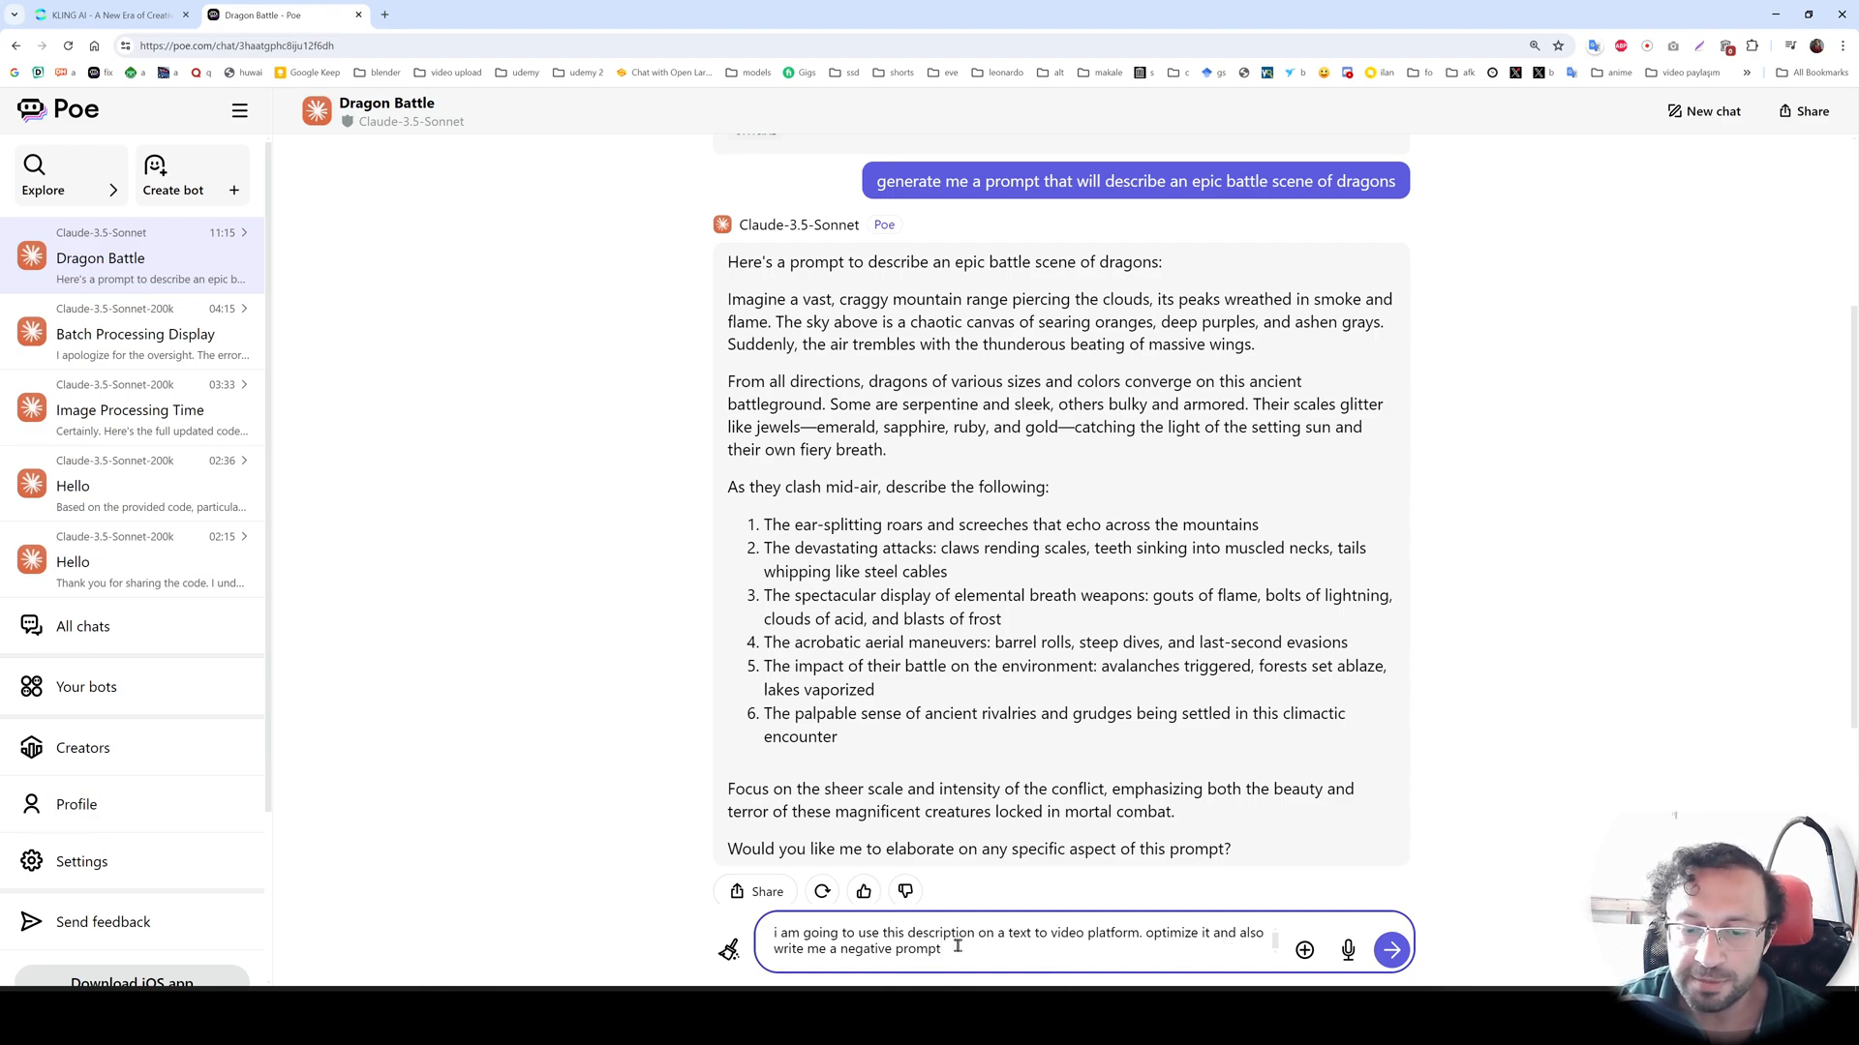
{"action": "left_click", "coordinate": [1392, 949]}
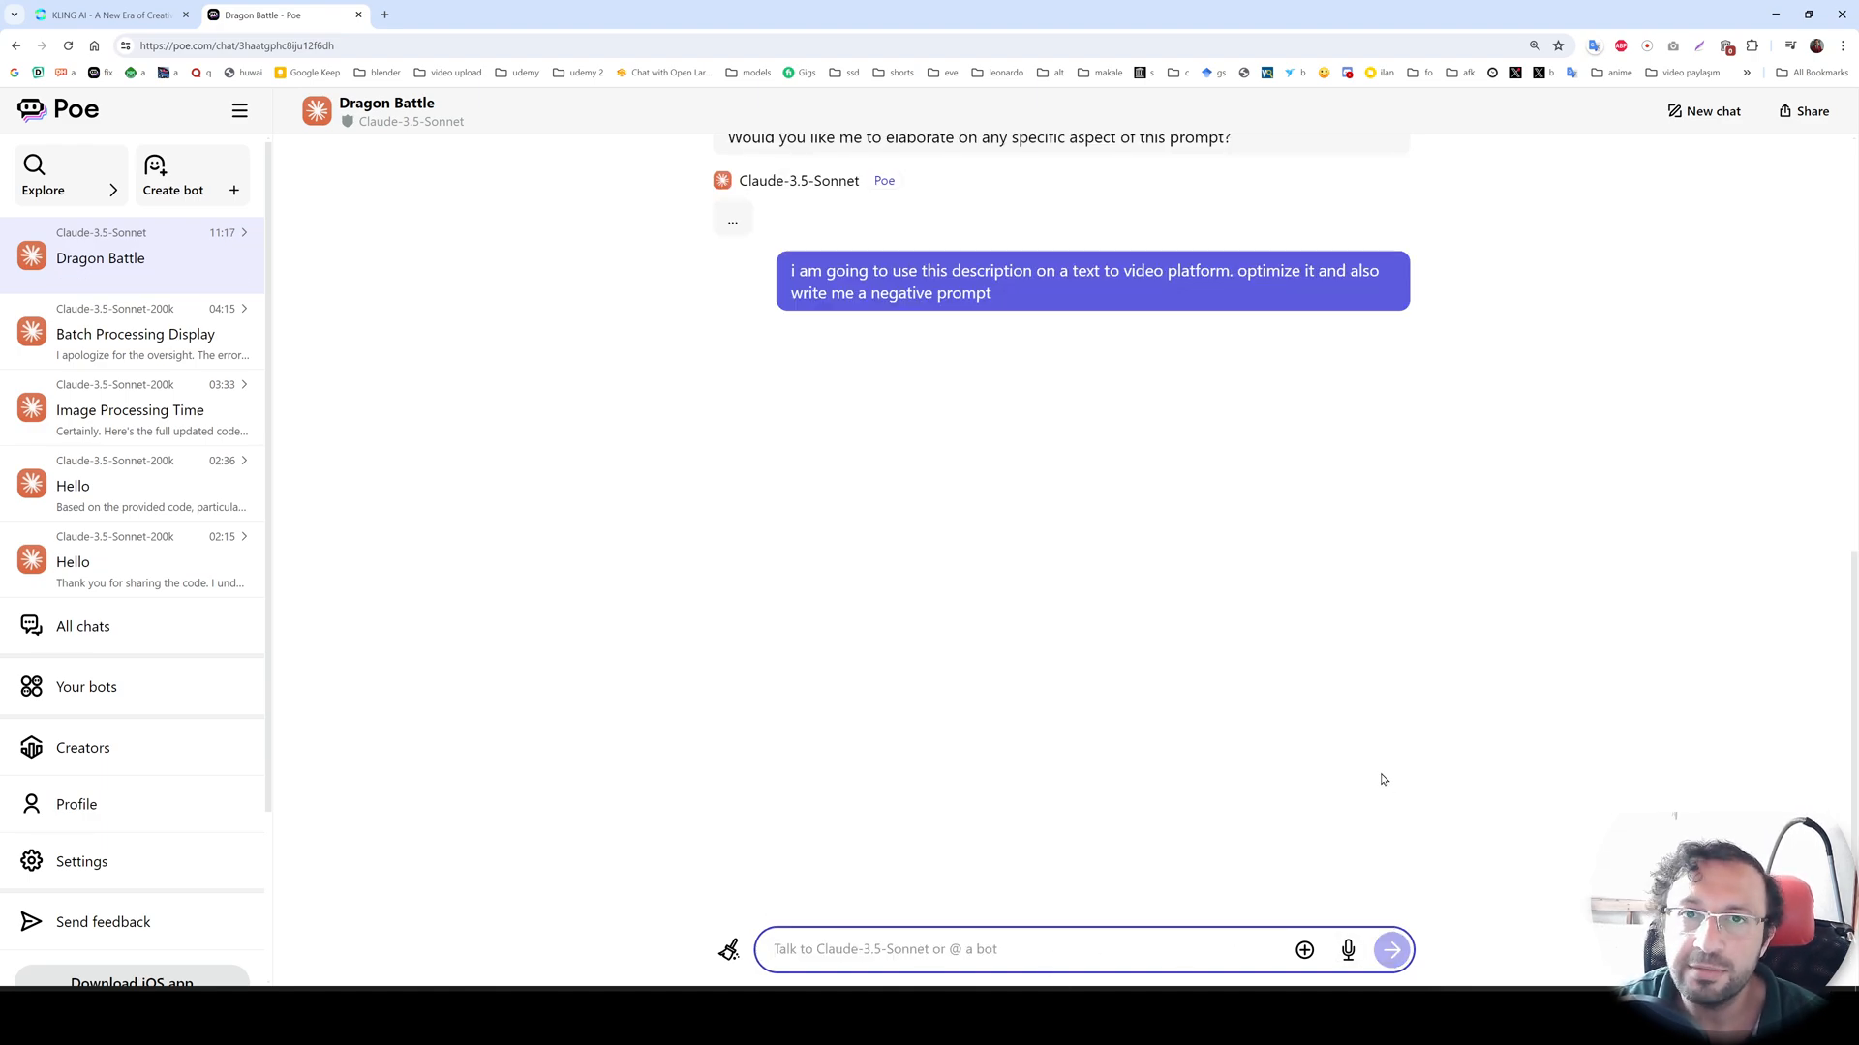
{"action": "left_click", "coordinate": [1390, 949]}
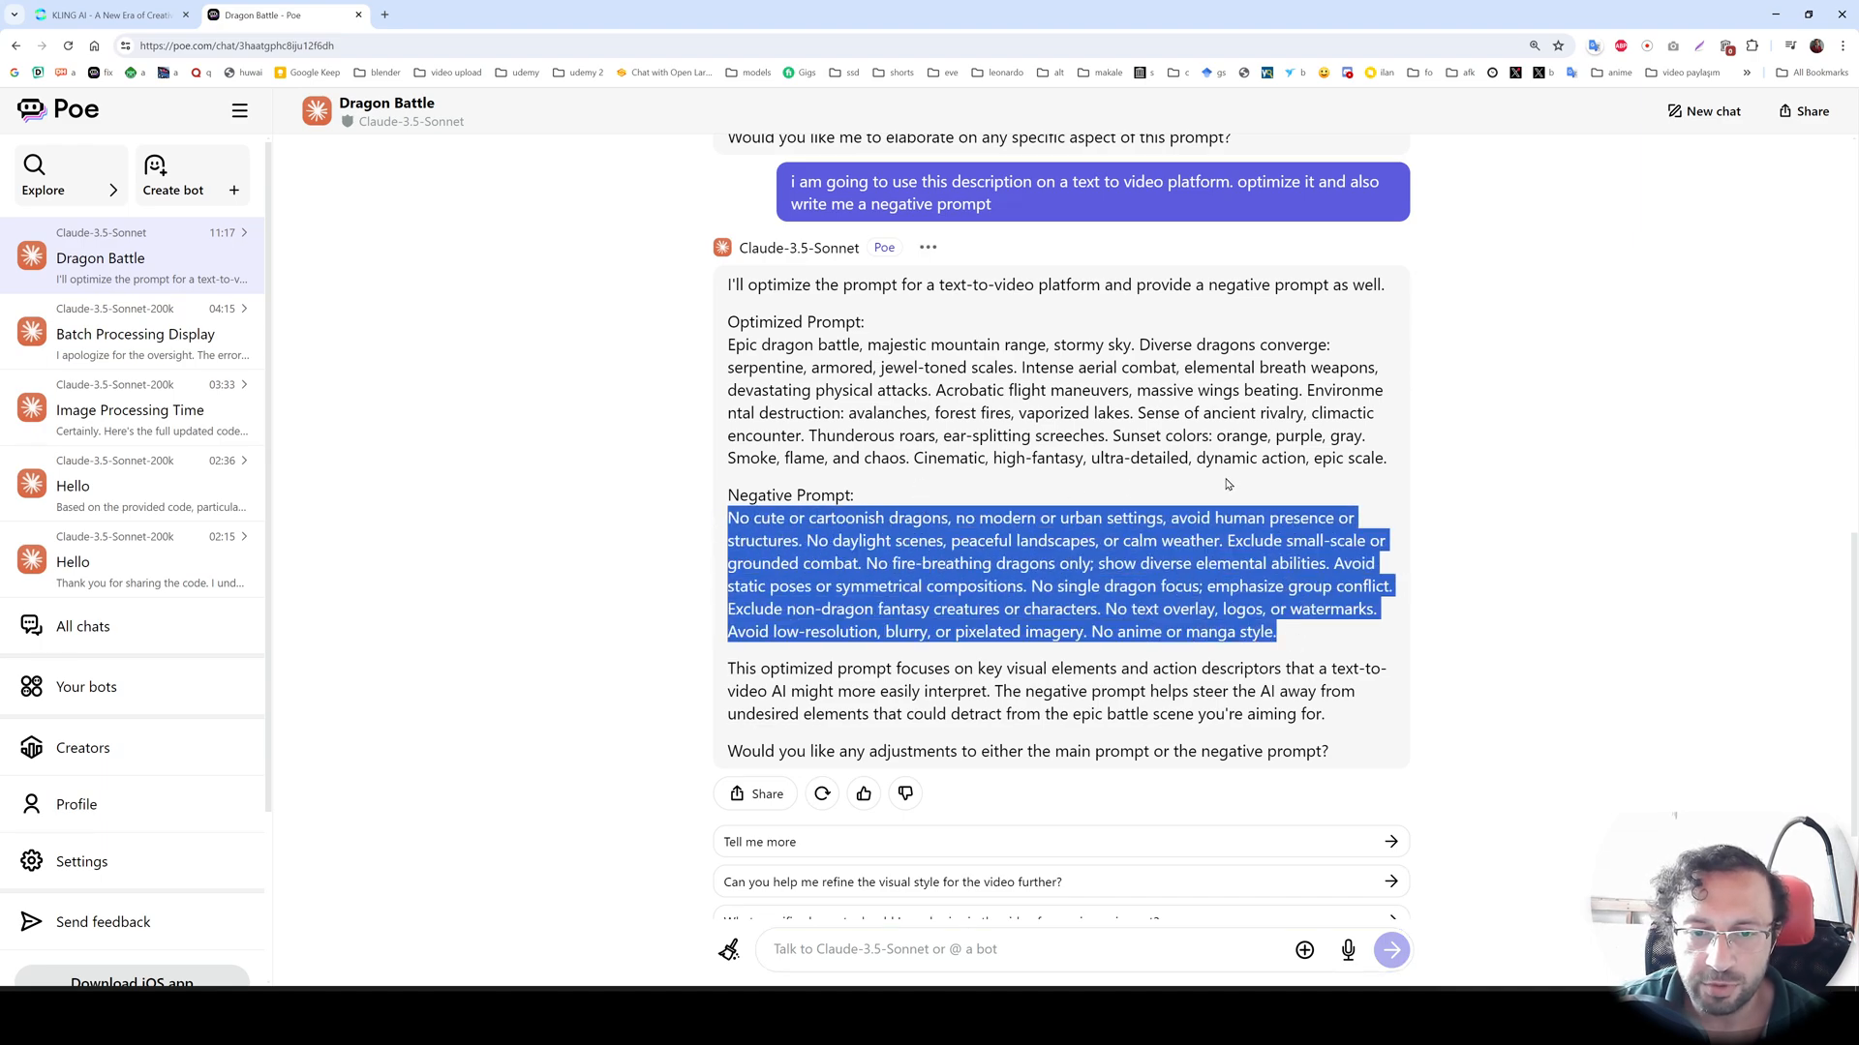
- Paste the negative prompt into Kling AI and generate the first dragon battle video
{"action": "left_click", "coordinate": [110, 13]}
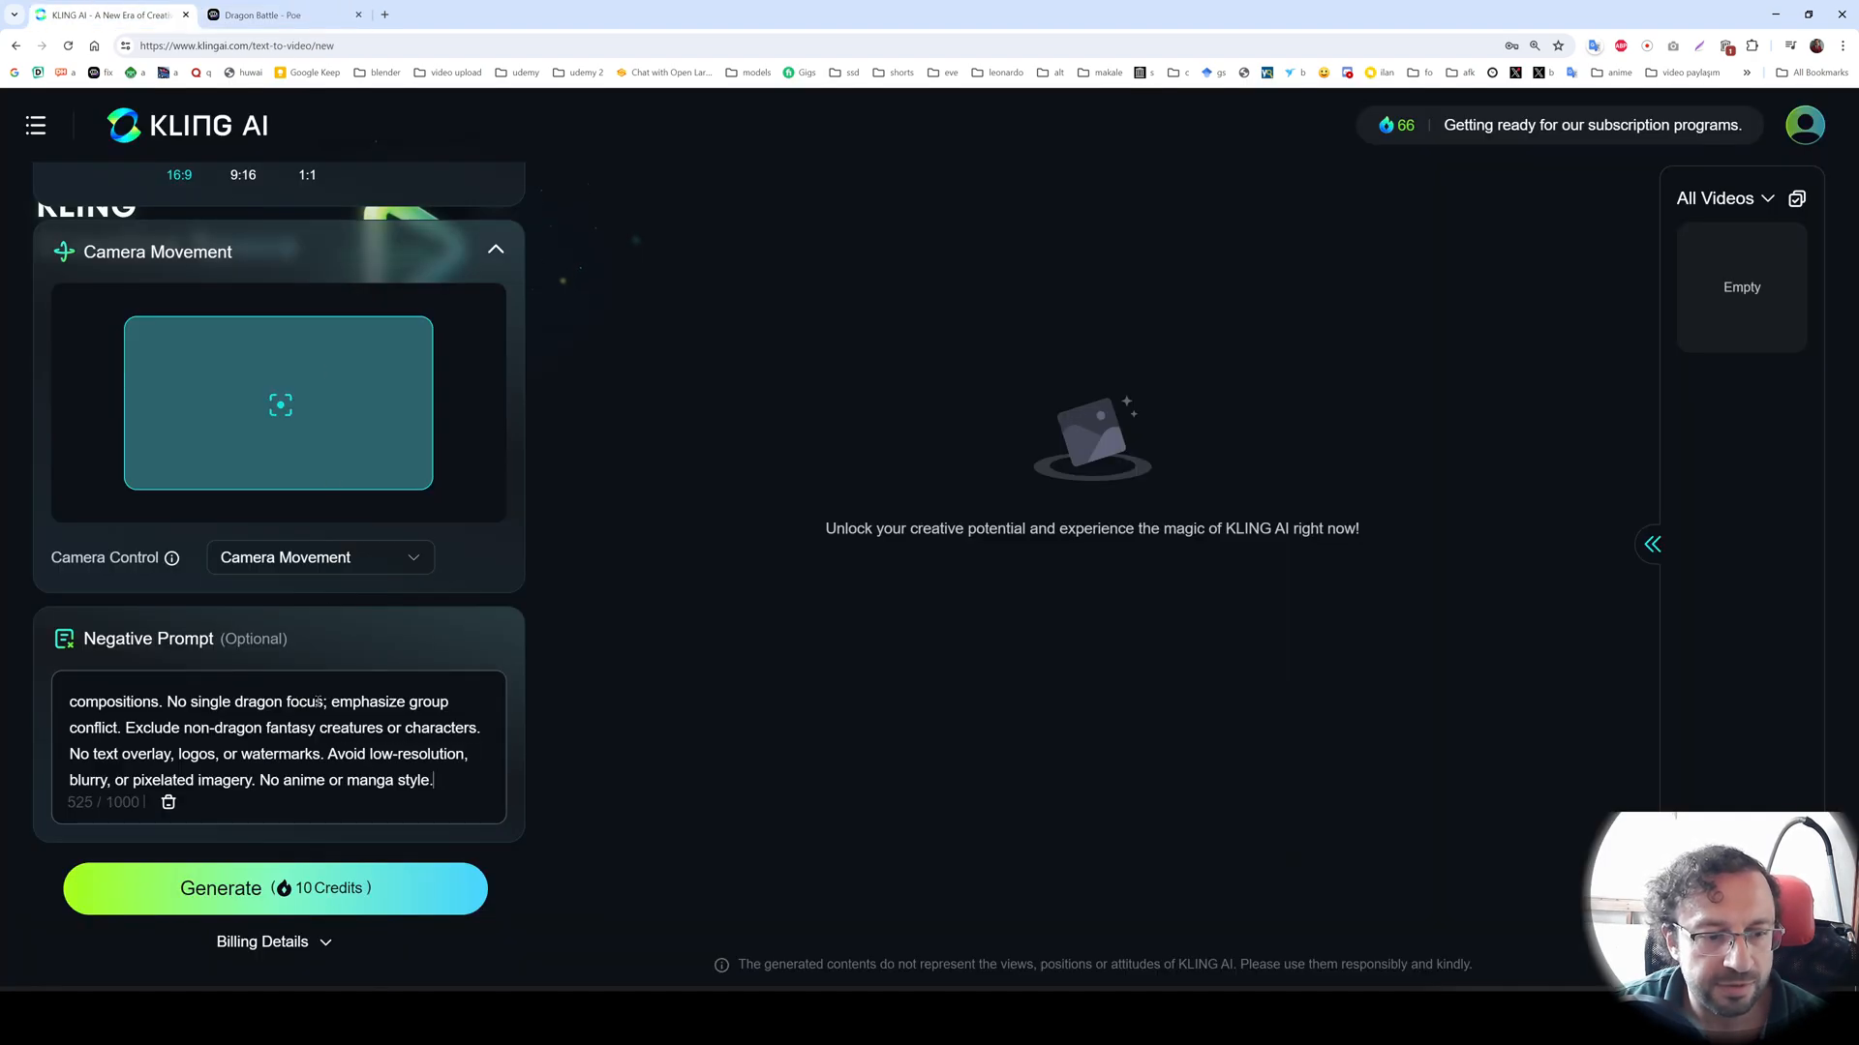
{"action": "scroll", "scroll_direction": "up", "scroll_amount": 3}
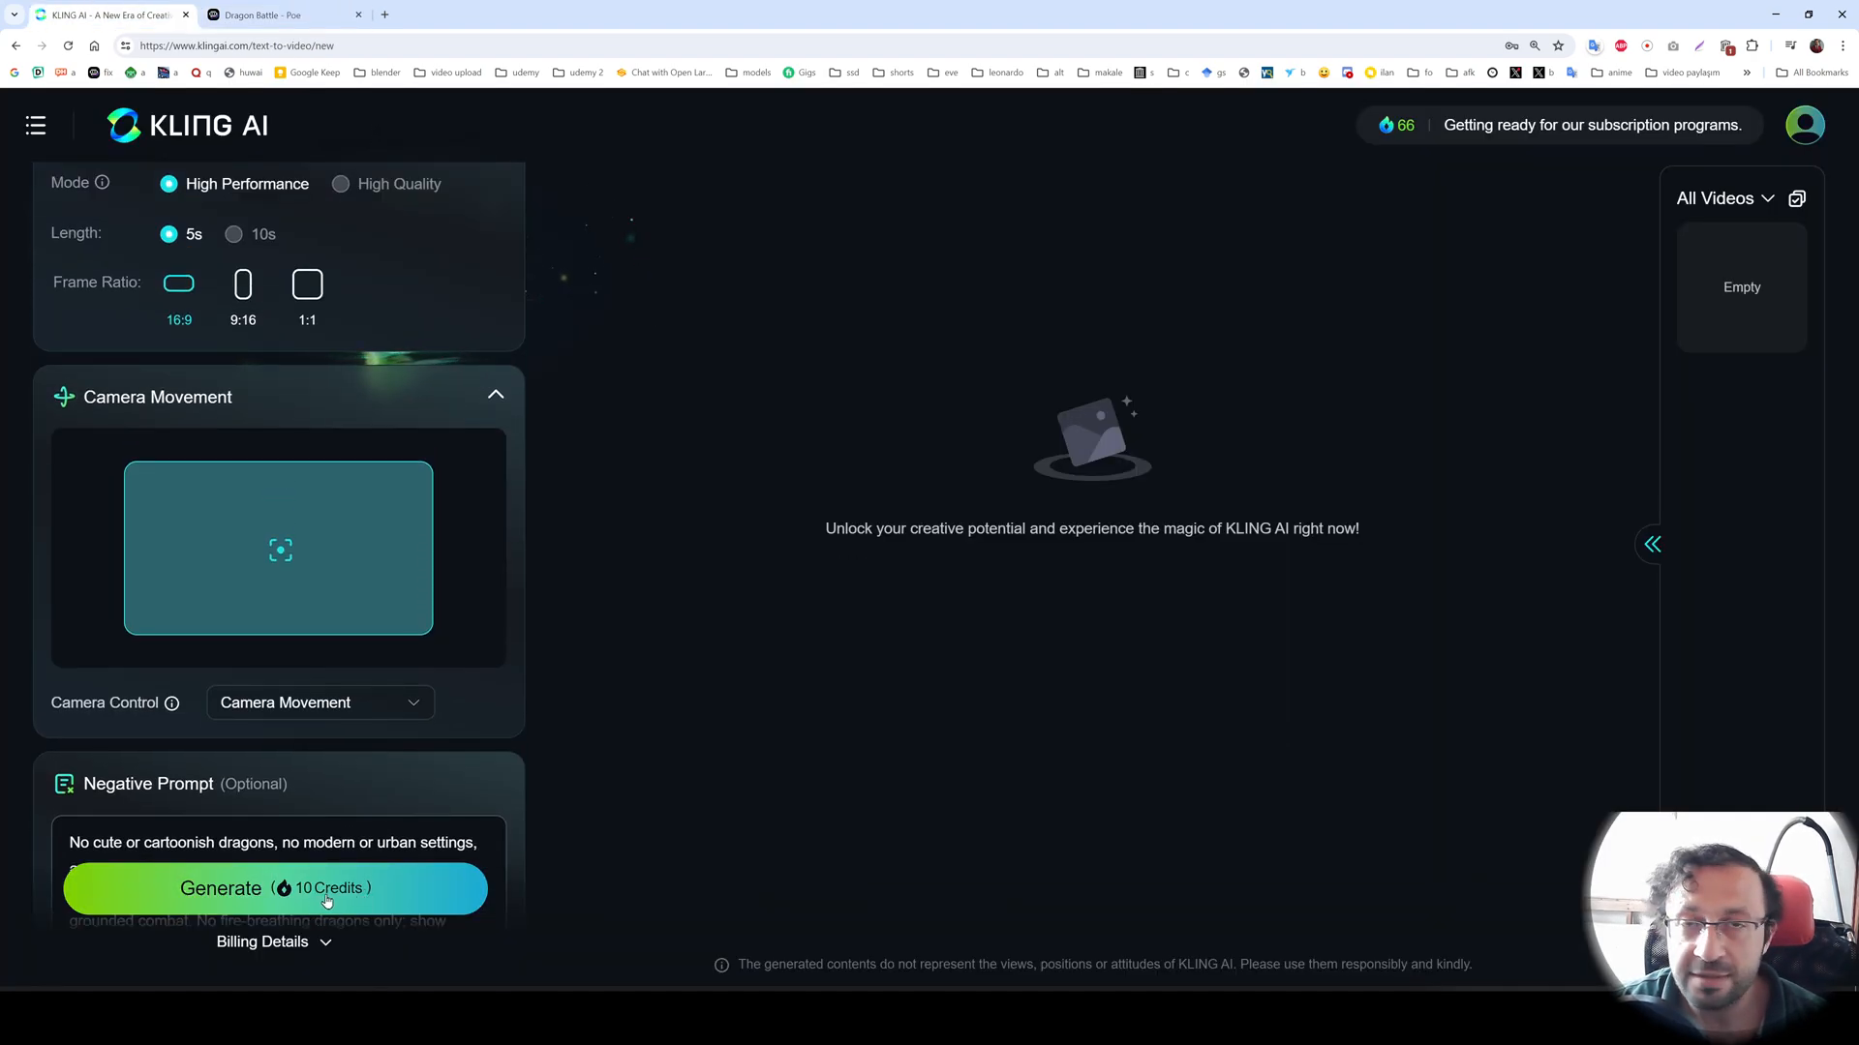
{"action": "left_click", "coordinate": [261, 941]}
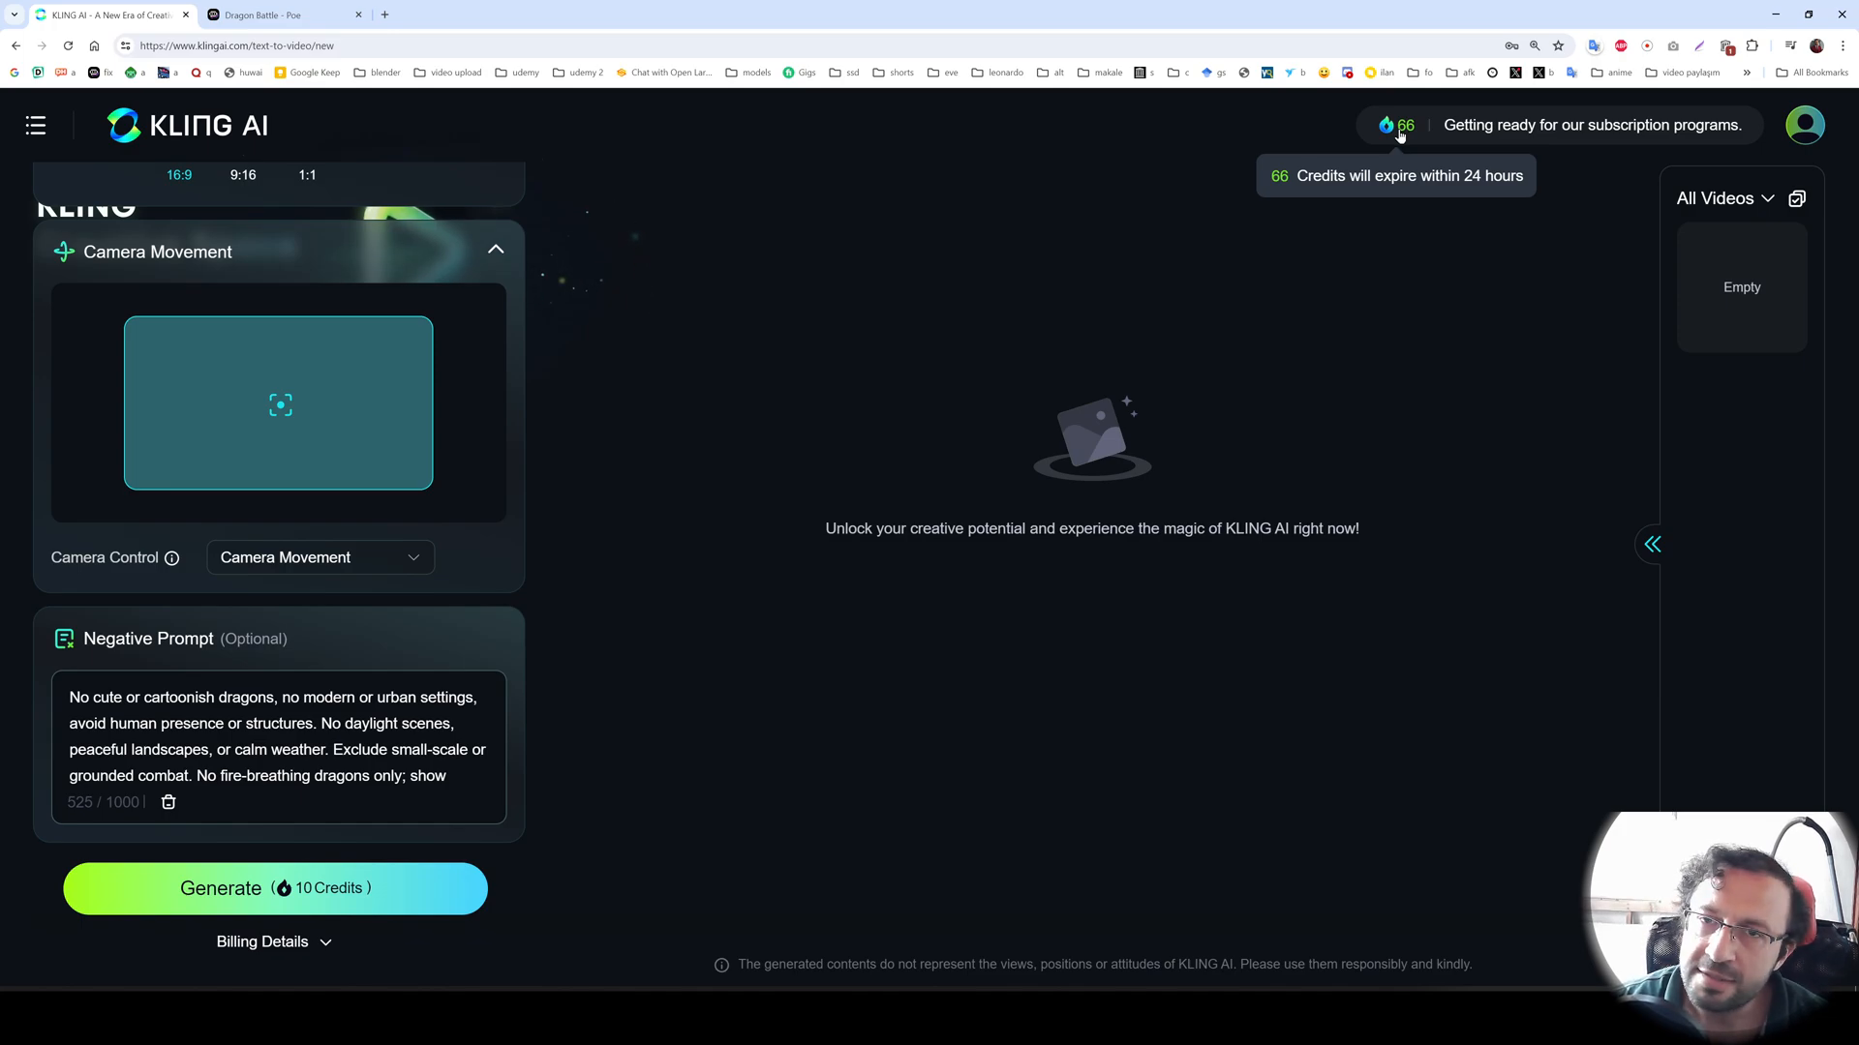
{"action": "mouse_move", "coordinate": [1136, 254]}
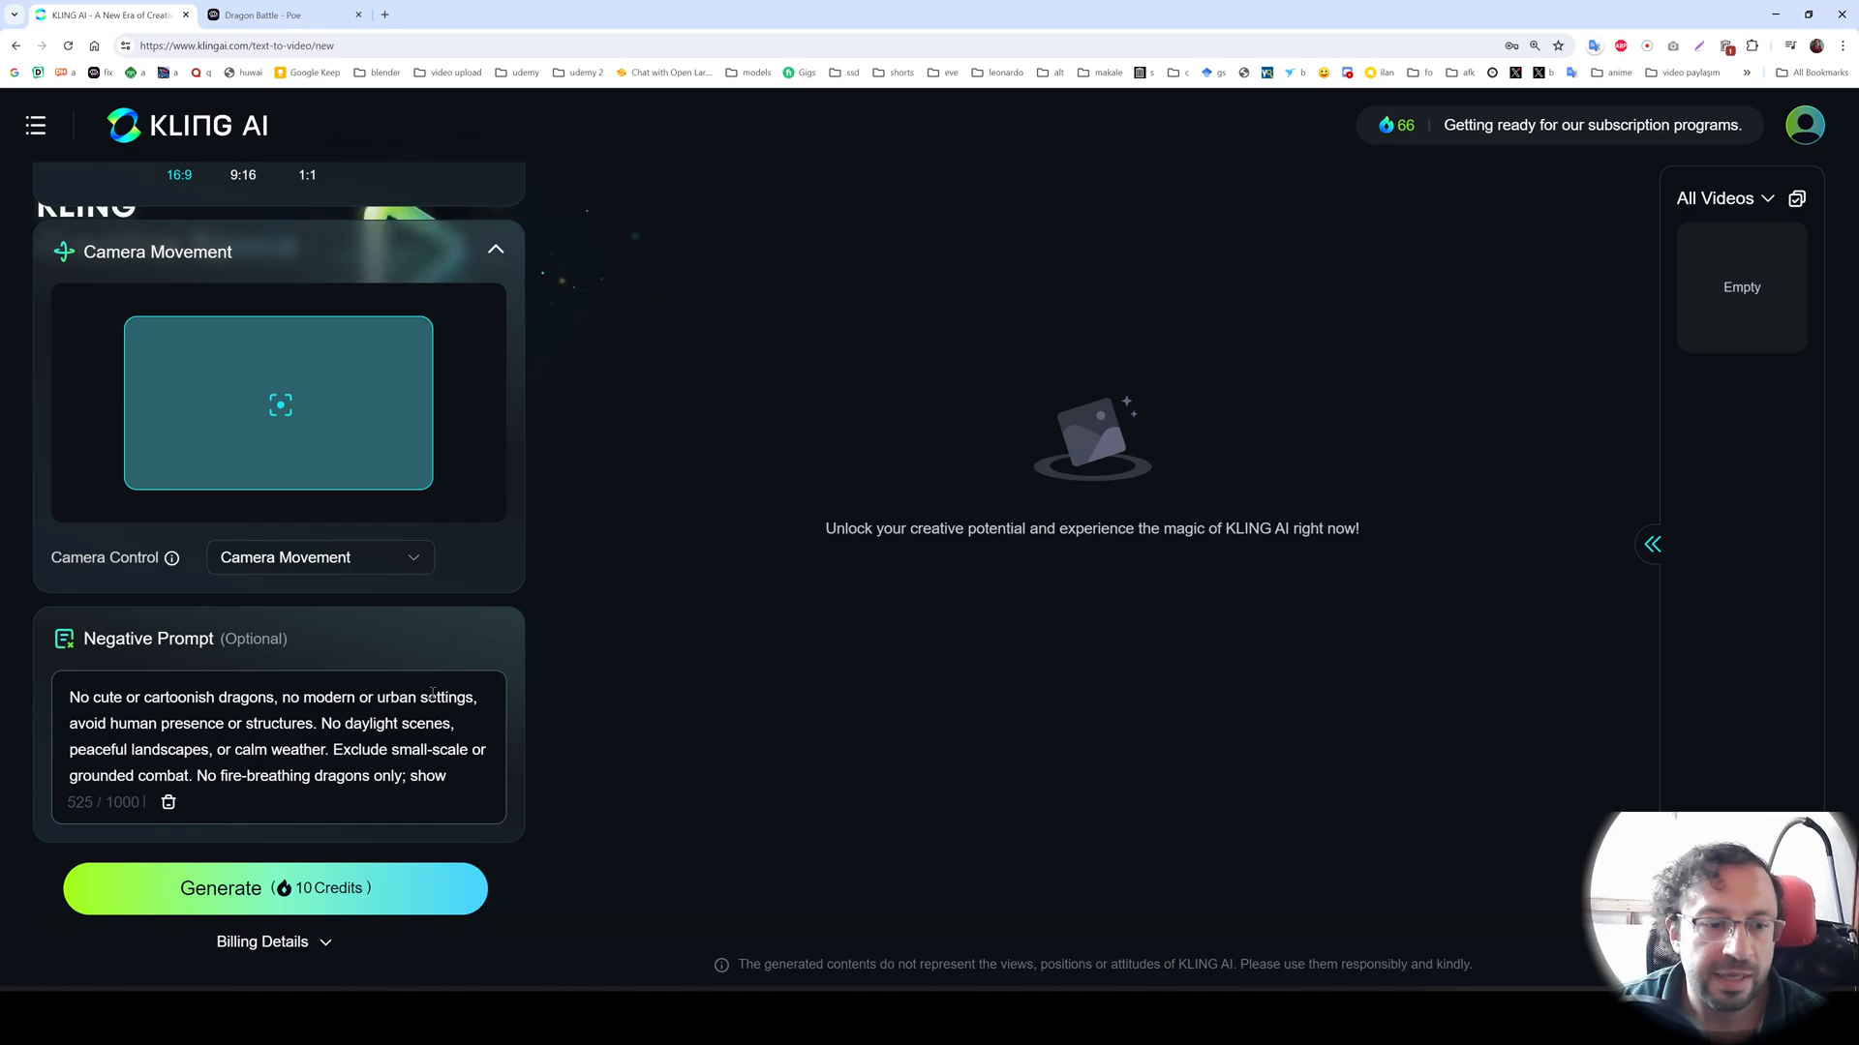
{"action": "left_click", "coordinate": [273, 888]}
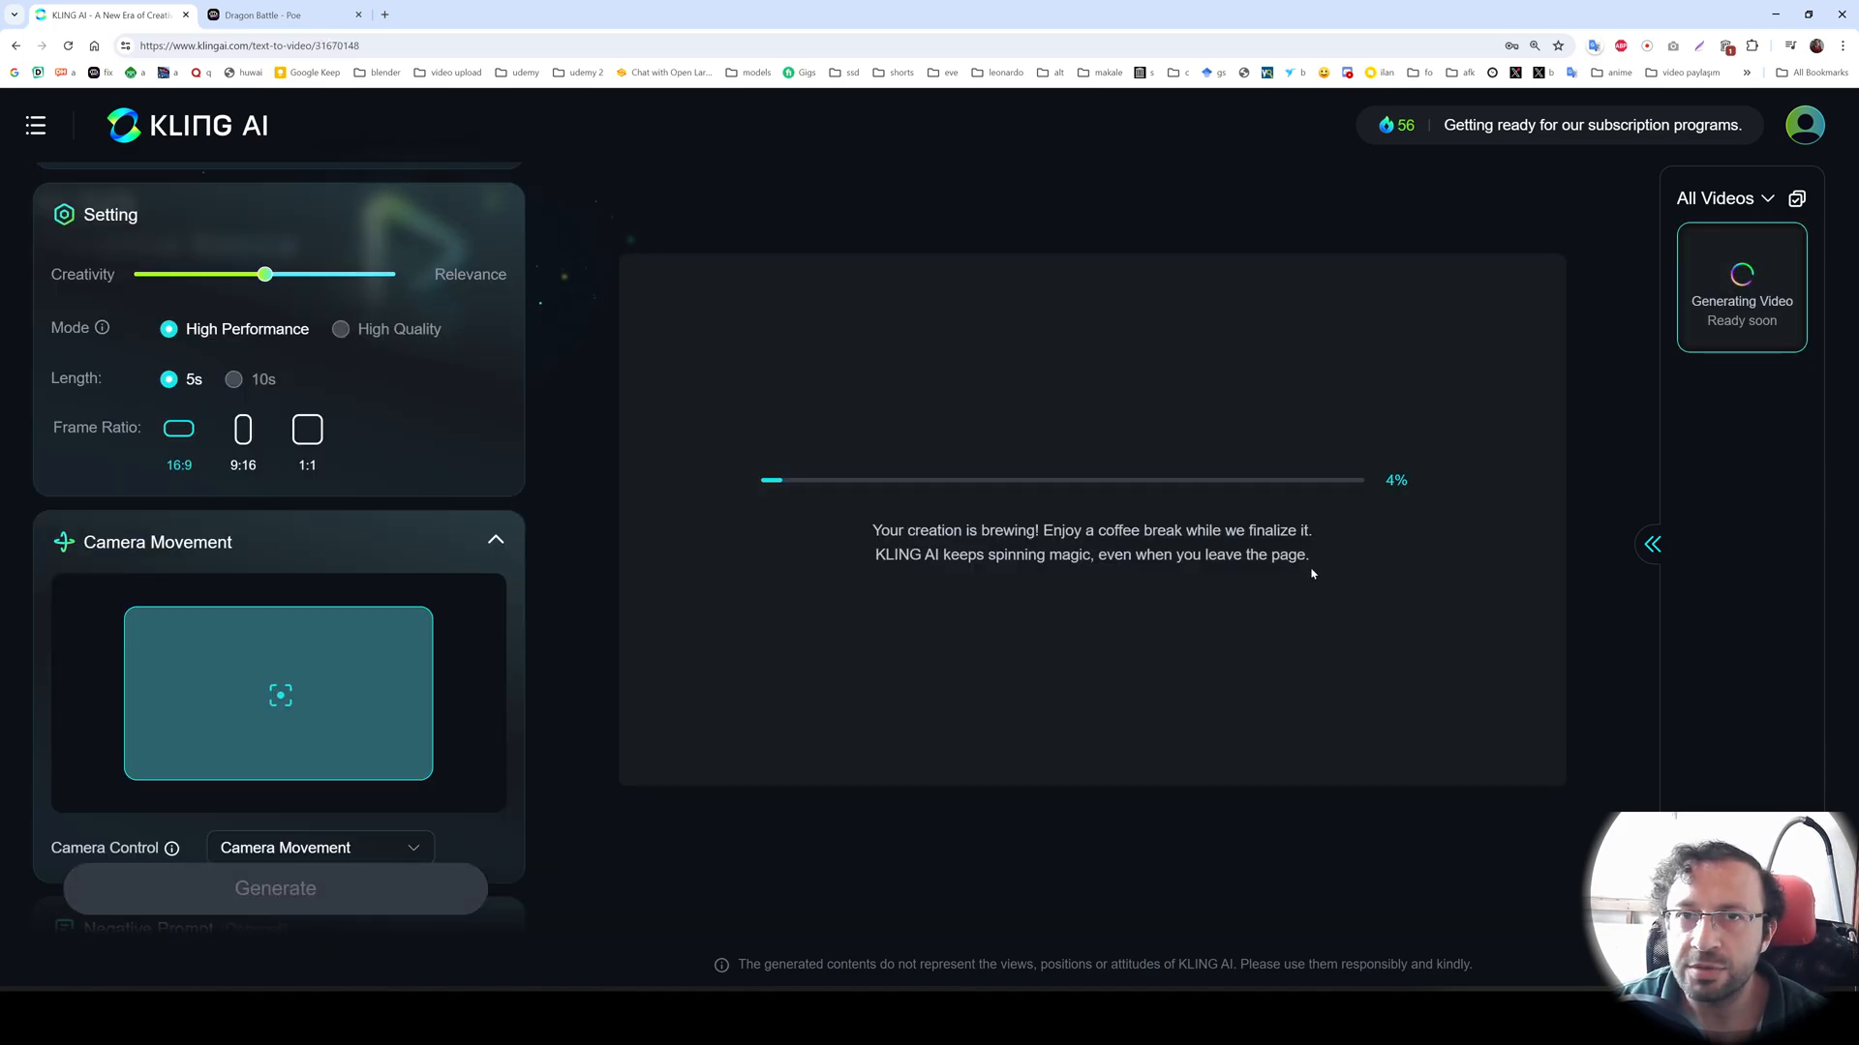
{"action": "scroll", "scroll_direction": "up", "scroll_amount": 3}
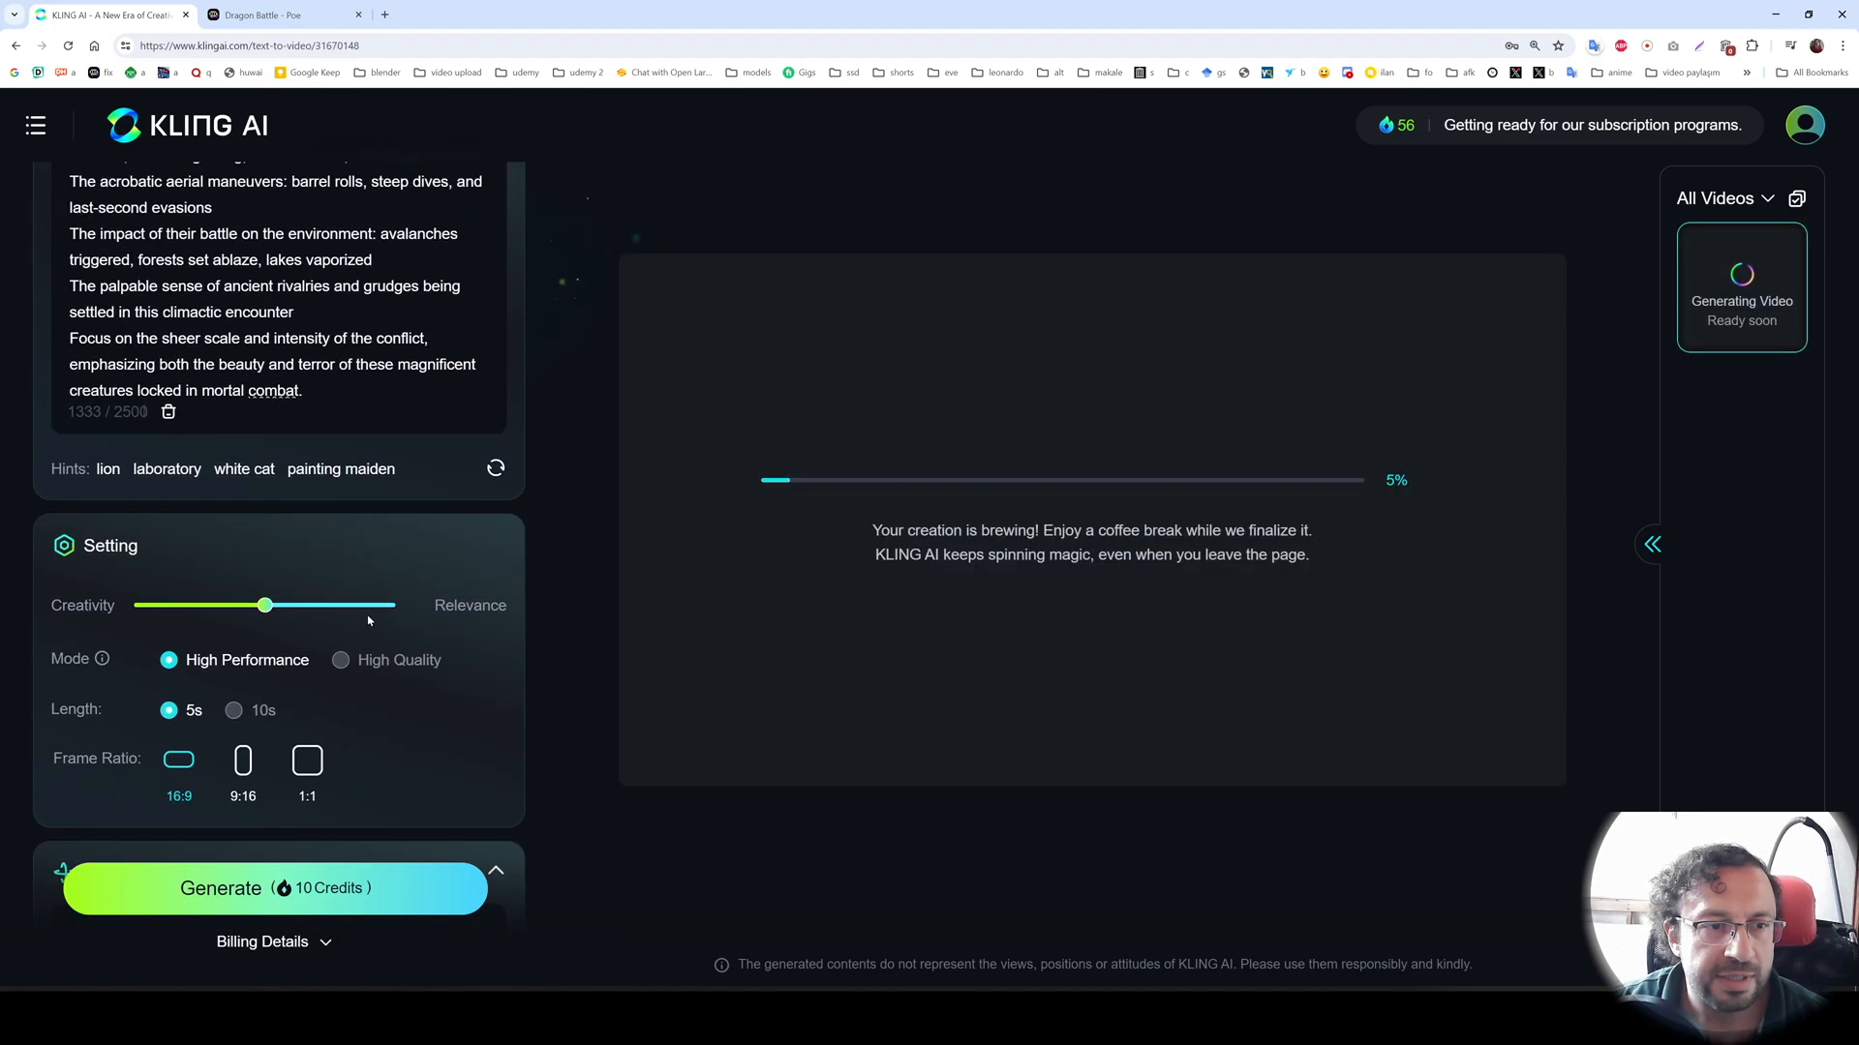
- Start a second text-to-video generation in a new tab from the optimized prompt
{"action": "left_click", "coordinate": [281, 14]}
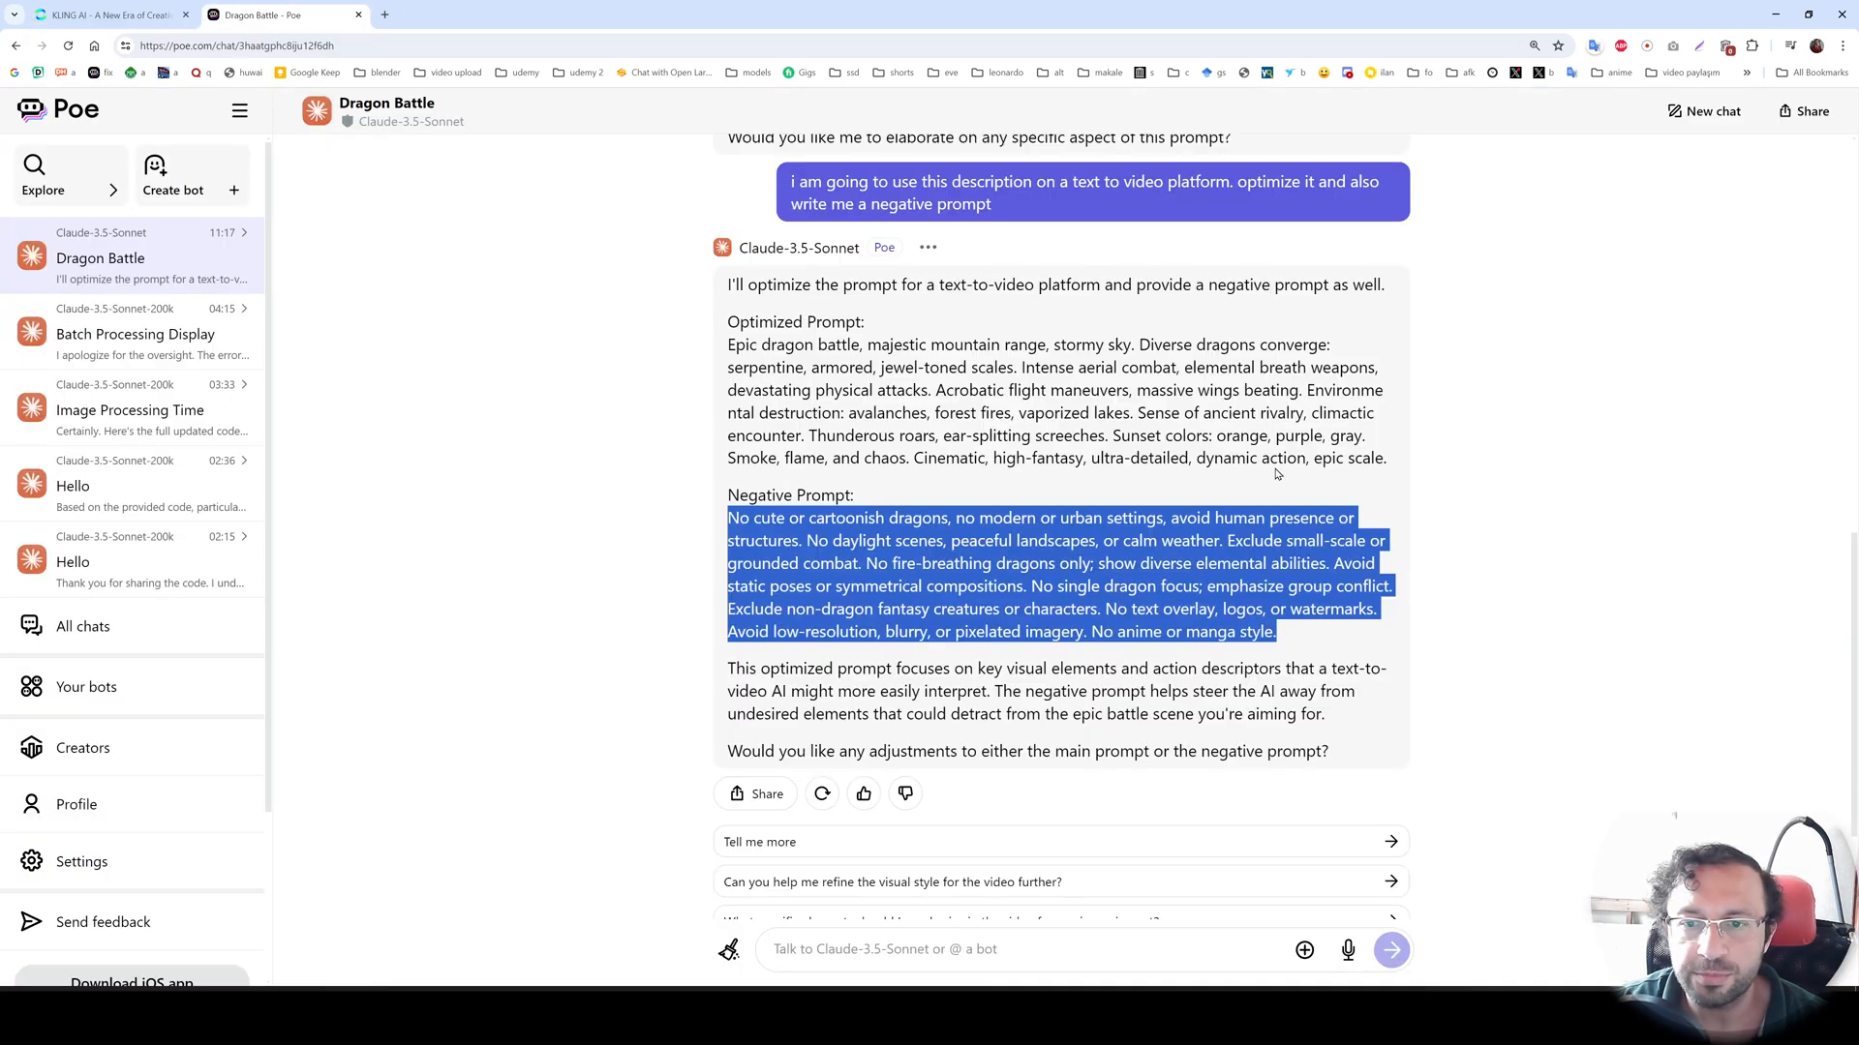
{"action": "left_click", "coordinate": [557, 14]}
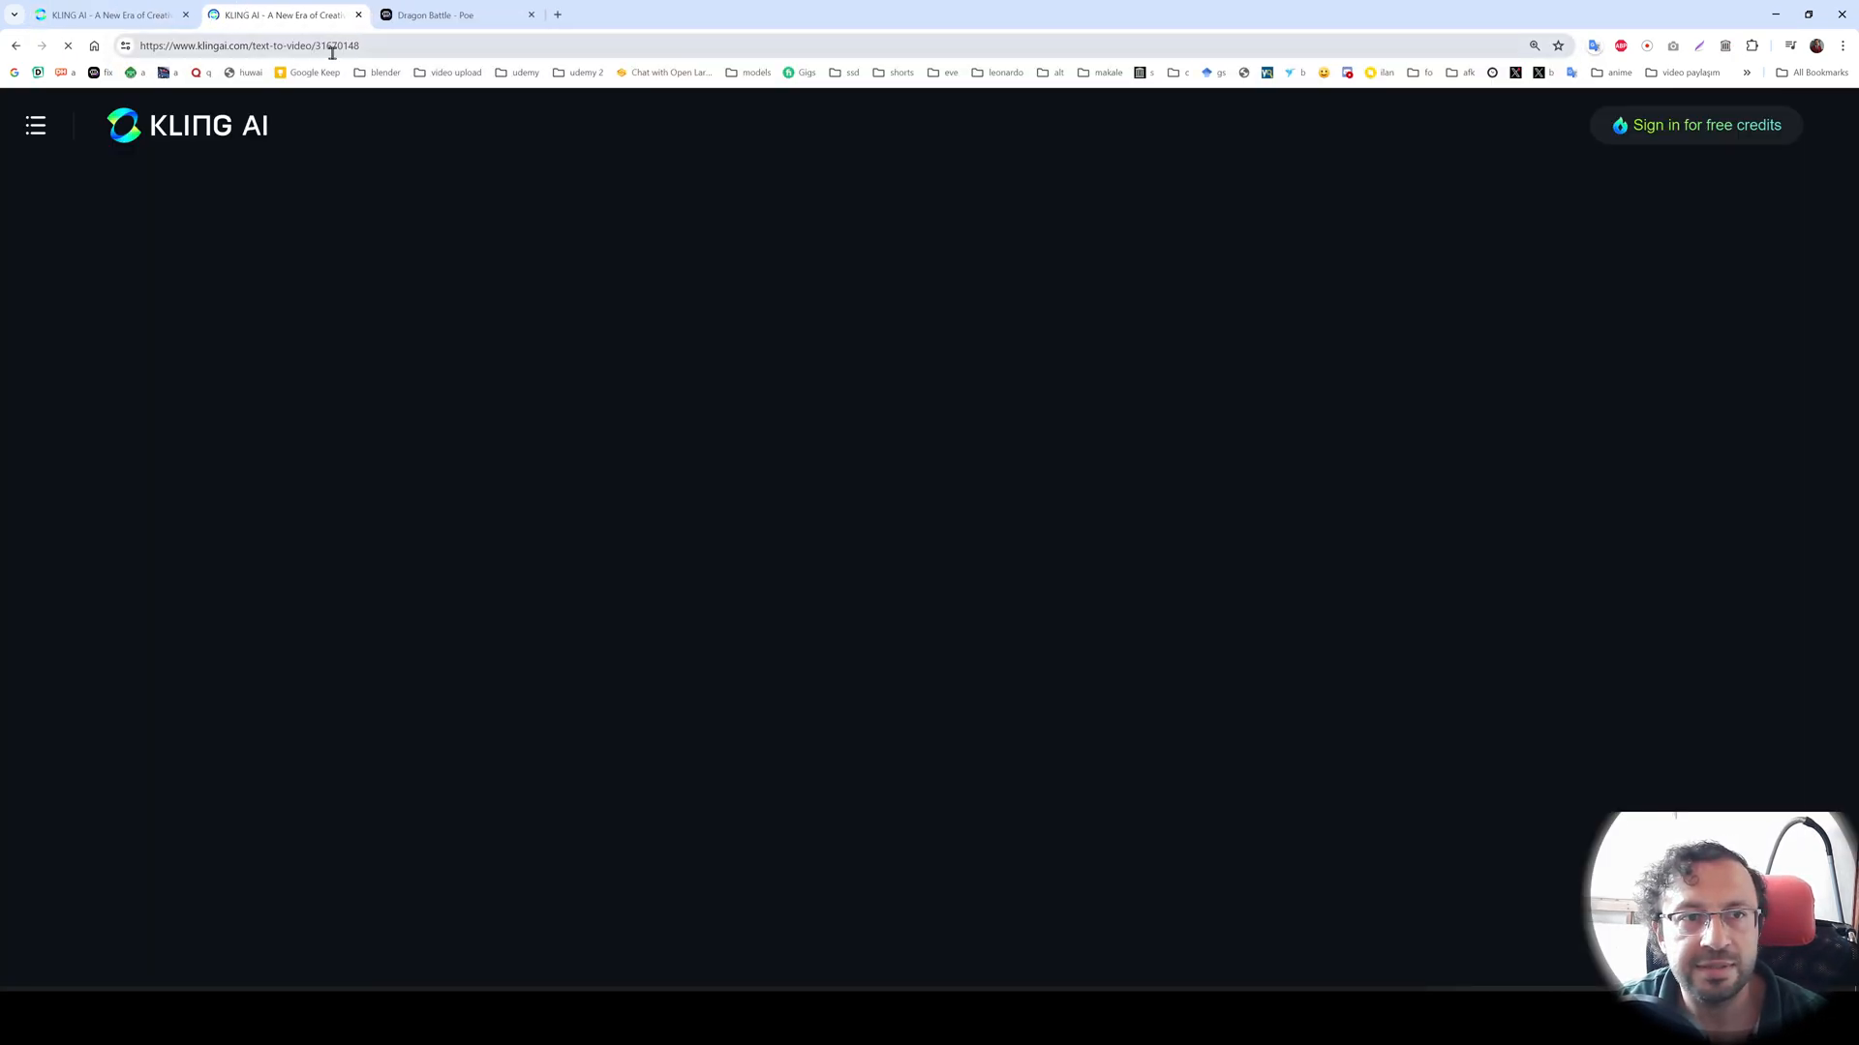
{"action": "left_click", "coordinate": [34, 126]}
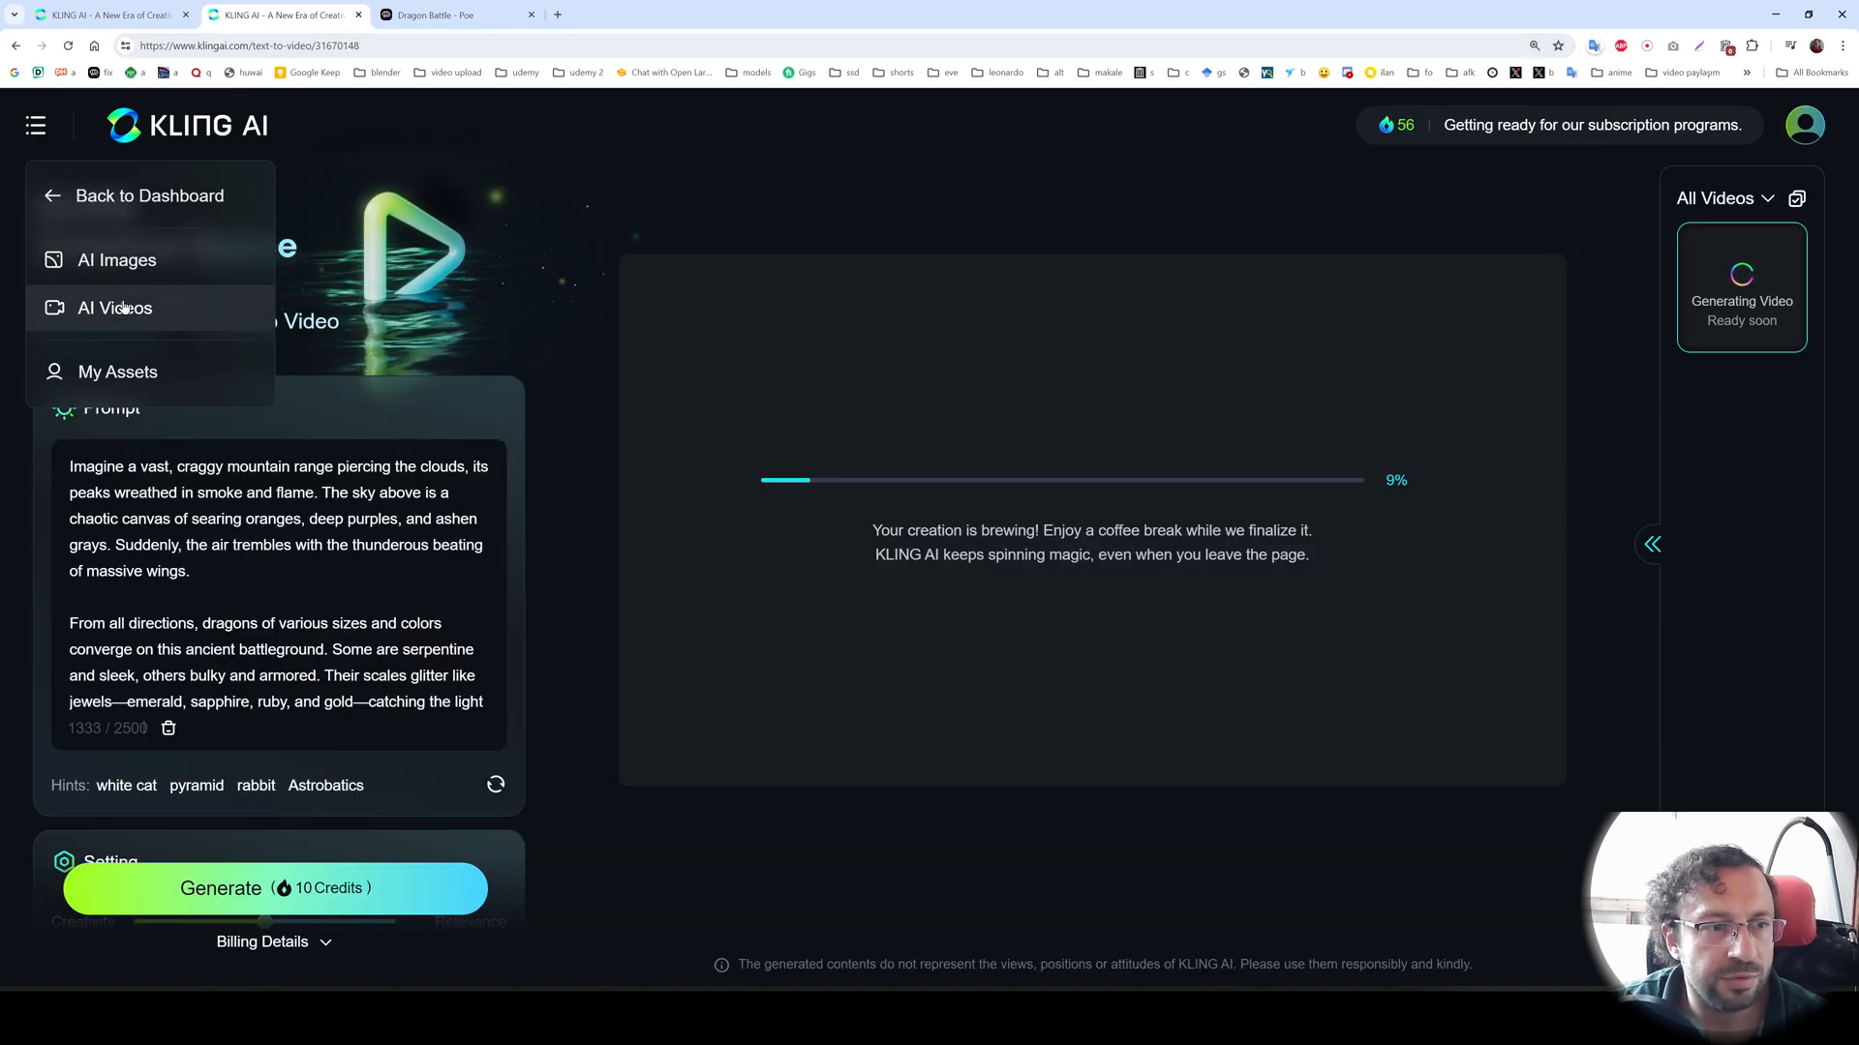
{"action": "left_click", "coordinate": [115, 308]}
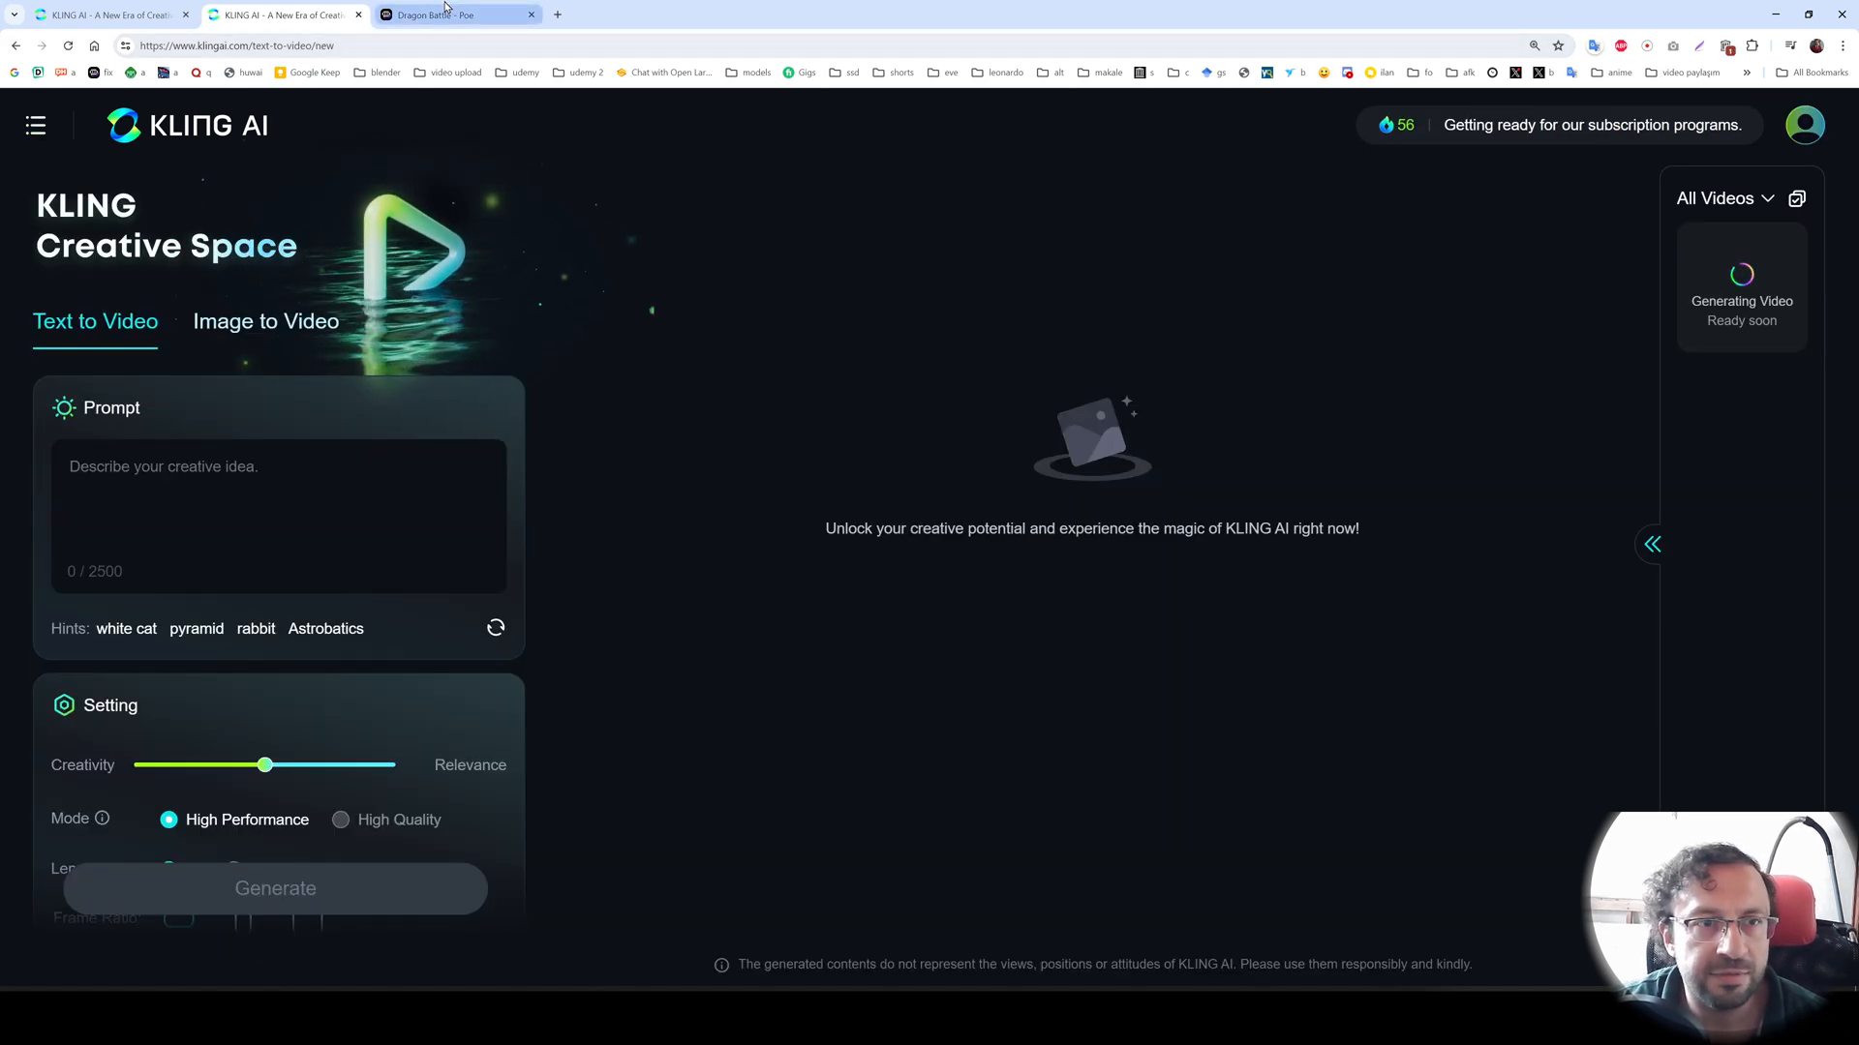
{"action": "left_click", "coordinate": [457, 14]}
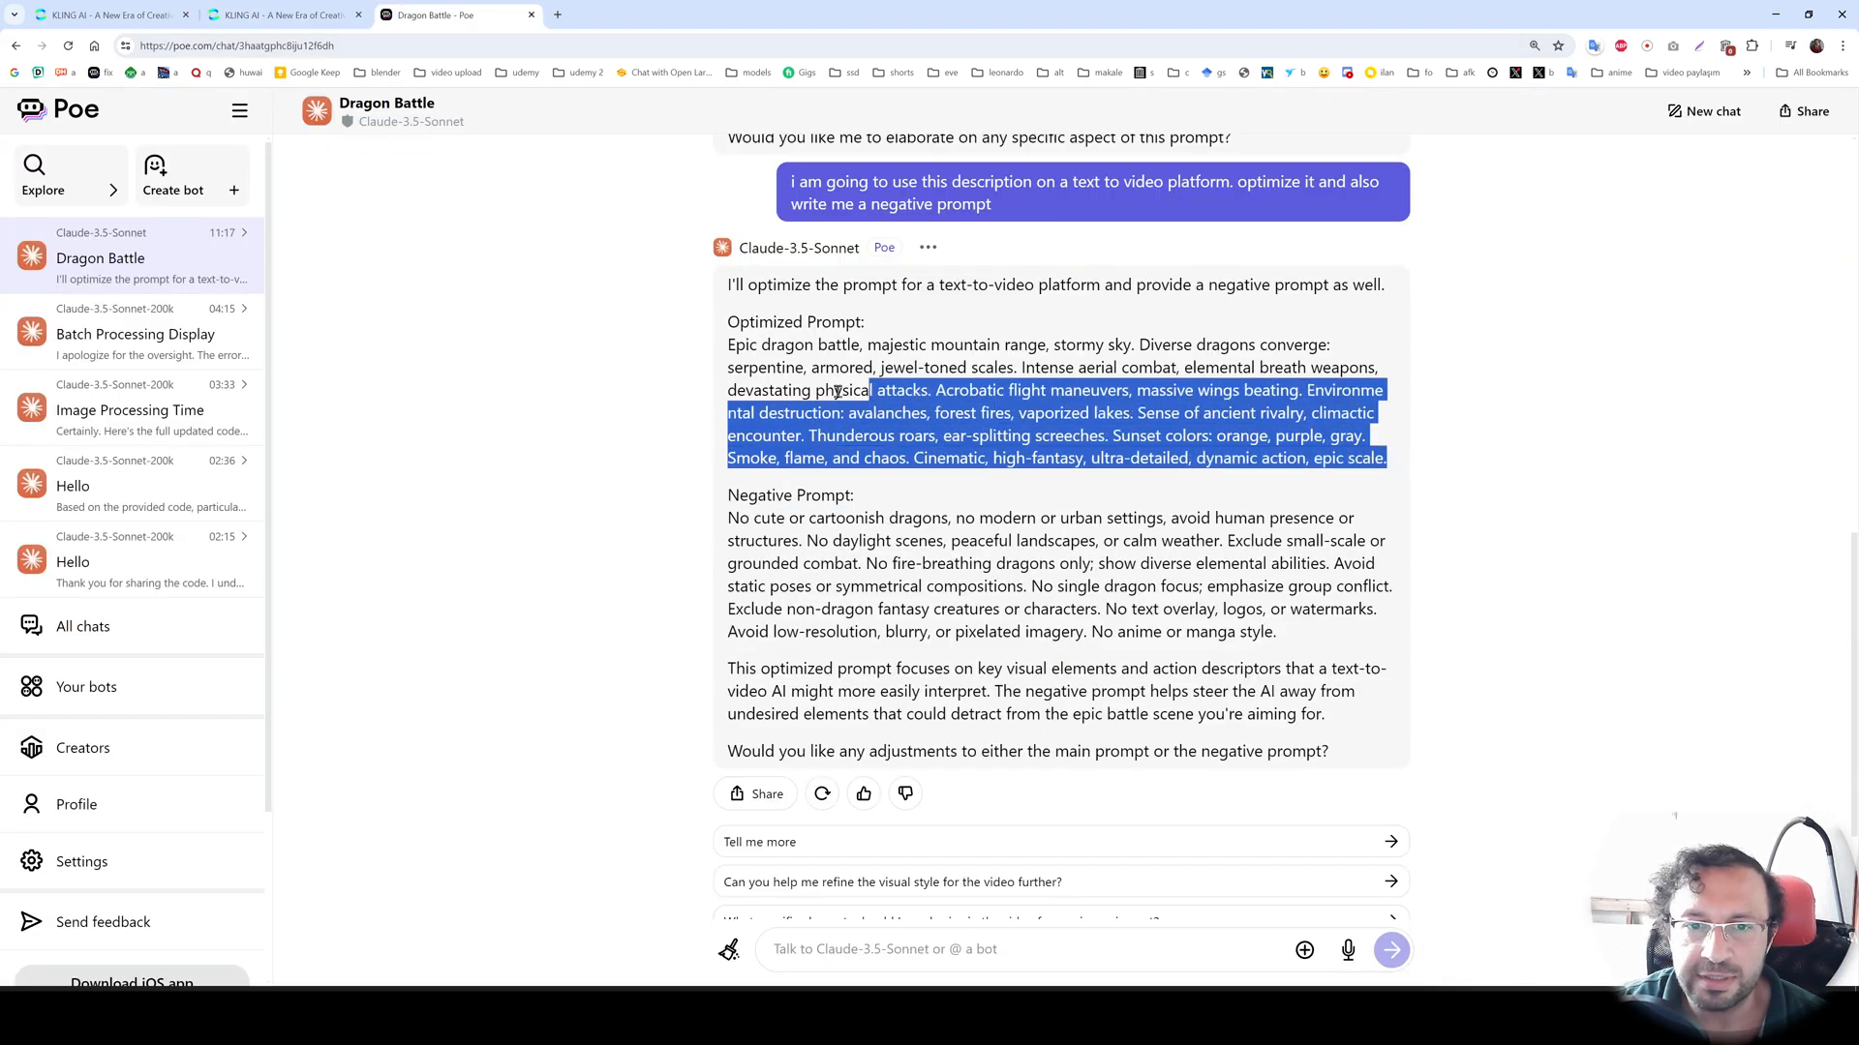
{"action": "left_click", "coordinate": [285, 14]}
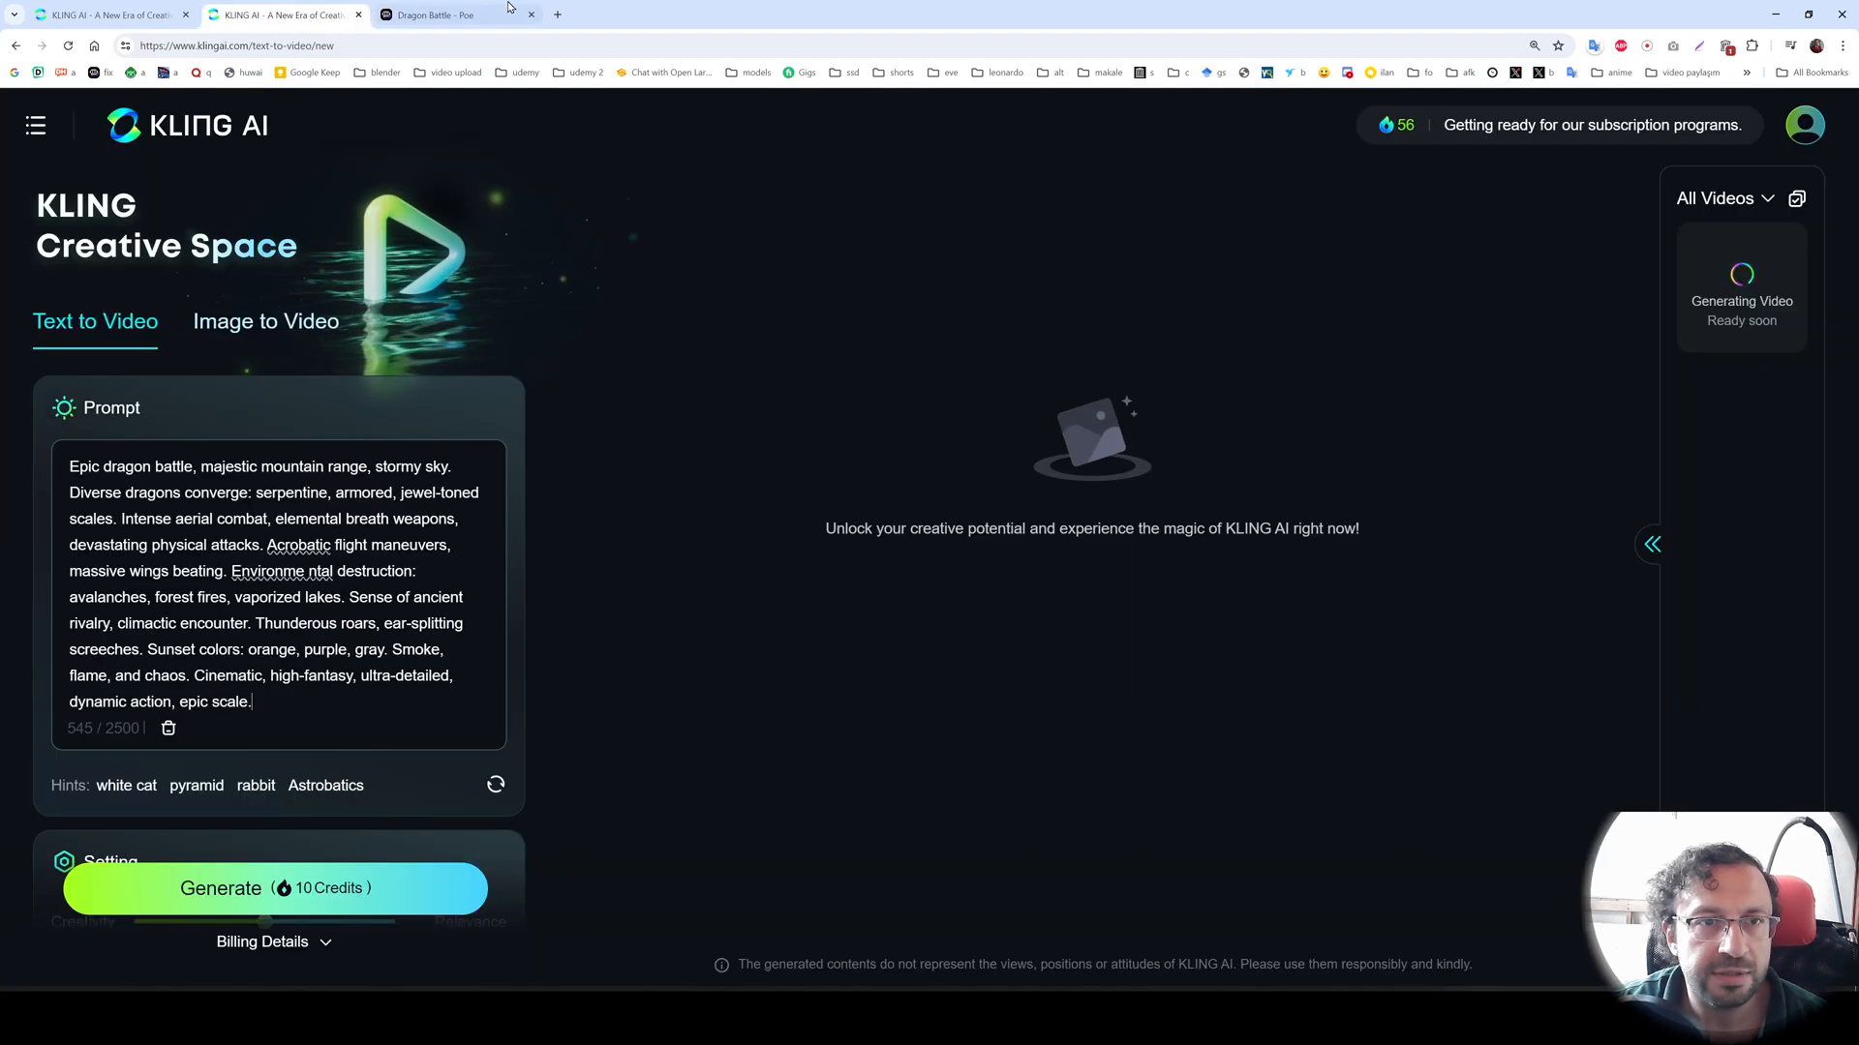
{"action": "left_click", "coordinate": [457, 14]}
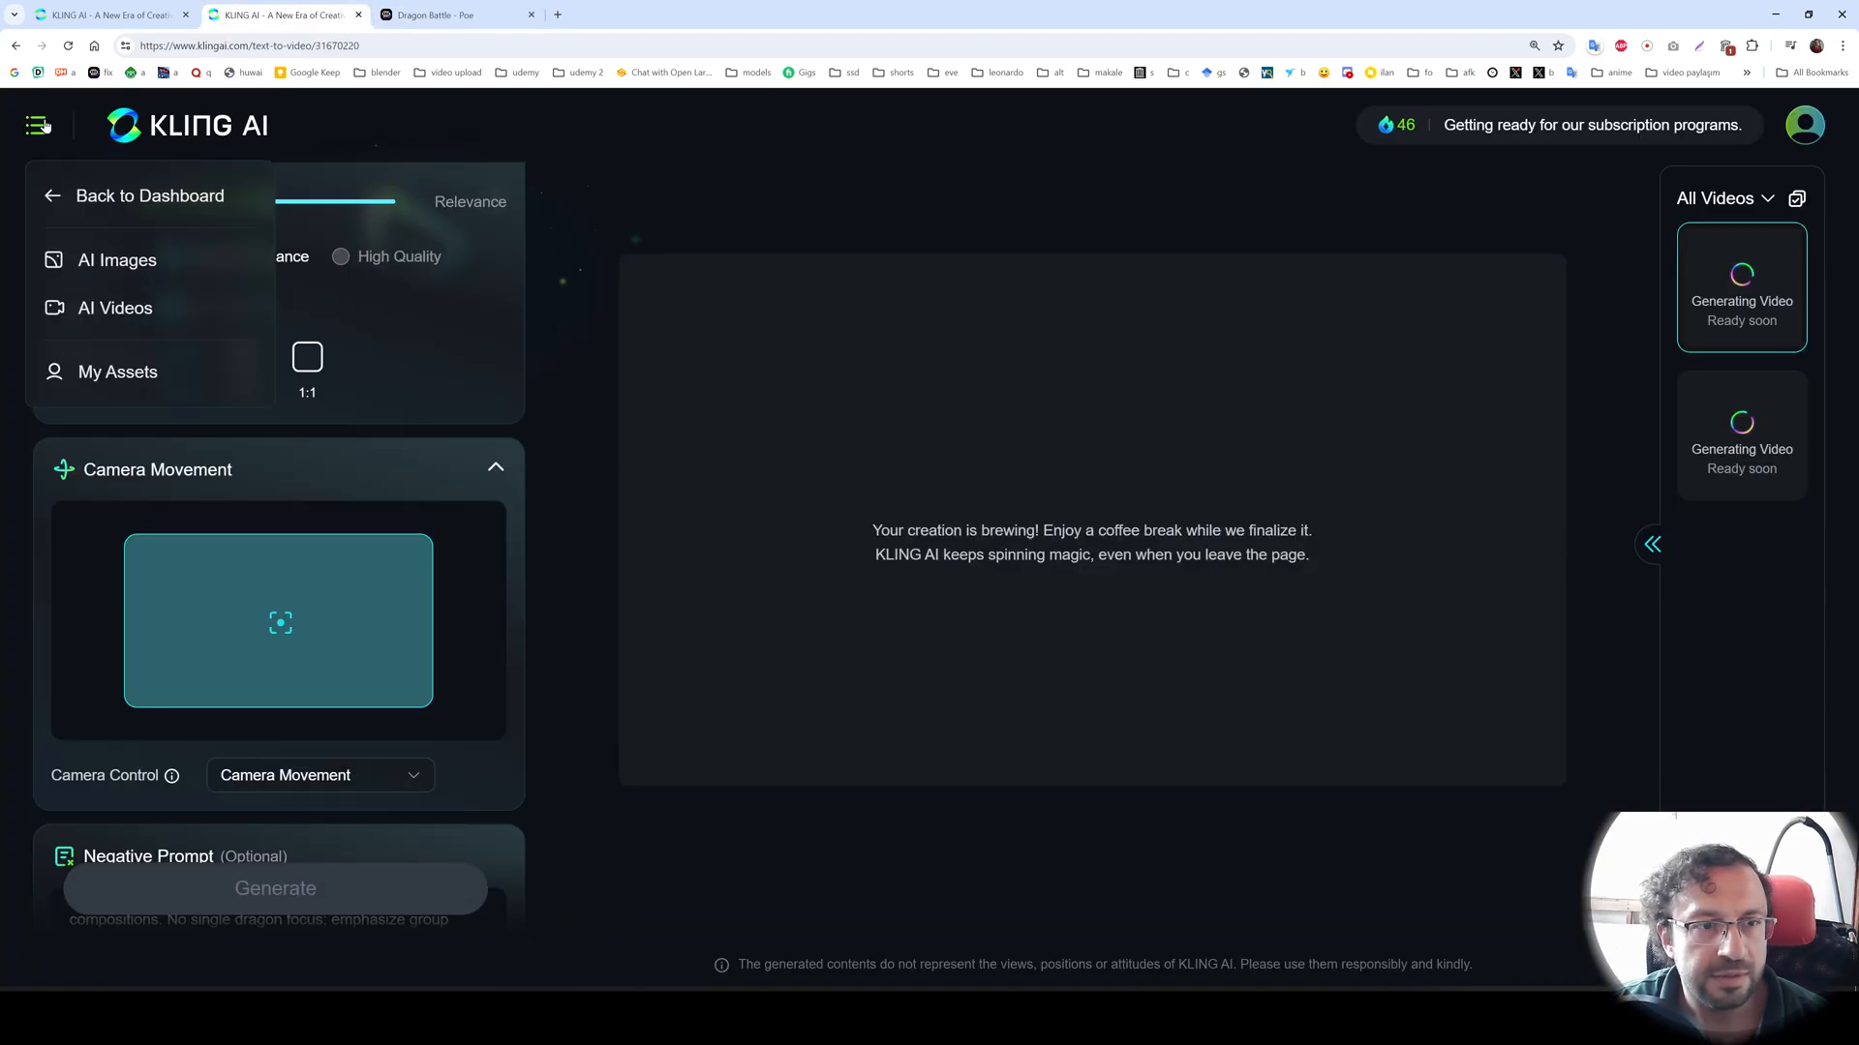
{"action": "left_click", "coordinate": [36, 126]}
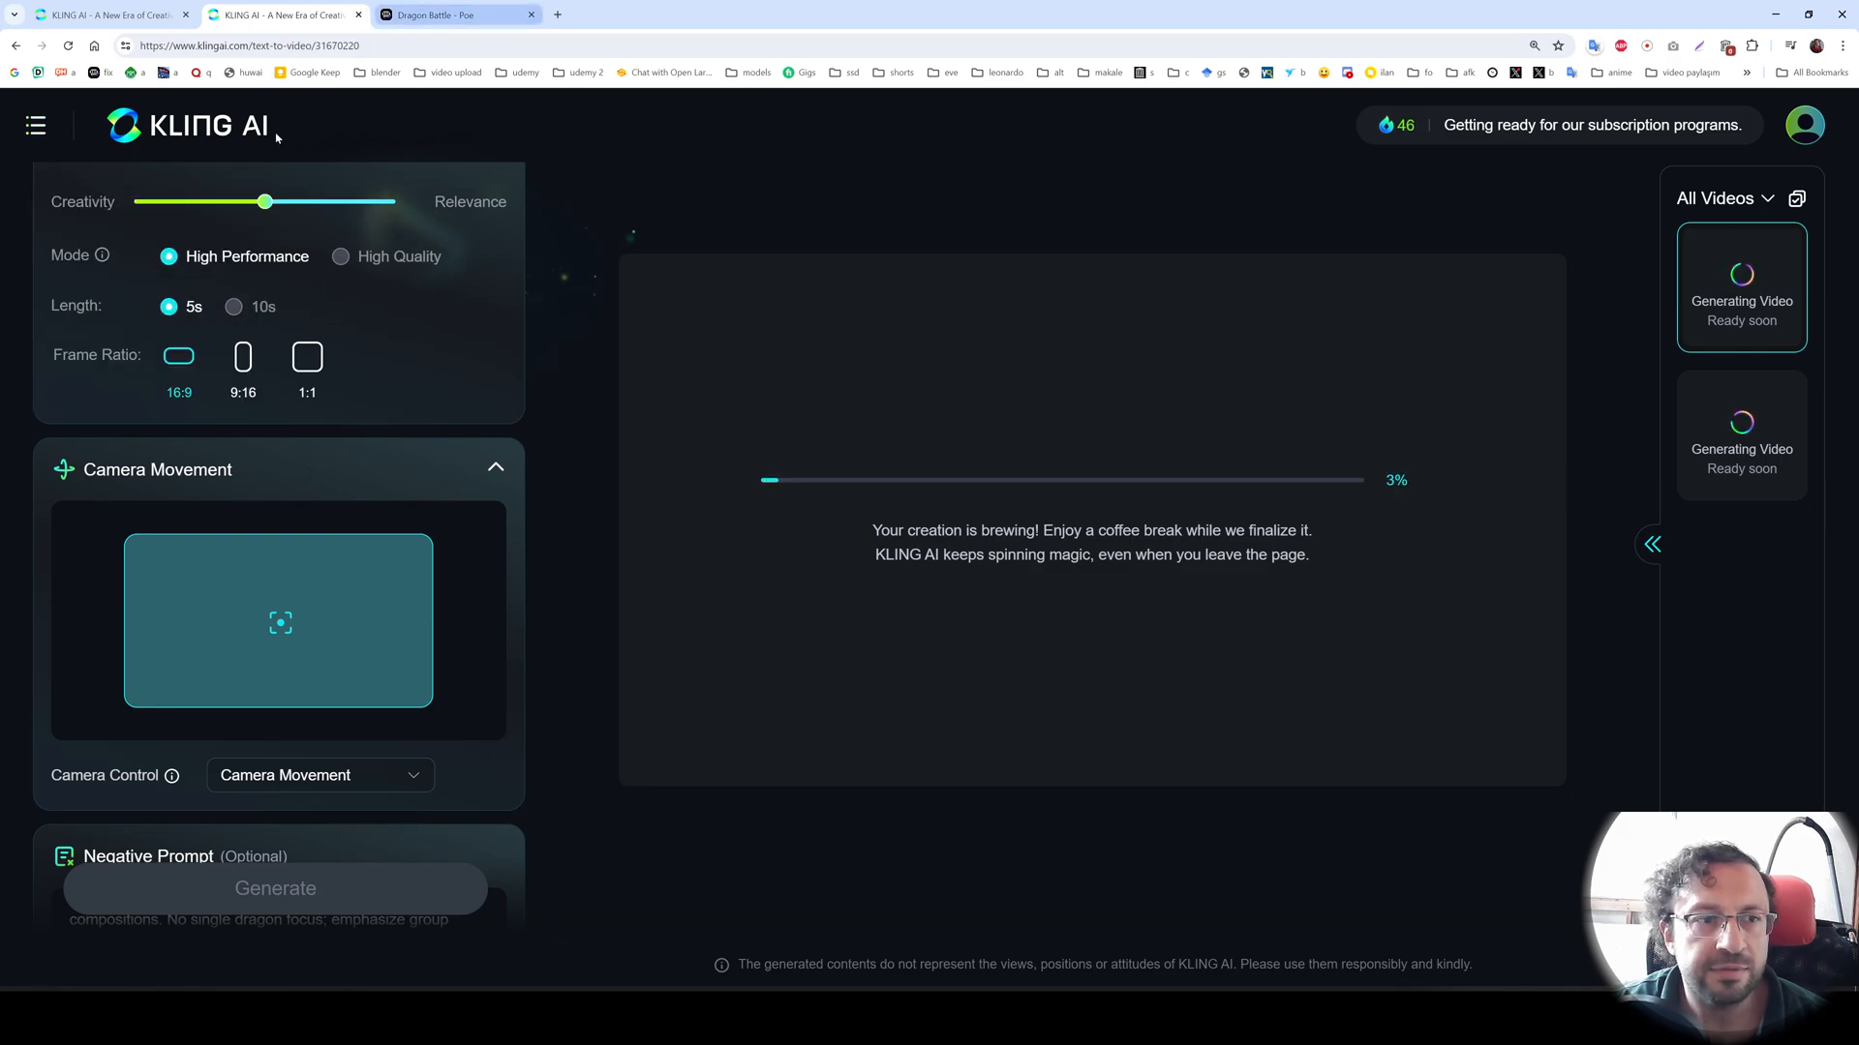
- Generate a third dragon video from the full battle description for 10 credits
{"action": "left_click", "coordinate": [729, 13]}
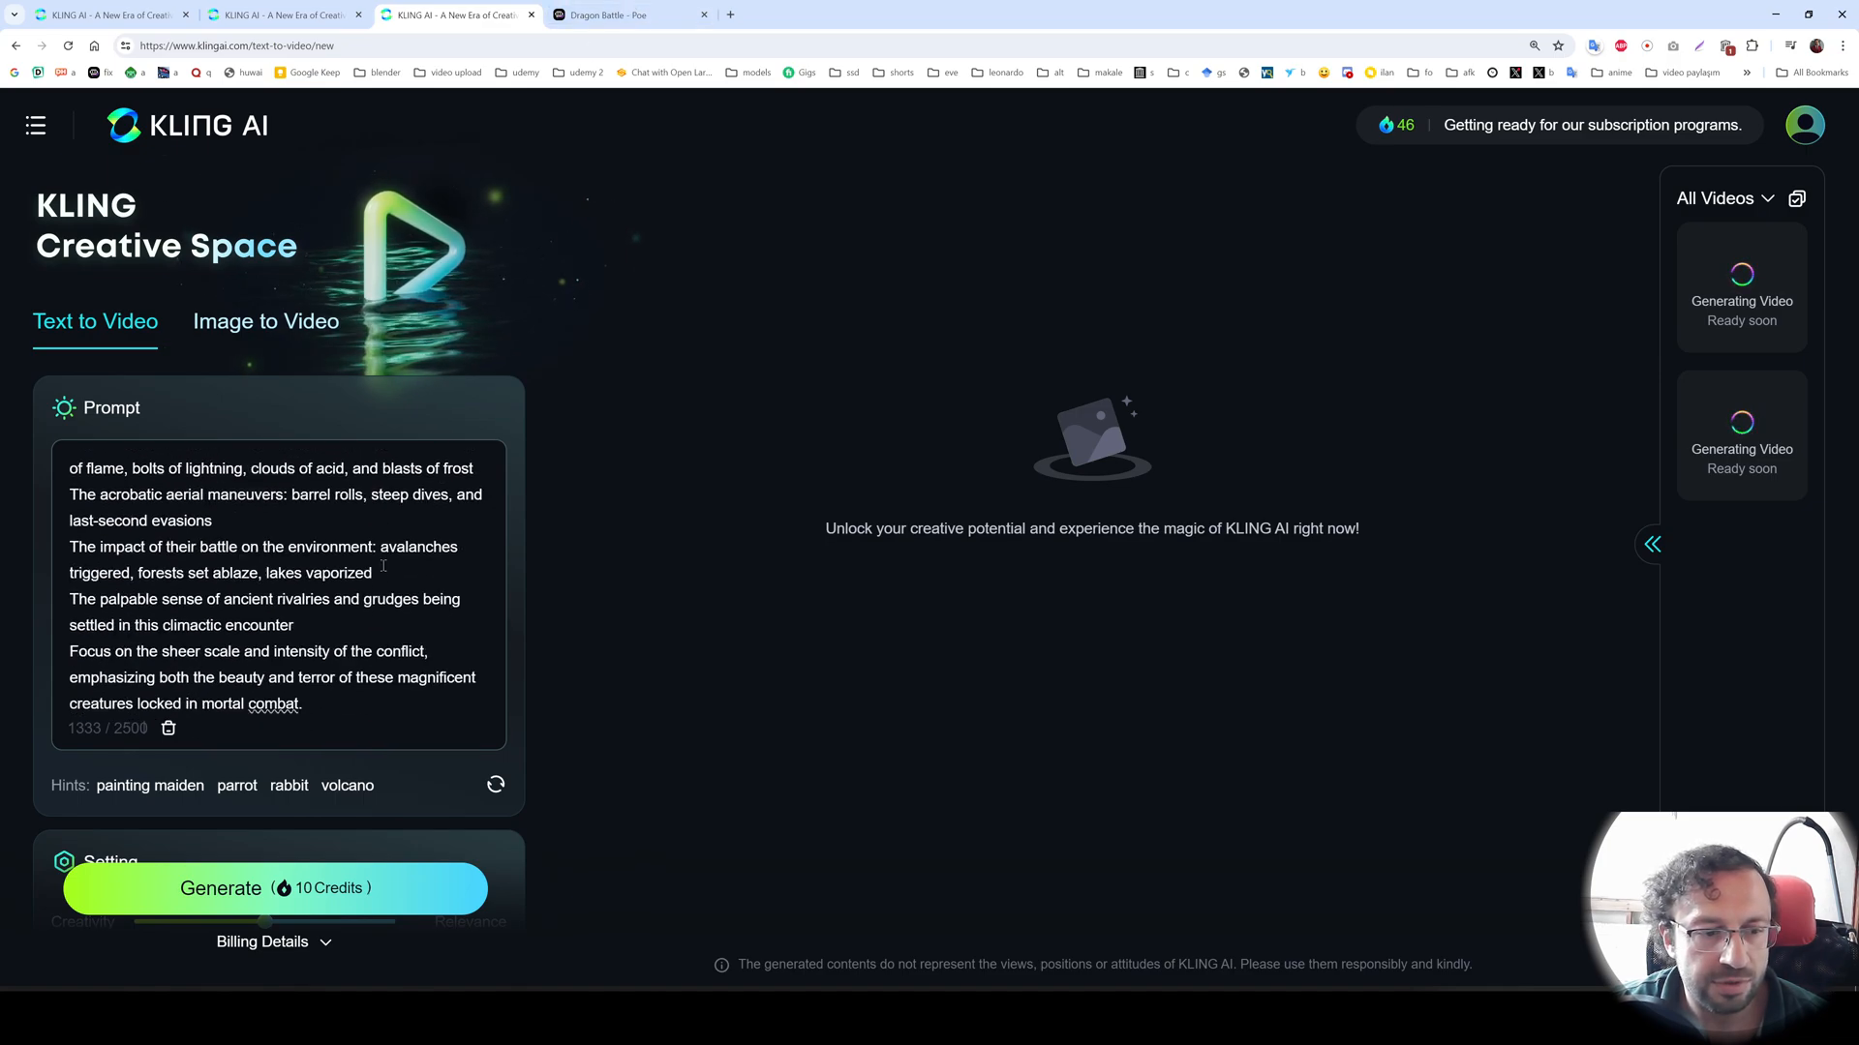
{"action": "scroll", "scroll_direction": "down", "scroll_amount": 3}
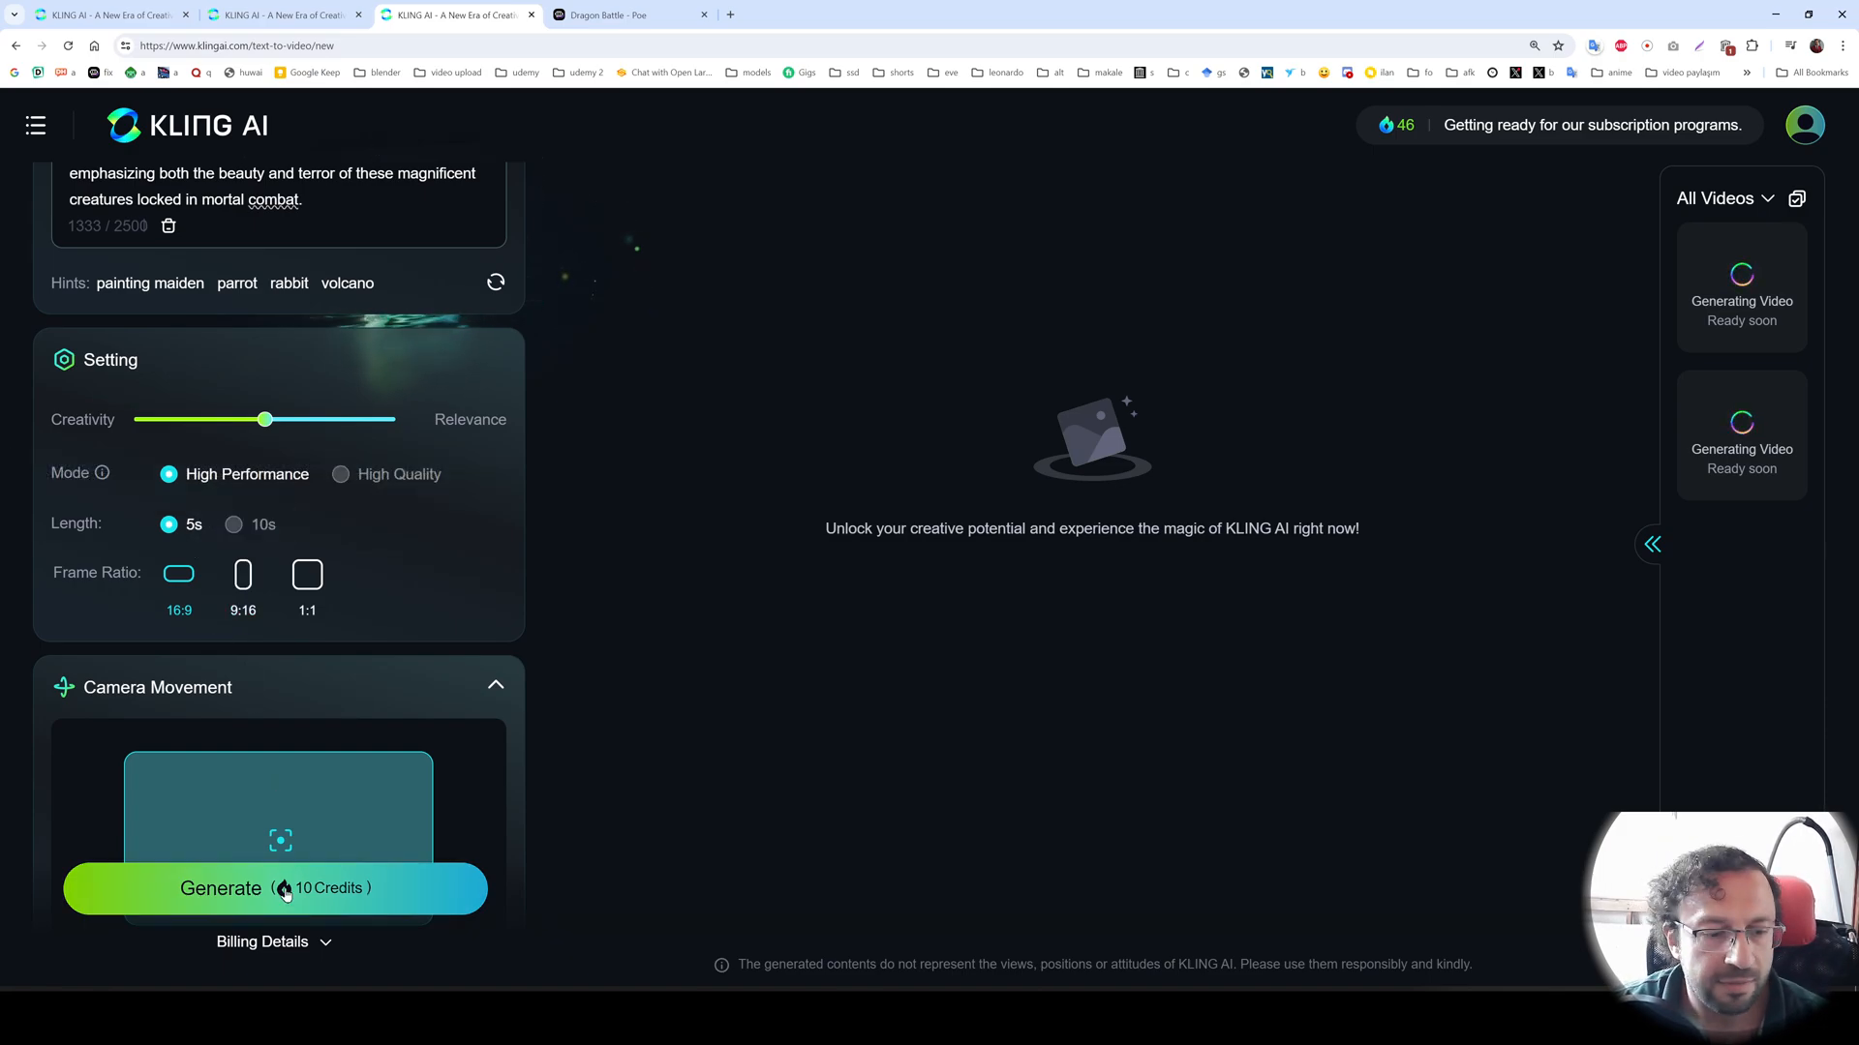
{"action": "left_click", "coordinate": [275, 889]}
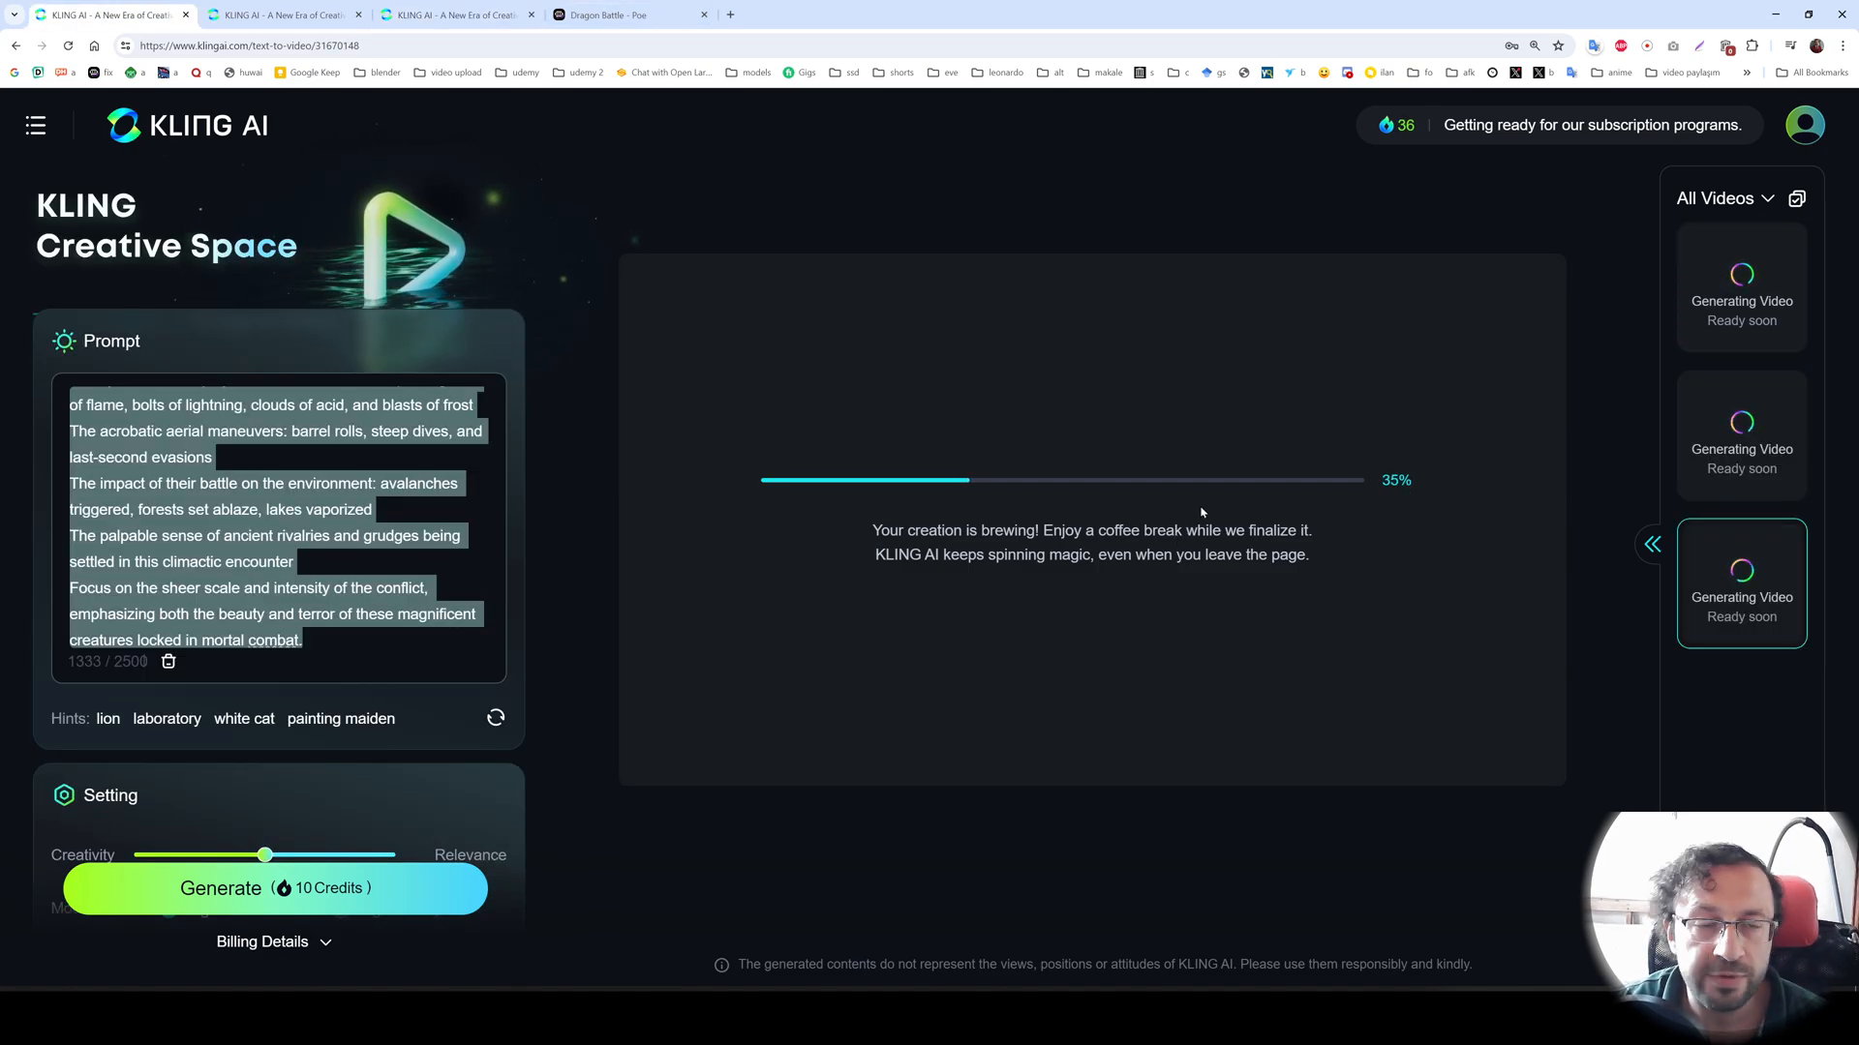
{"action": "mouse_move", "coordinate": [1194, 512]}
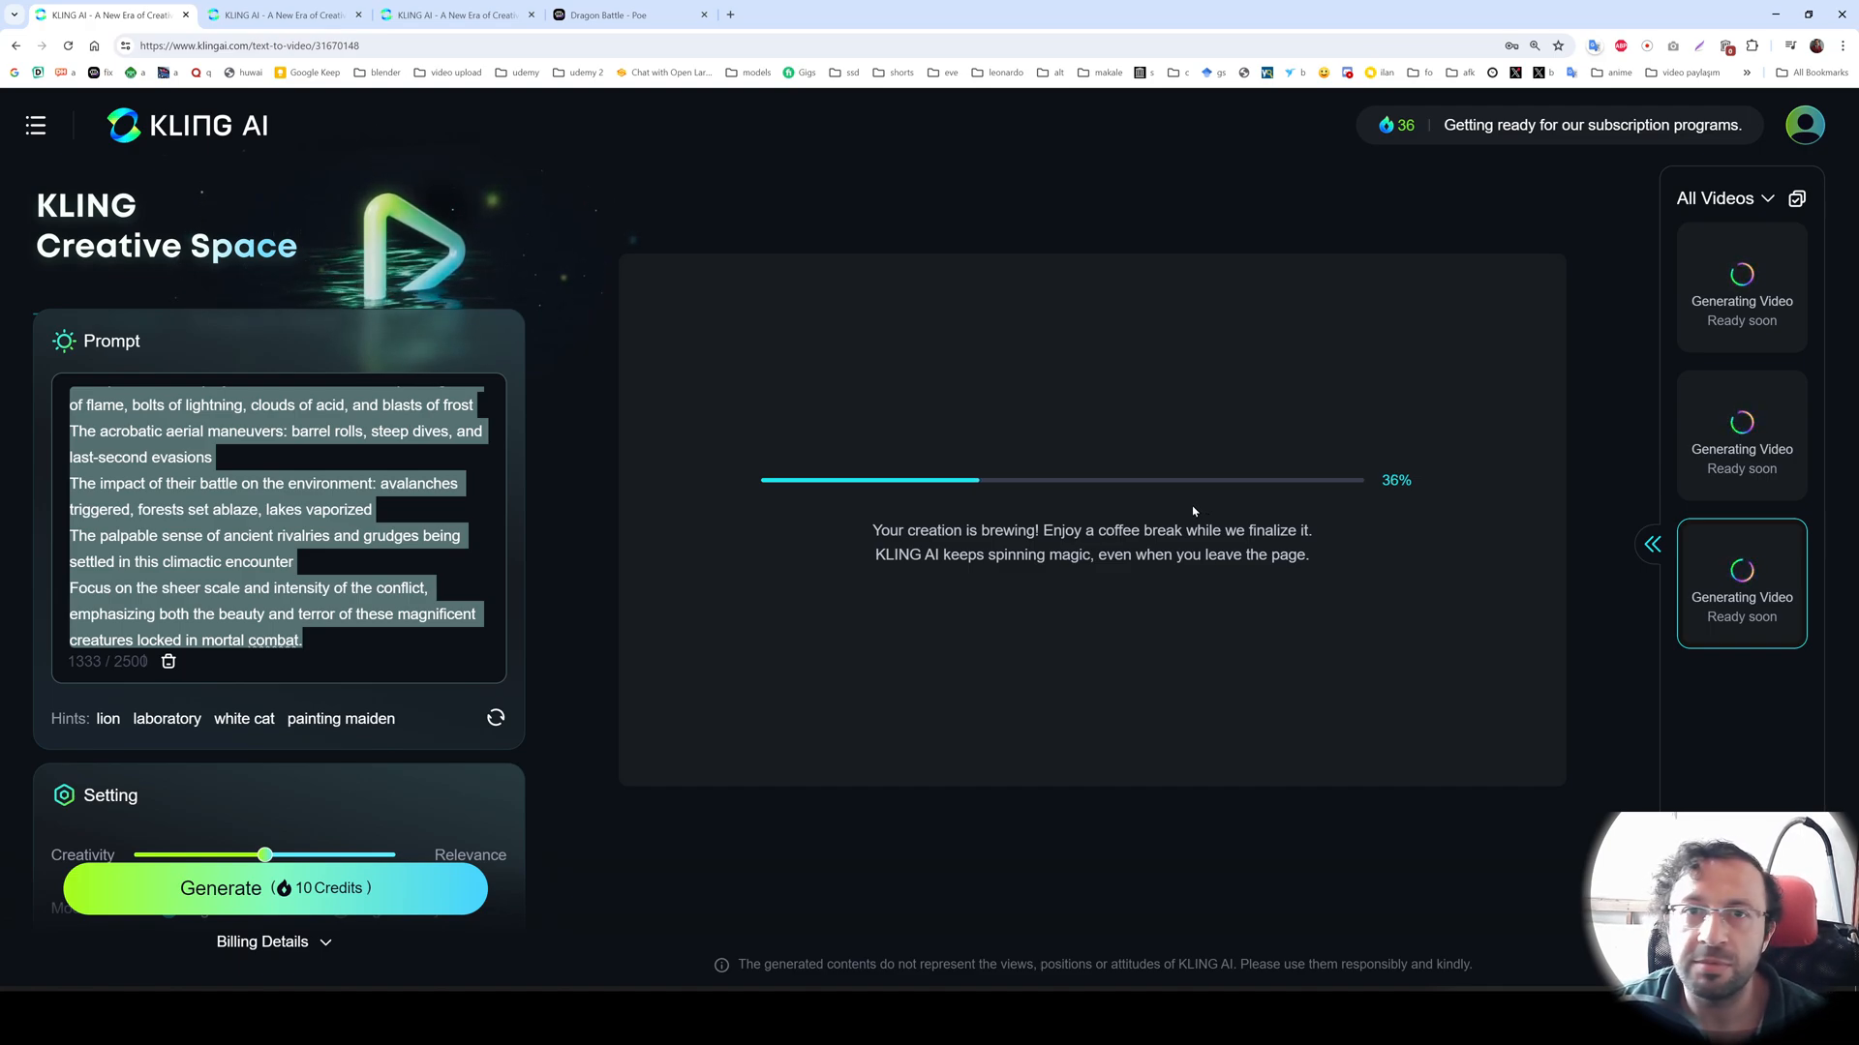
{"action": "mouse_move", "coordinate": [424, 505]}
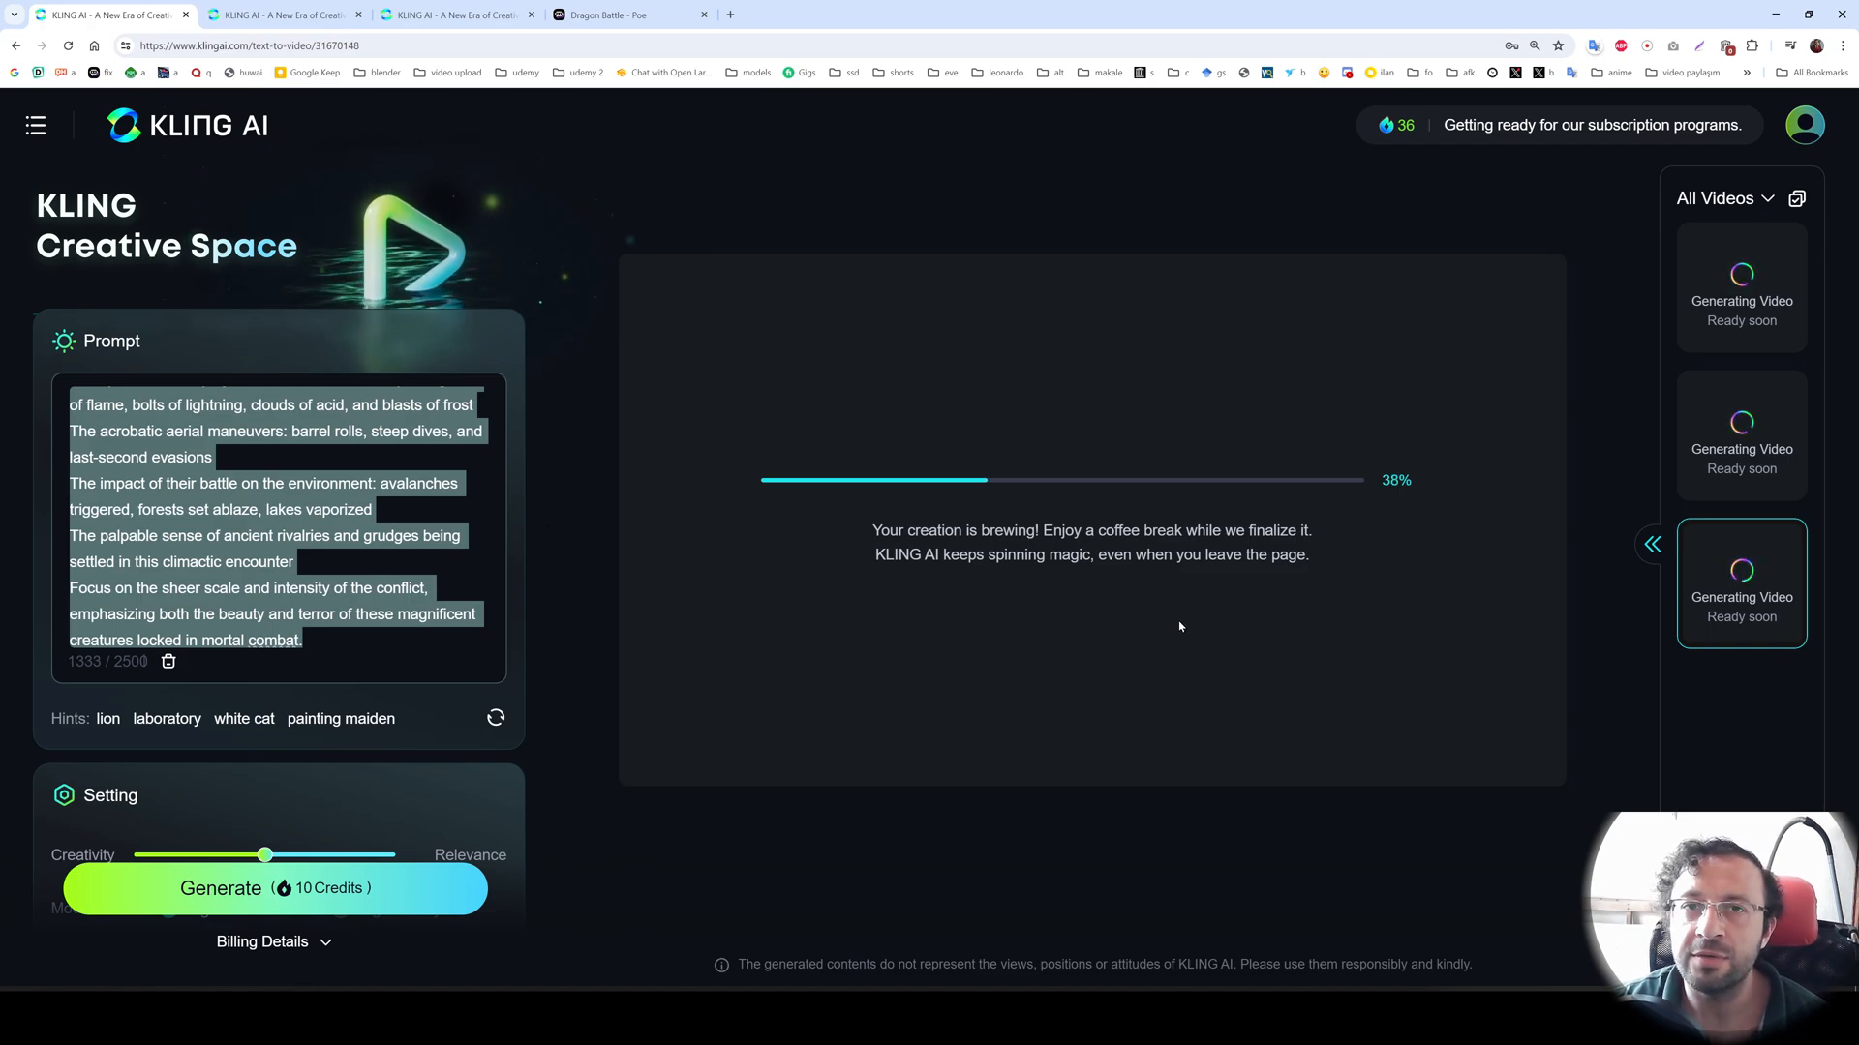
{"action": "mouse_move", "coordinate": [1010, 657]}
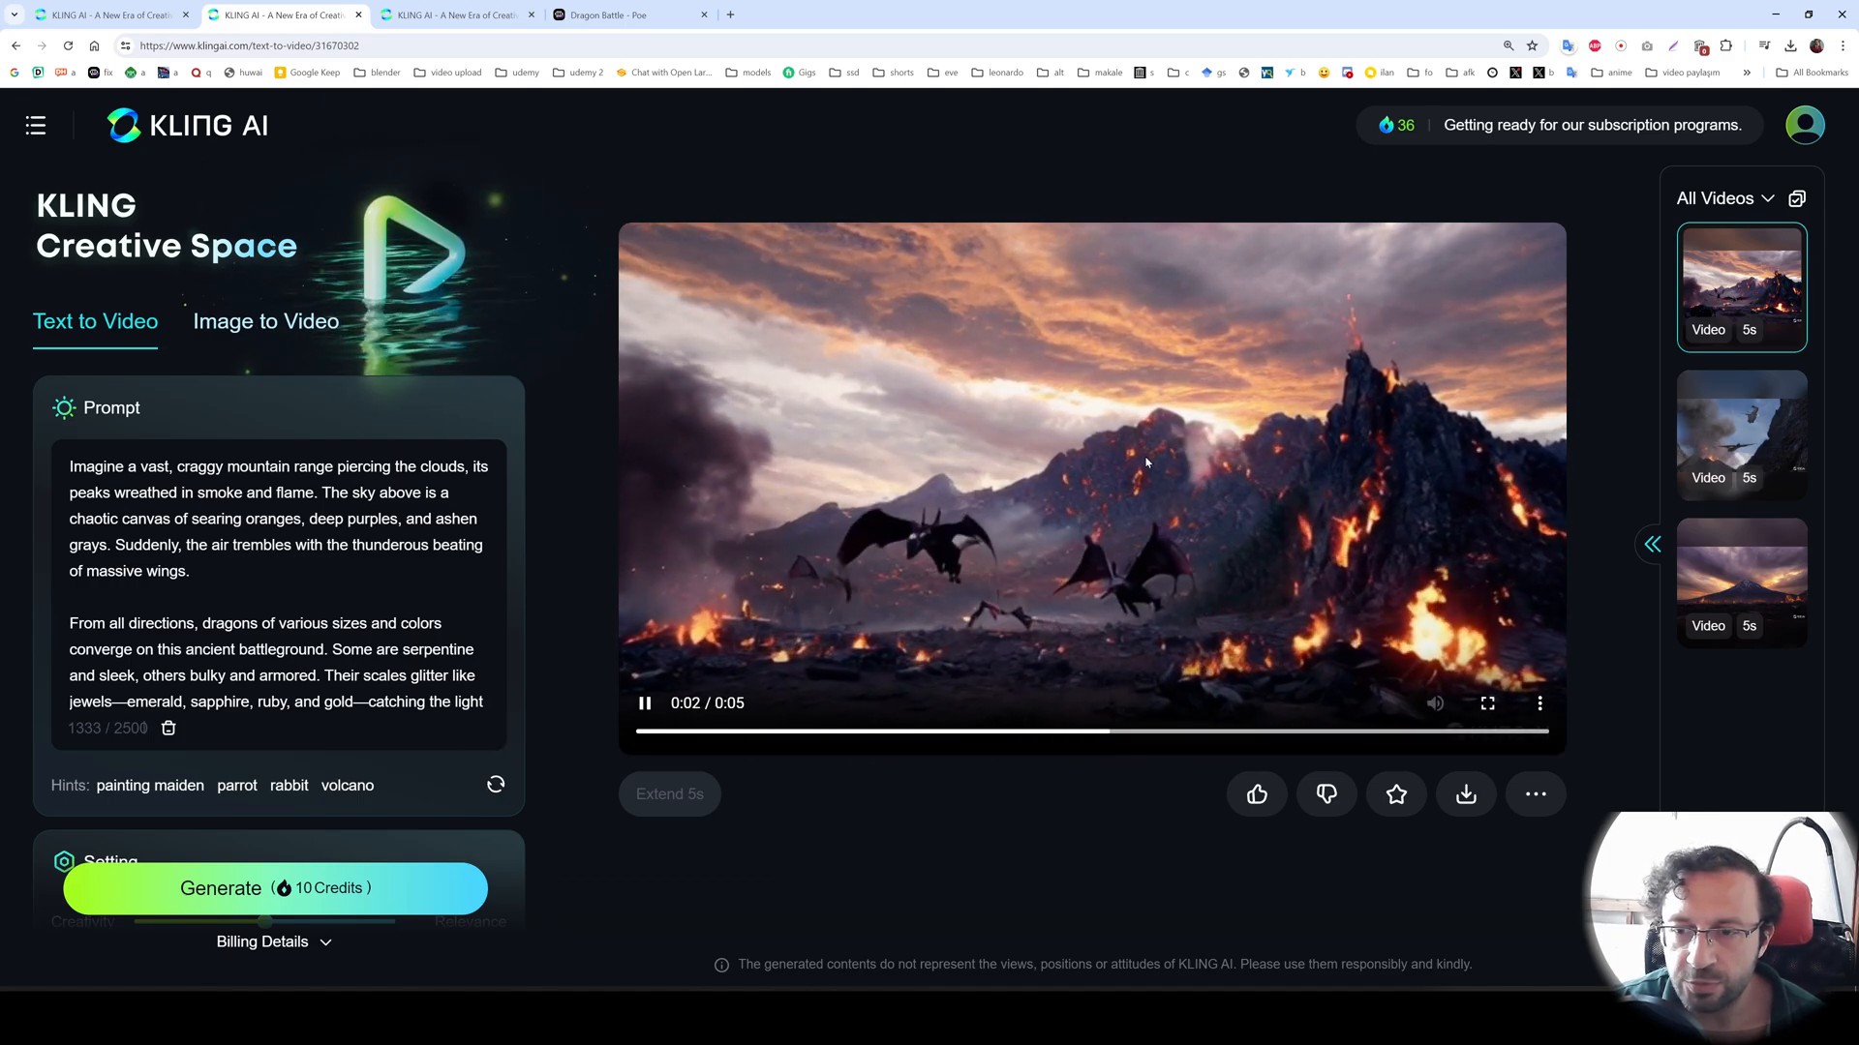
- Scroll to All Videos to play the finished dragon videos, including the optimized-prompt one
{"action": "scroll", "scroll_direction": "down", "scroll_amount": 3}
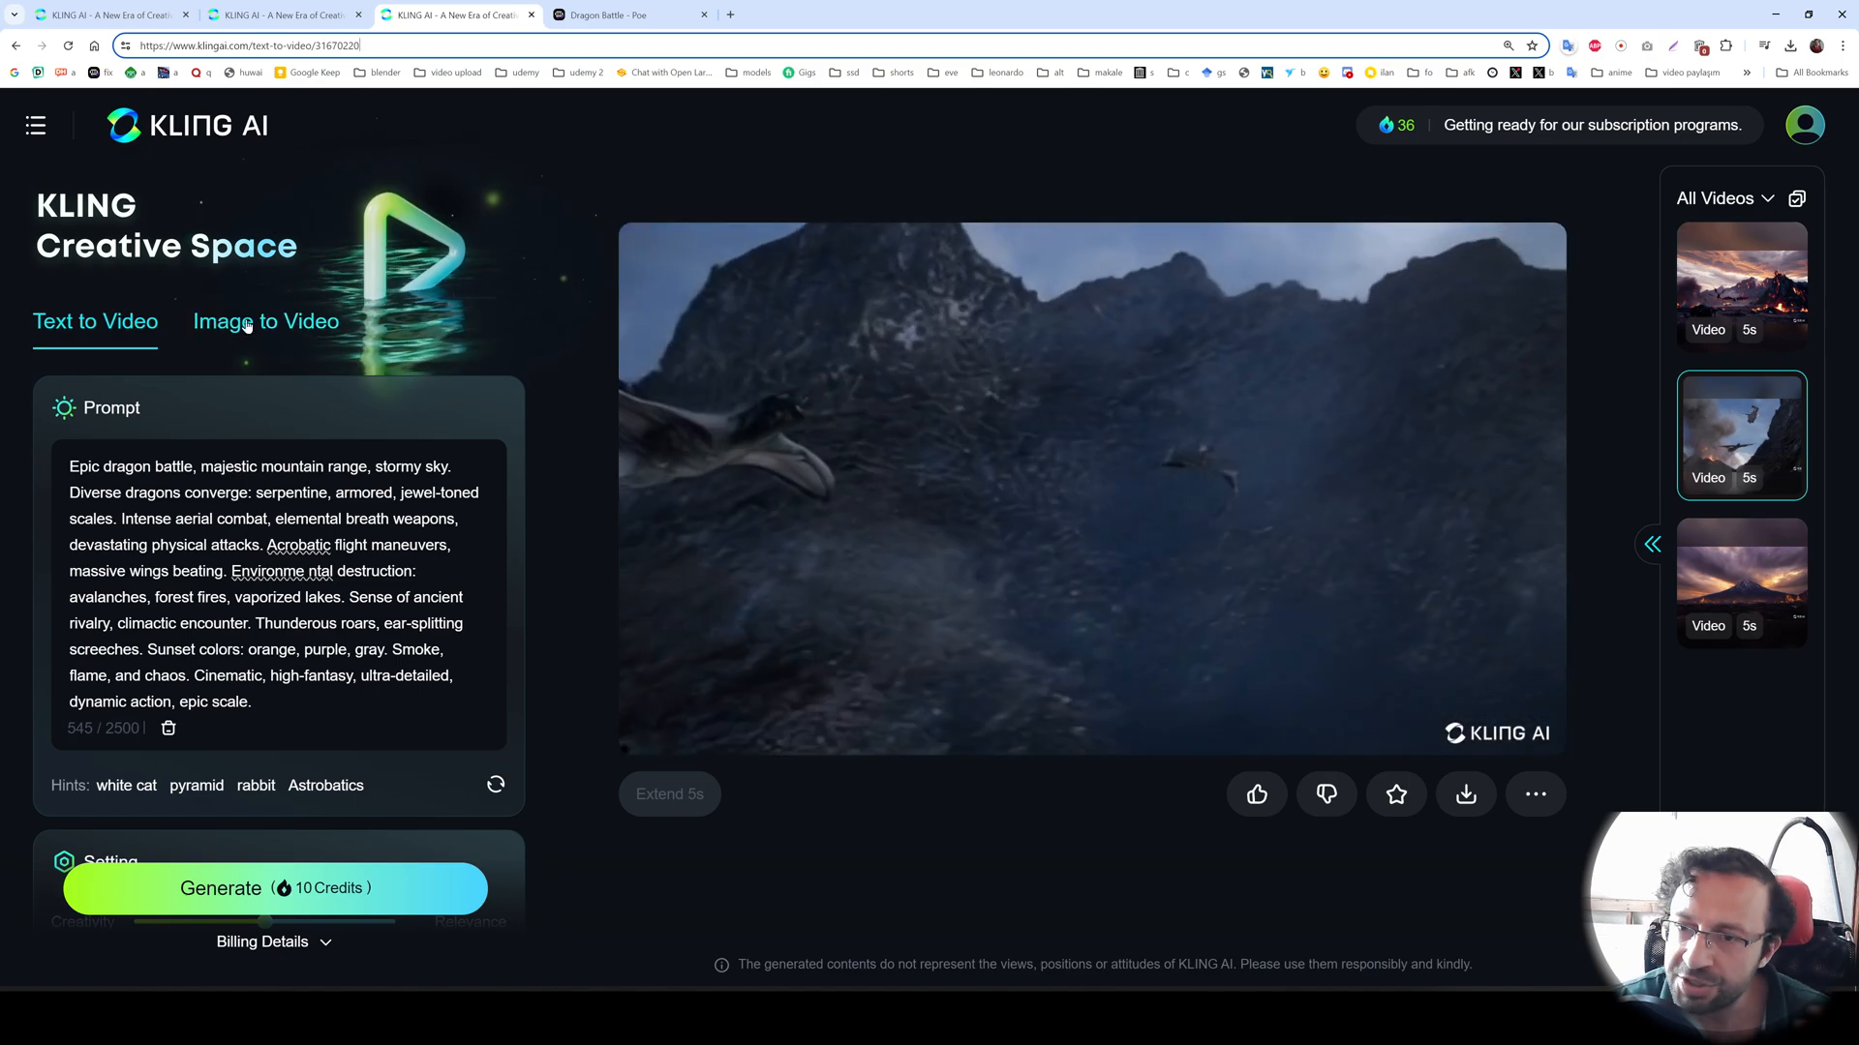
- Ask Claude to 'describe this image like a stable diffusion' prompt, then return to Kling AI
{"action": "left_click", "coordinate": [628, 13]}
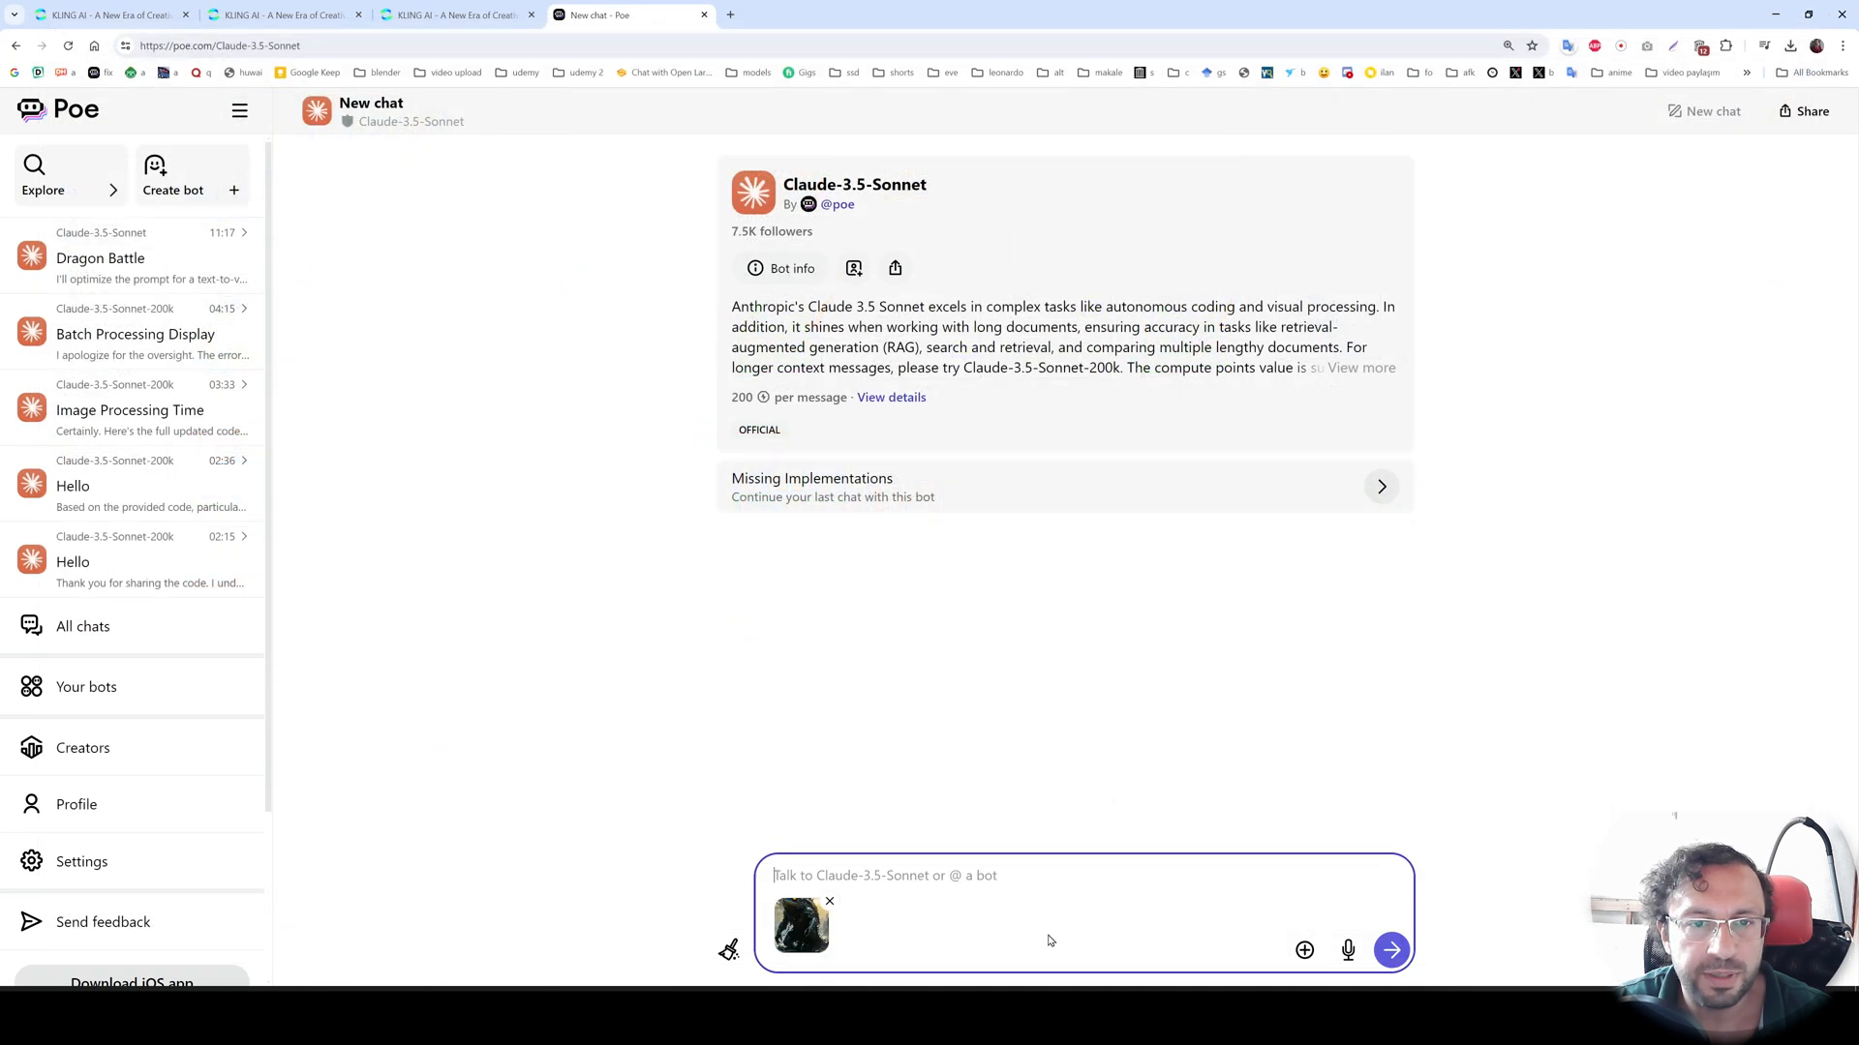
{"action": "type", "text": "describe"}
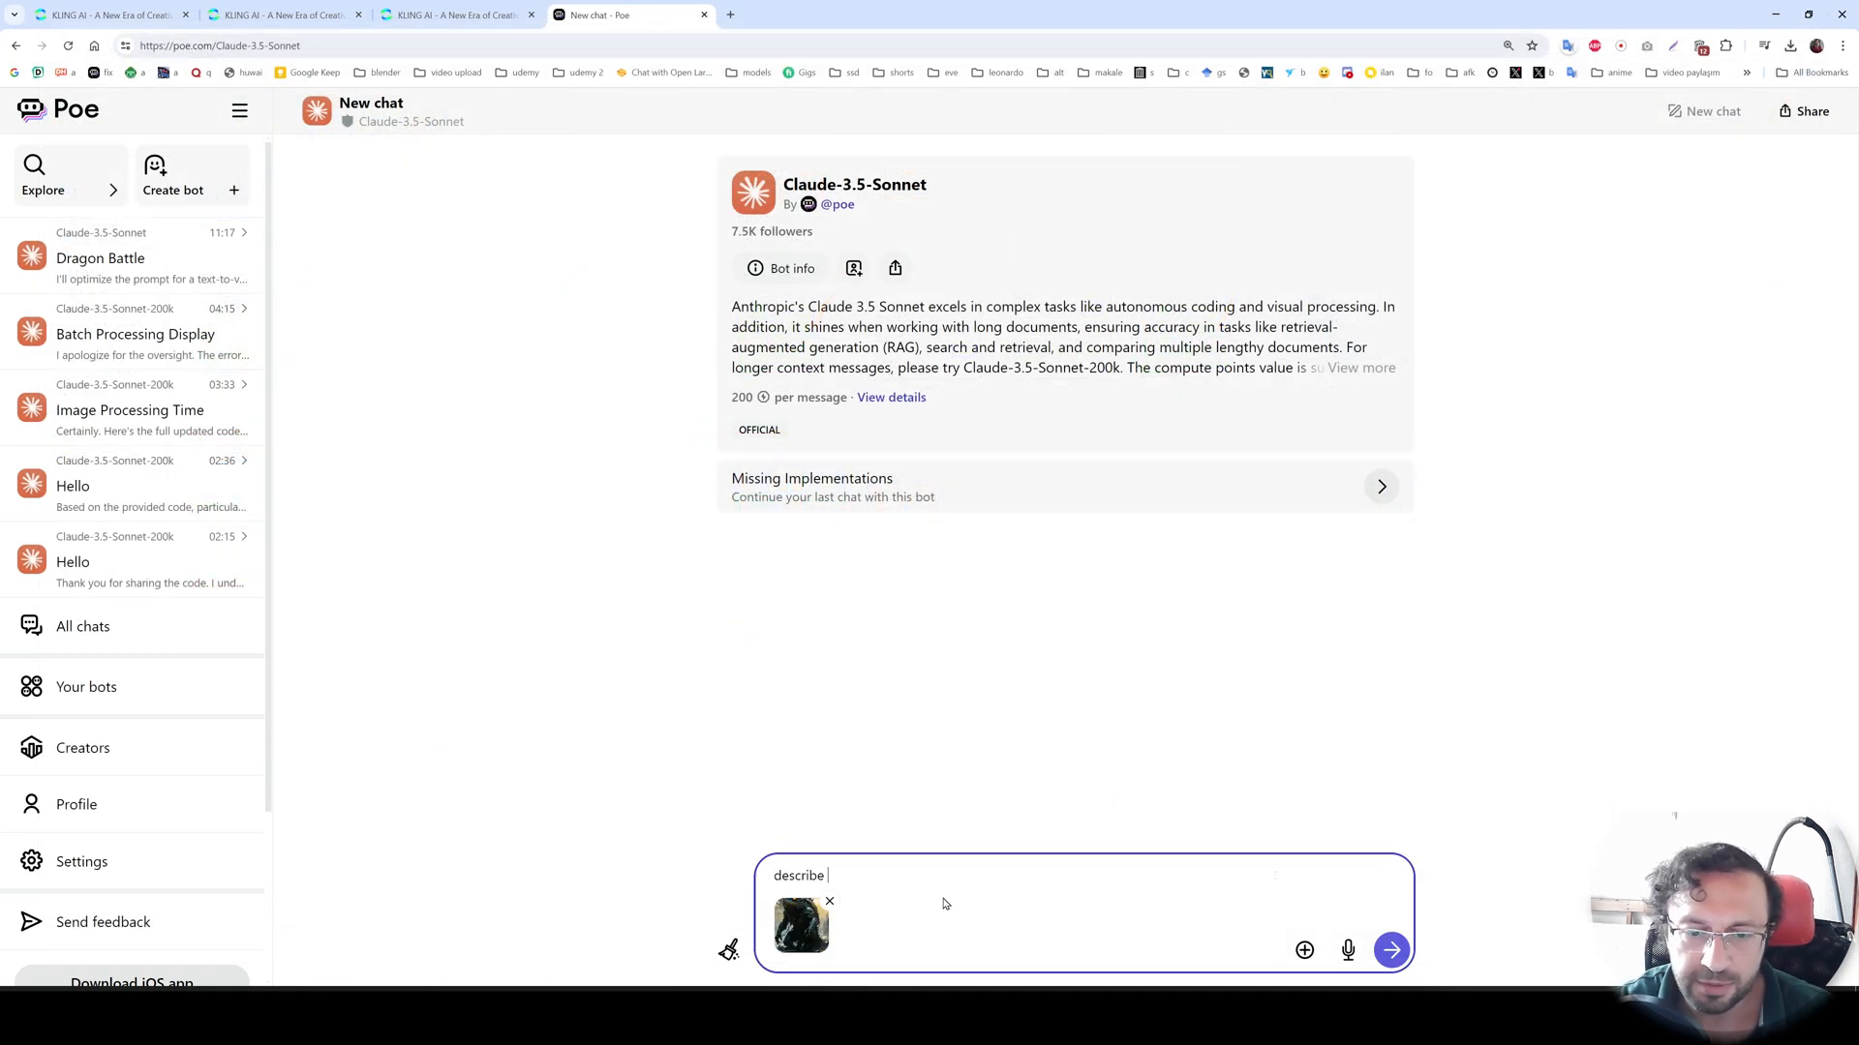
{"action": "type", "text": "this image like a"}
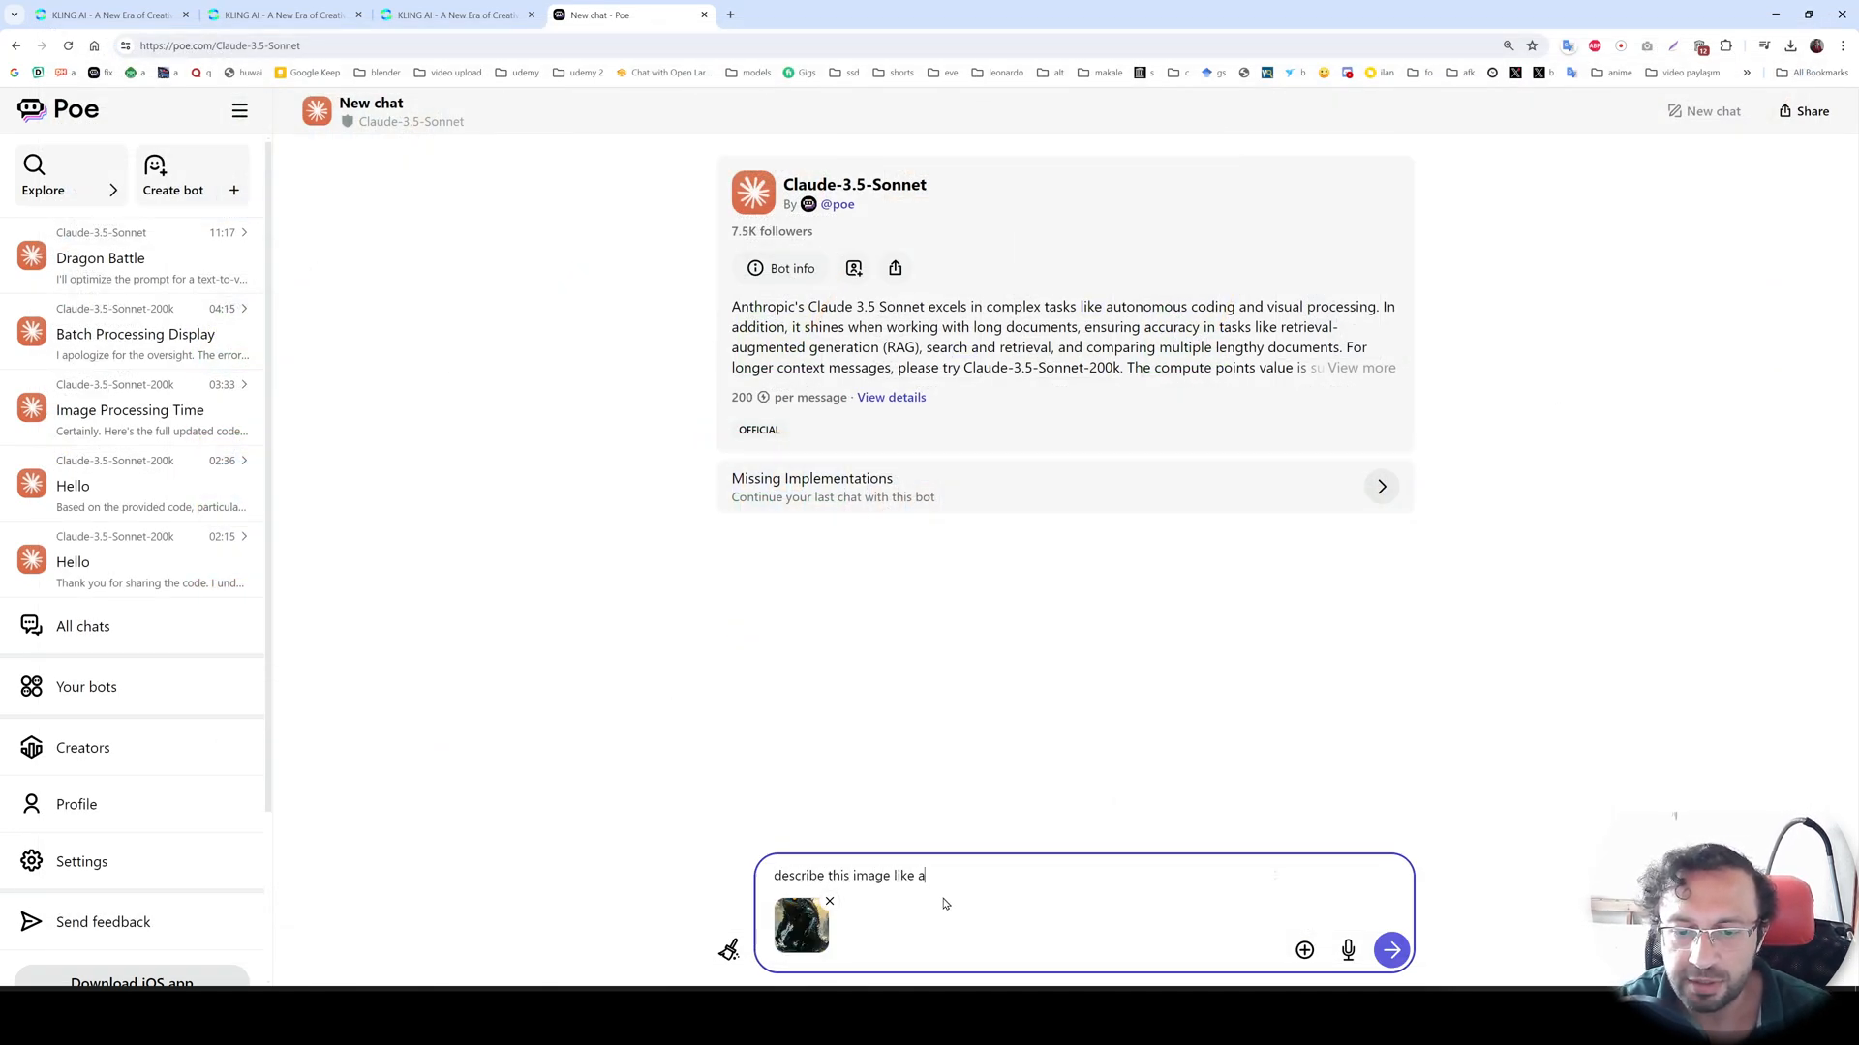
{"action": "type", "text": "stable ddiffusion"}
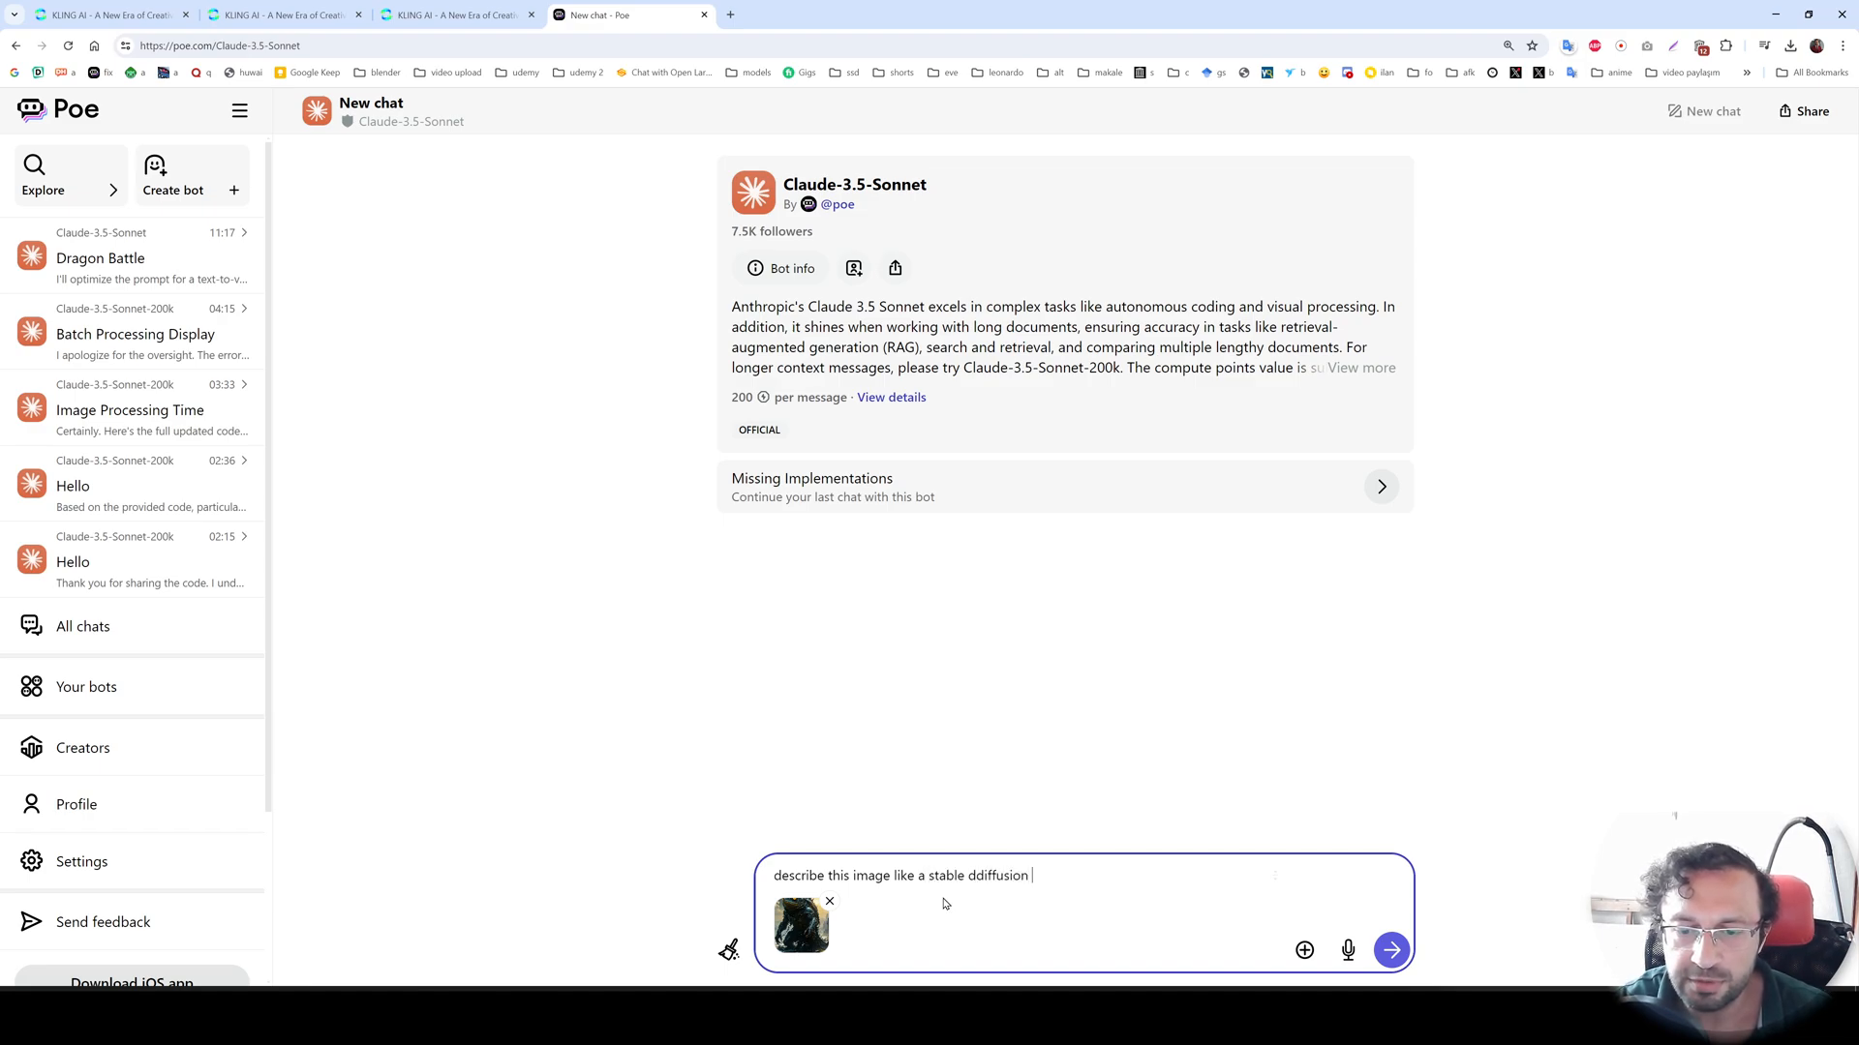
{"action": "left_click", "coordinate": [1390, 948]}
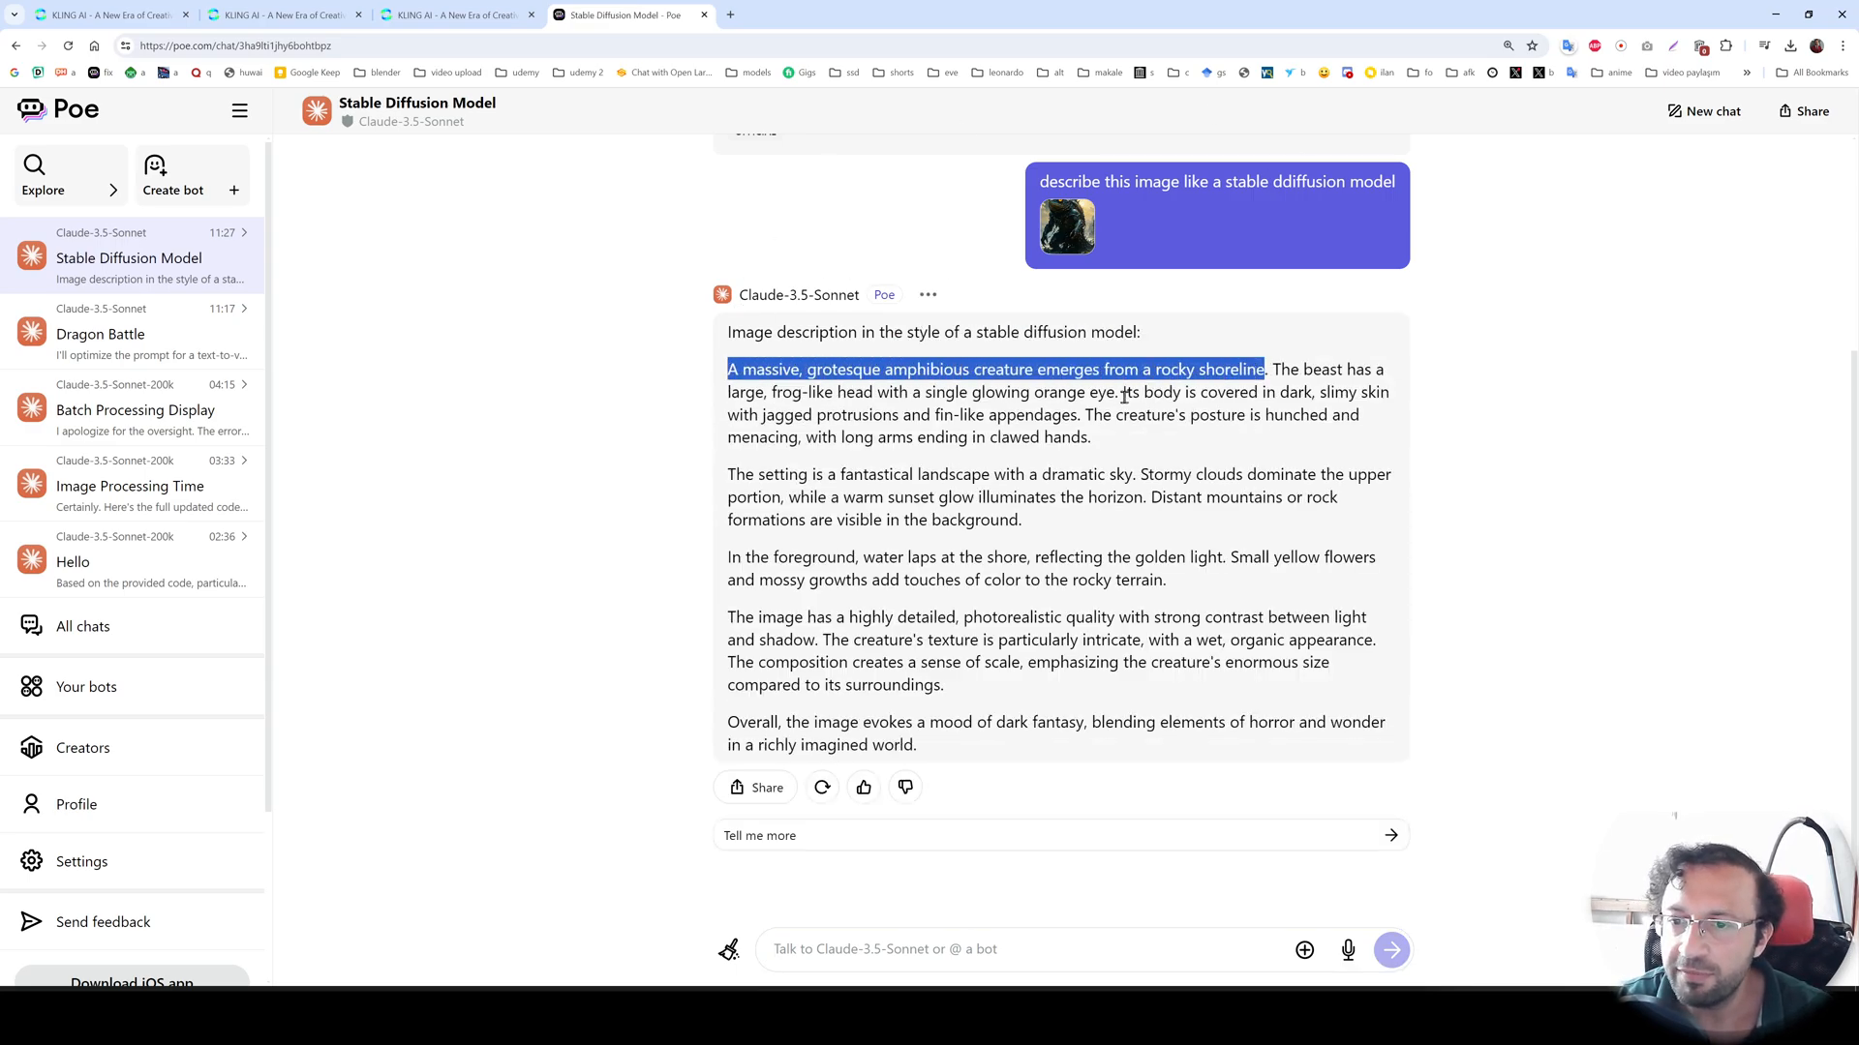
{"action": "left_click", "coordinate": [457, 13]}
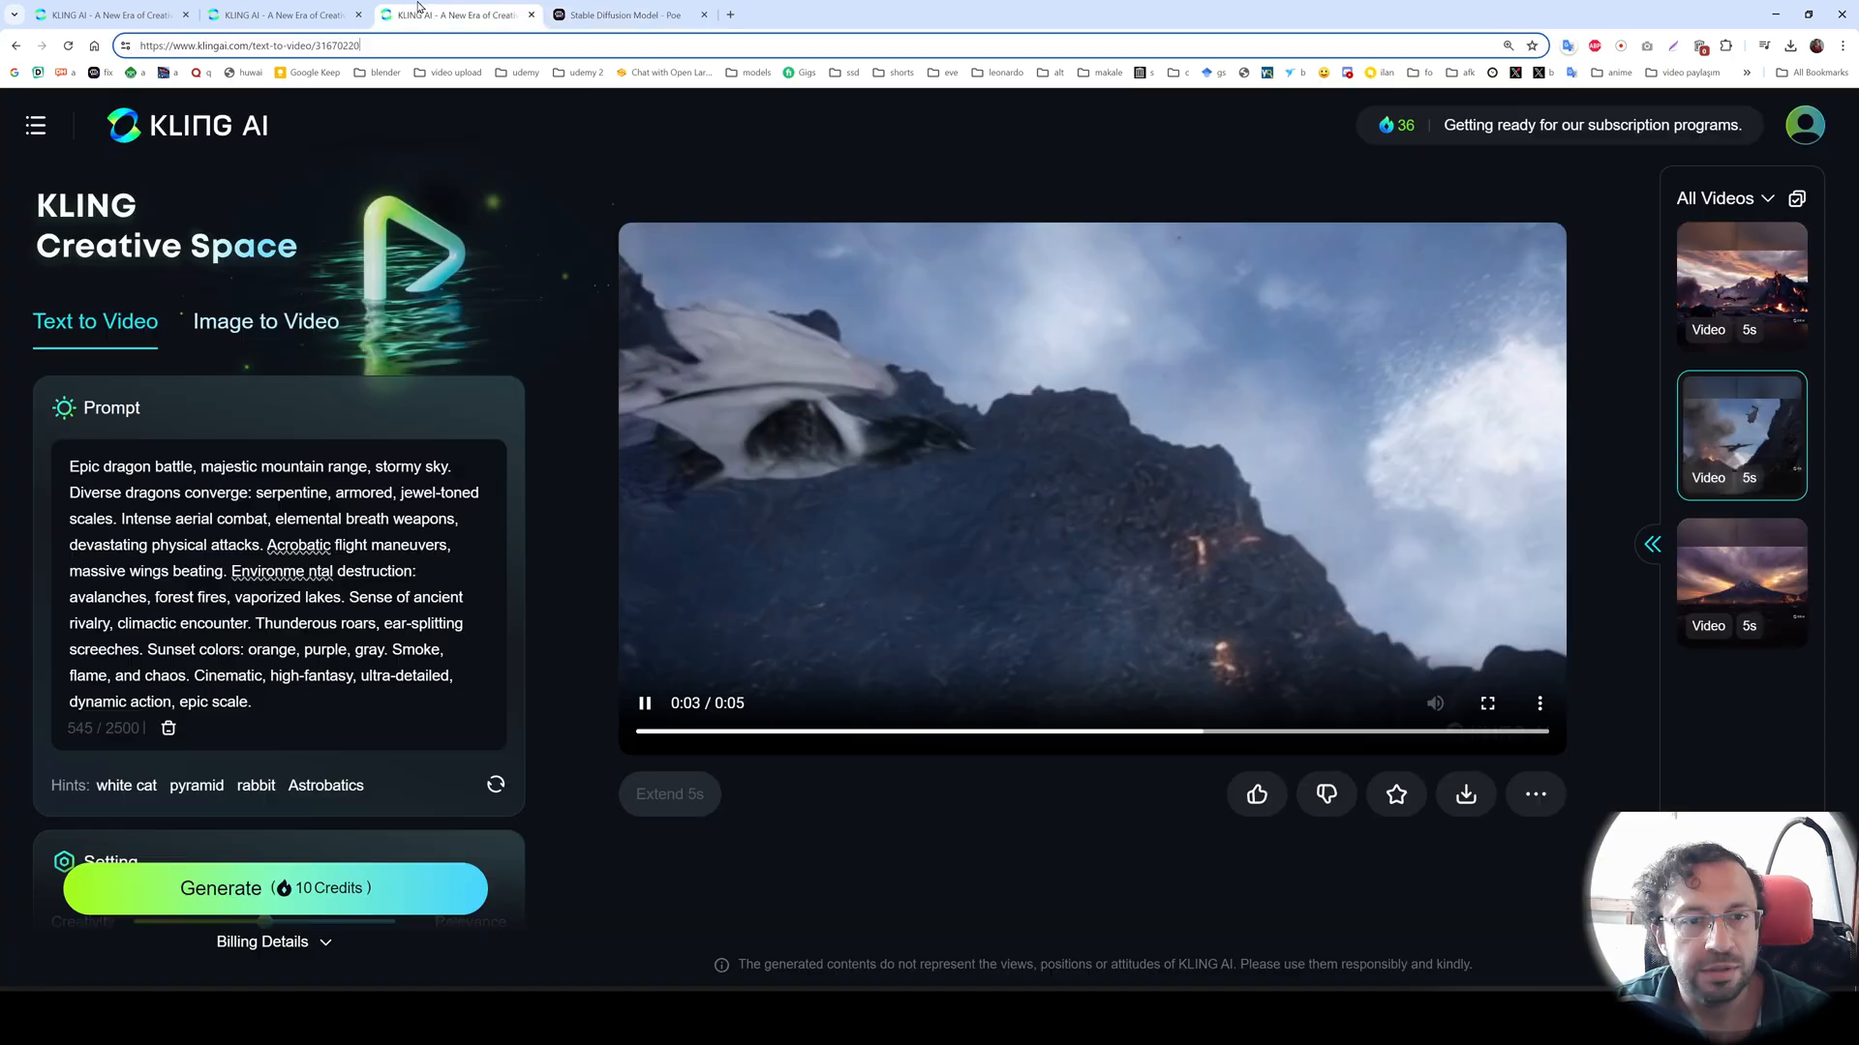
- Switch to Image to Video and upload testimage.png as the creature source frame
{"action": "left_click", "coordinate": [265, 321]}
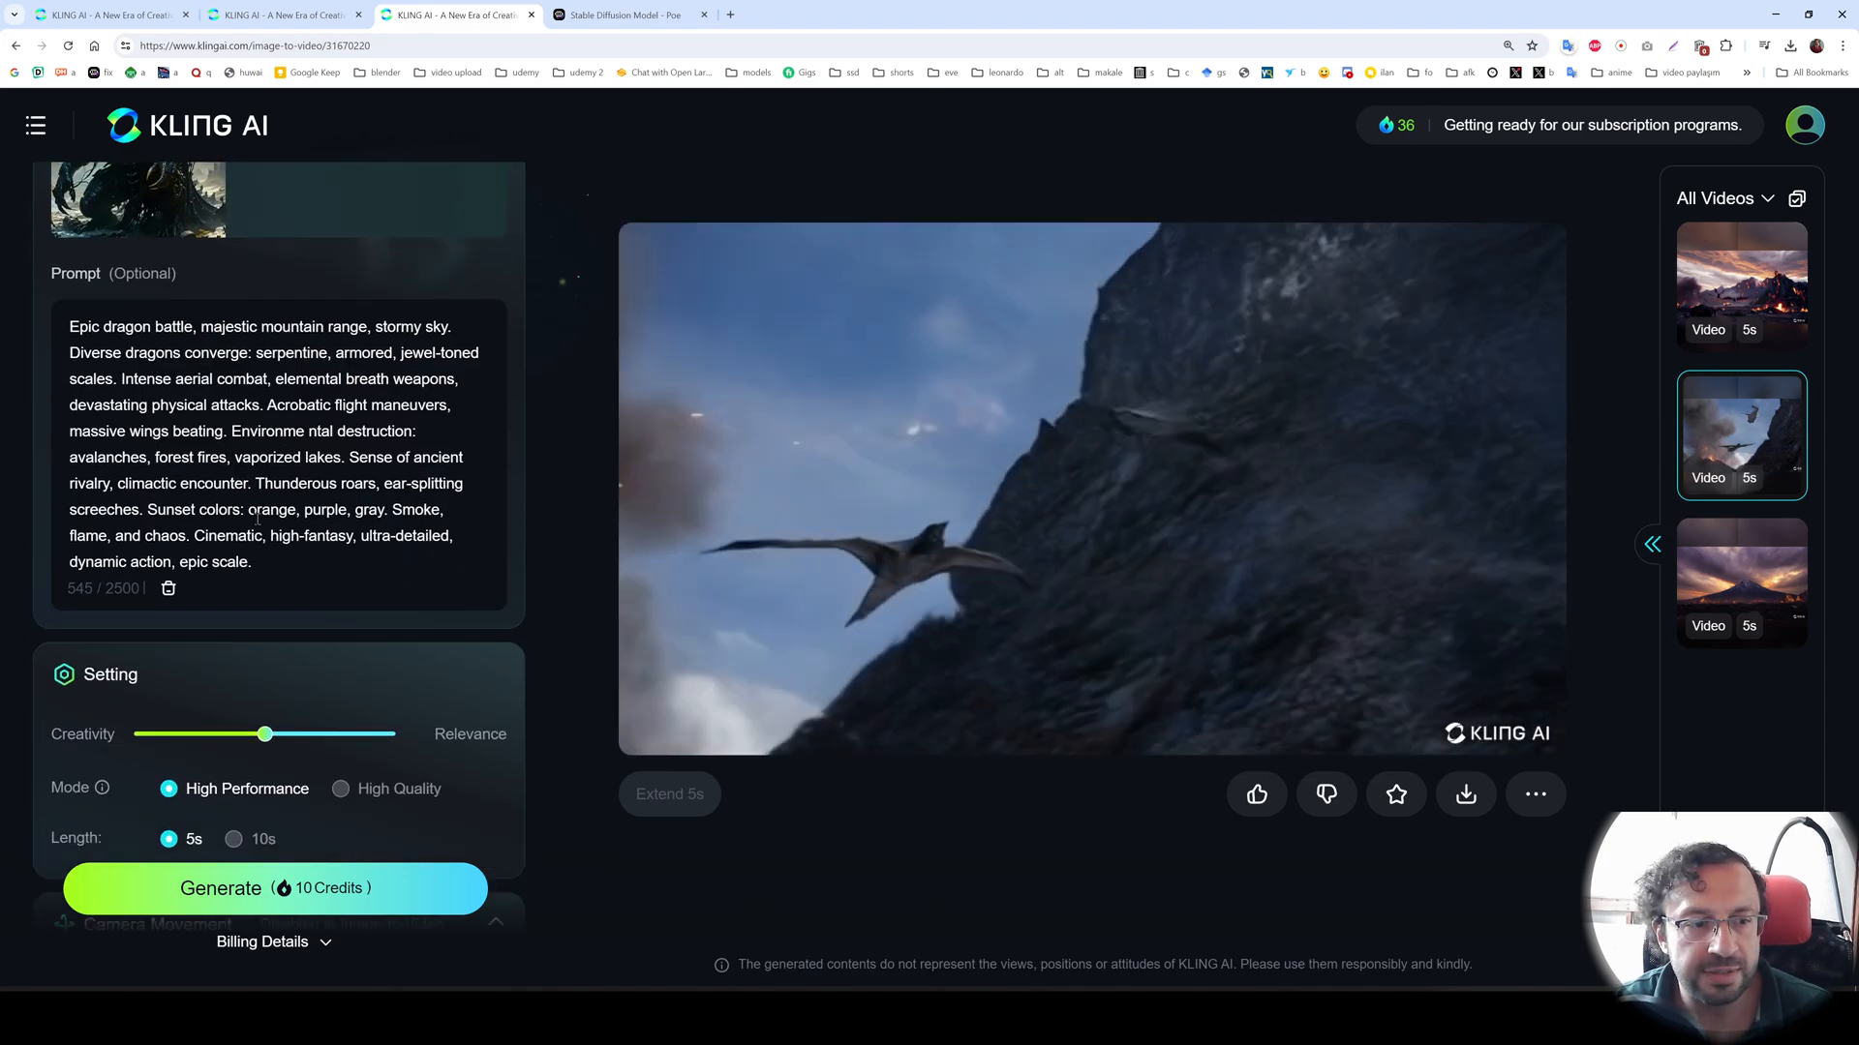
{"action": "scroll", "scroll_direction": "up", "scroll_amount": 3}
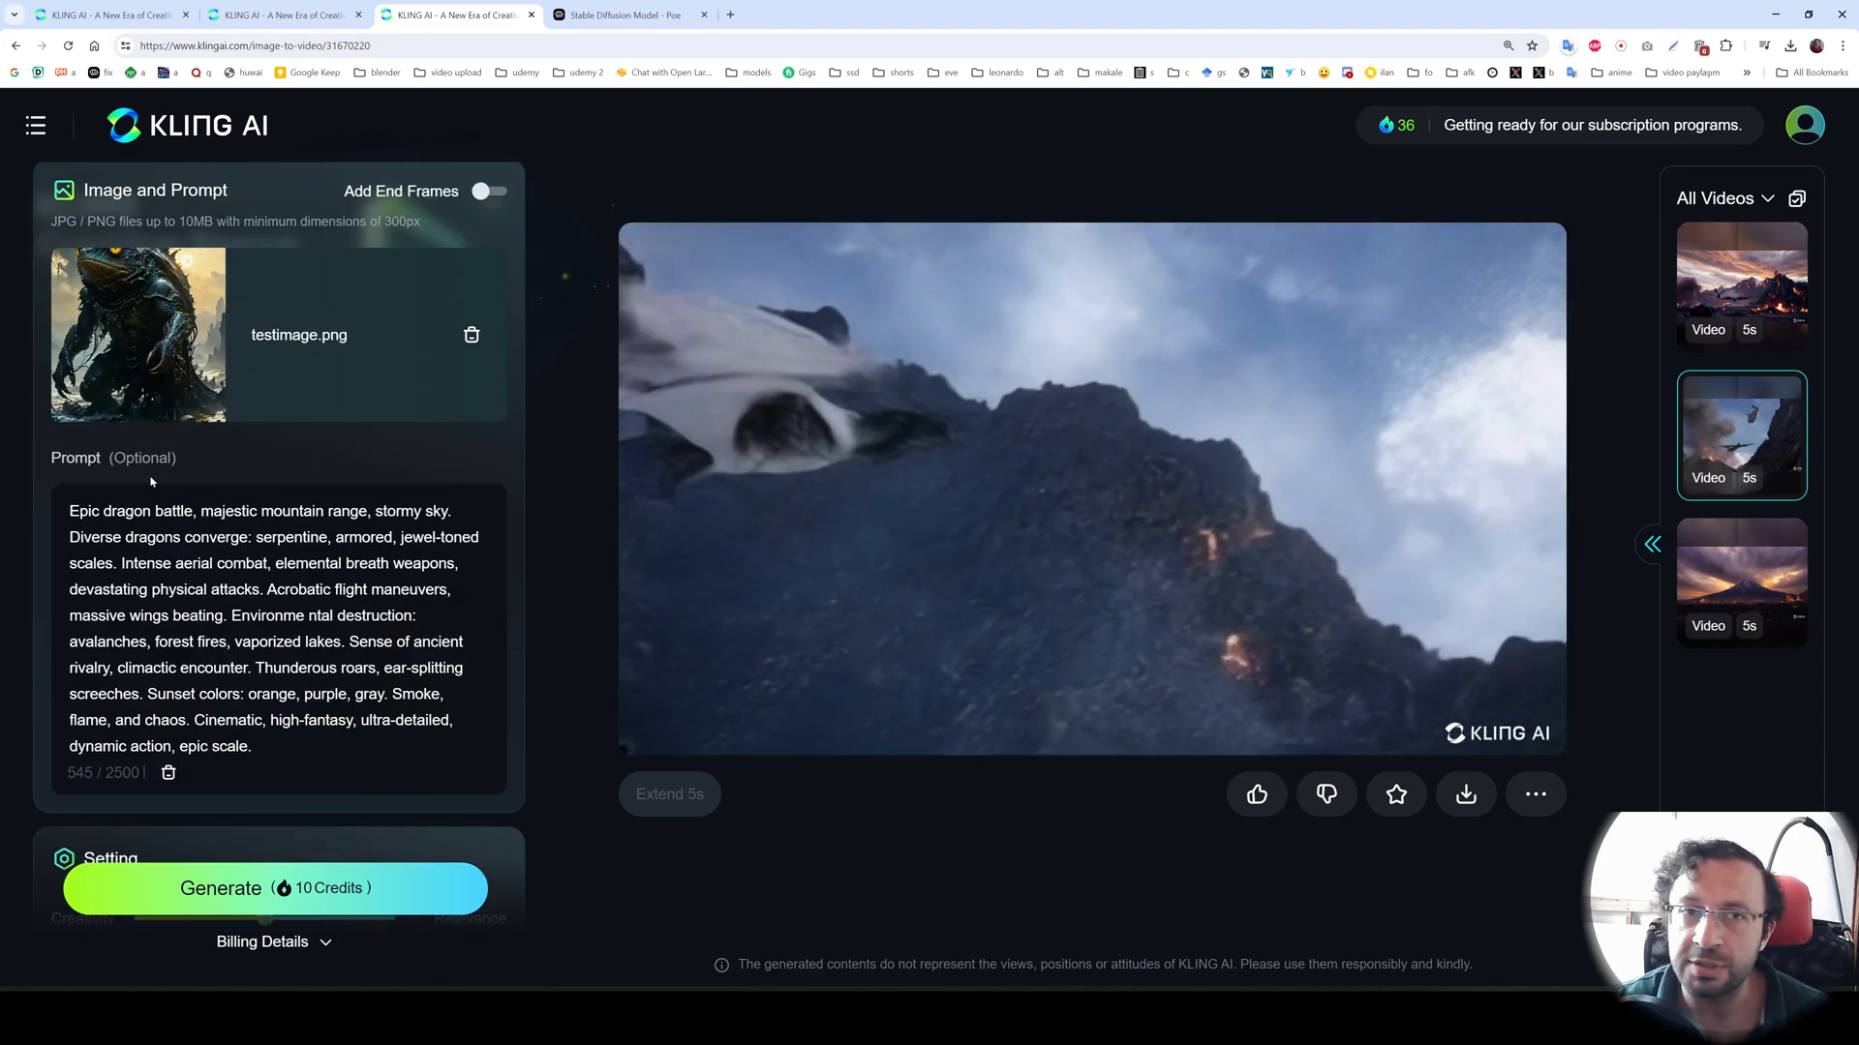
{"action": "scroll", "scroll_direction": "down", "scroll_amount": 3}
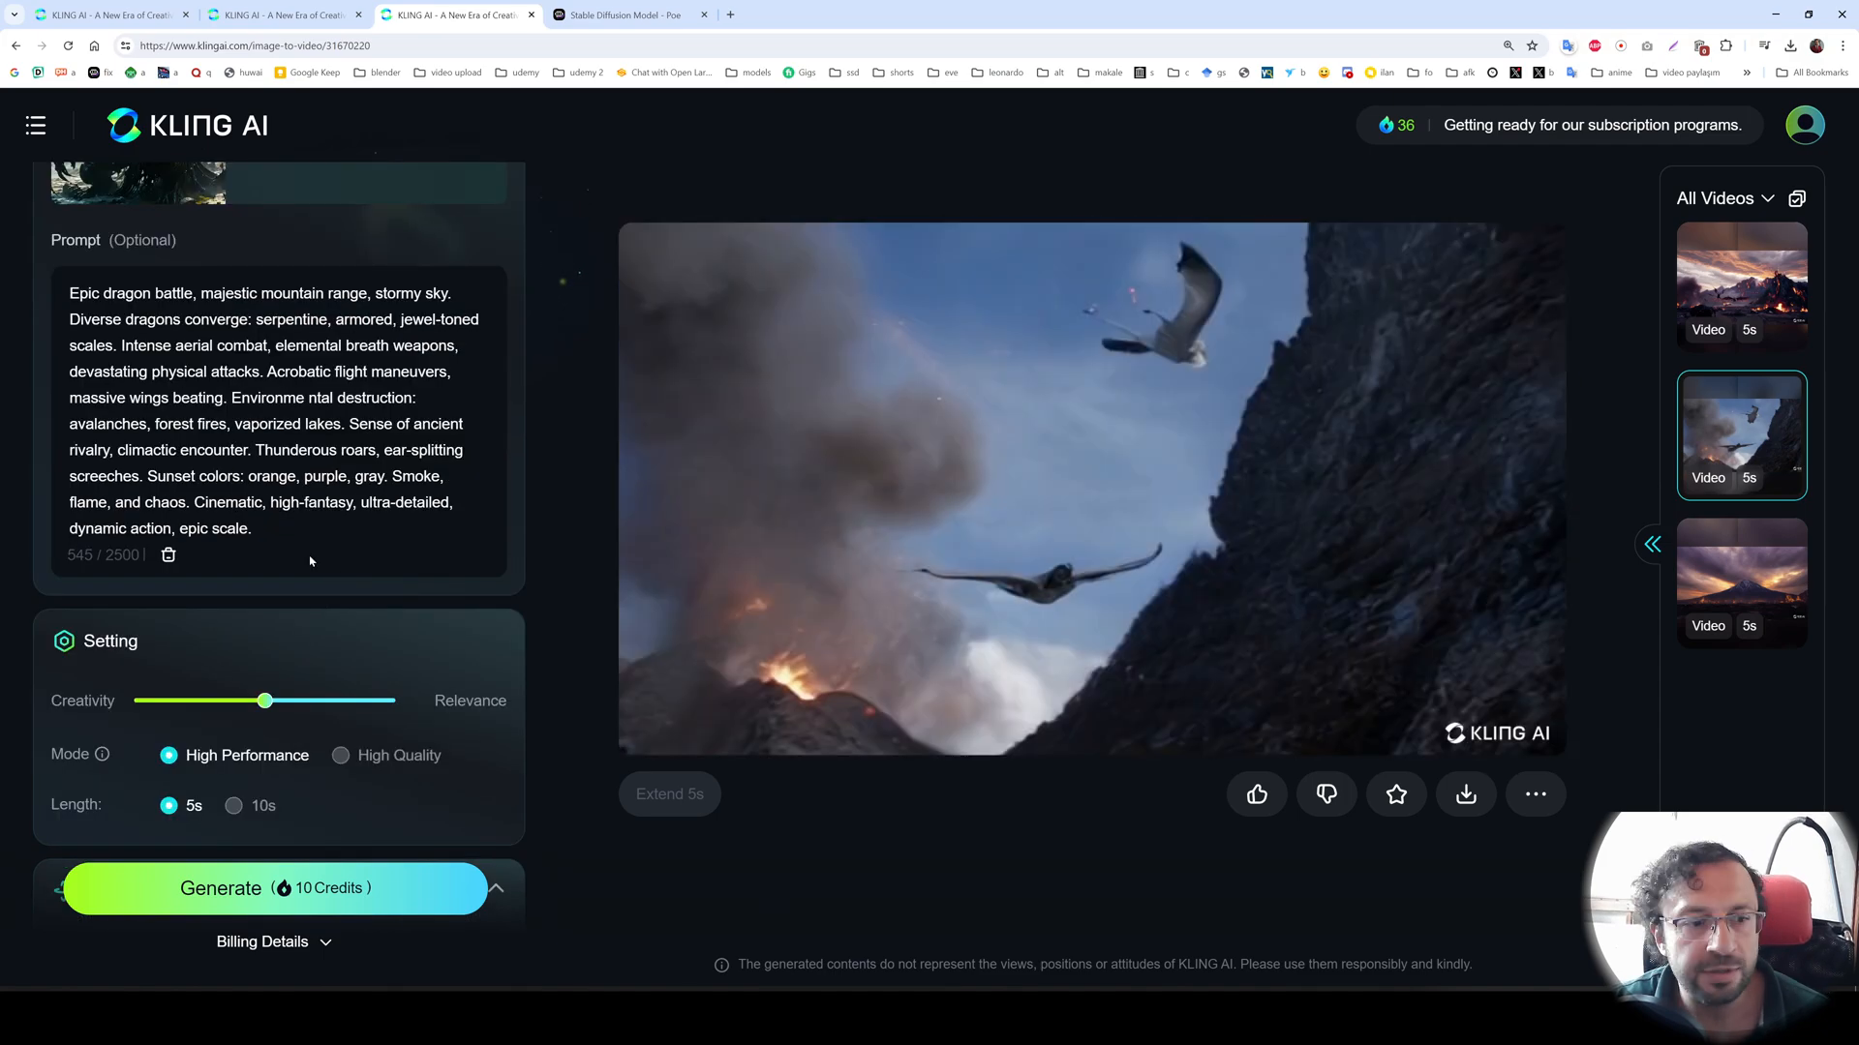
{"action": "scroll", "scroll_direction": "down", "scroll_amount": 3}
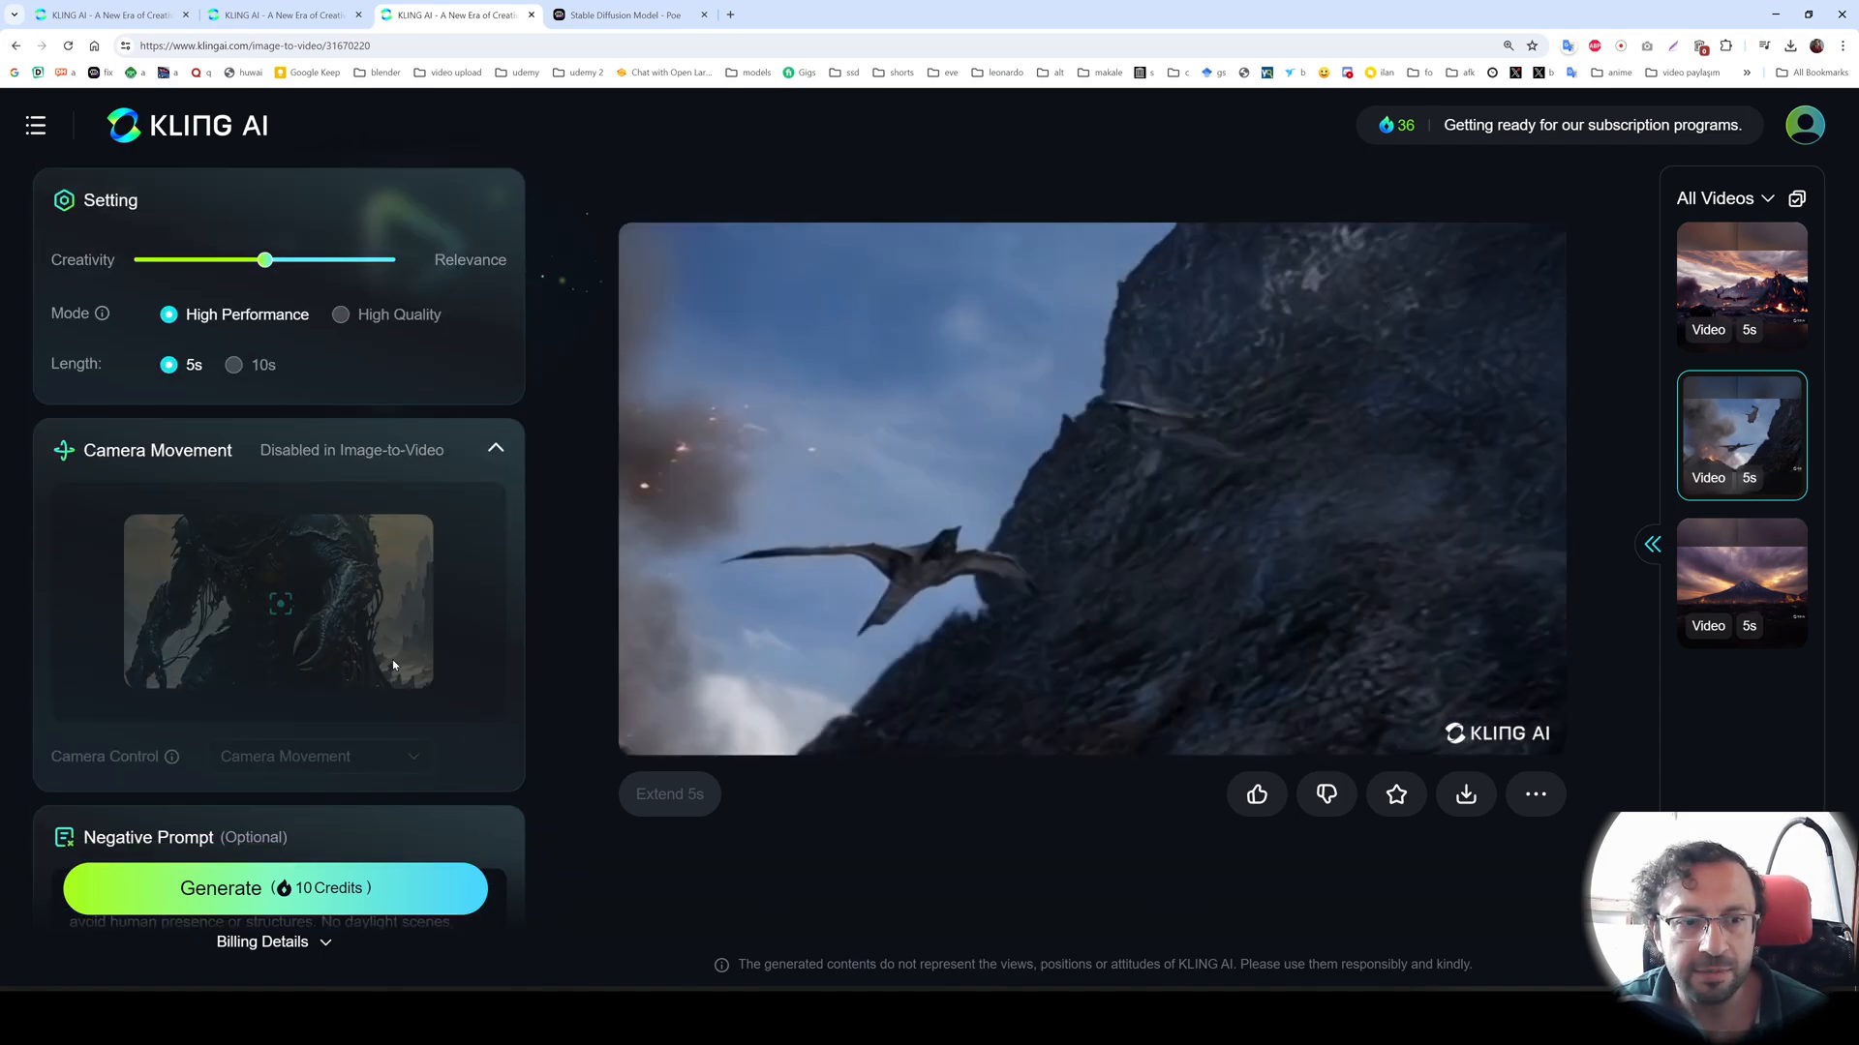
{"action": "scroll", "scroll_direction": "down", "scroll_amount": 3}
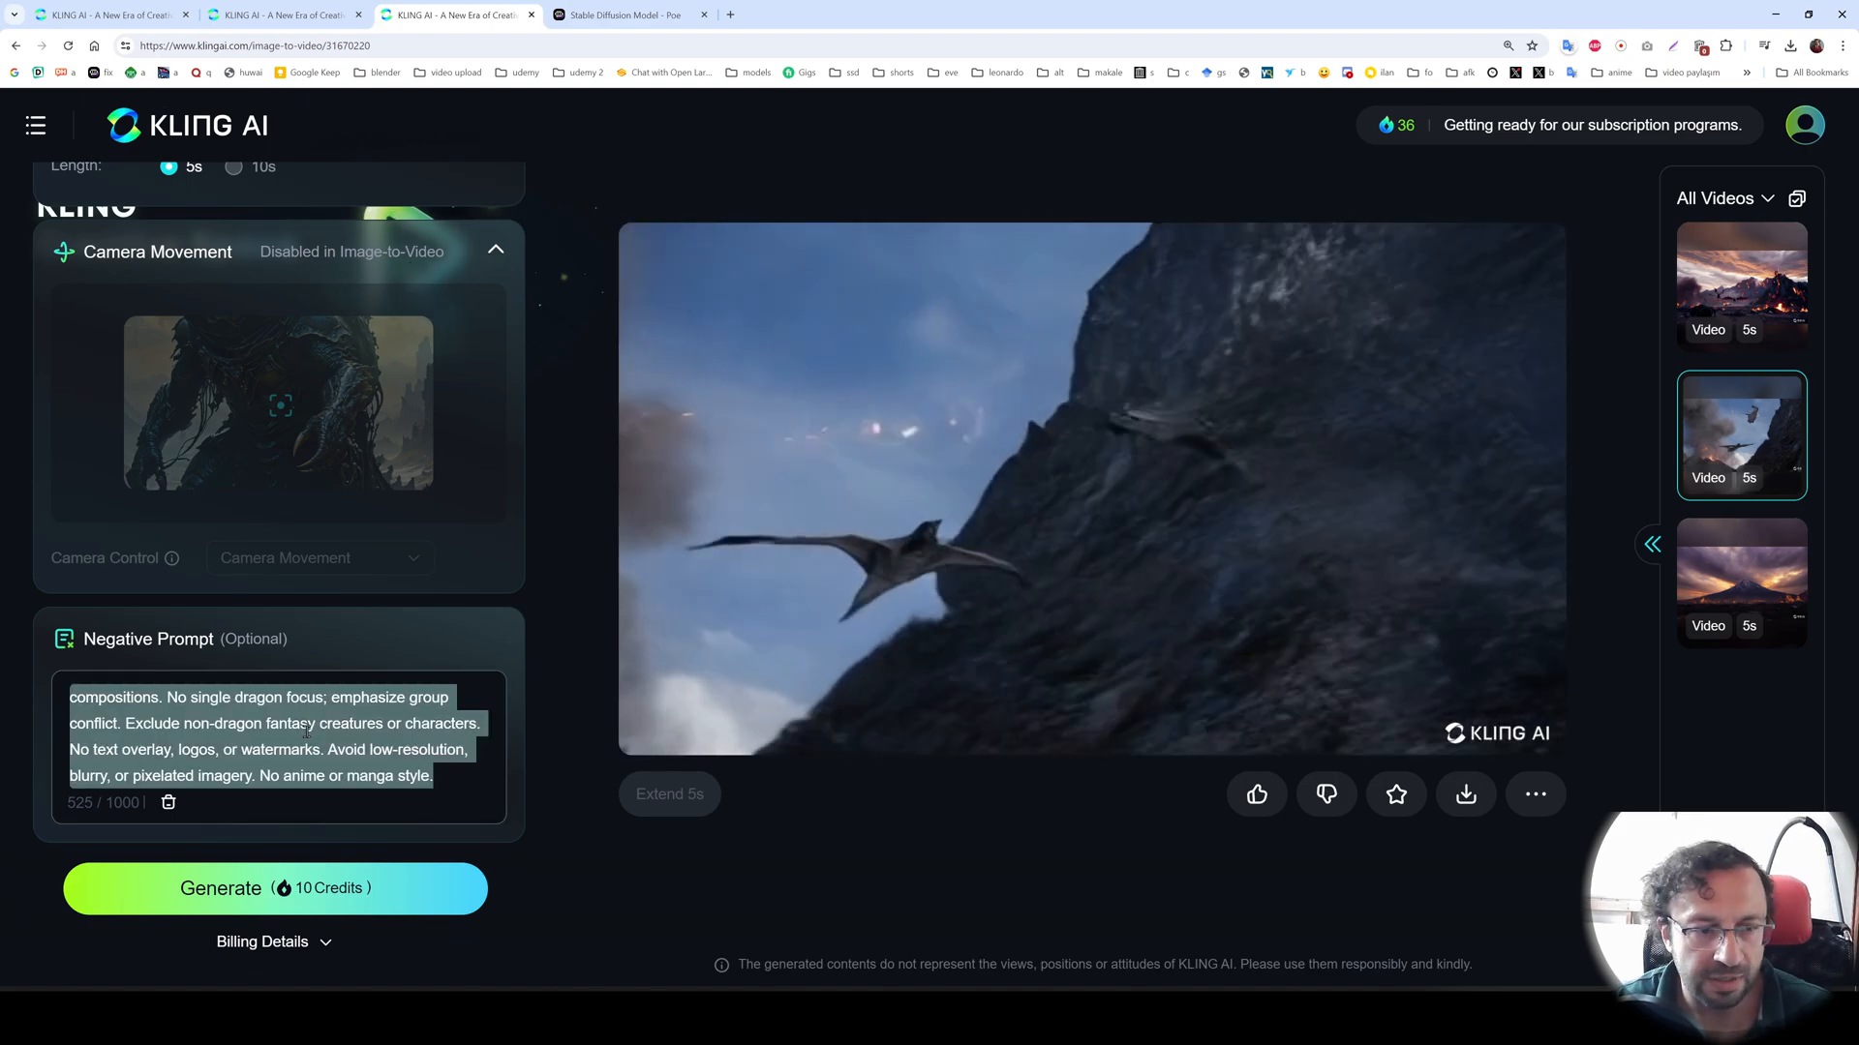
{"action": "left_click", "coordinate": [275, 889]}
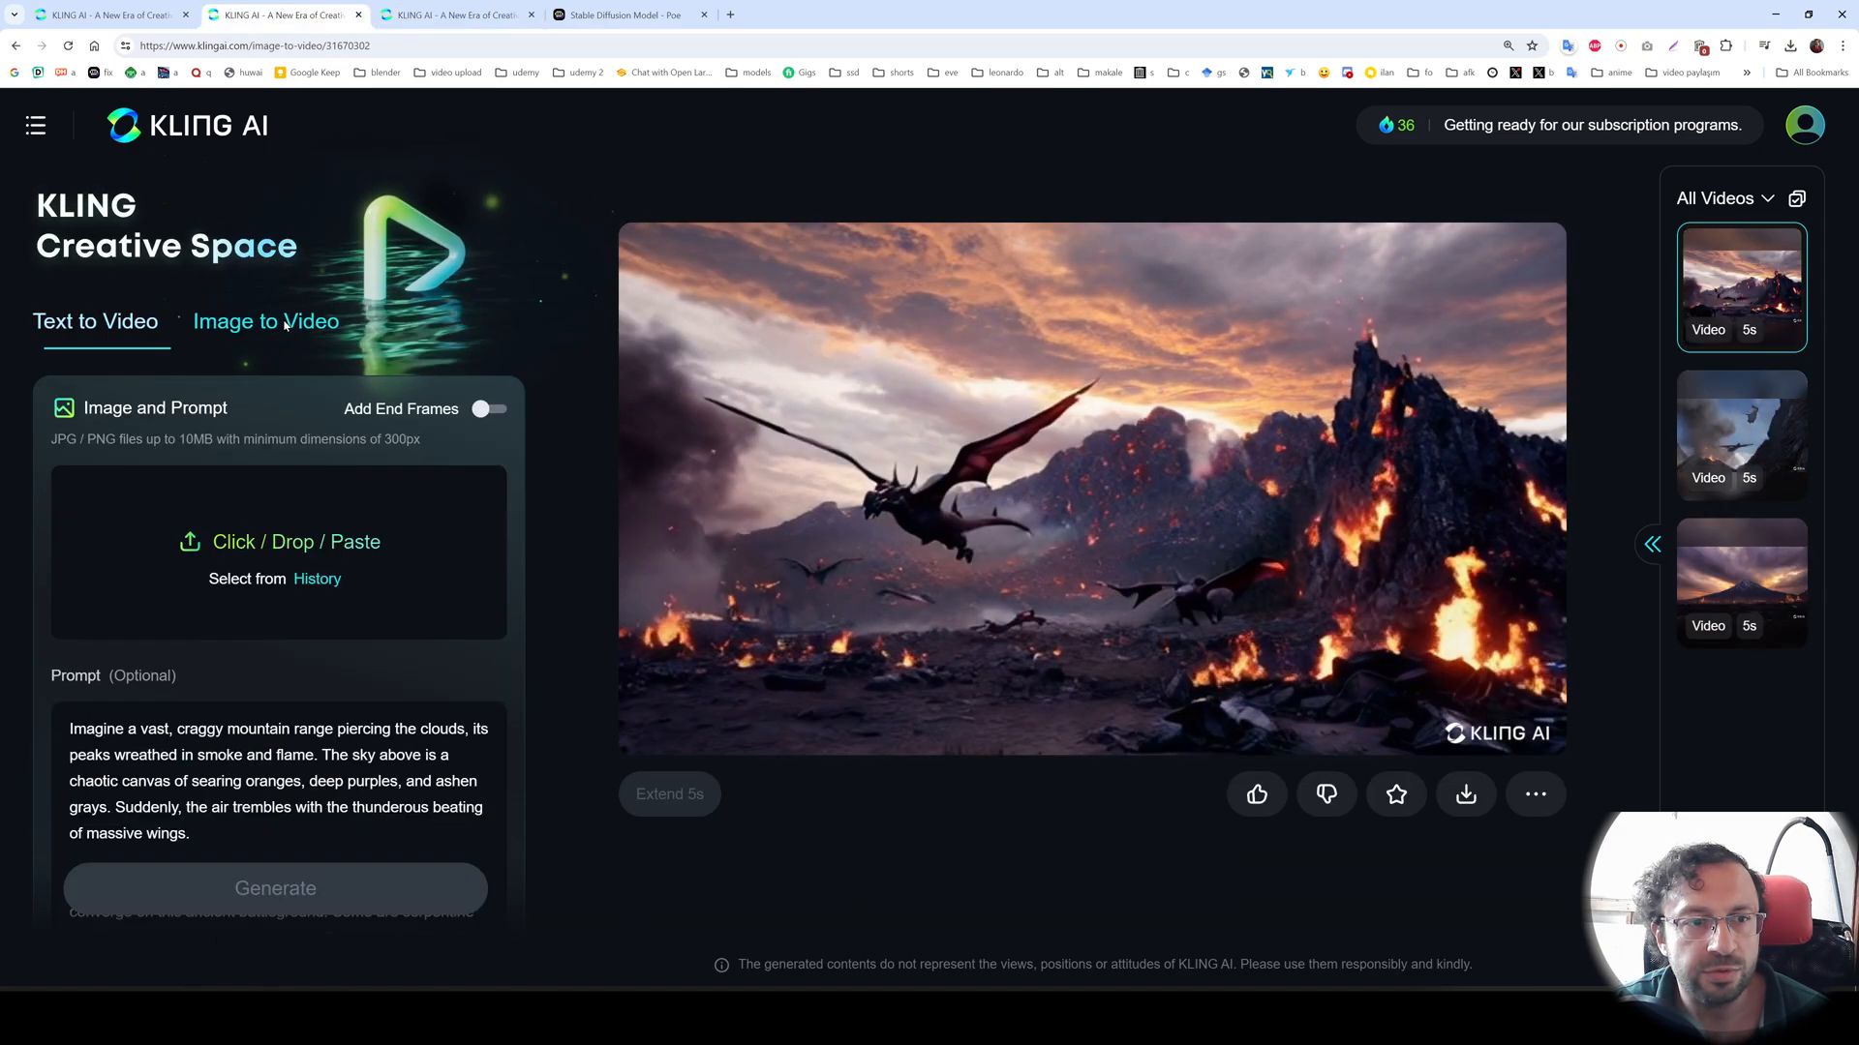
{"action": "left_click", "coordinate": [279, 542]}
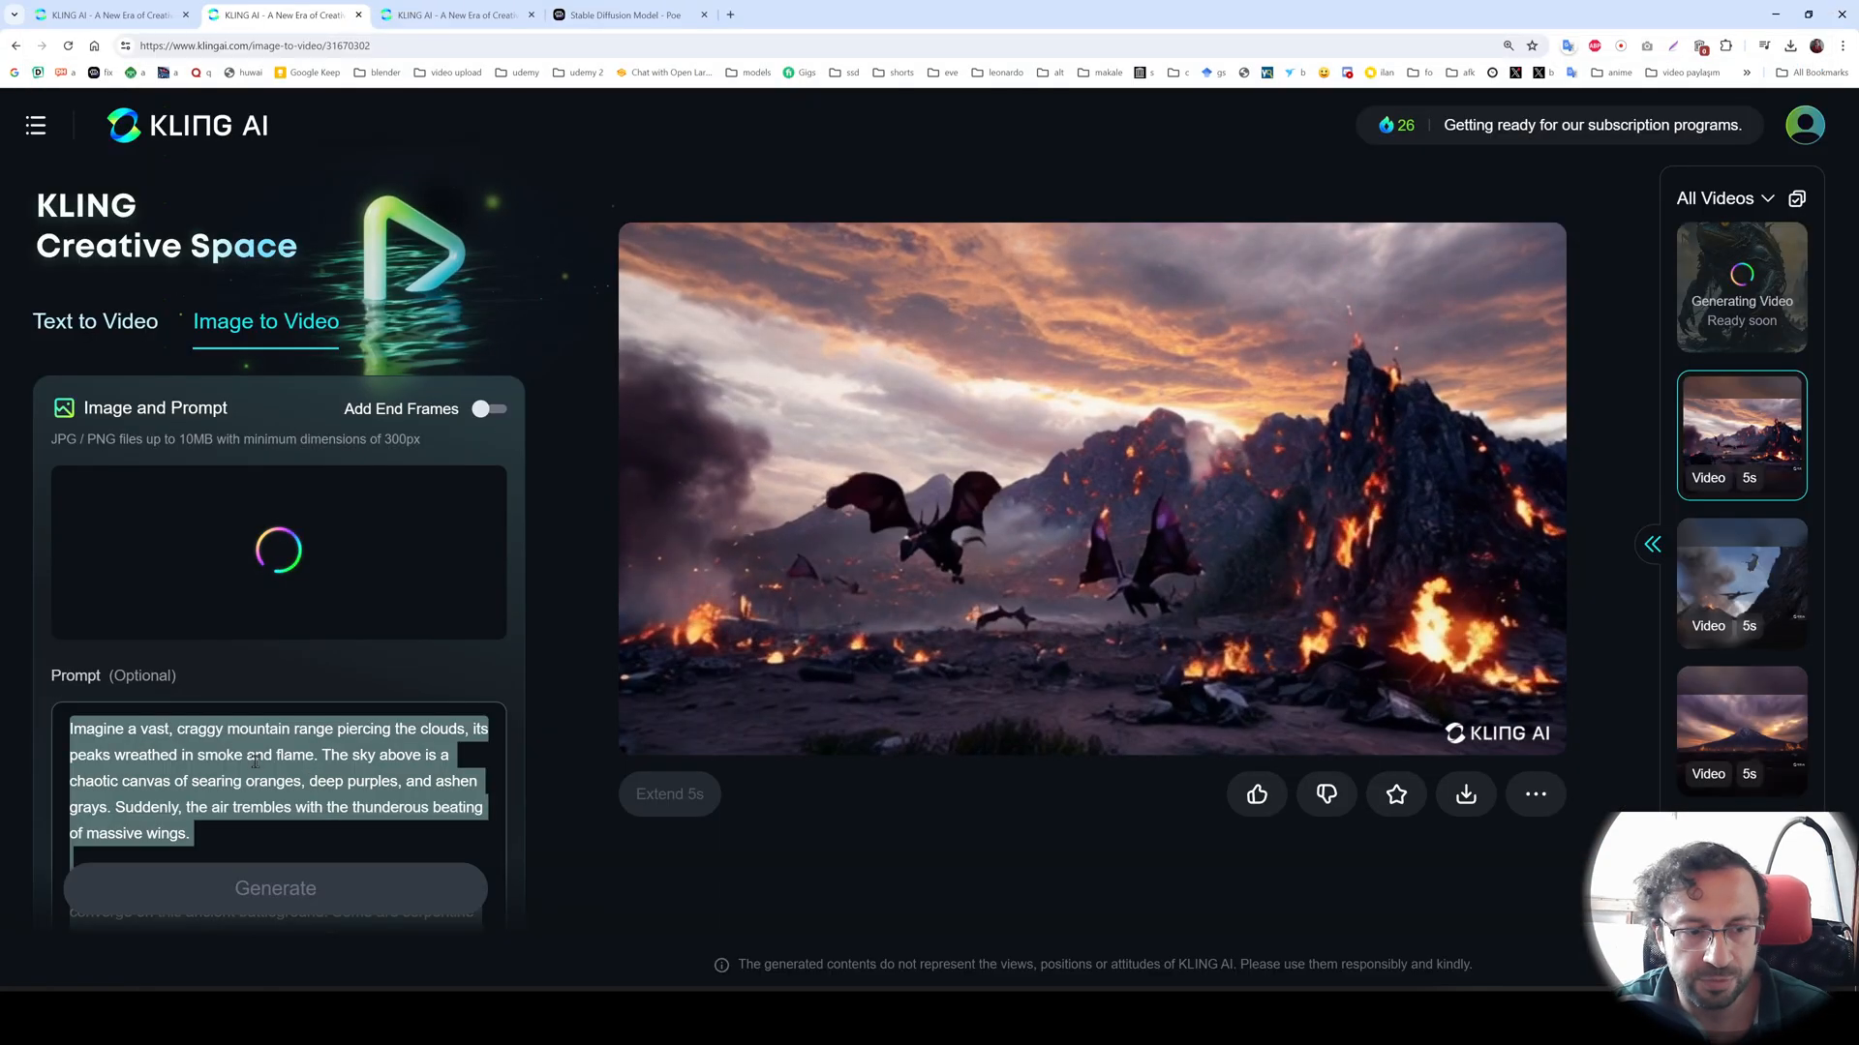
- Generate image-to-video creature clips with the dragon battle prompt and negative prompt
{"action": "scroll", "scroll_direction": "down", "scroll_amount": 3}
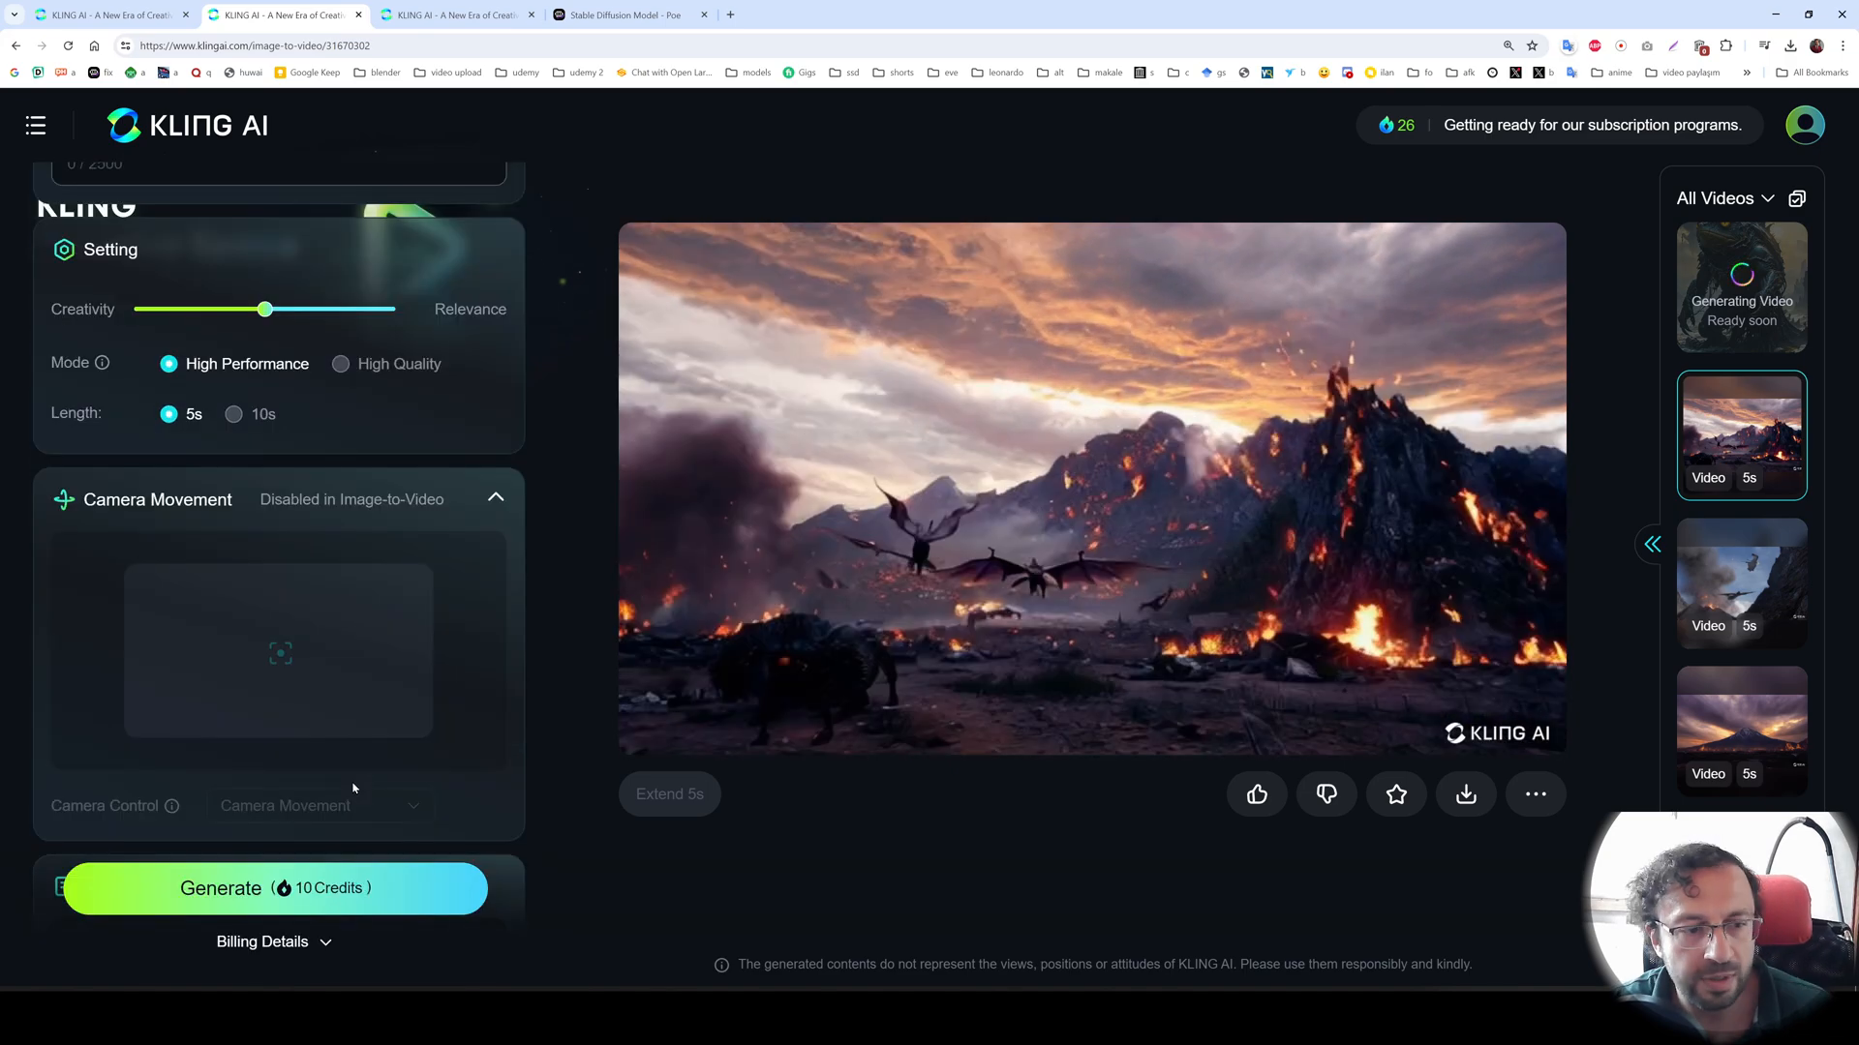
{"action": "scroll", "scroll_direction": "up", "scroll_amount": 3}
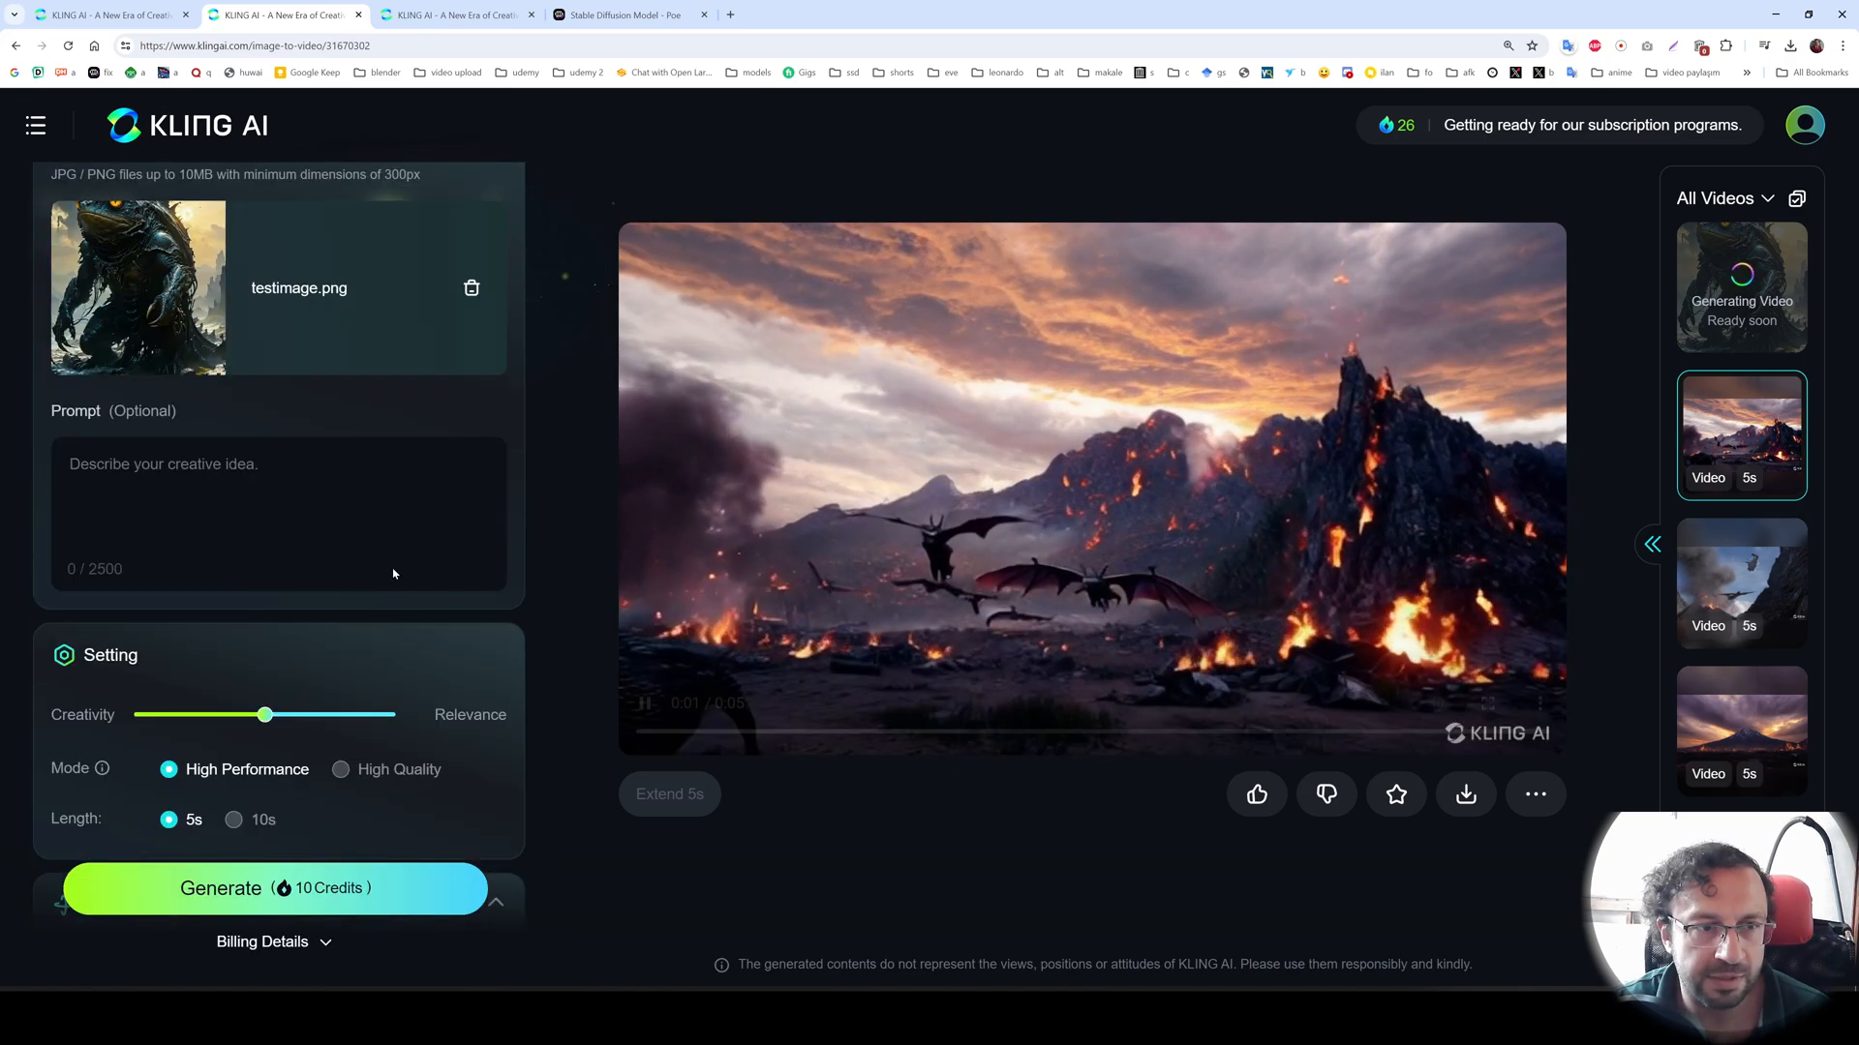
{"action": "left_click", "coordinate": [106, 13]}
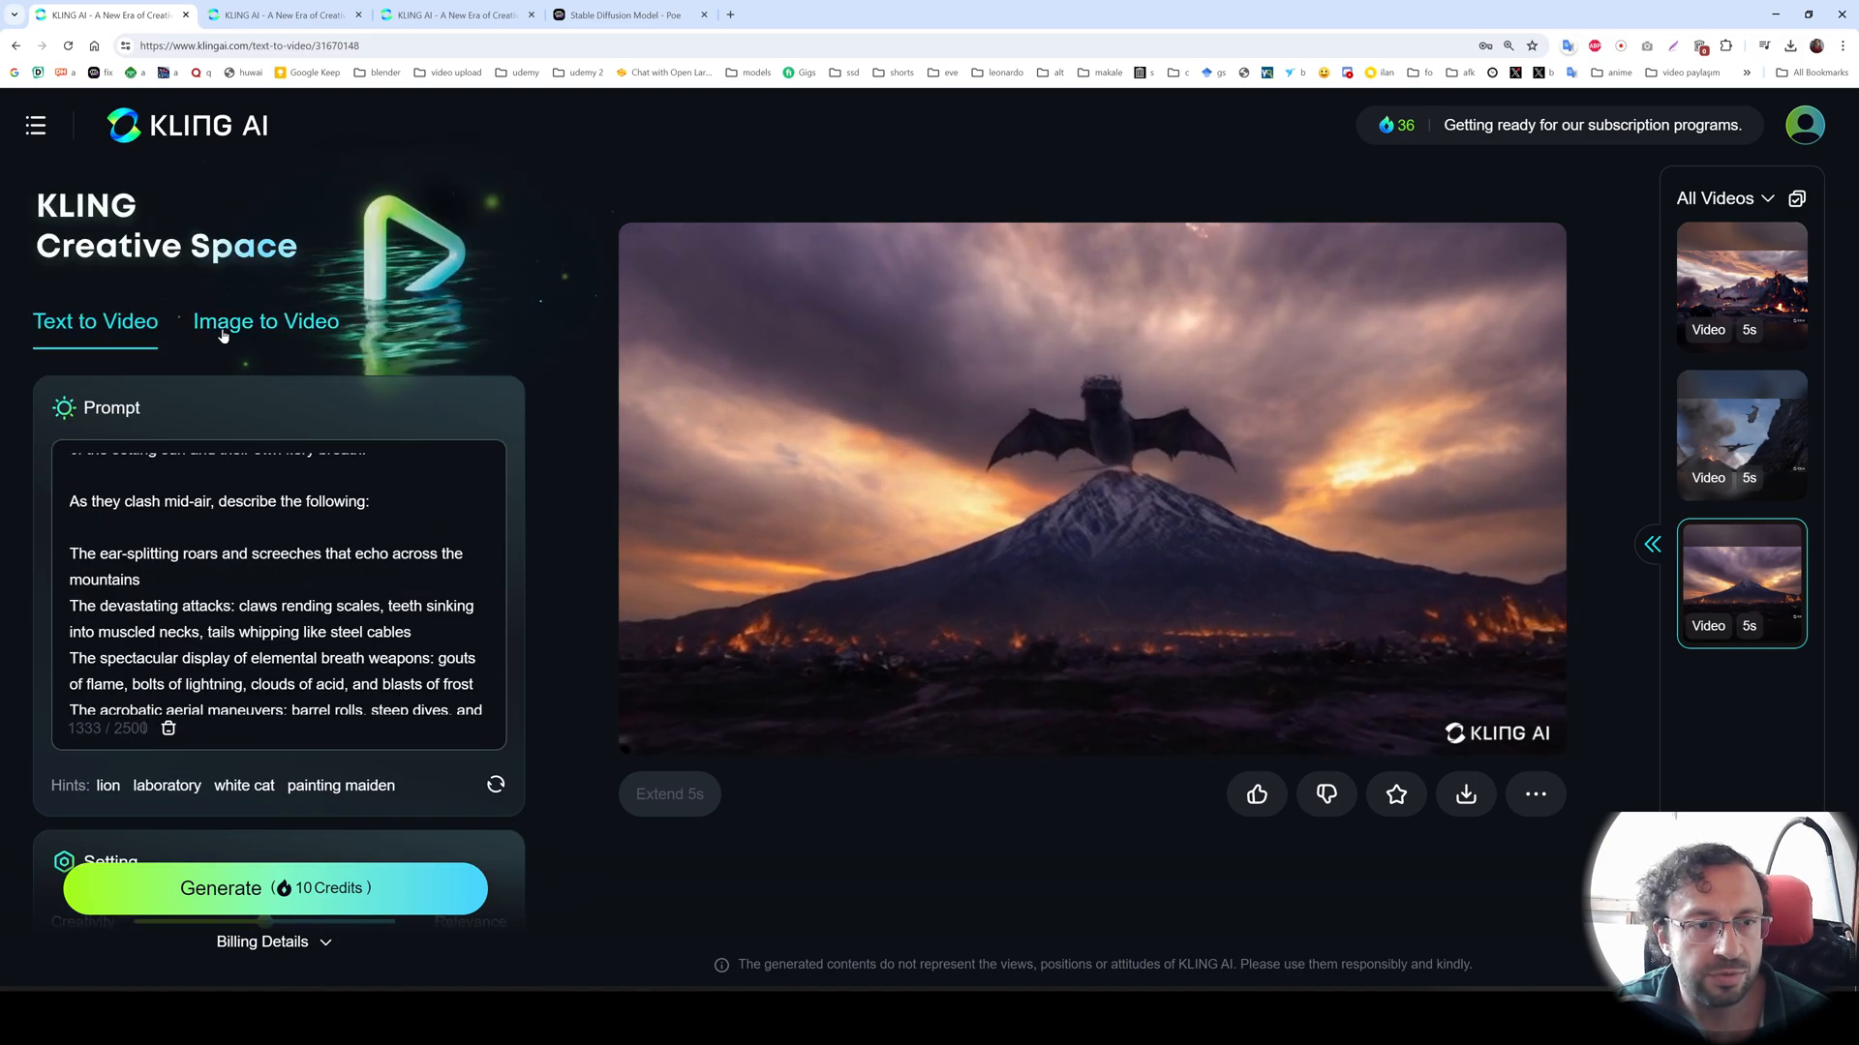
{"action": "left_click", "coordinate": [265, 322]}
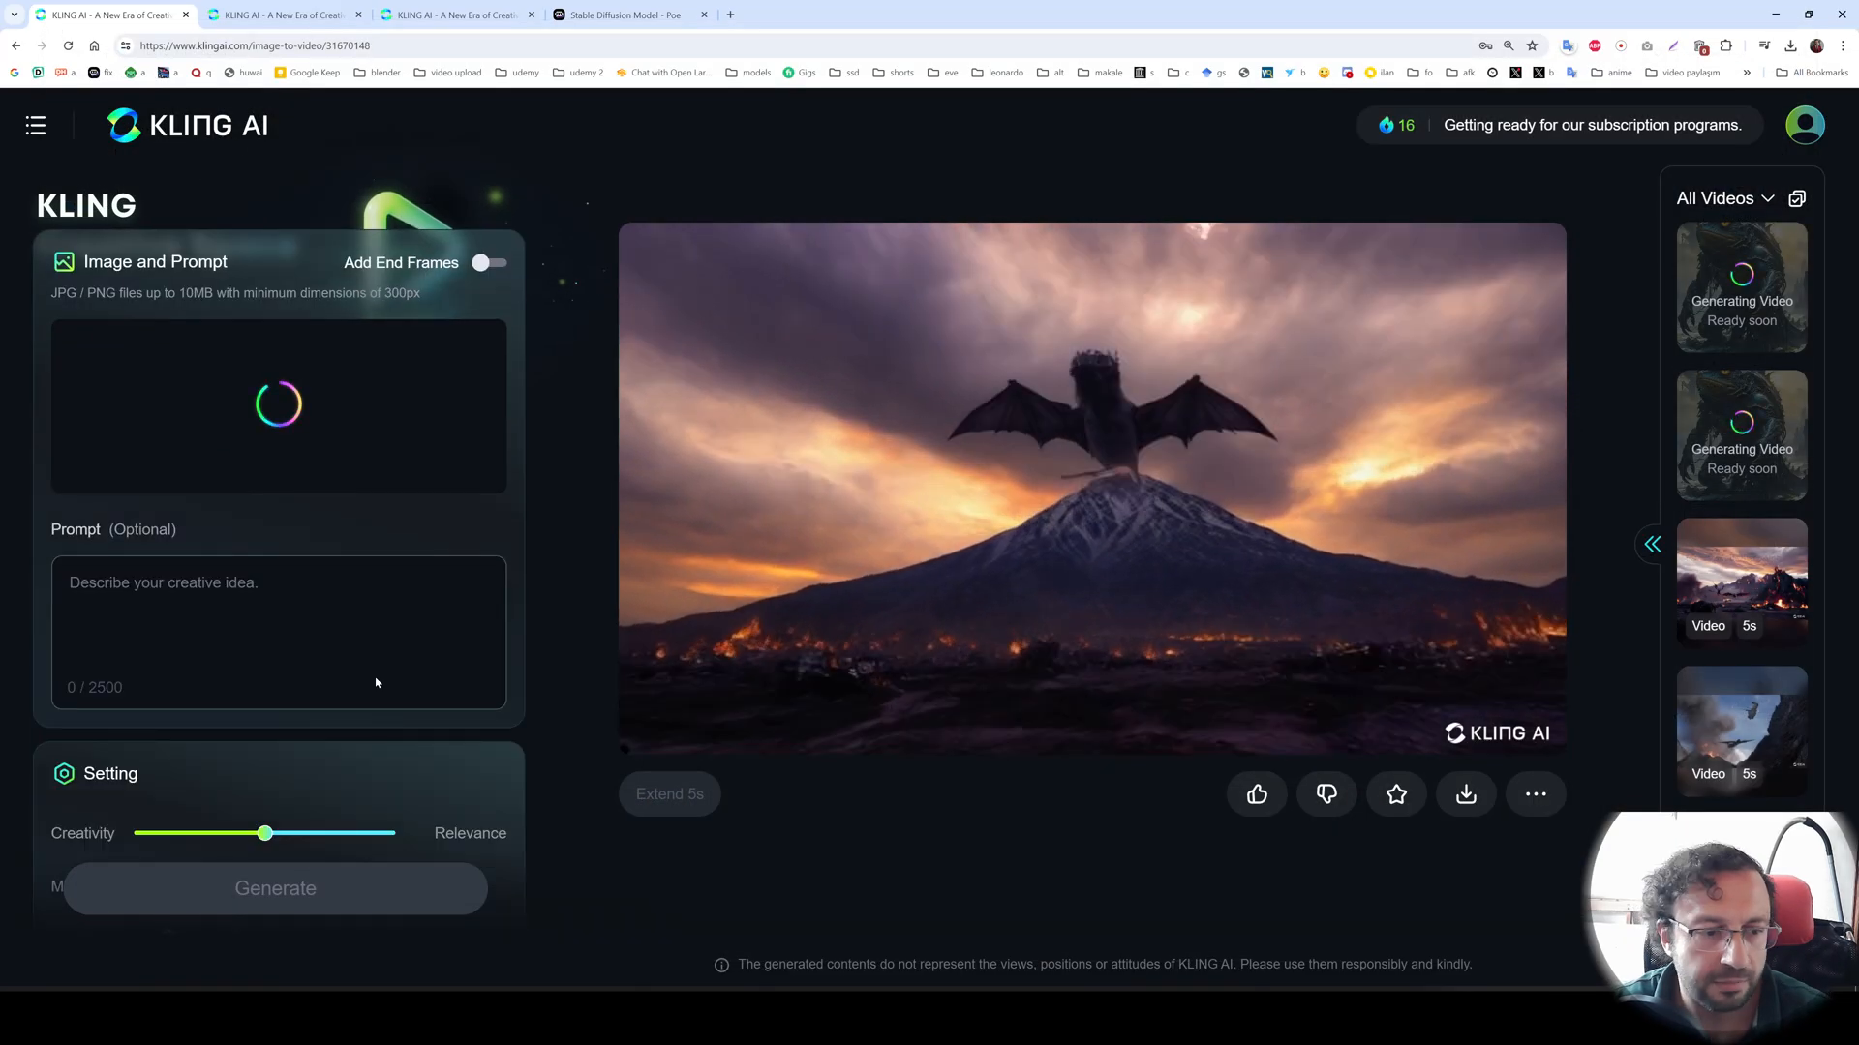
{"action": "left_click", "coordinate": [275, 889]}
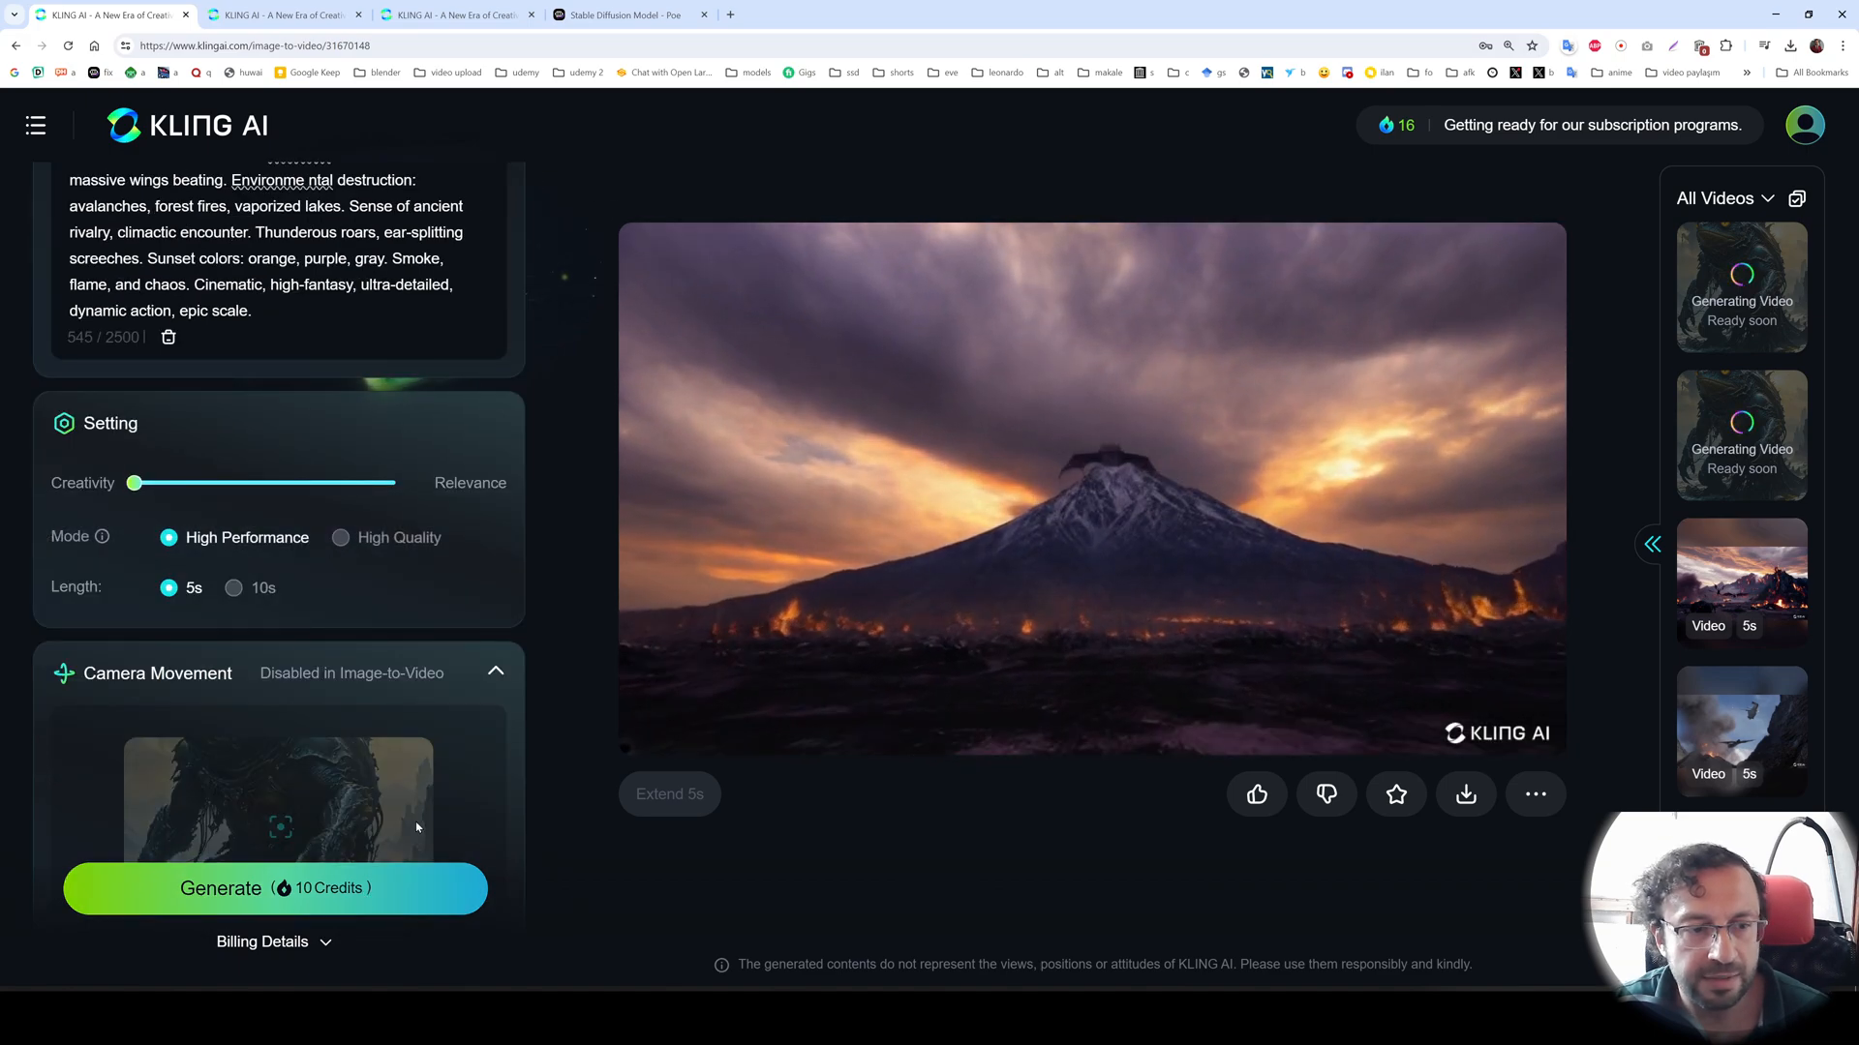
{"action": "scroll", "scroll_direction": "down", "scroll_amount": 3}
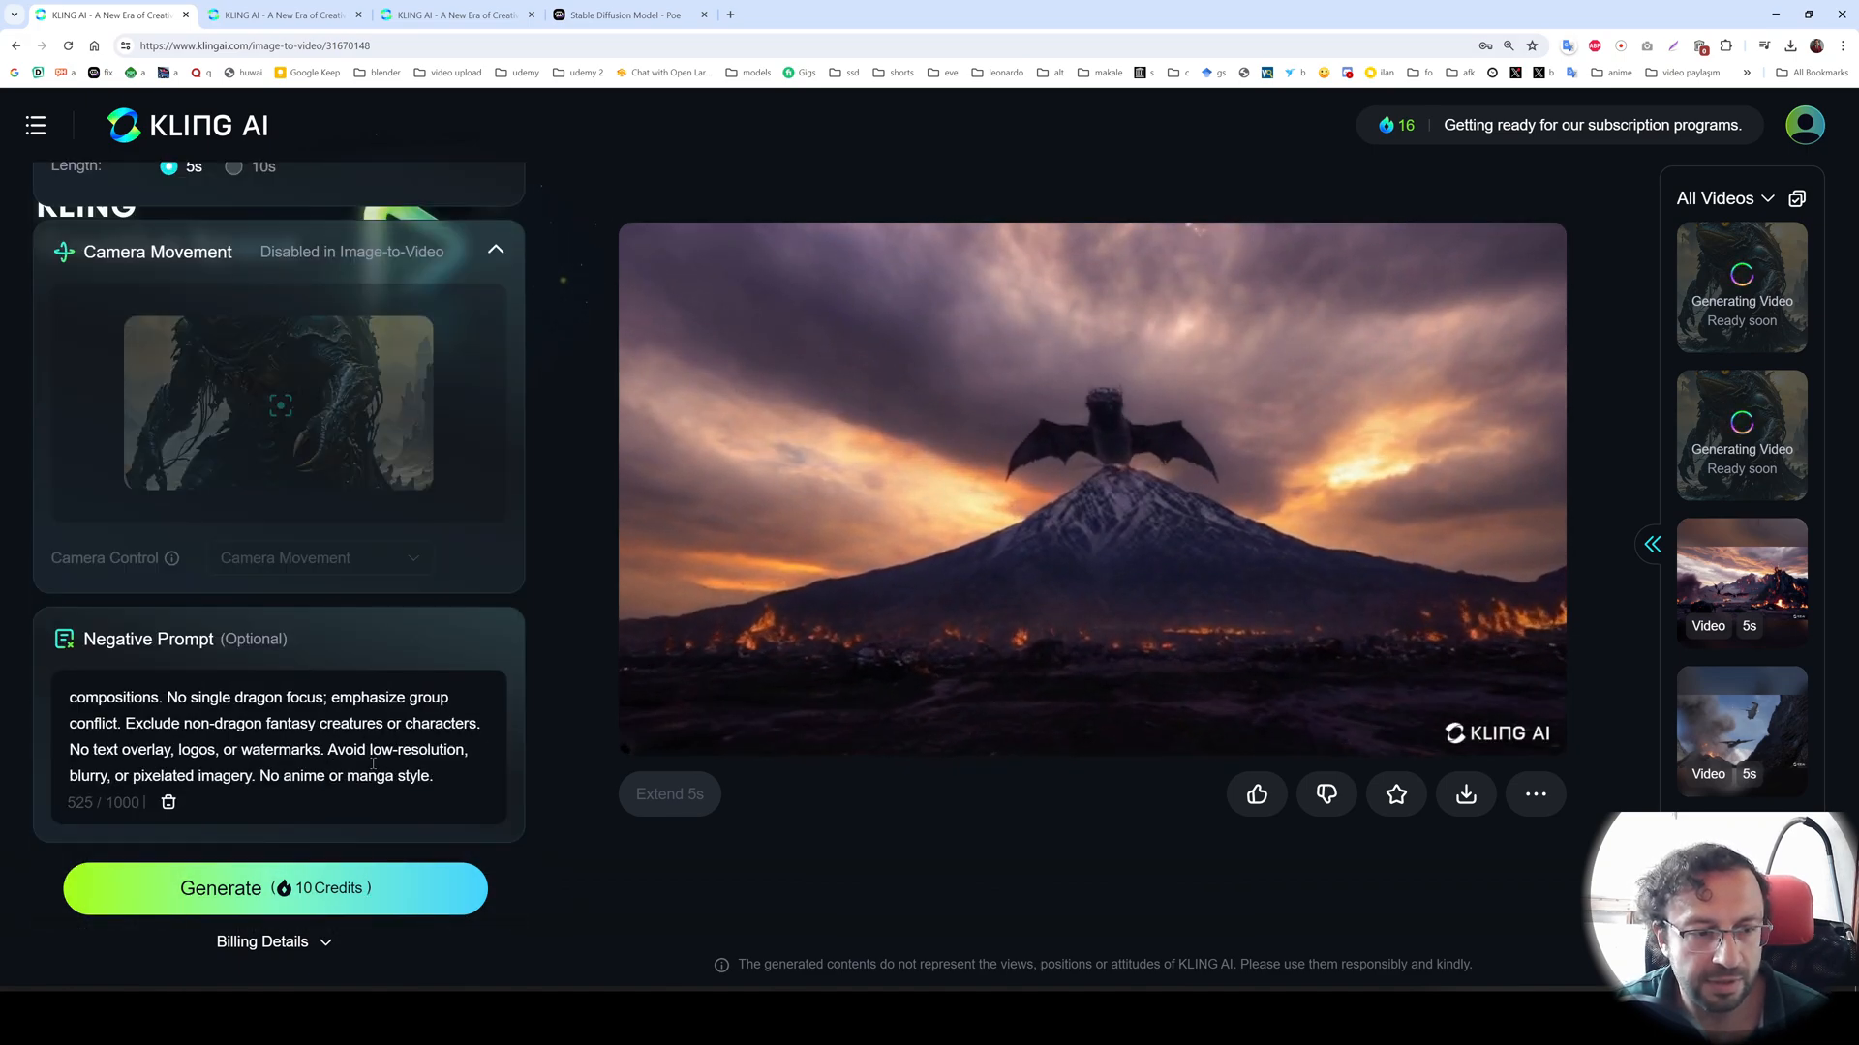
{"action": "left_click", "coordinate": [169, 802]}
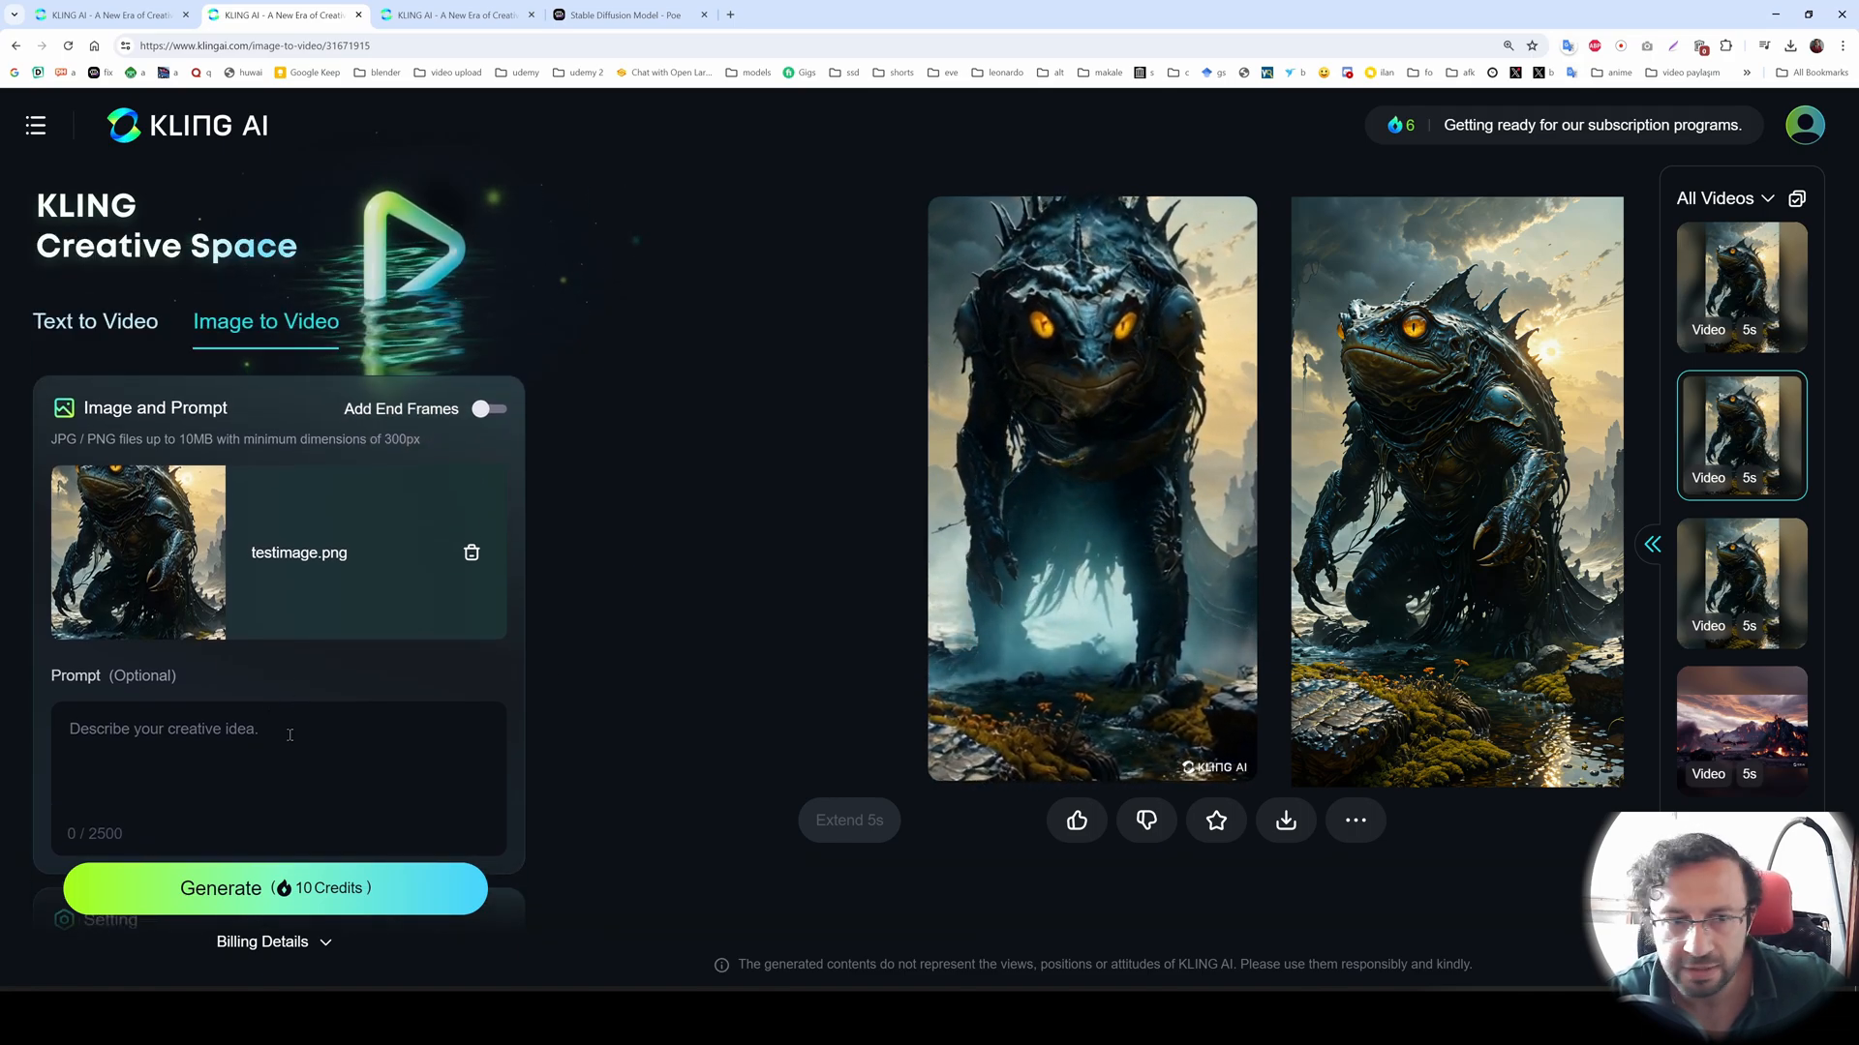
- Review the finished creature videos, then bring up the Poe description and a fresh image-to-video page
{"action": "scroll", "scroll_direction": "down", "scroll_amount": 3}
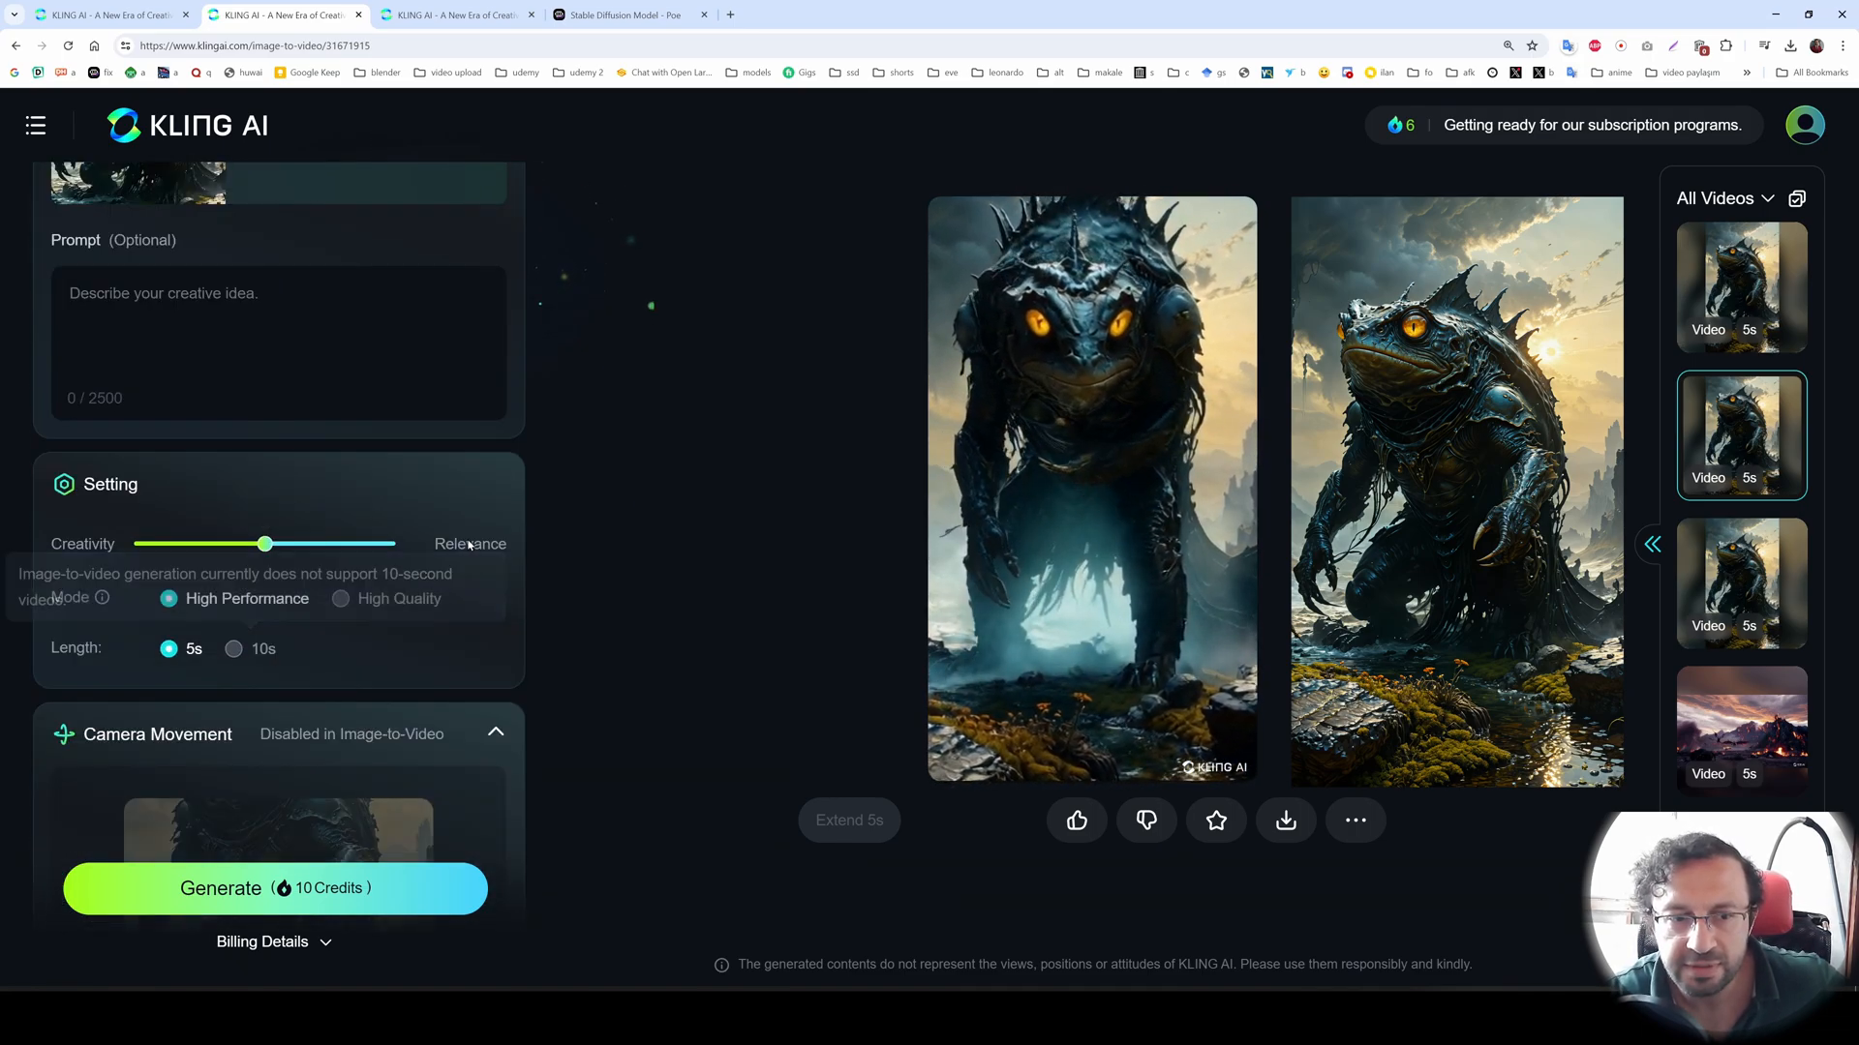
{"action": "mouse_move", "coordinate": [695, 579]}
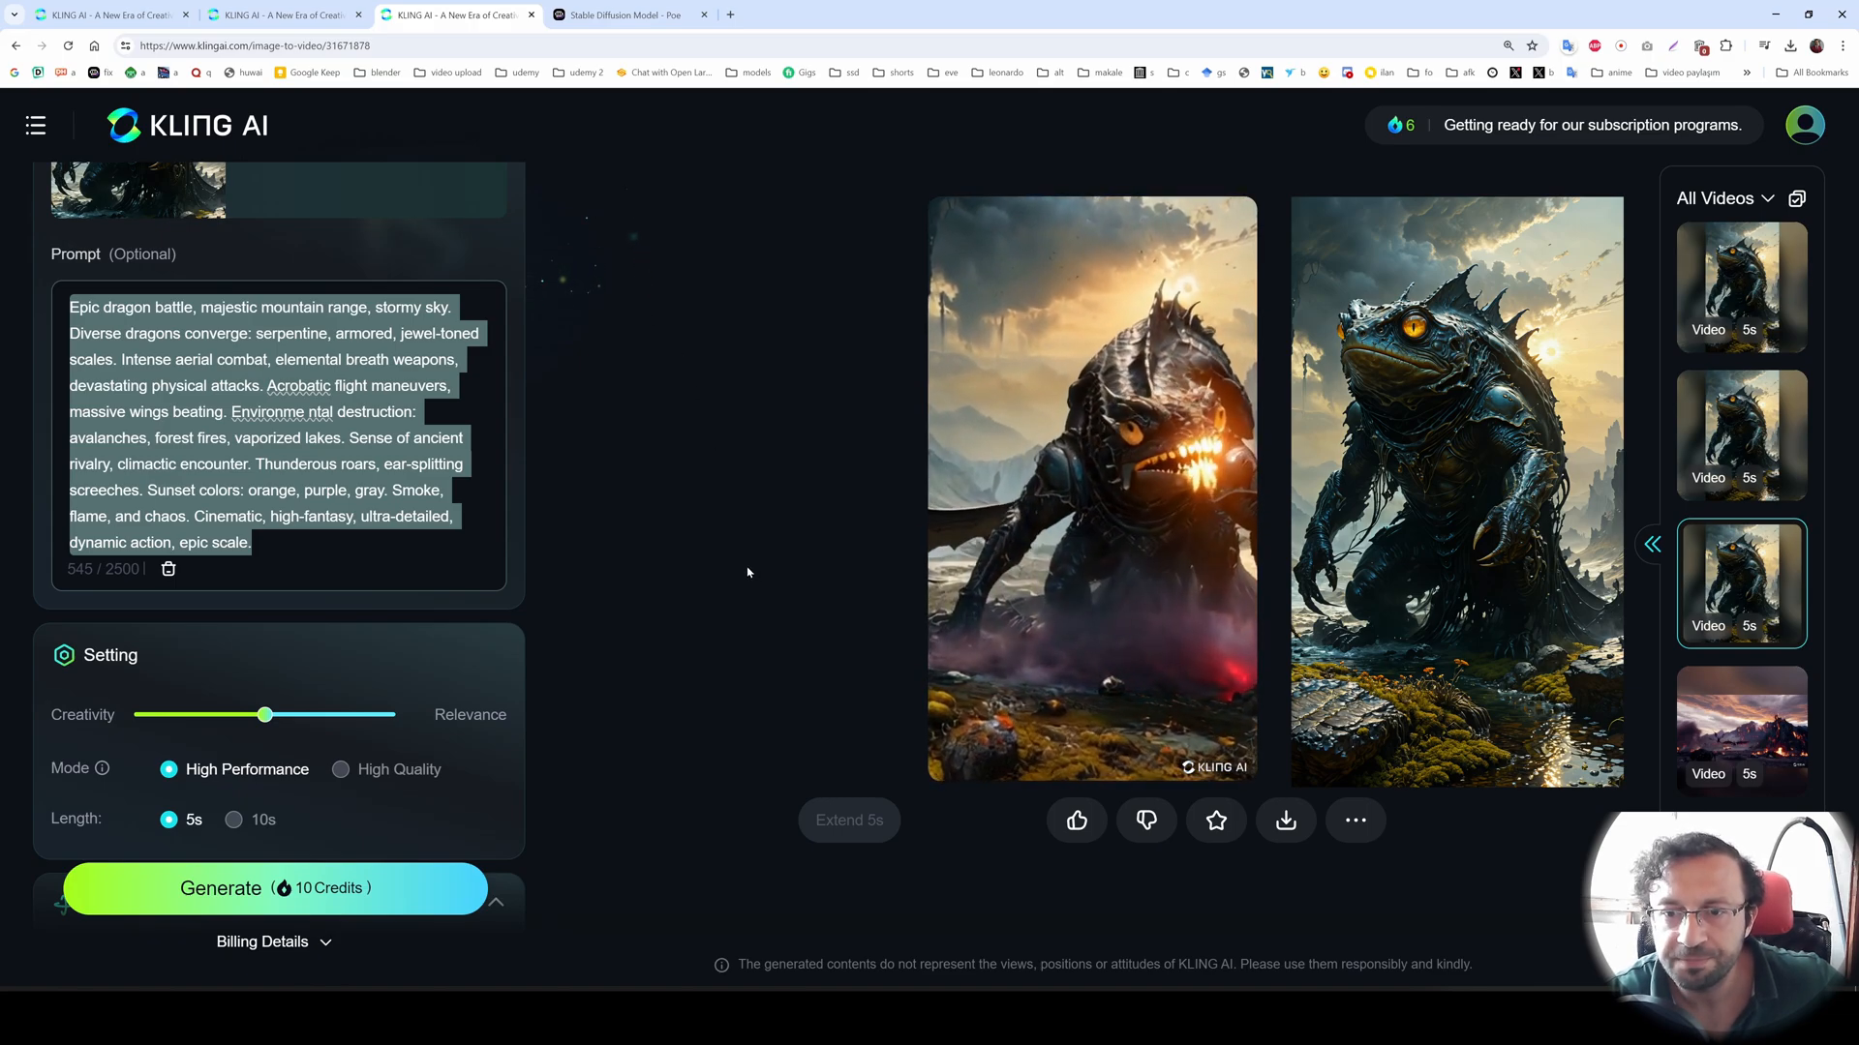
{"action": "scroll", "scroll_direction": "up", "scroll_amount": 3}
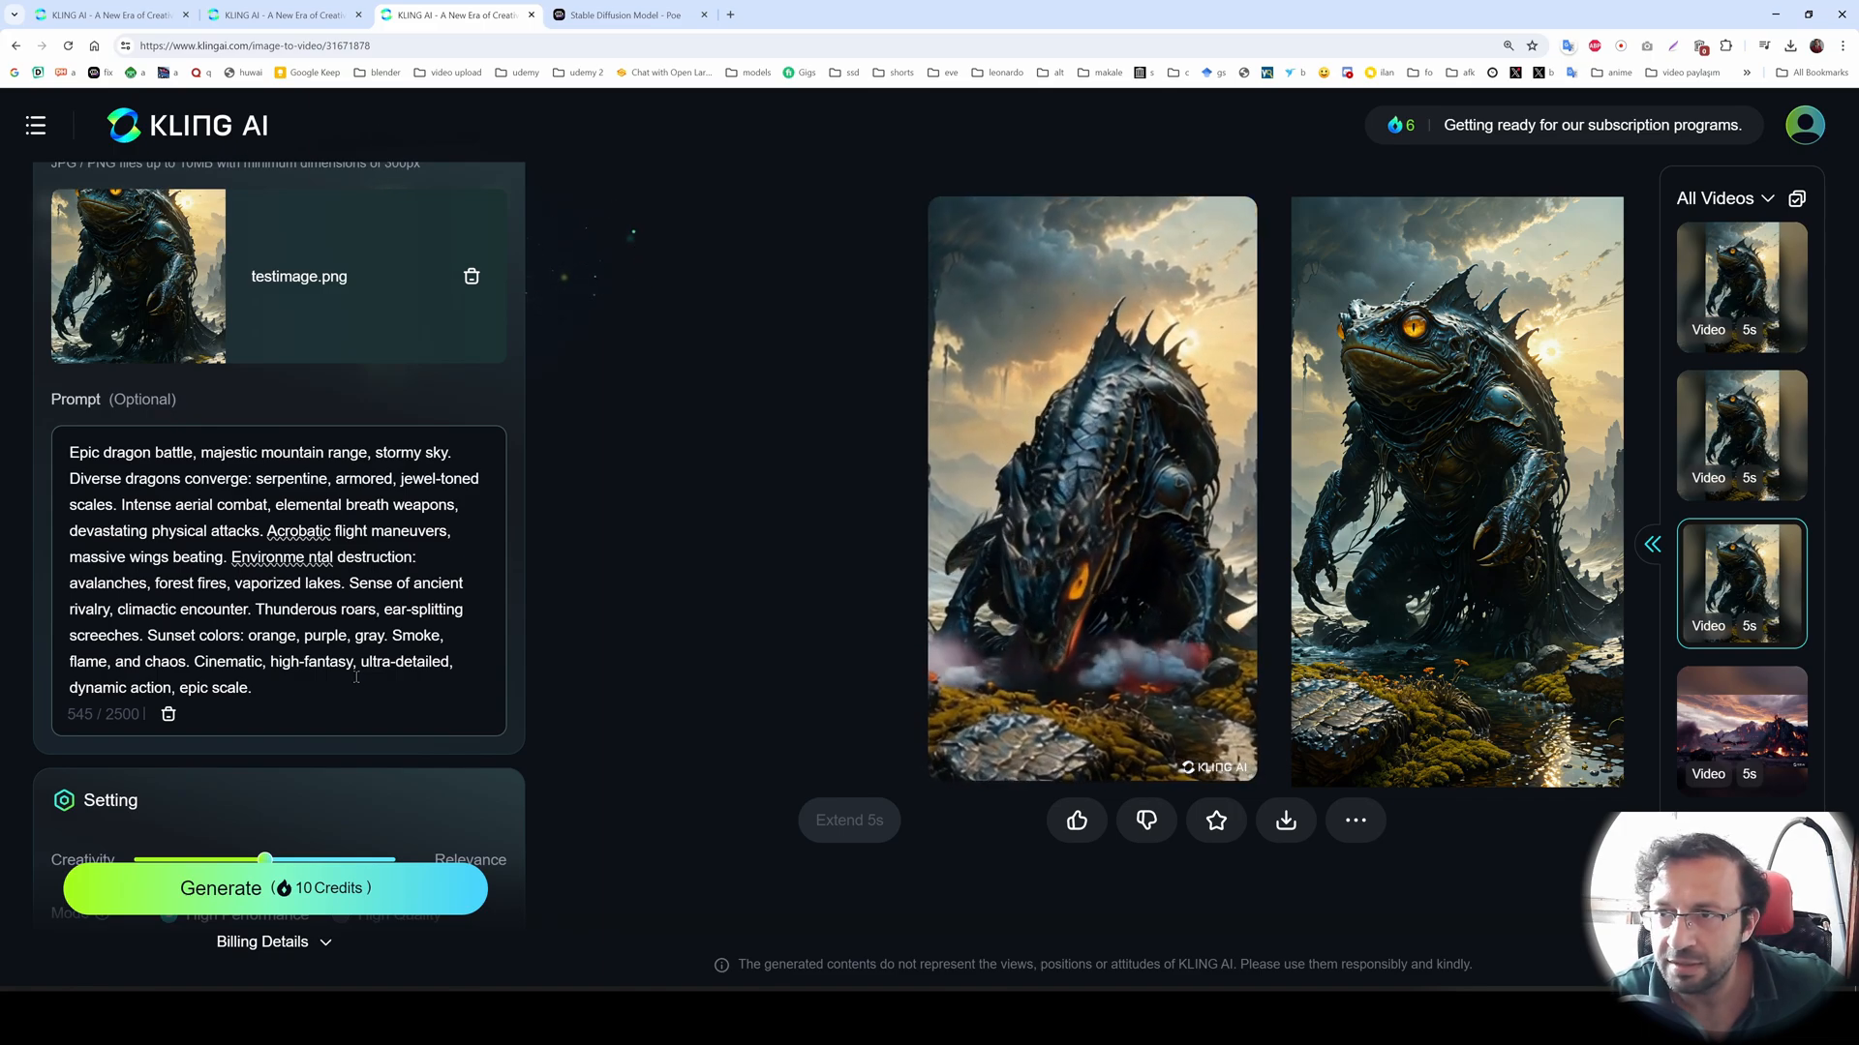
{"action": "left_click", "coordinate": [628, 14]}
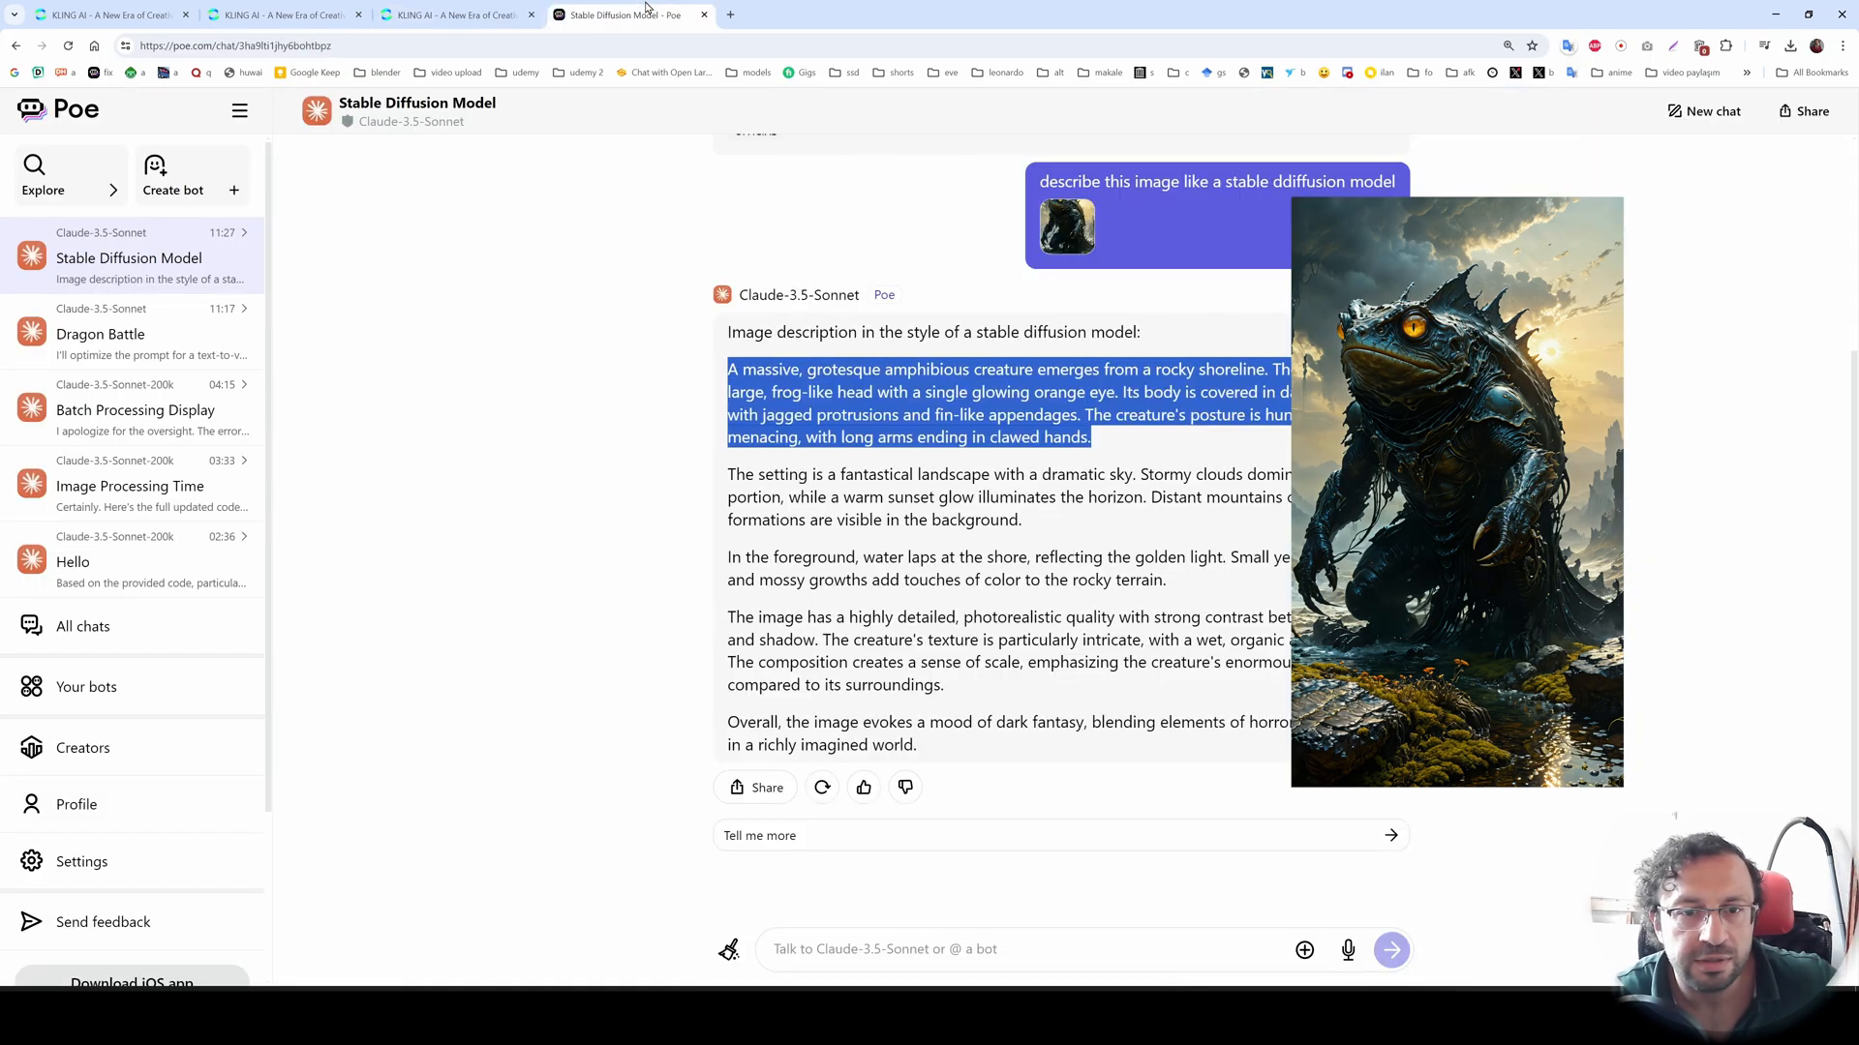
{"action": "left_click", "coordinate": [457, 13]}
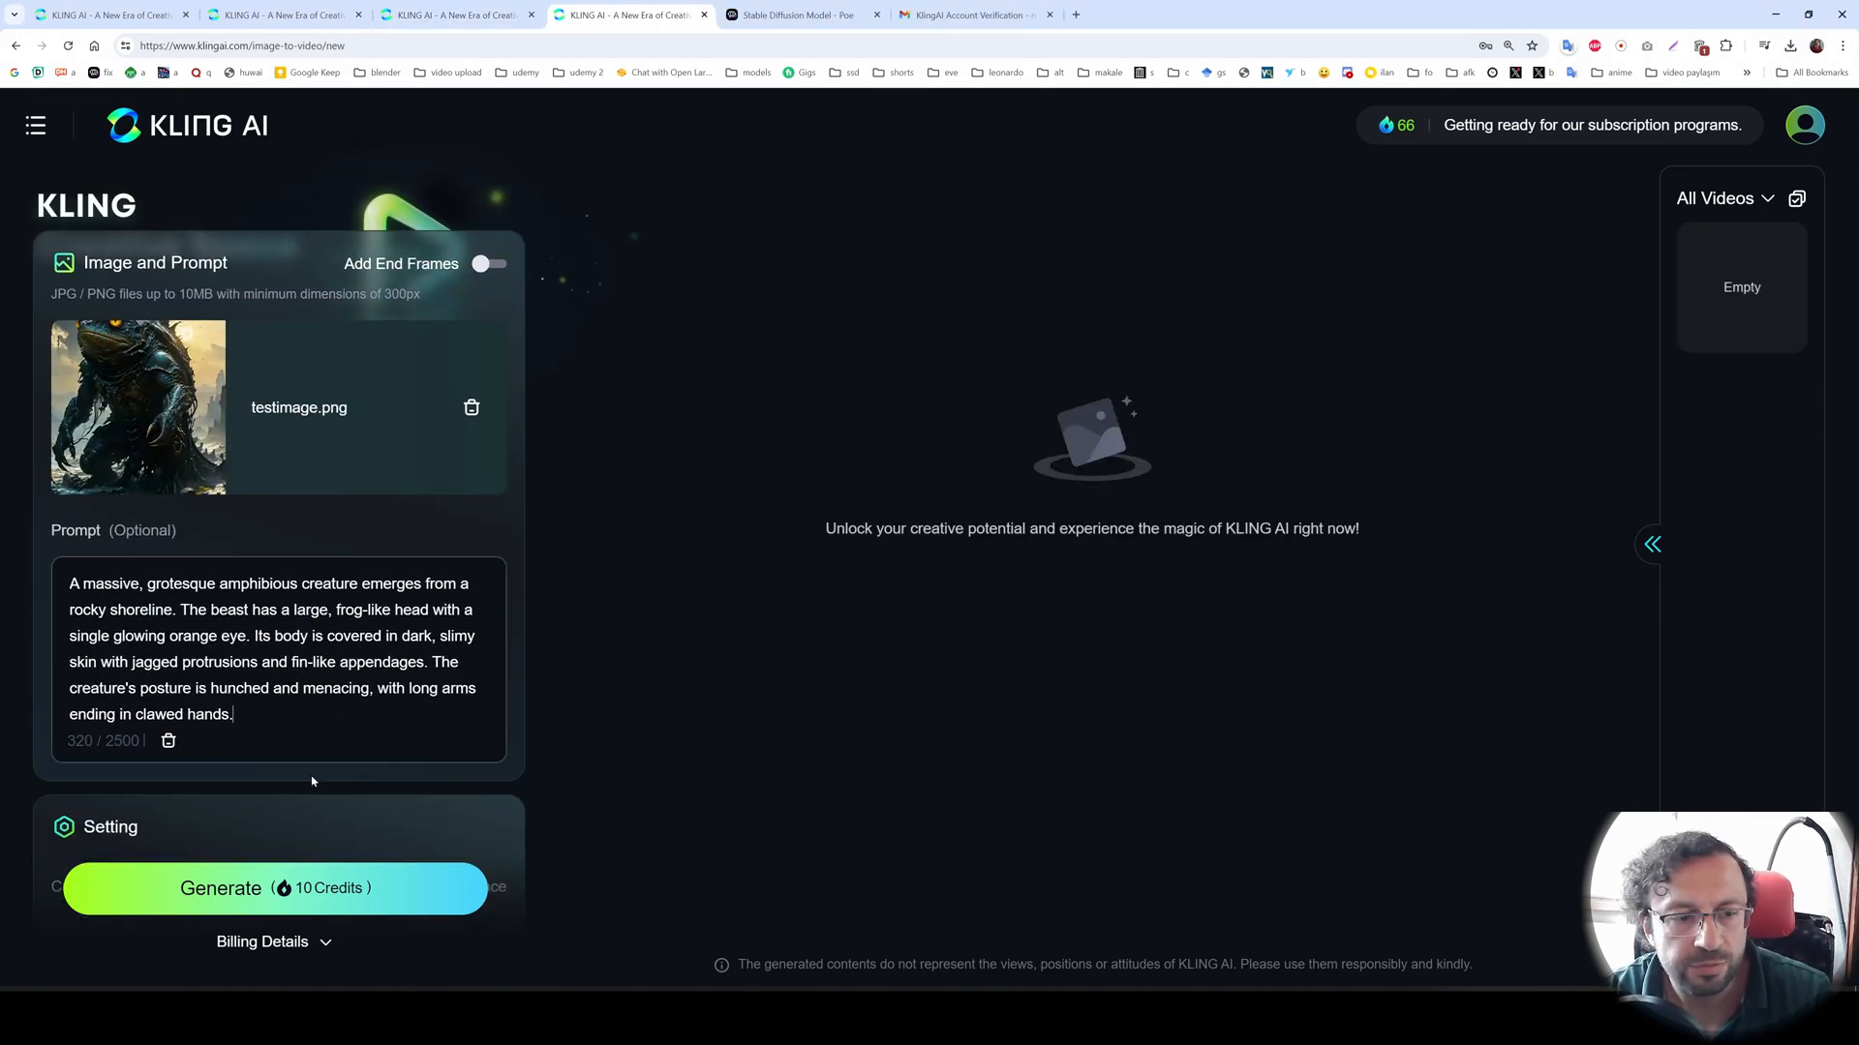
- Trim the pasted prompt to 'A massive, amphibious creature emerges from a rocky shoreline.'
{"action": "left_click", "coordinate": [275, 888]}
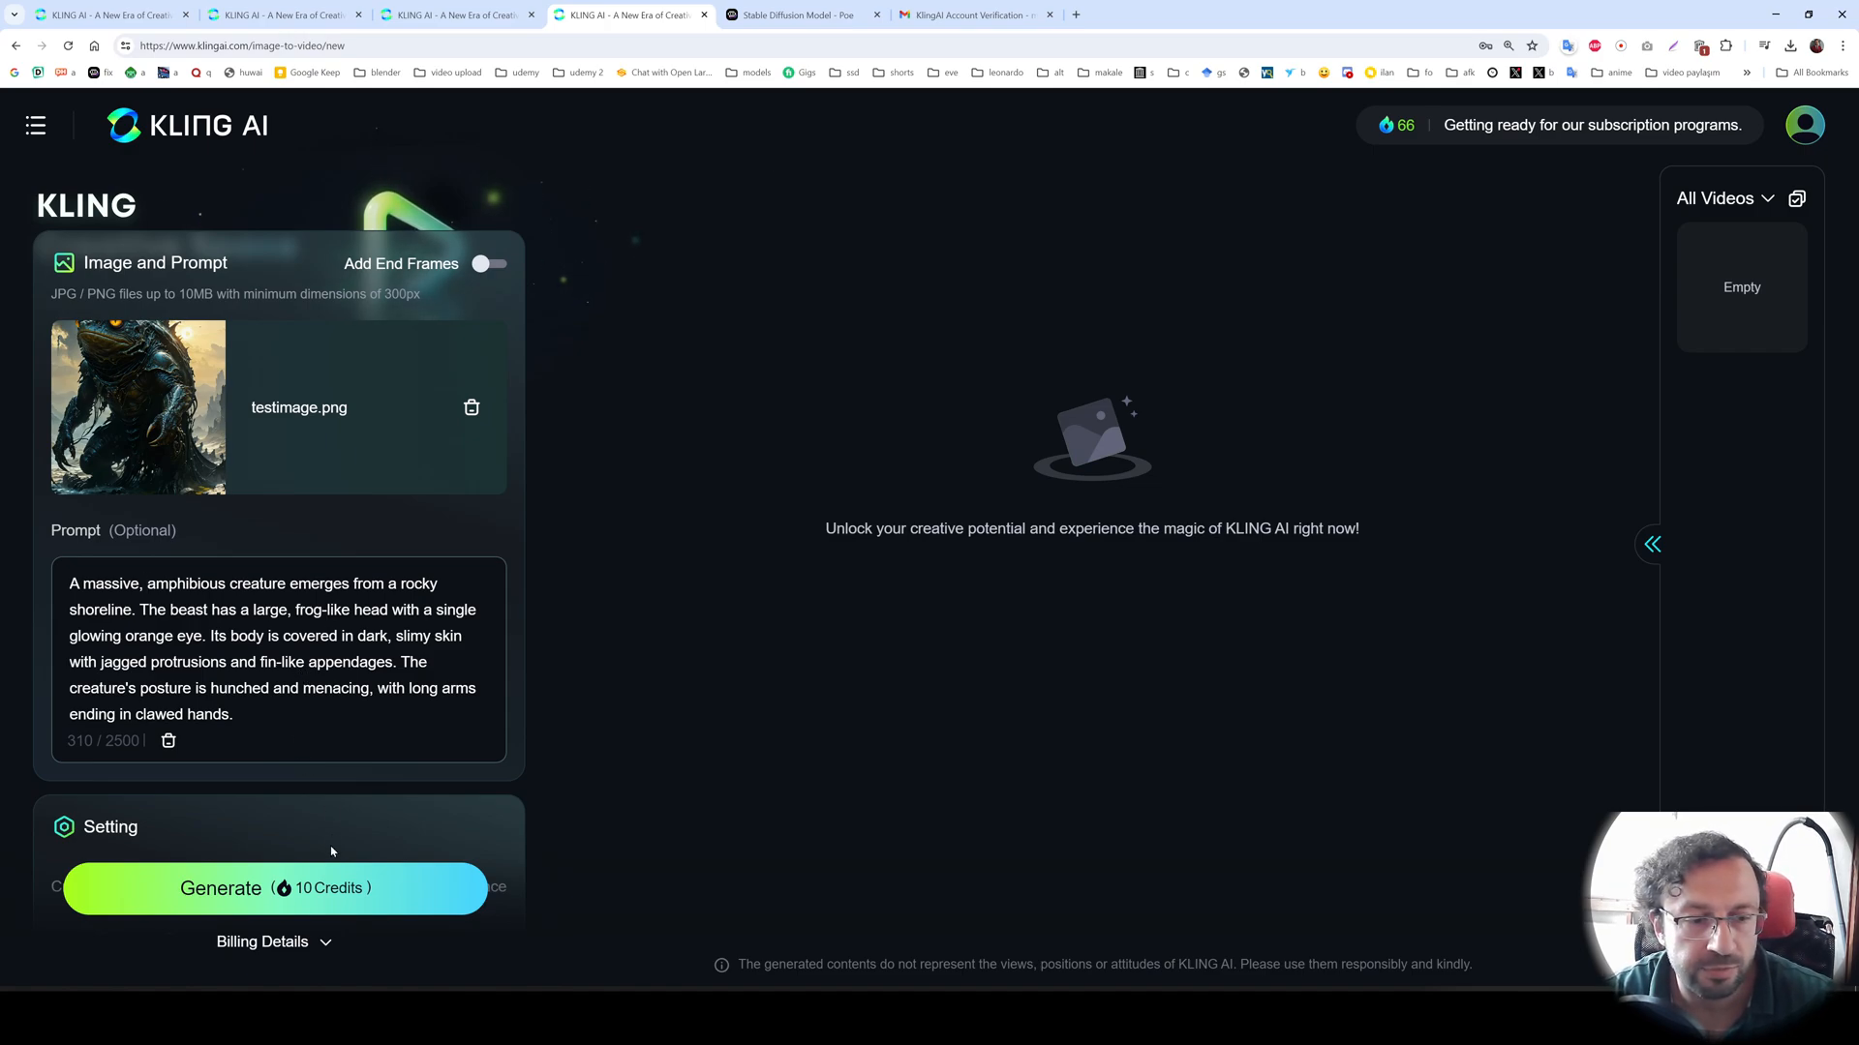
{"action": "left_click", "coordinate": [275, 888]}
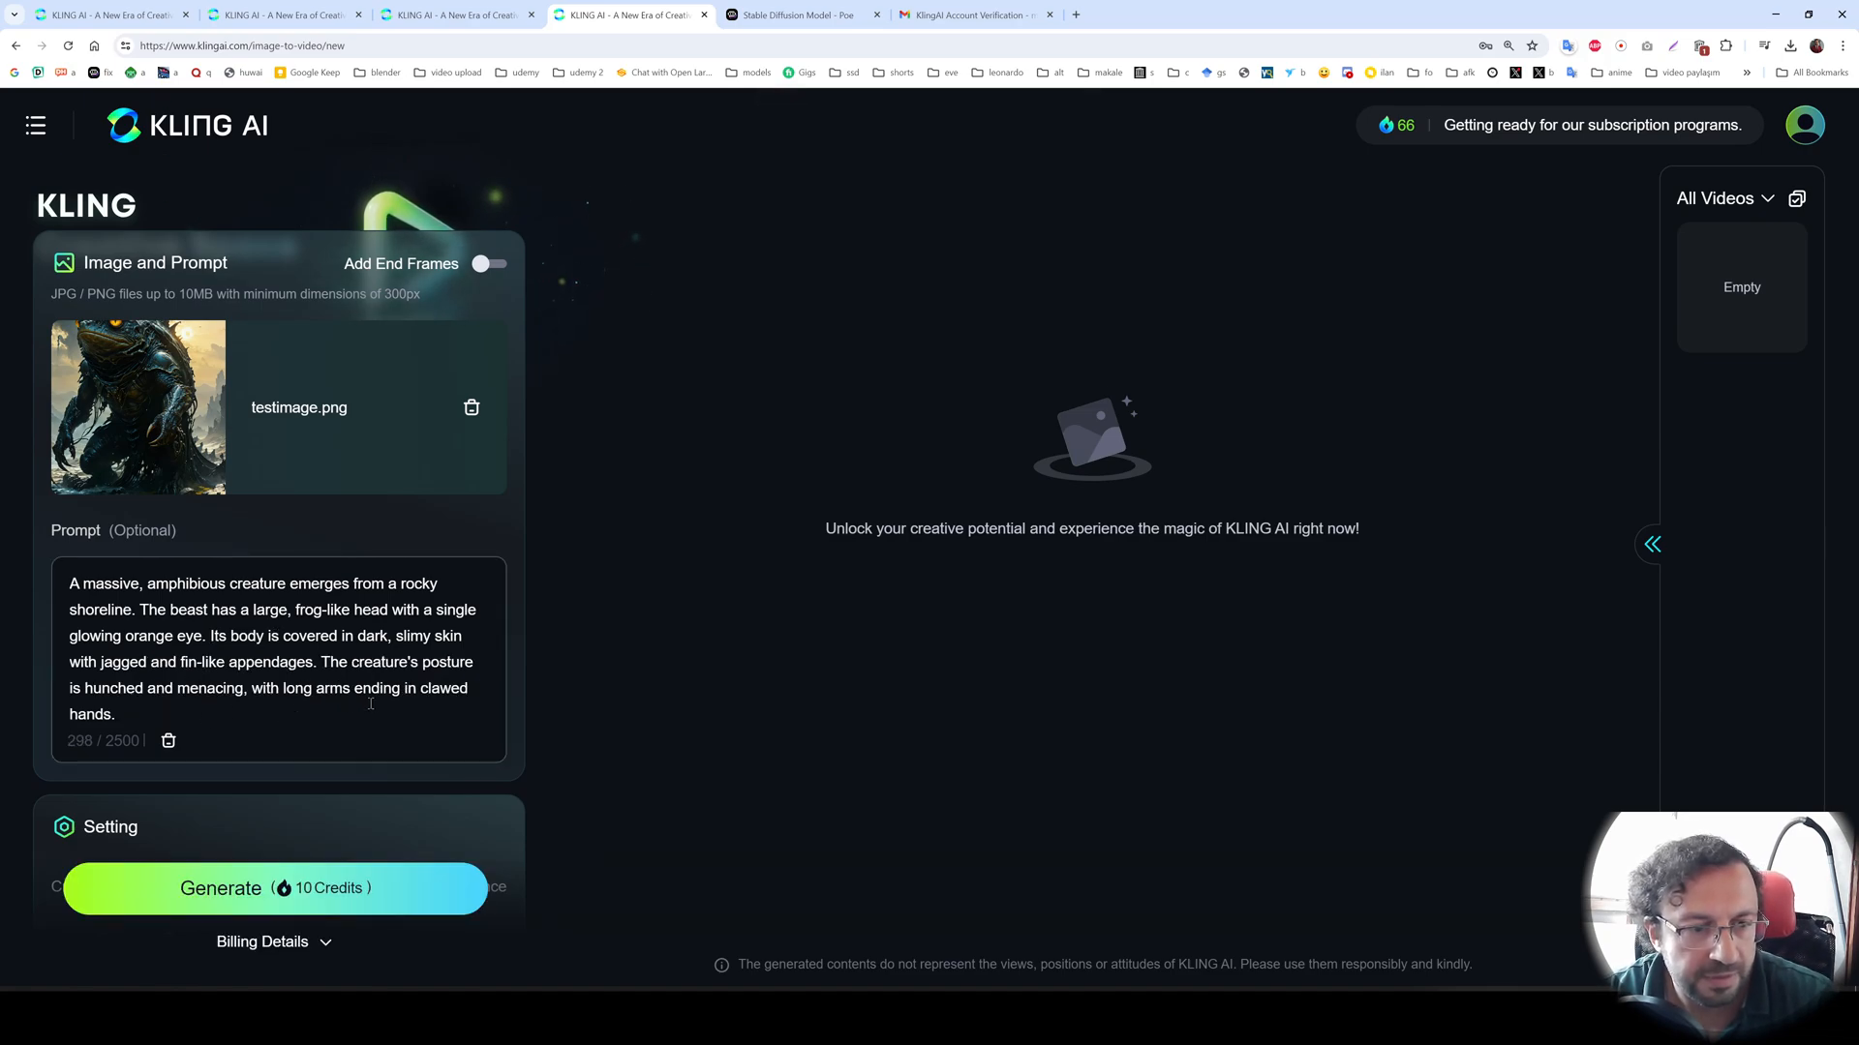
{"action": "left_click", "coordinate": [275, 889]}
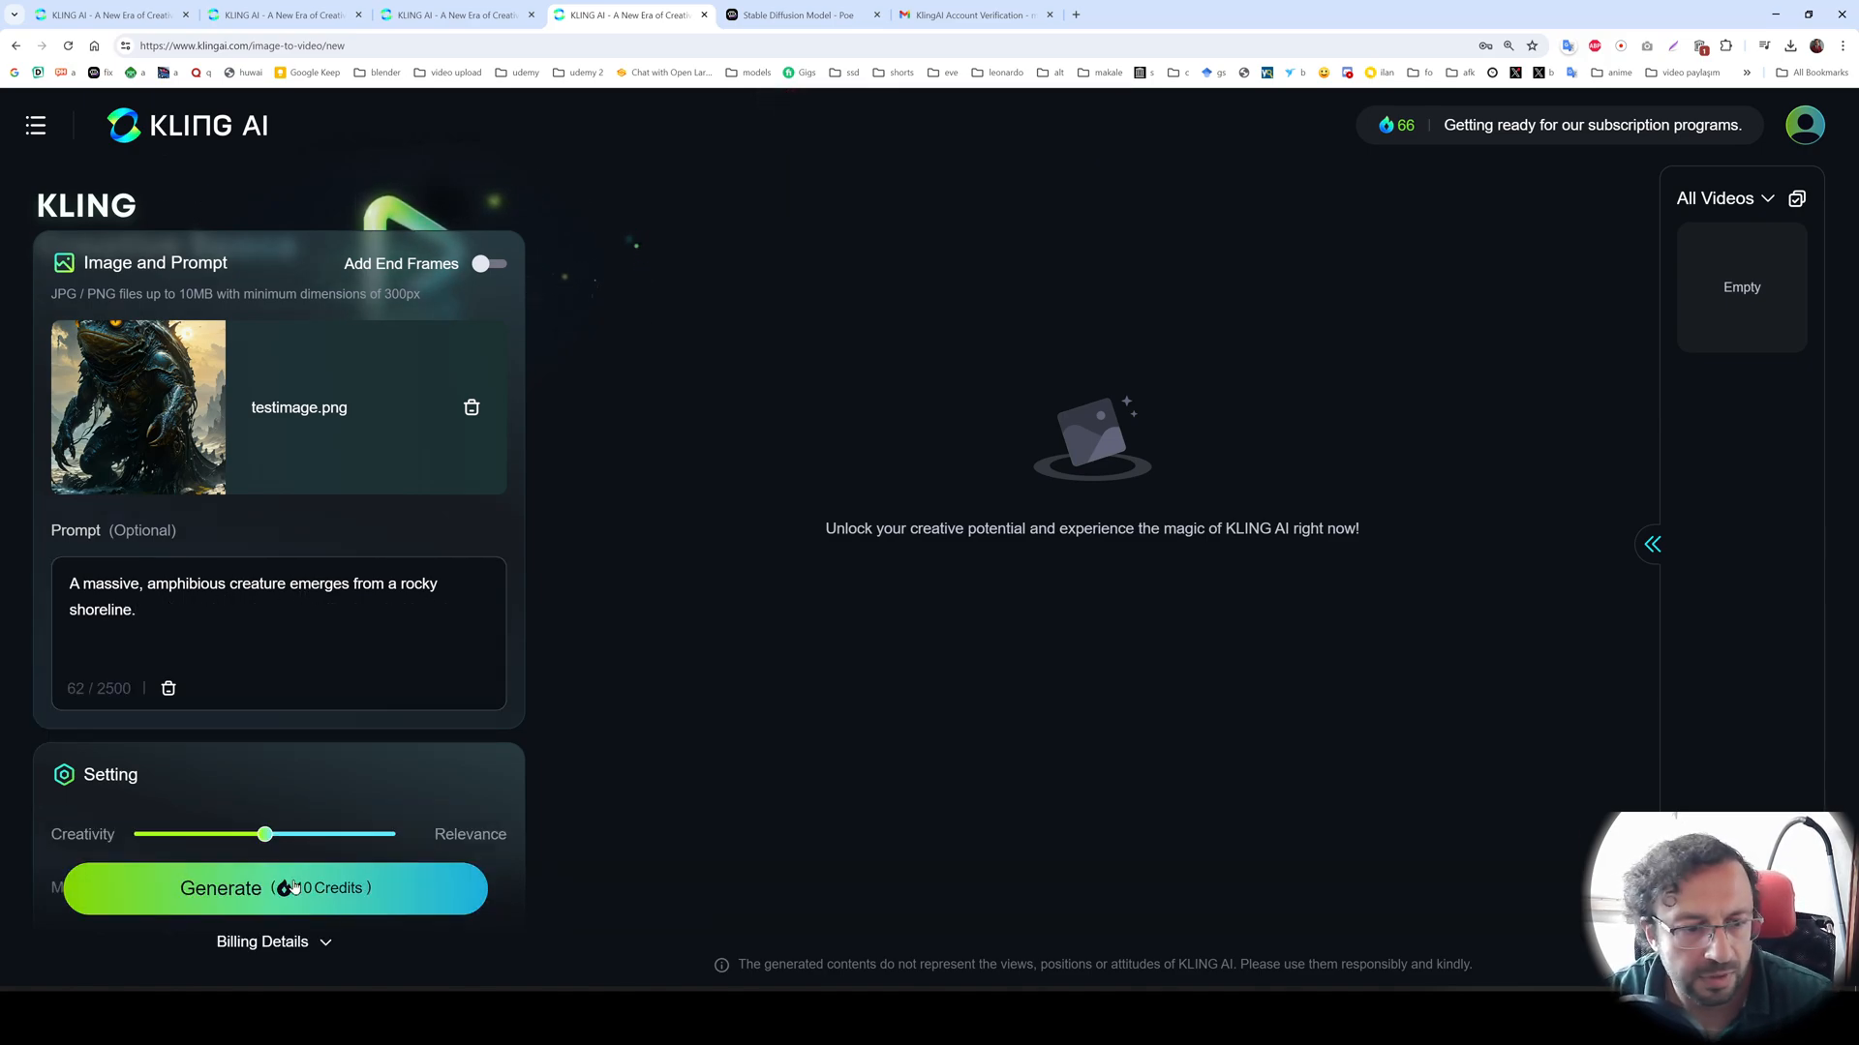
- Queue three creature video generations with relevance at maximum
{"action": "left_click", "coordinate": [275, 889]}
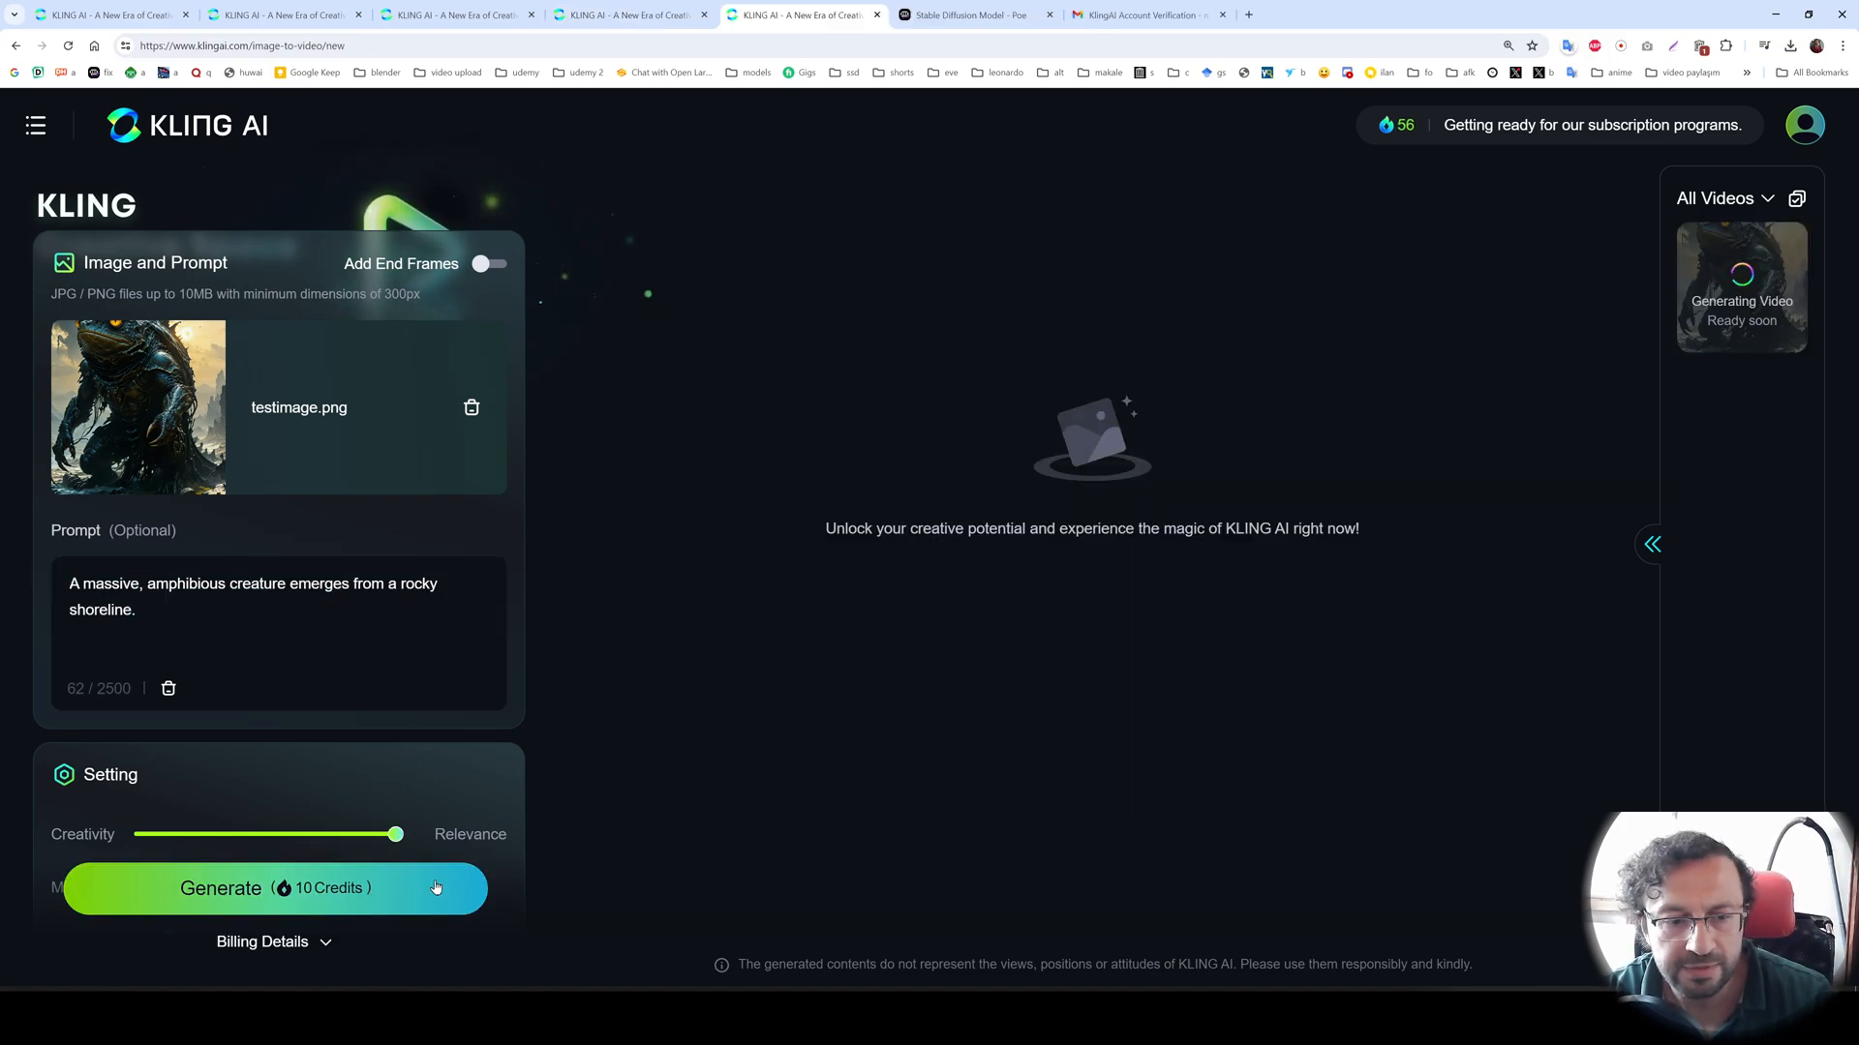
{"action": "left_click", "coordinate": [273, 889]}
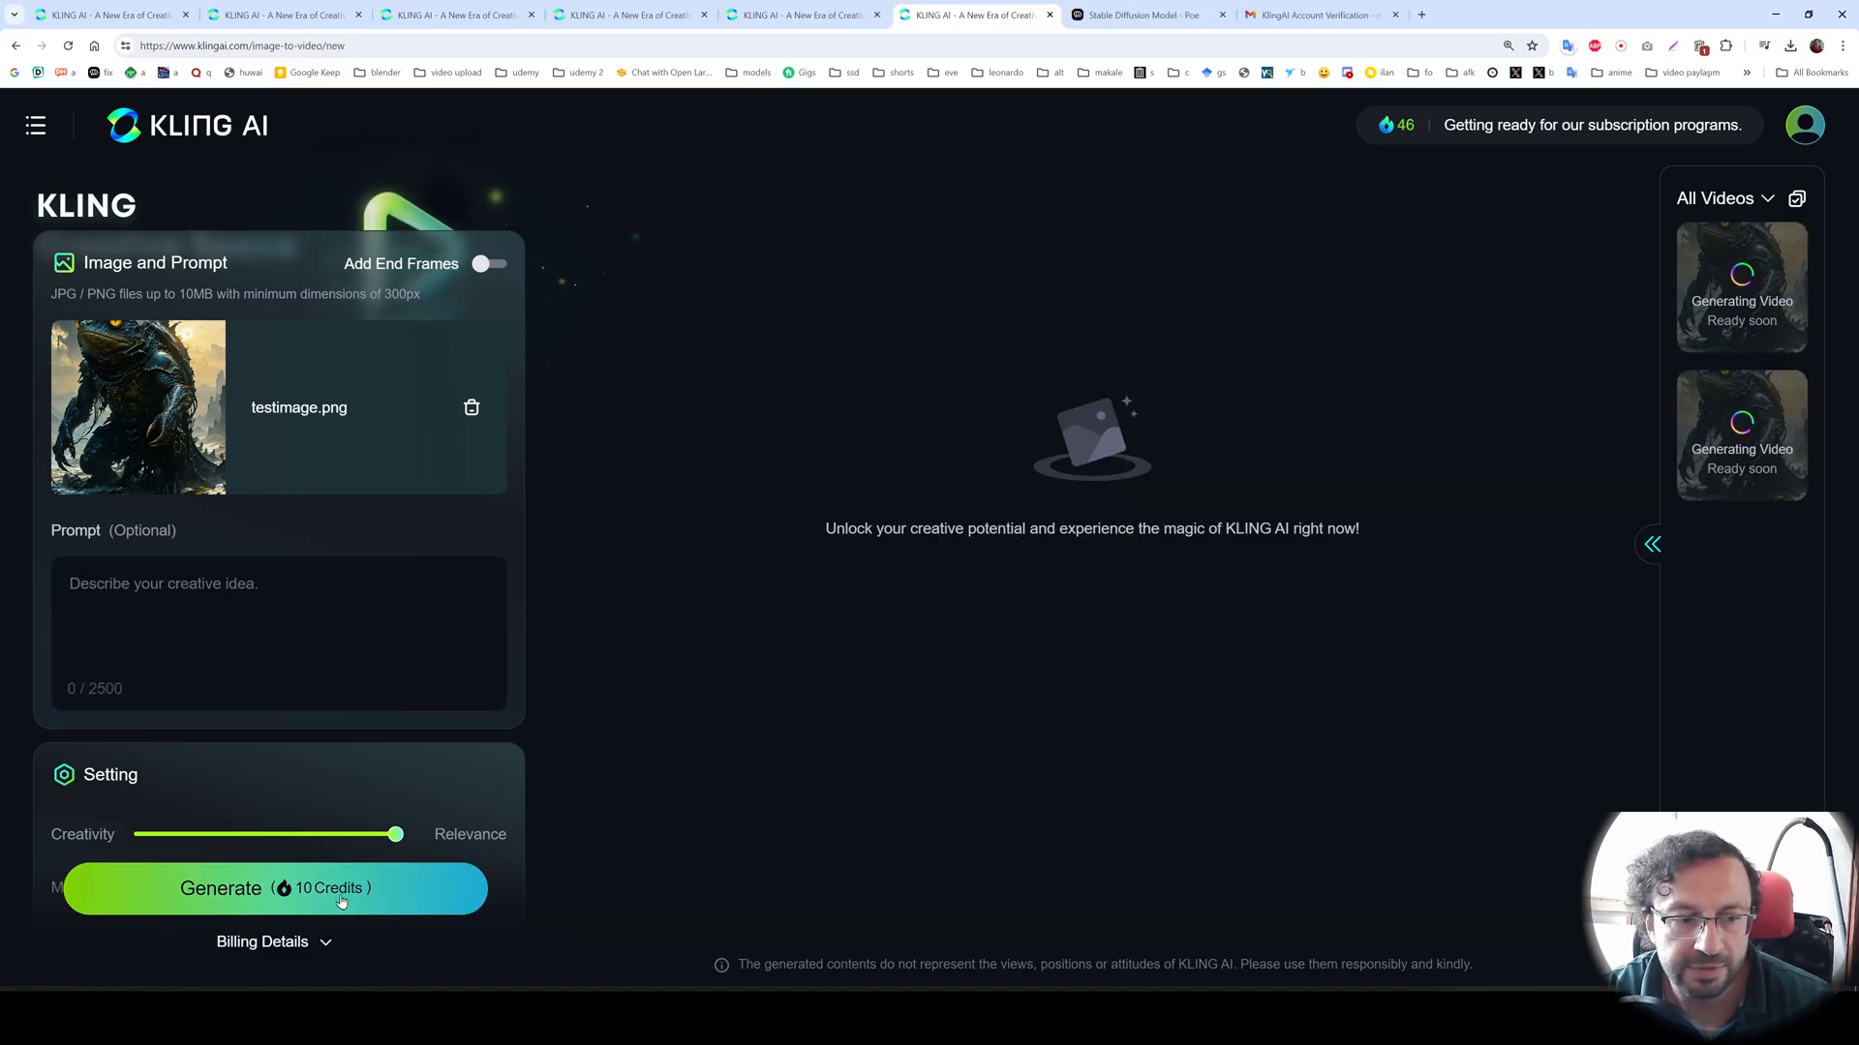
{"action": "left_click", "coordinate": [275, 889]}
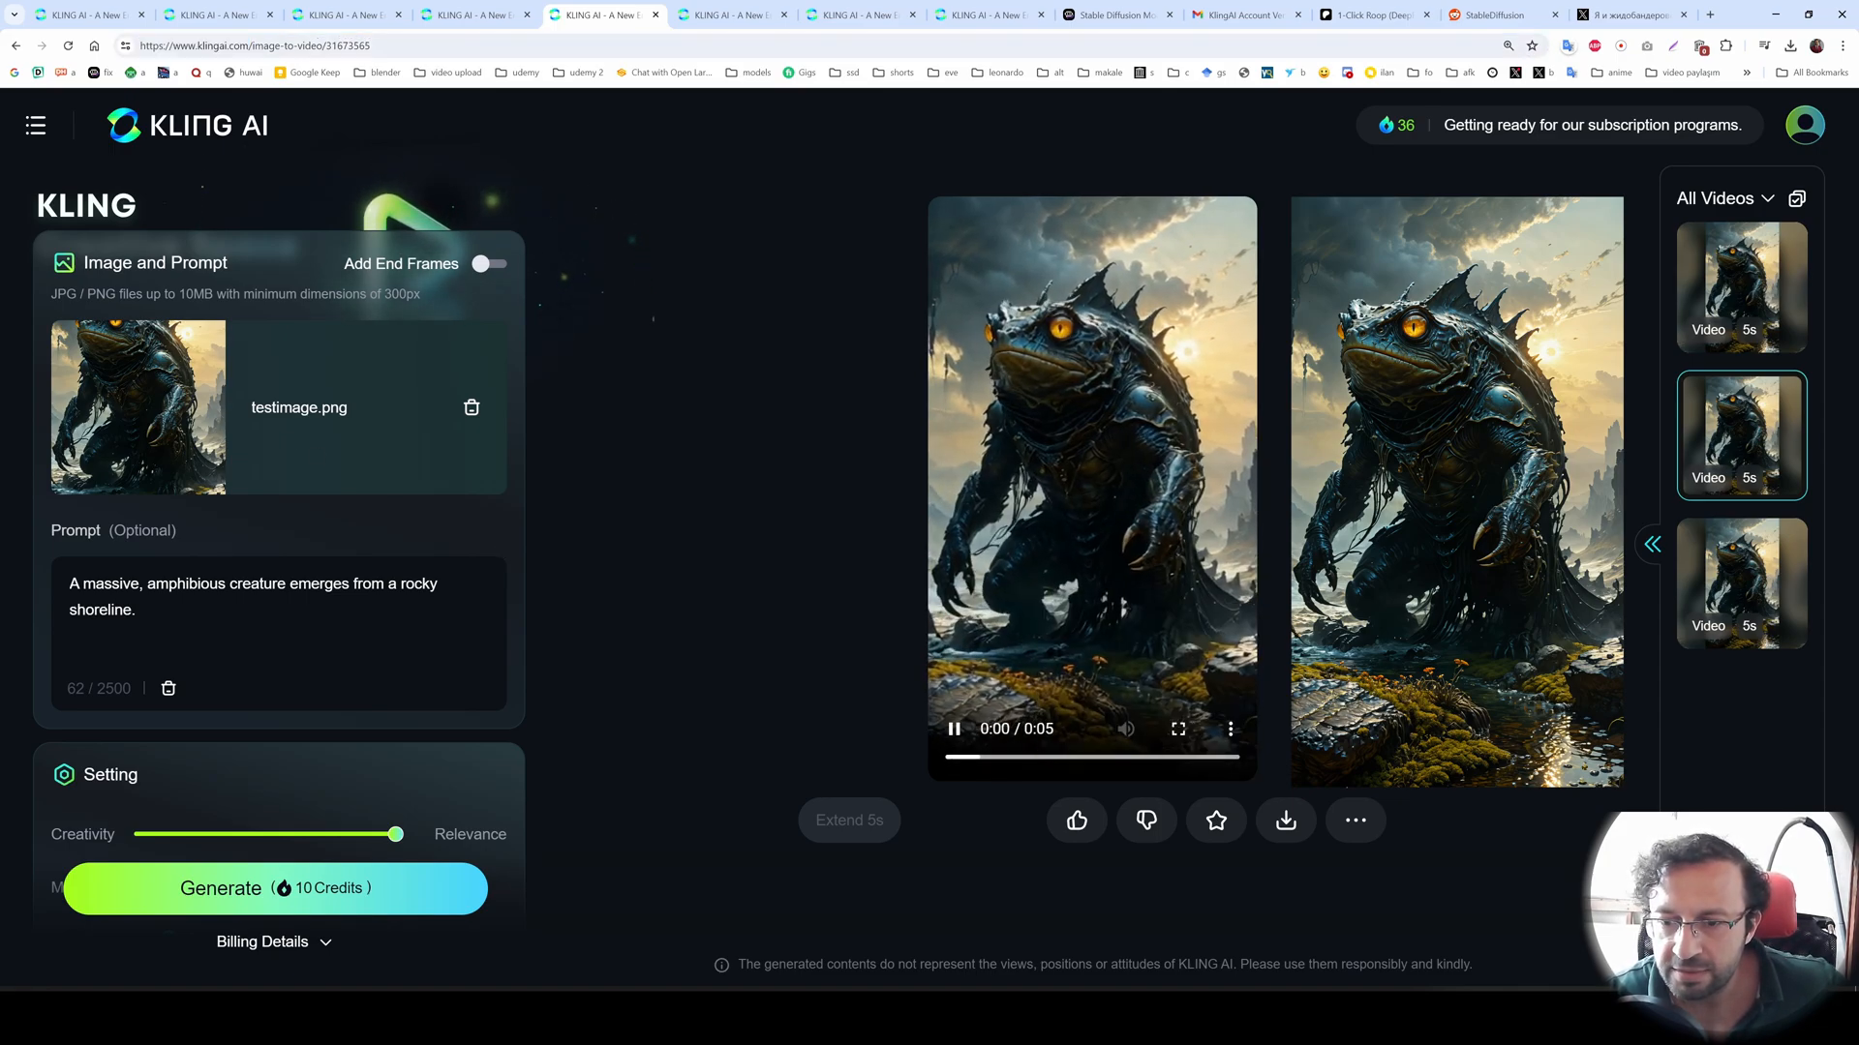
- Download a creature video and check its properties: 5-second 720x1280 MP4
{"action": "left_click", "coordinate": [1285, 819]}
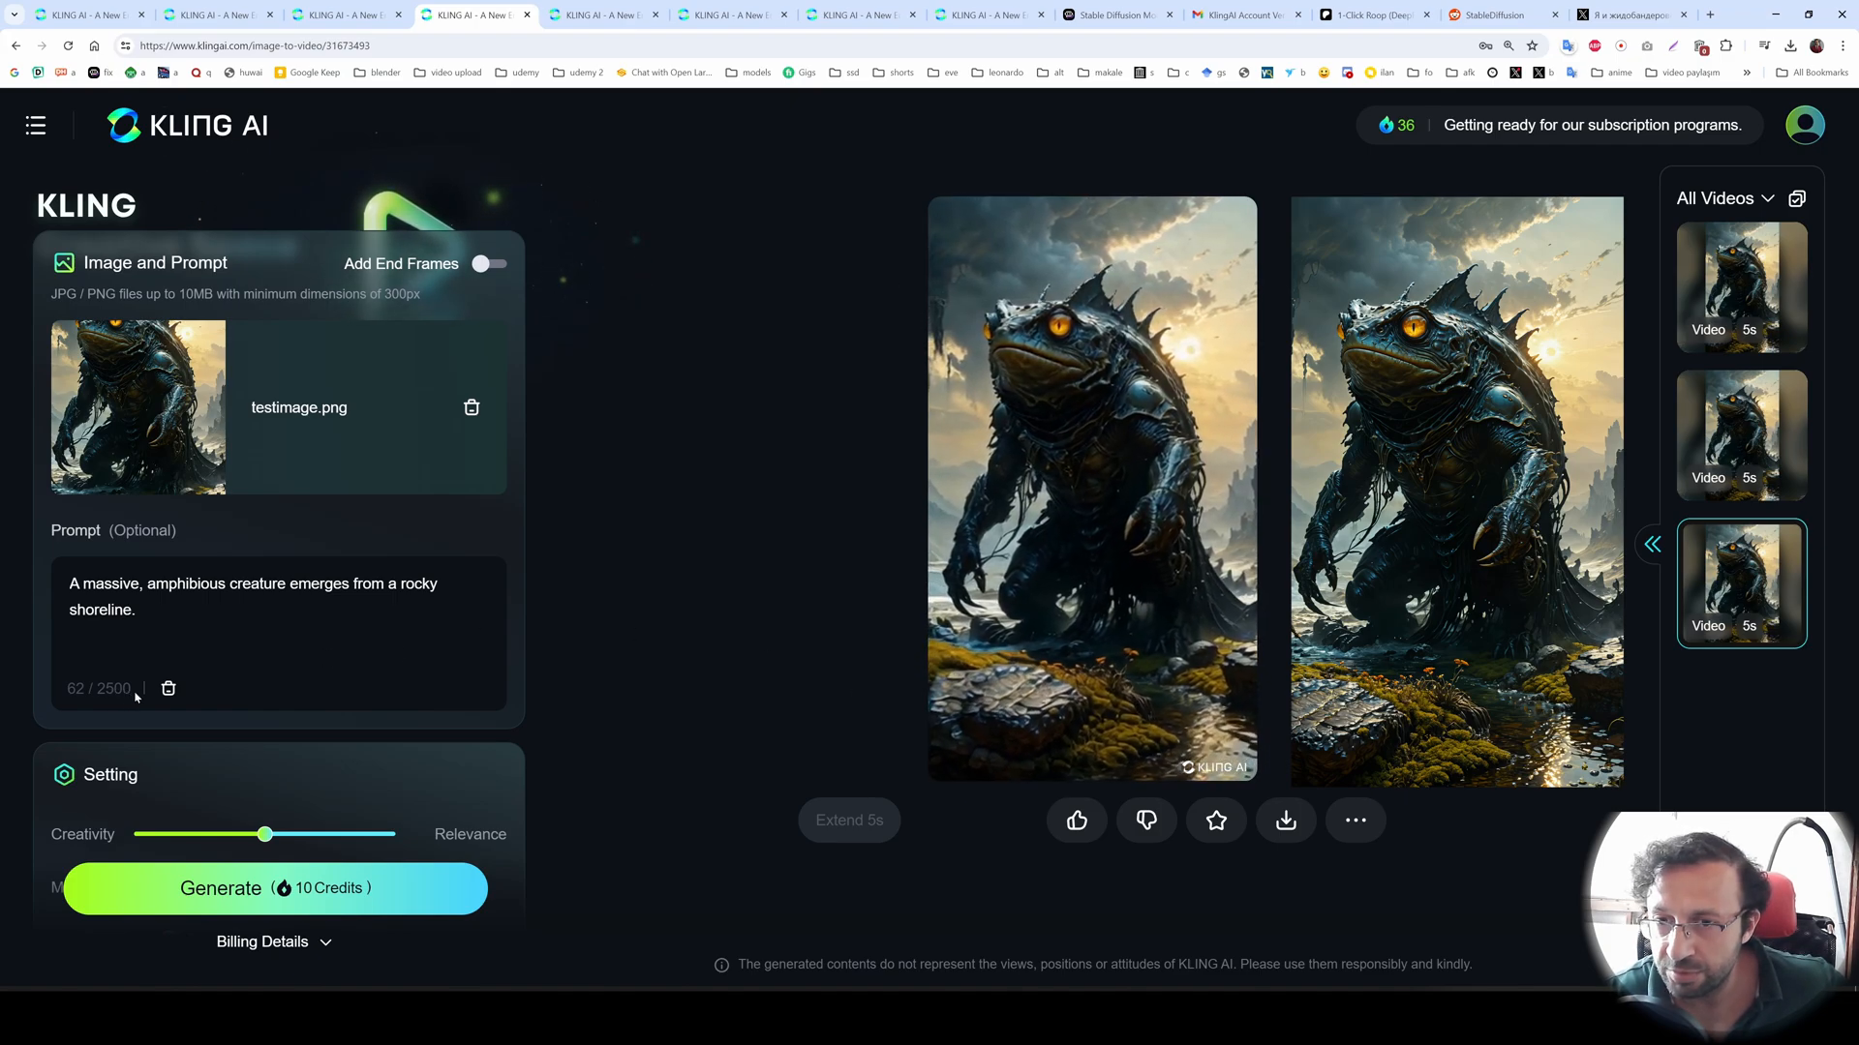
{"action": "left_click", "coordinate": [1283, 821]}
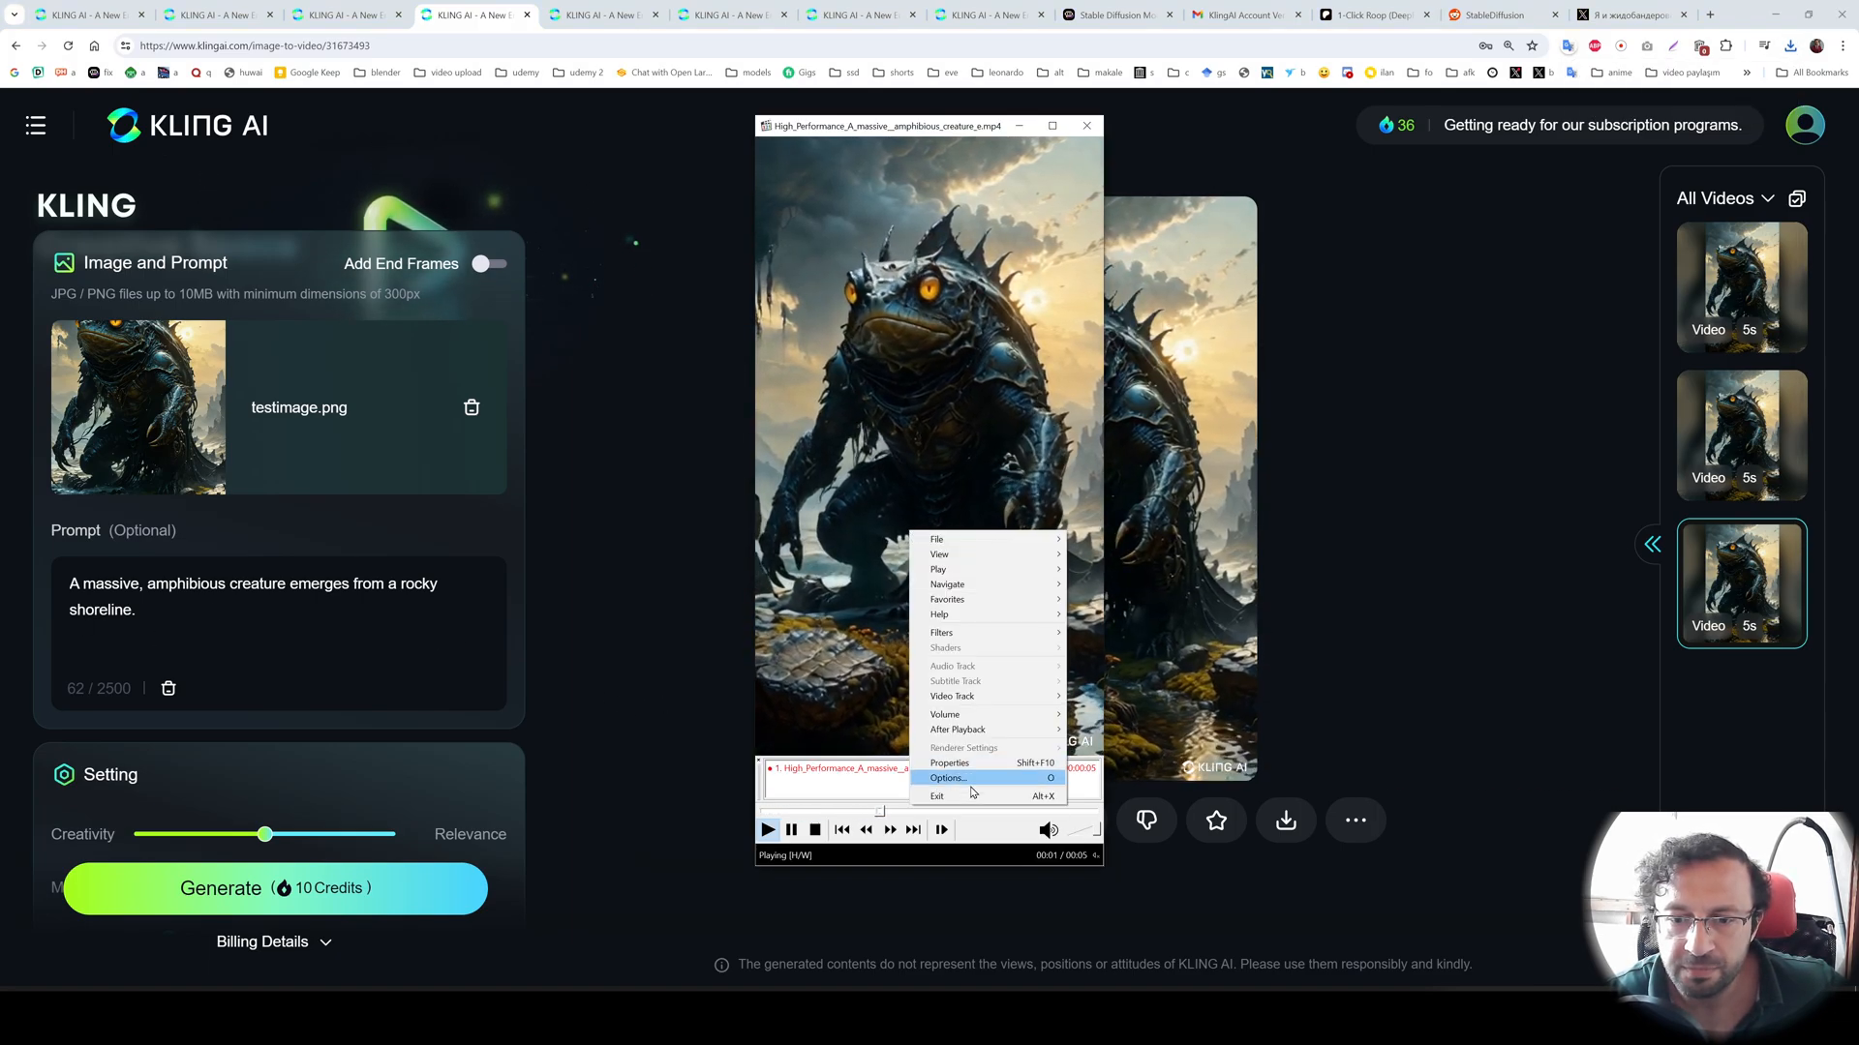
{"action": "left_click", "coordinate": [948, 763]}
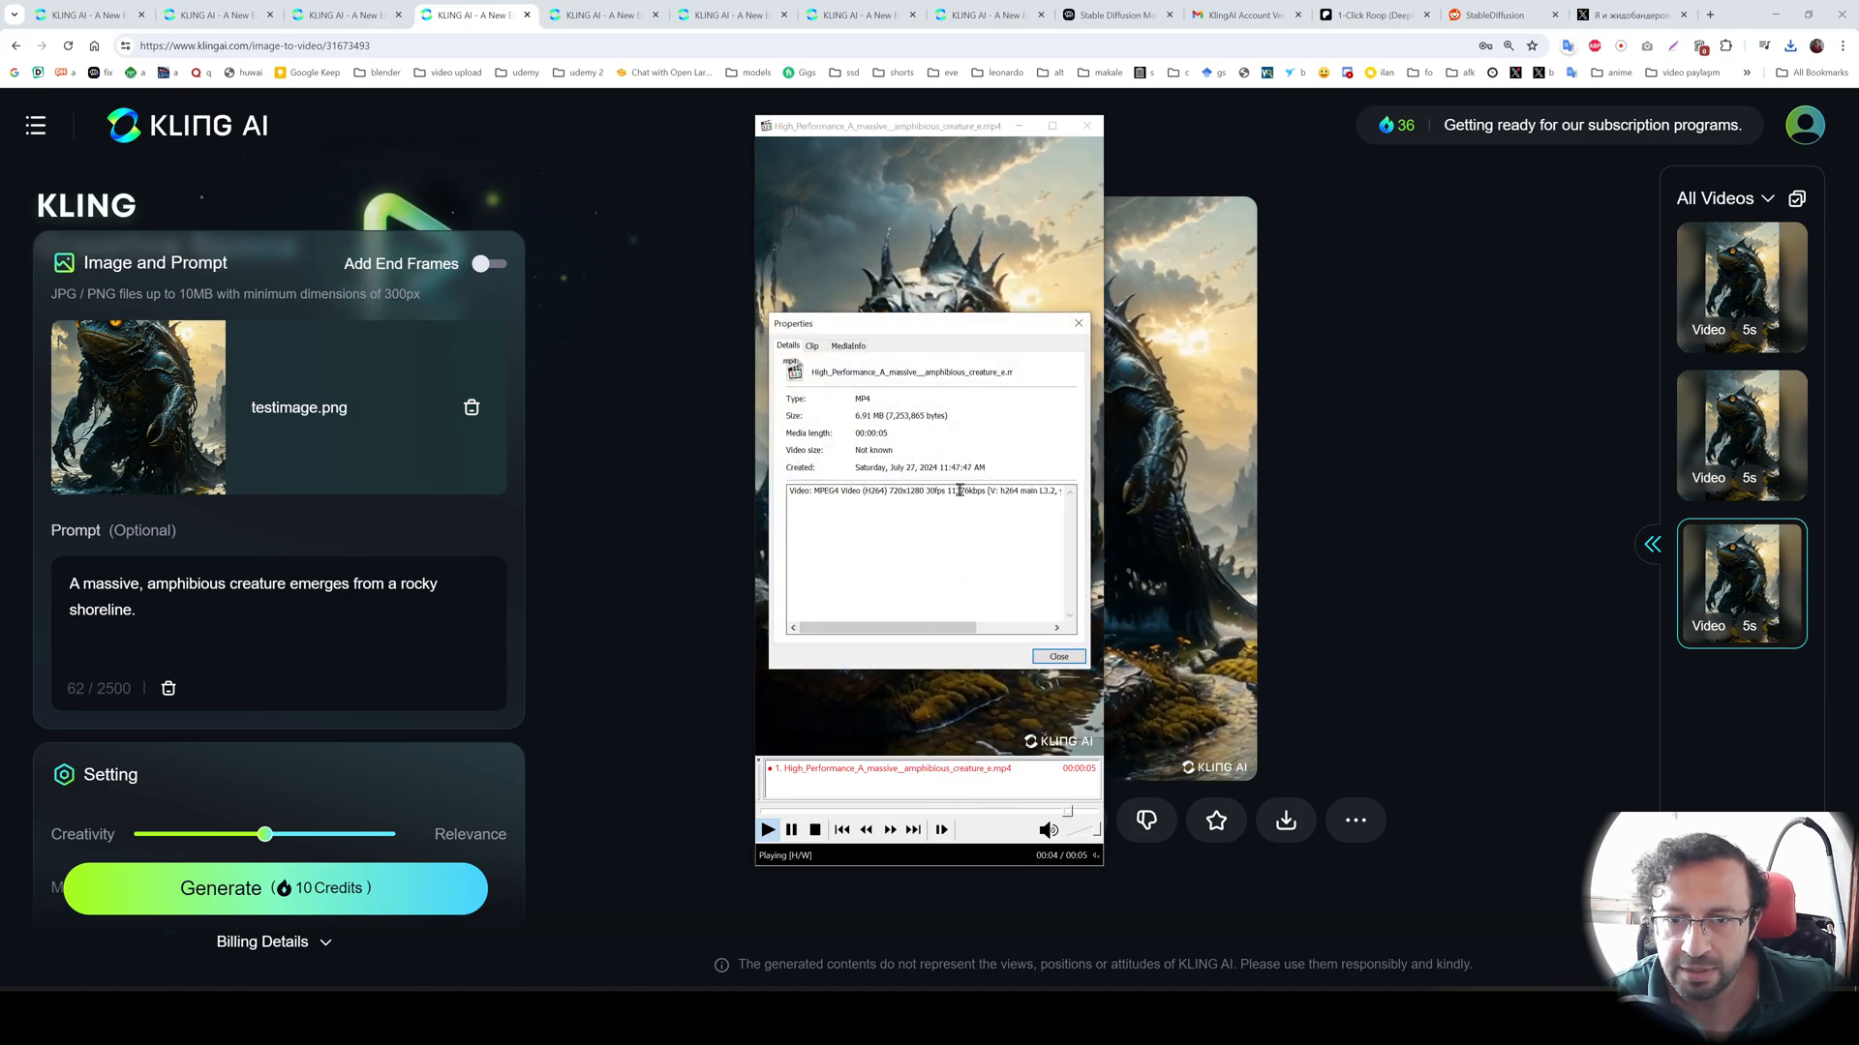
{"action": "left_click", "coordinate": [990, 14]}
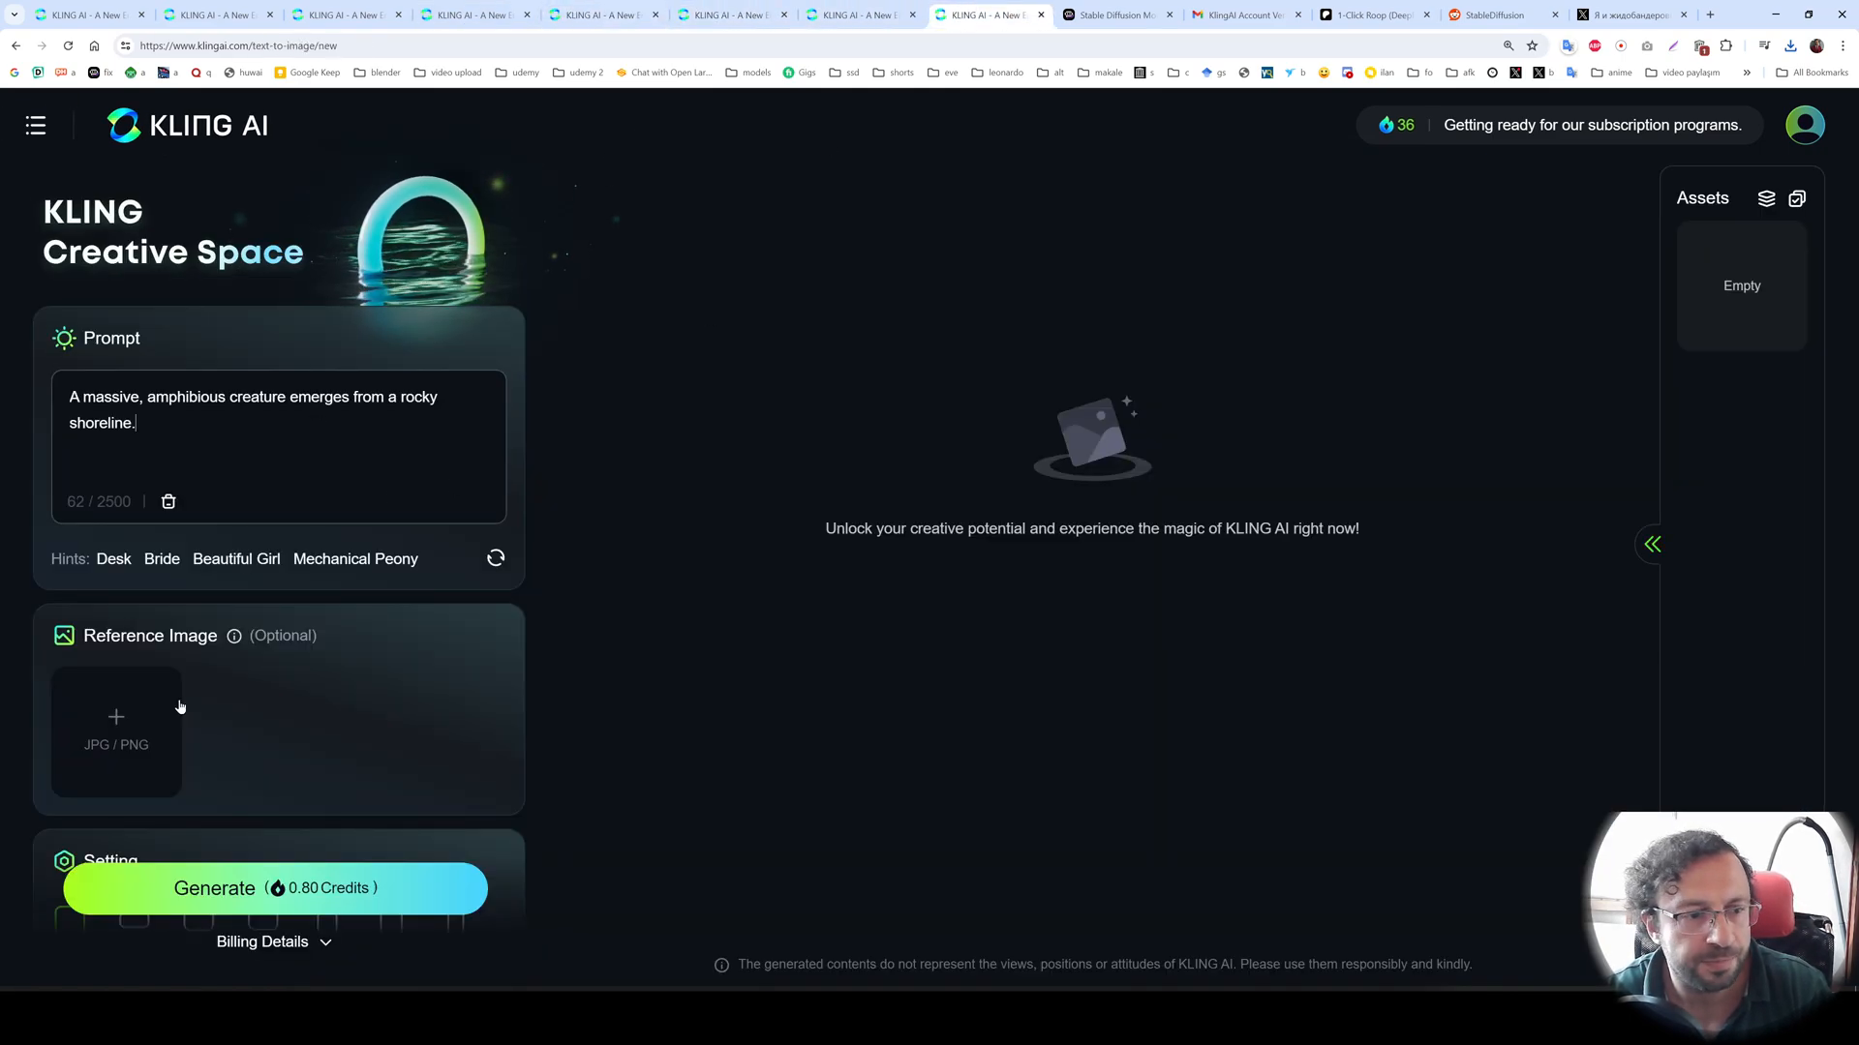
- Generate nine 16:9 images of the amphibious shoreline creature
{"action": "scroll", "scroll_direction": "down", "scroll_amount": 3}
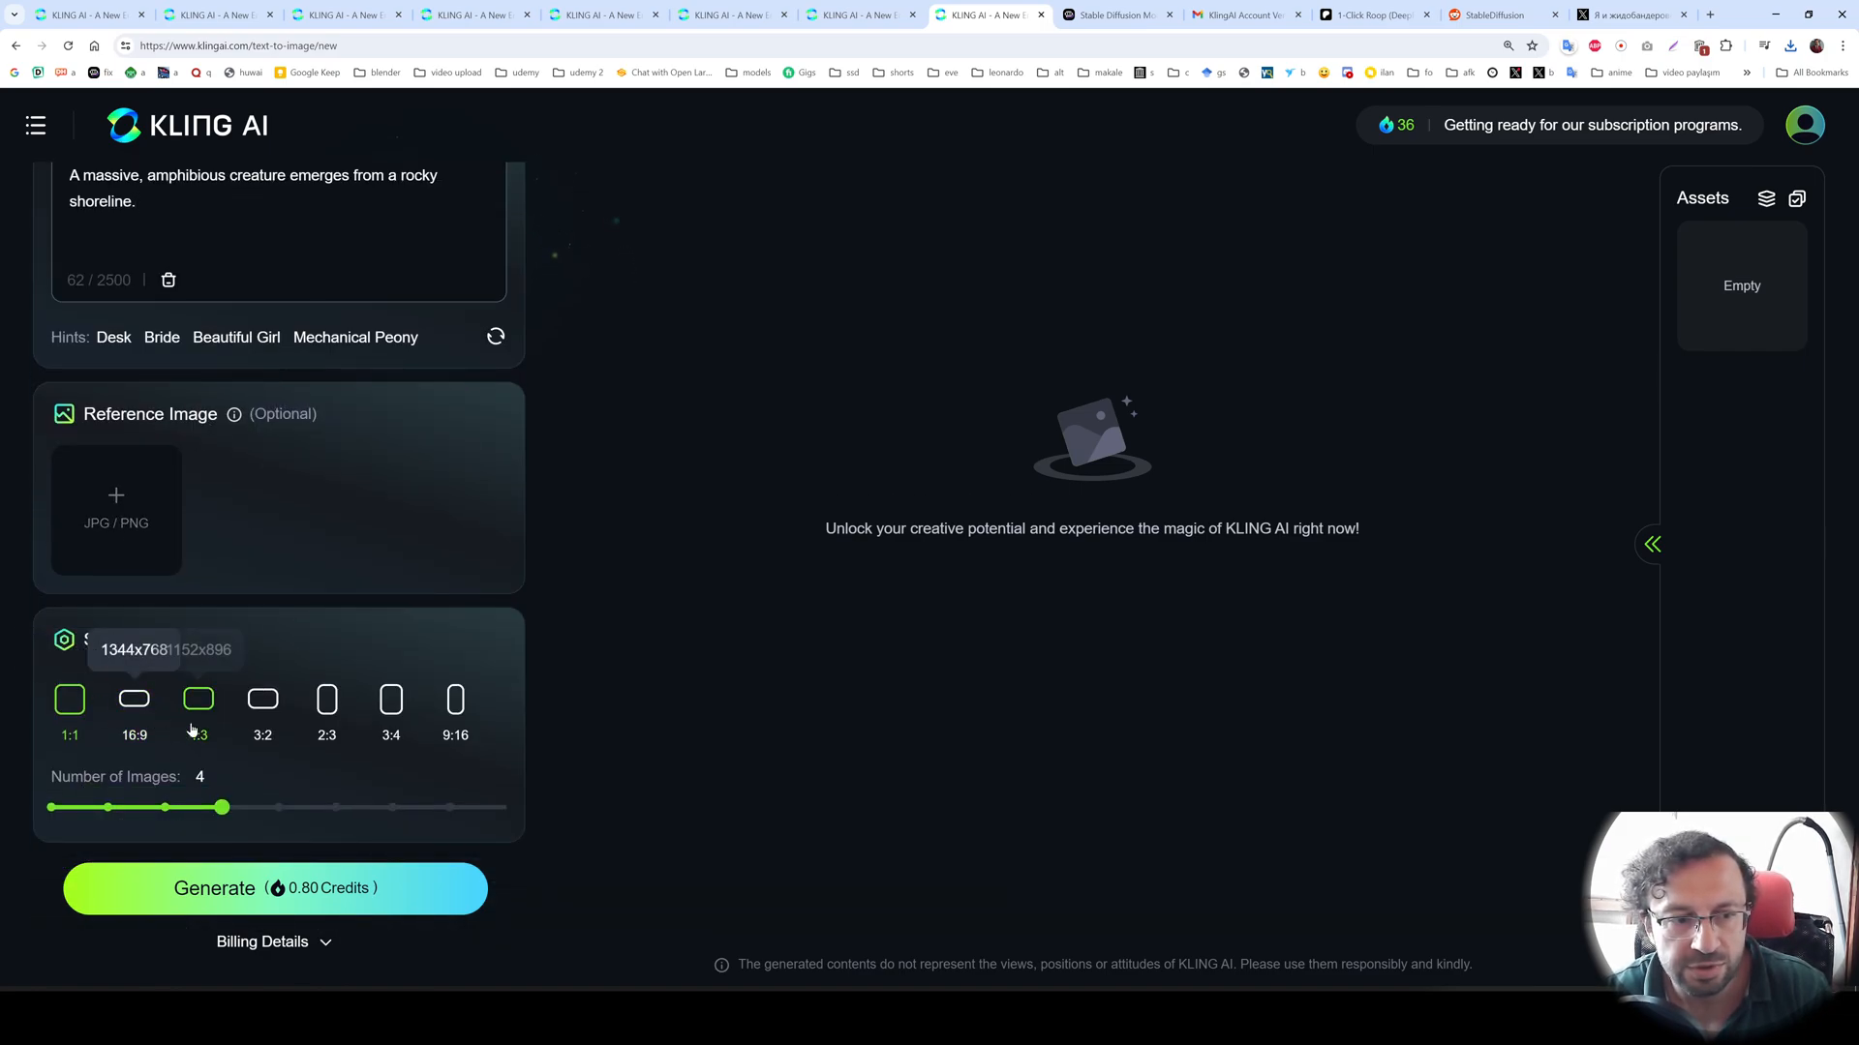
{"action": "left_click", "coordinate": [134, 699]}
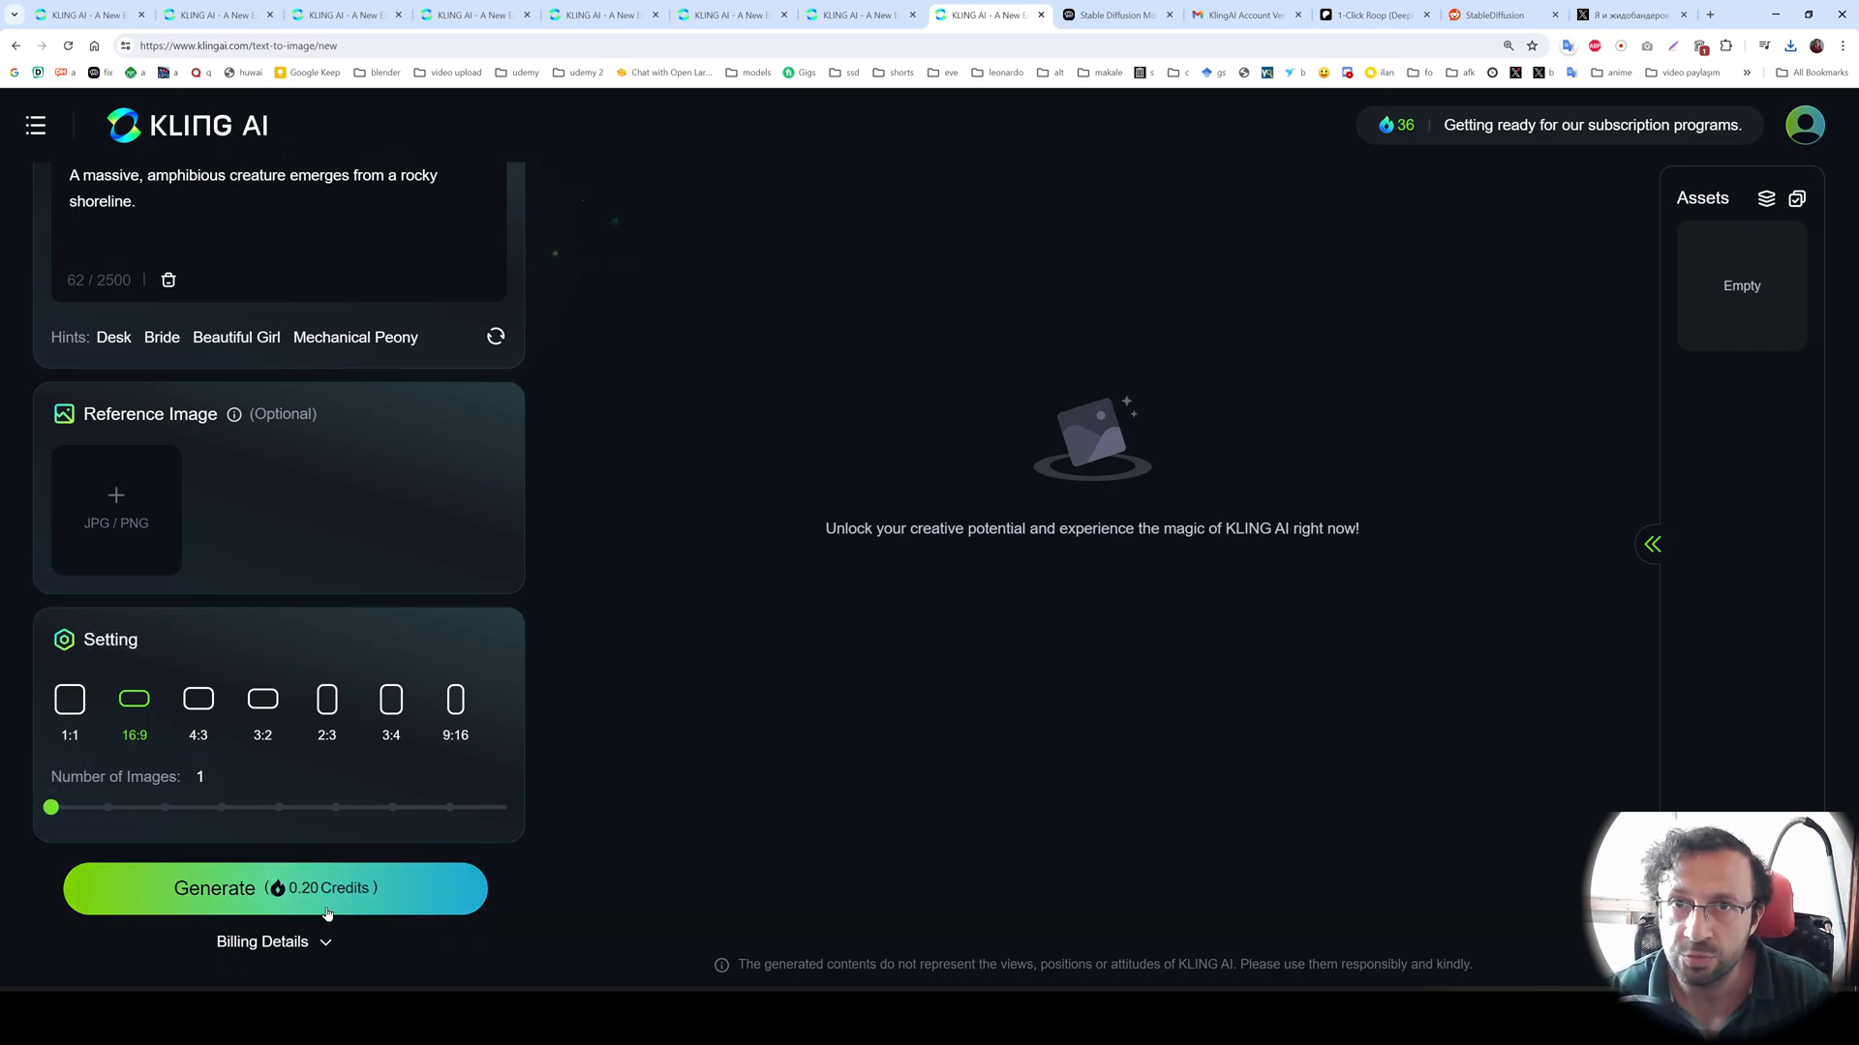
{"action": "mouse_move", "coordinate": [1396, 139]}
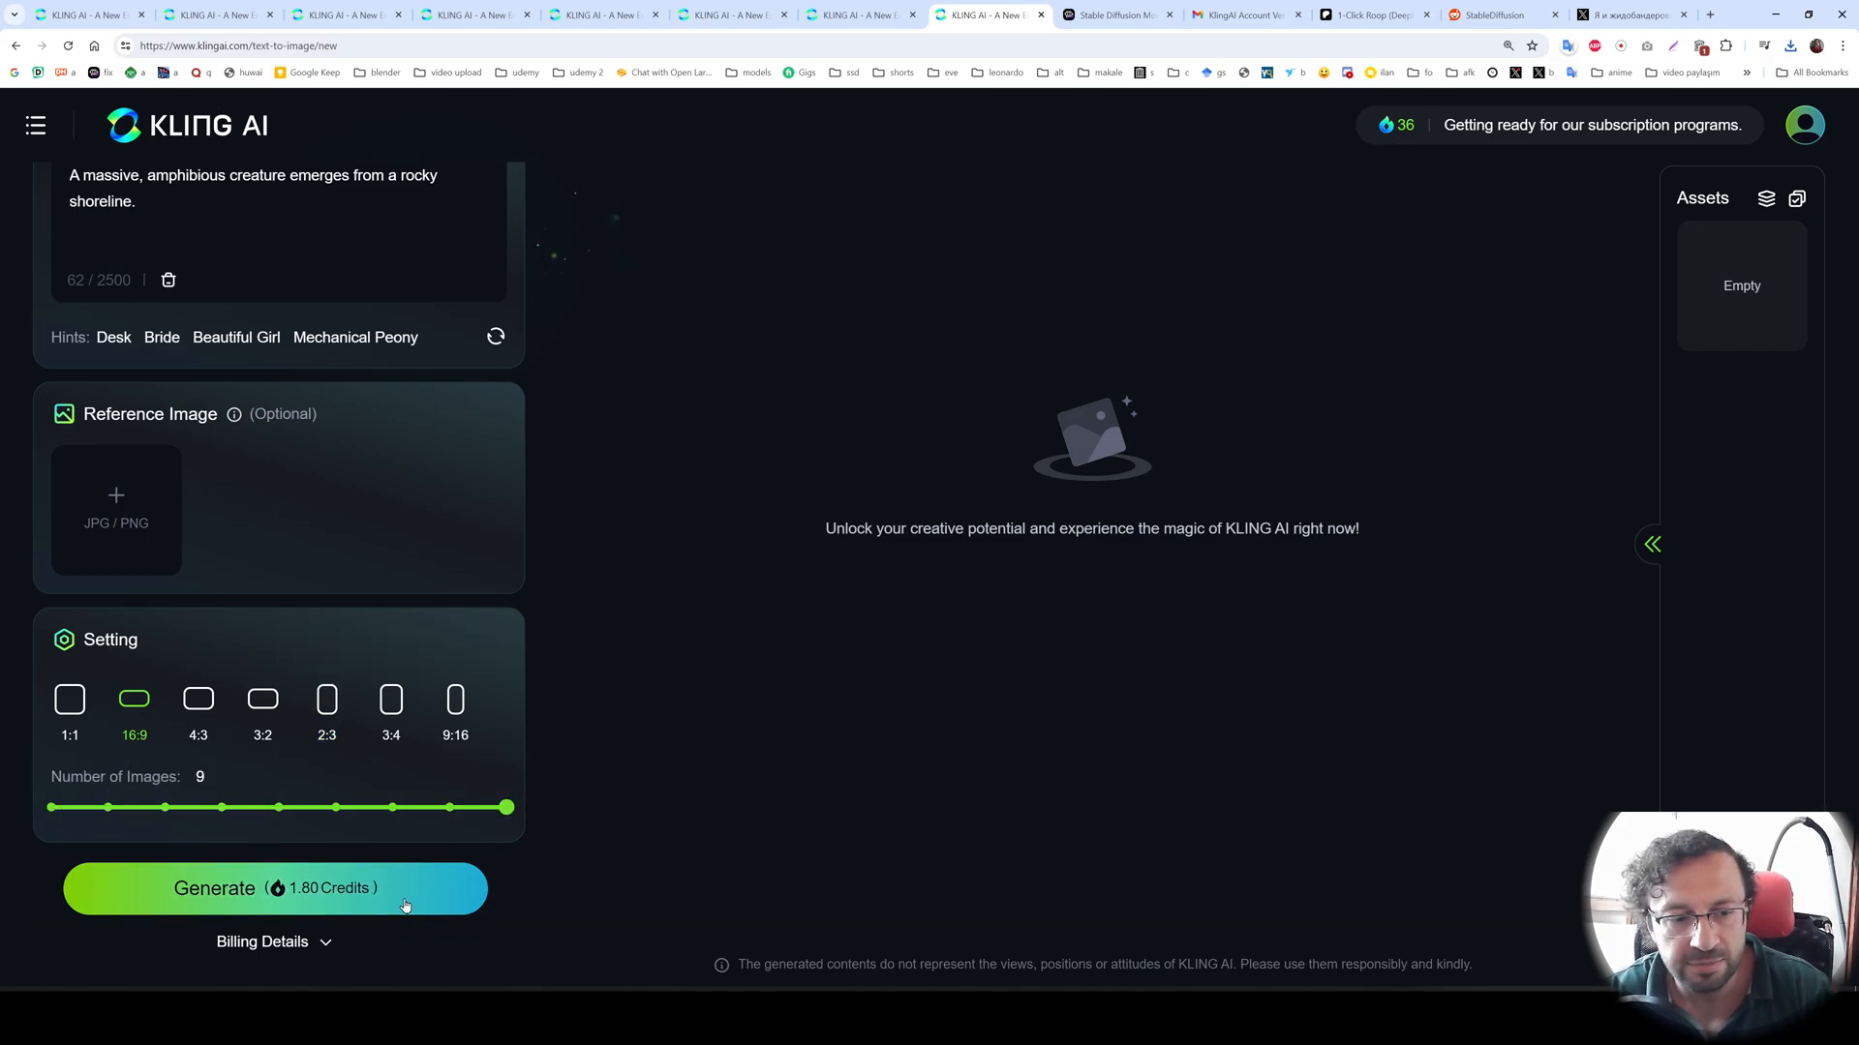
{"action": "left_click", "coordinate": [275, 889]}
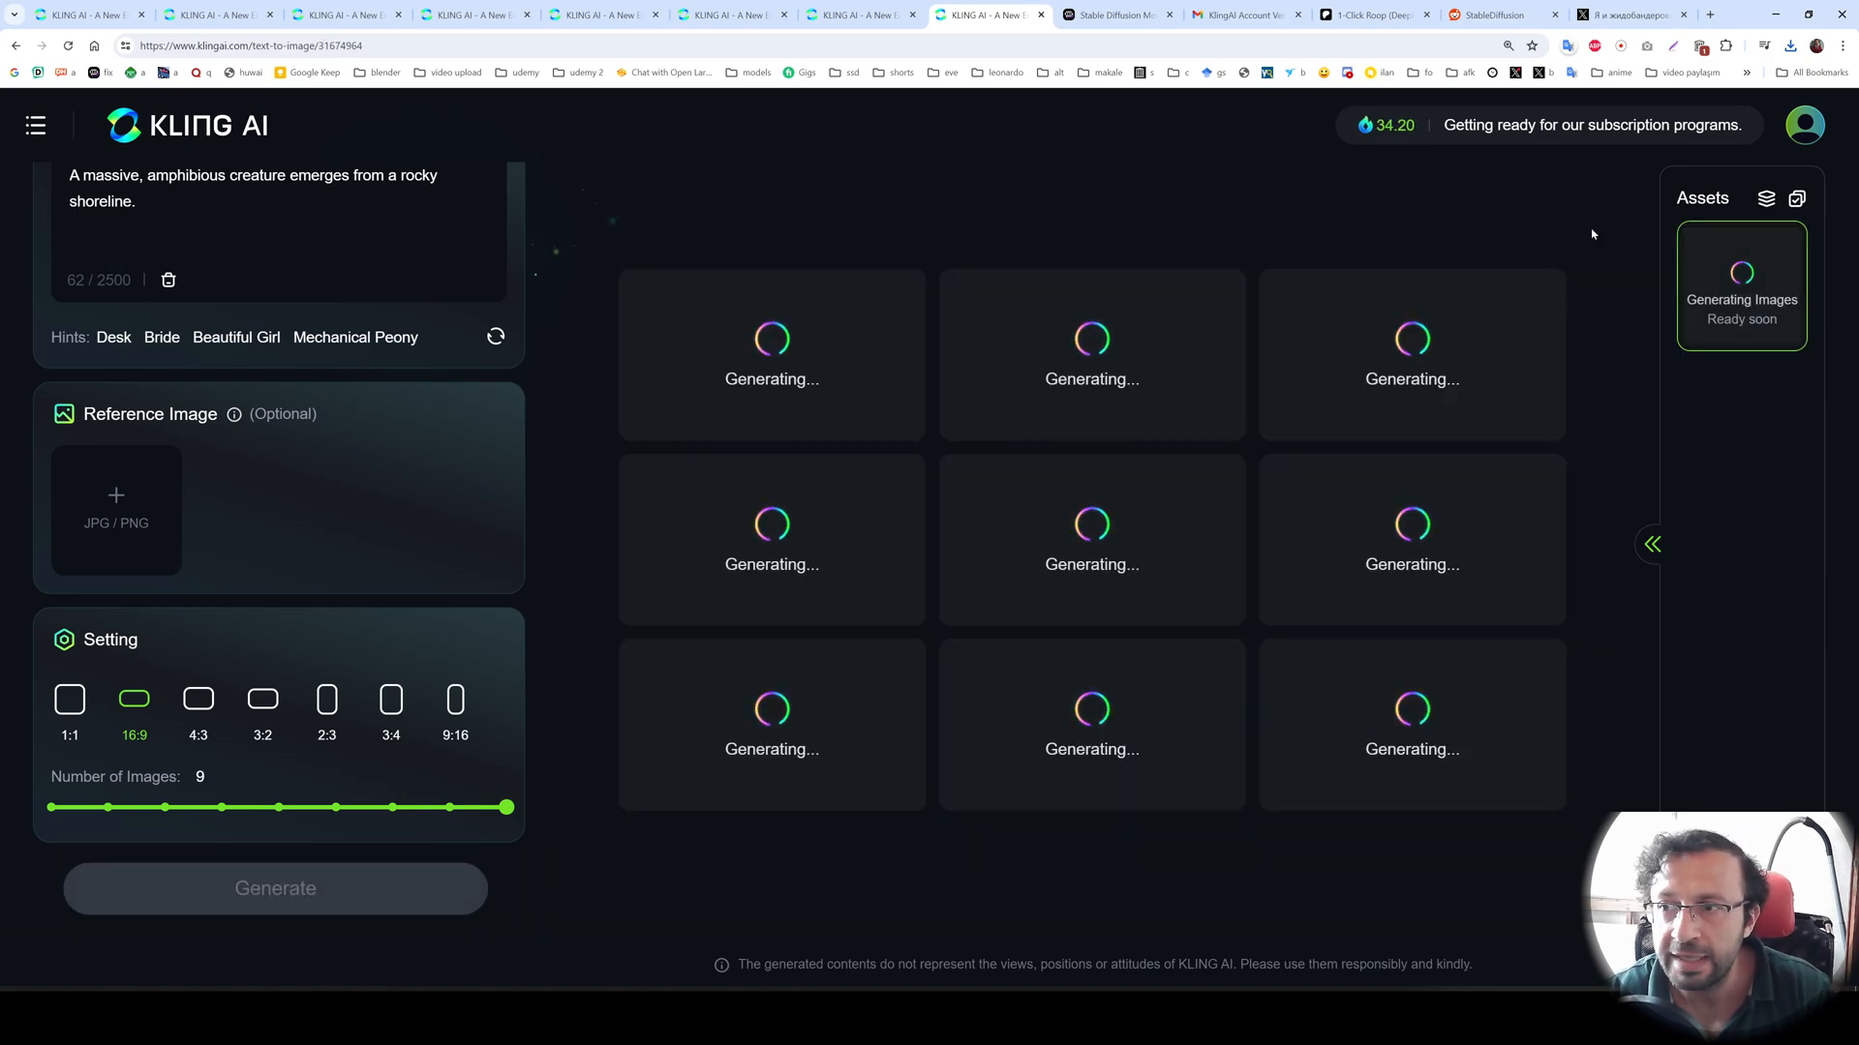
- Bring the dragon battle prompt from Poe into text-to-image and generate nine 16:9 images
{"action": "left_click", "coordinate": [859, 14]}
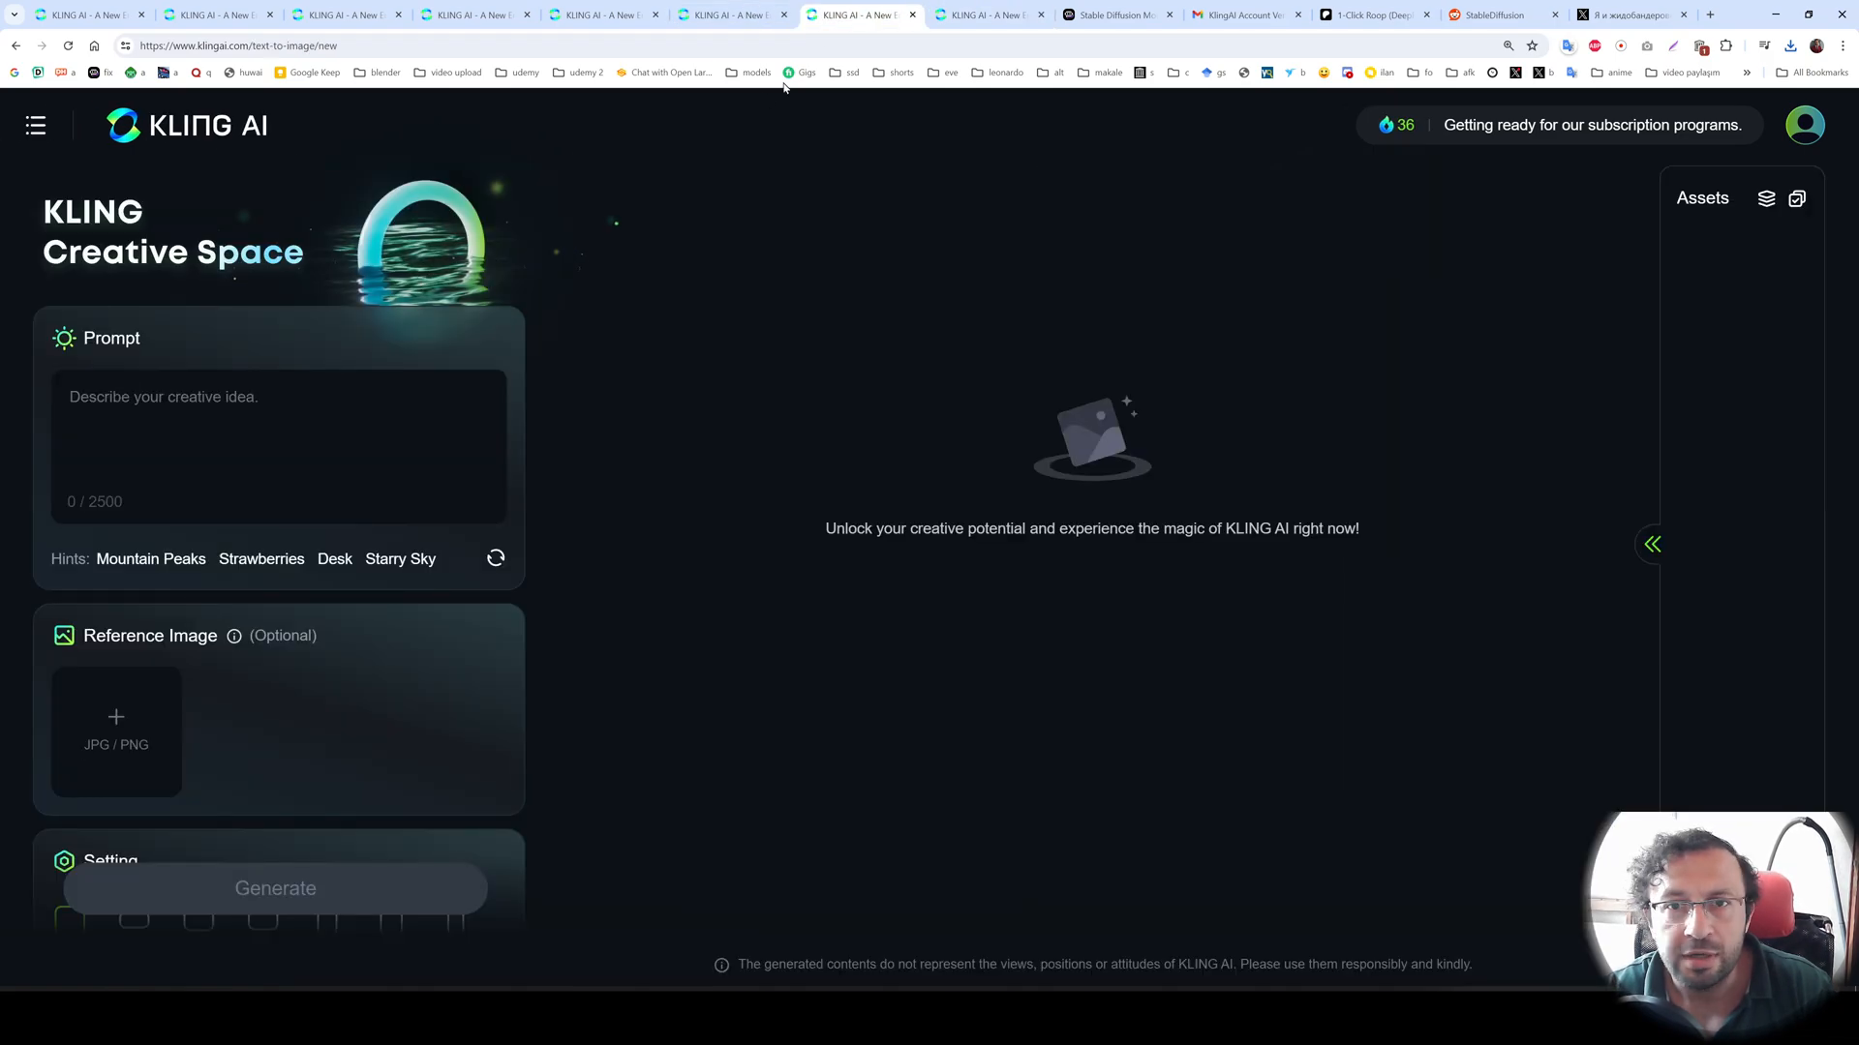
{"action": "left_click", "coordinate": [1115, 13]}
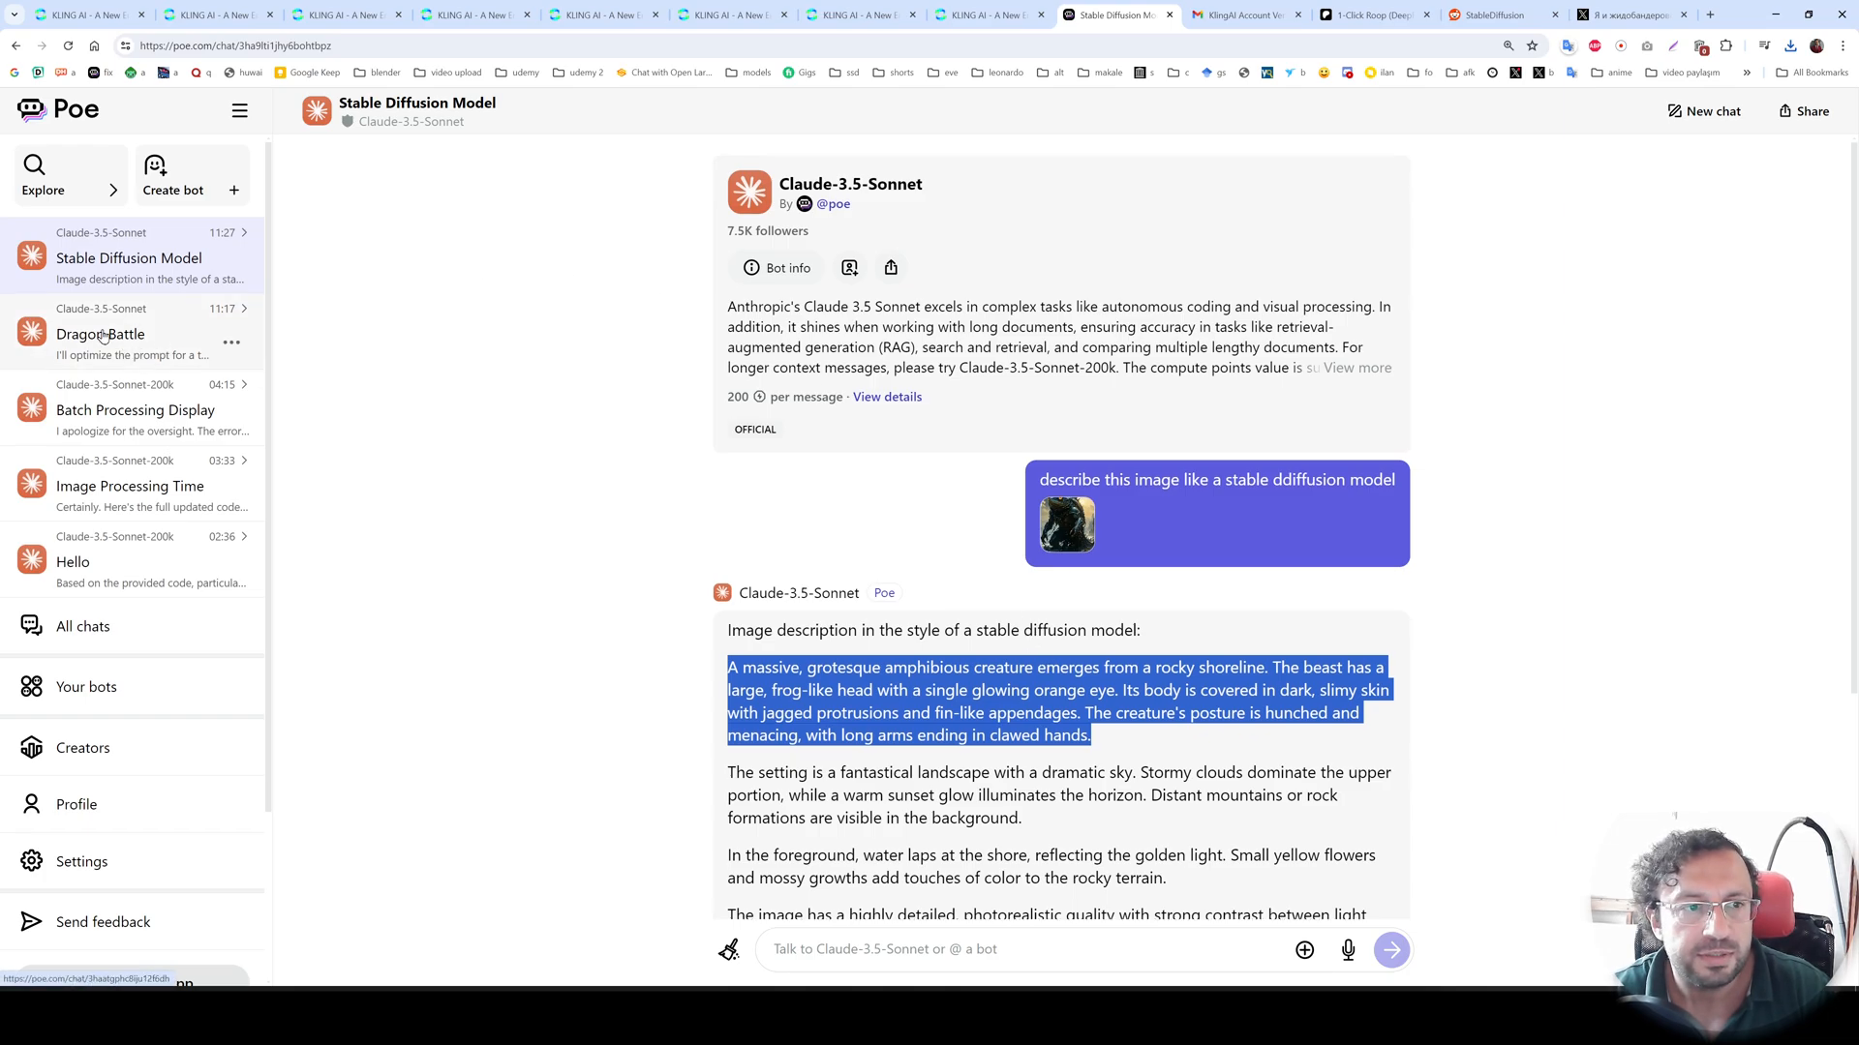
{"action": "left_click", "coordinate": [101, 333]}
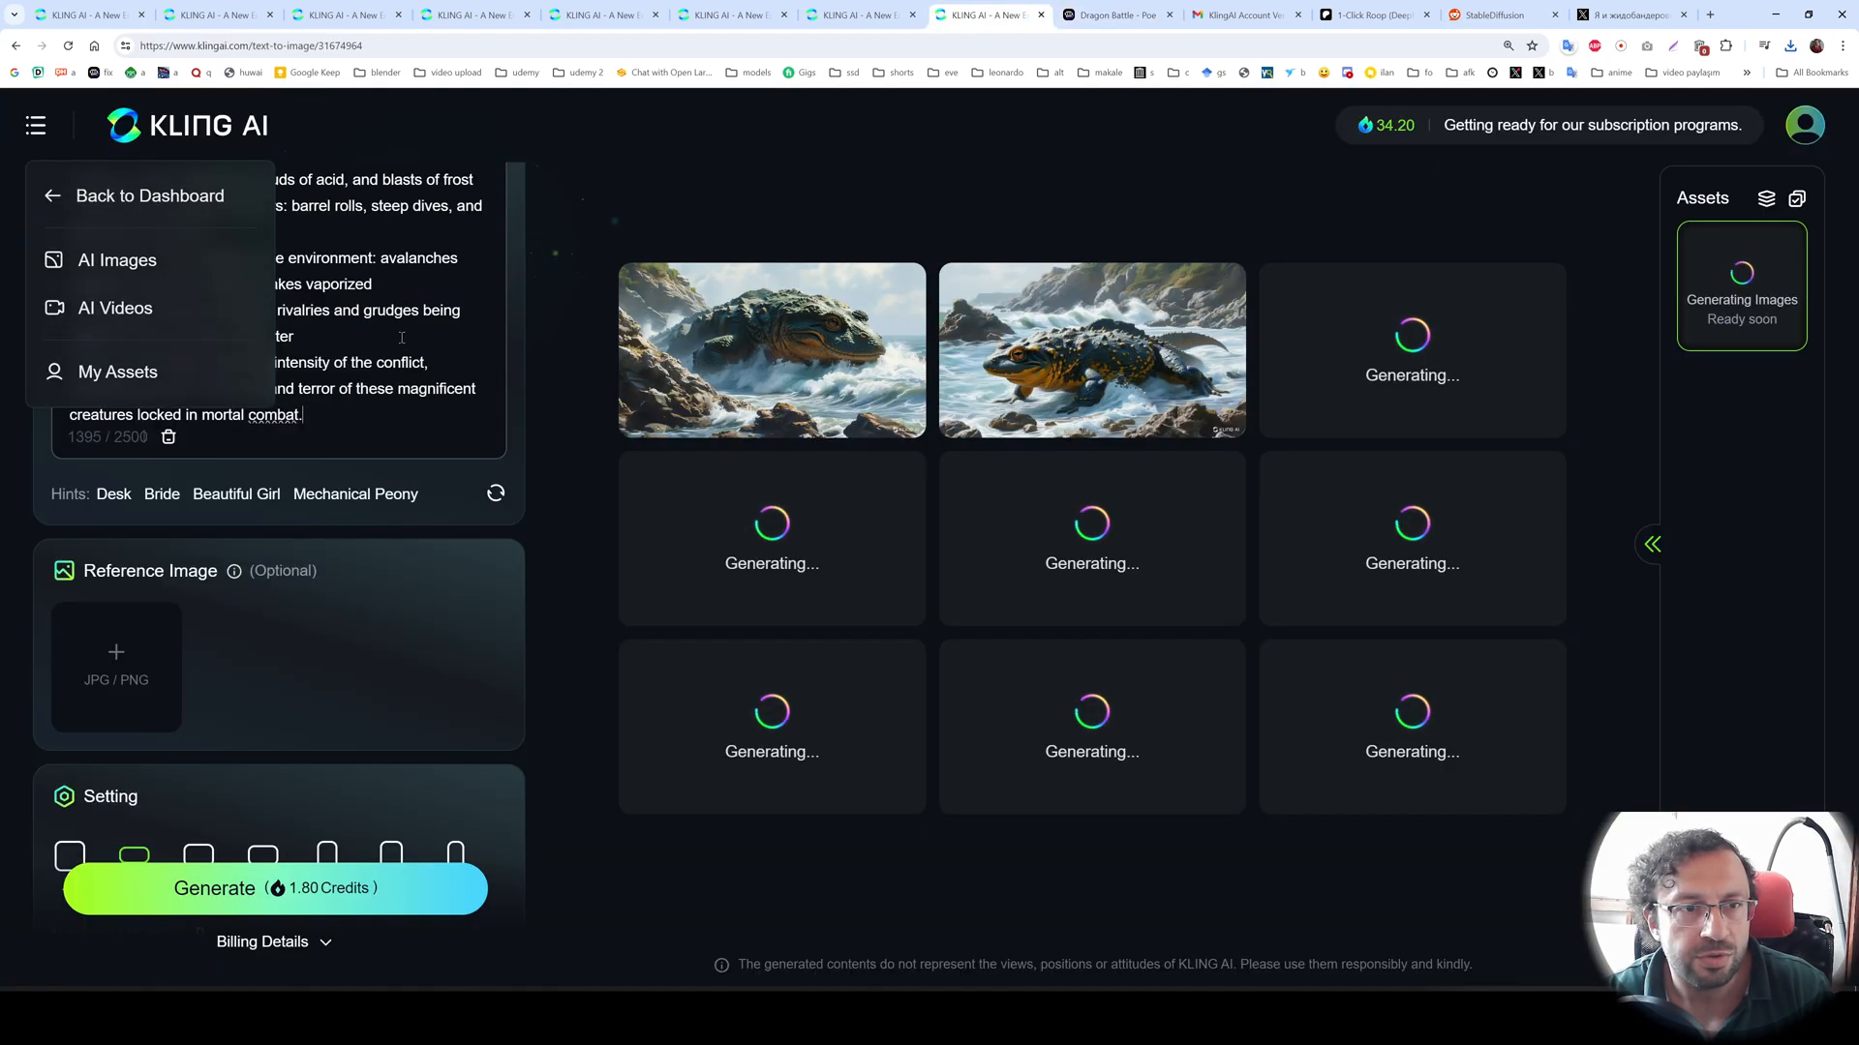
{"action": "scroll", "scroll_direction": "up", "scroll_amount": 3}
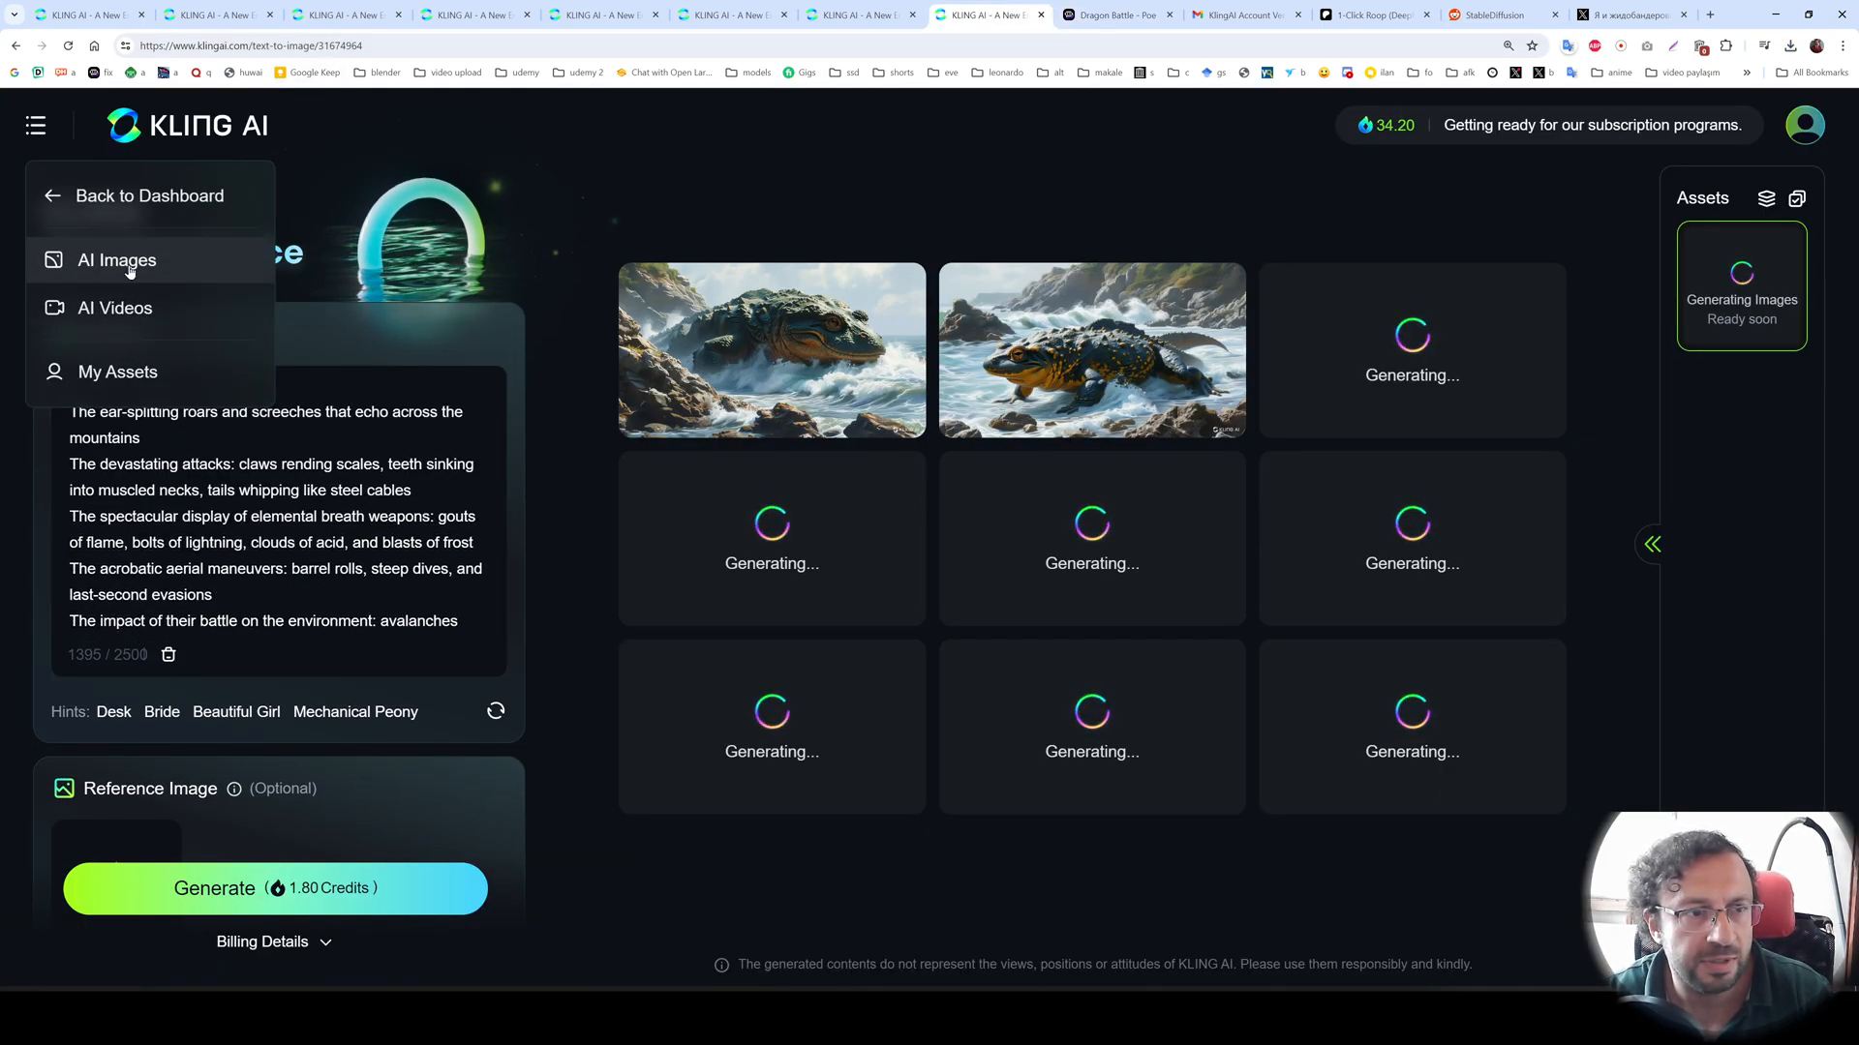
{"action": "left_click", "coordinate": [116, 260]}
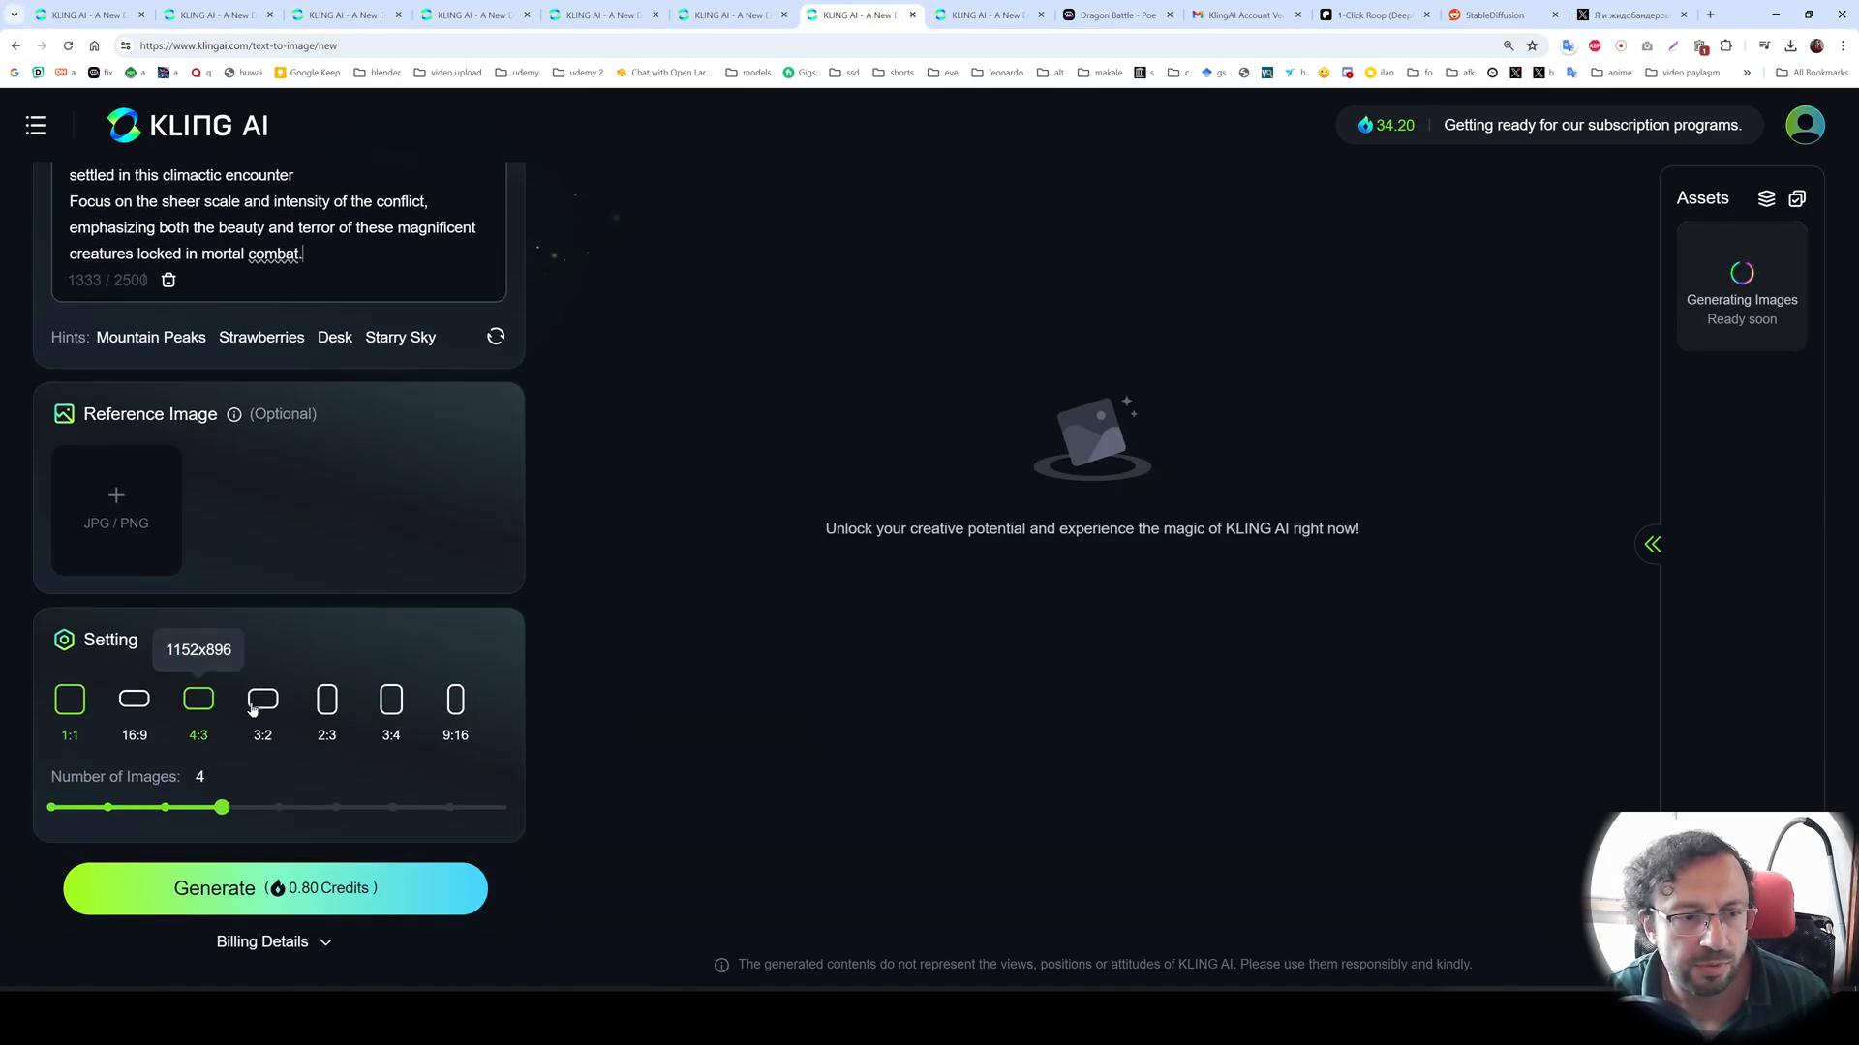
{"action": "left_click", "coordinate": [133, 699]}
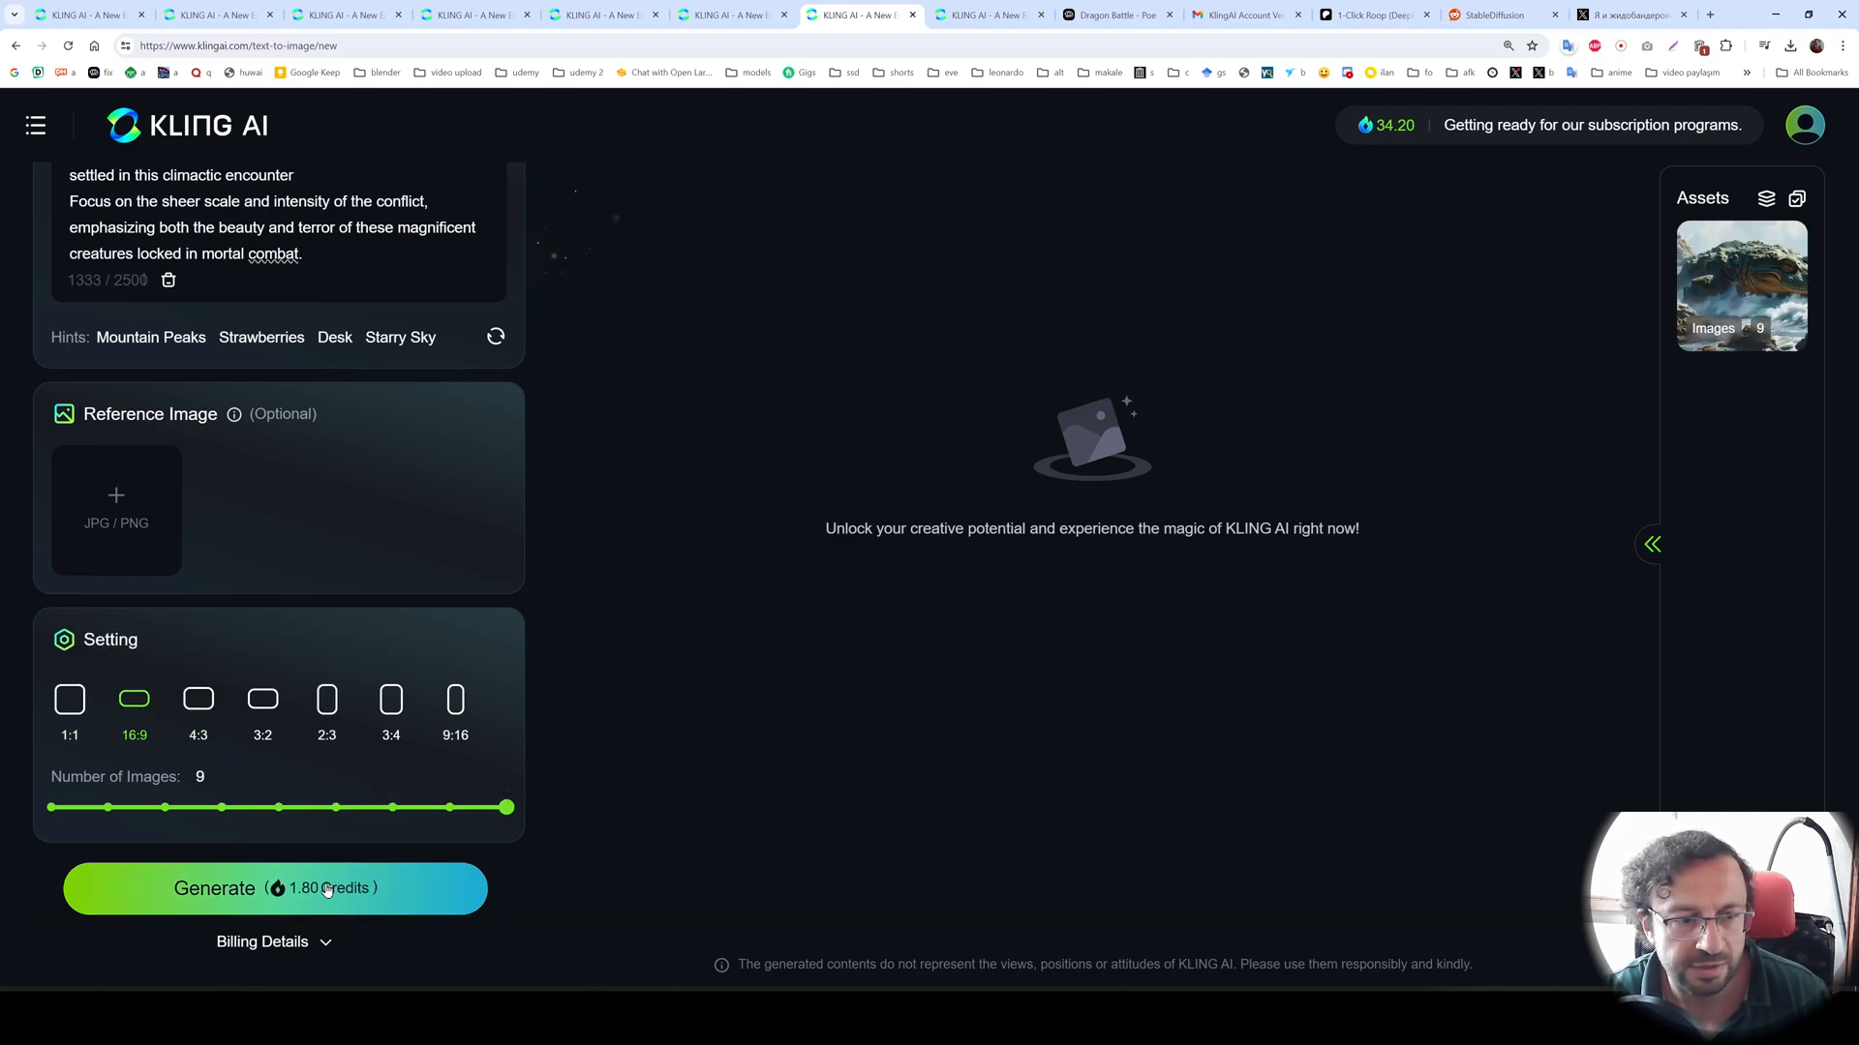
{"action": "left_click", "coordinate": [275, 888]}
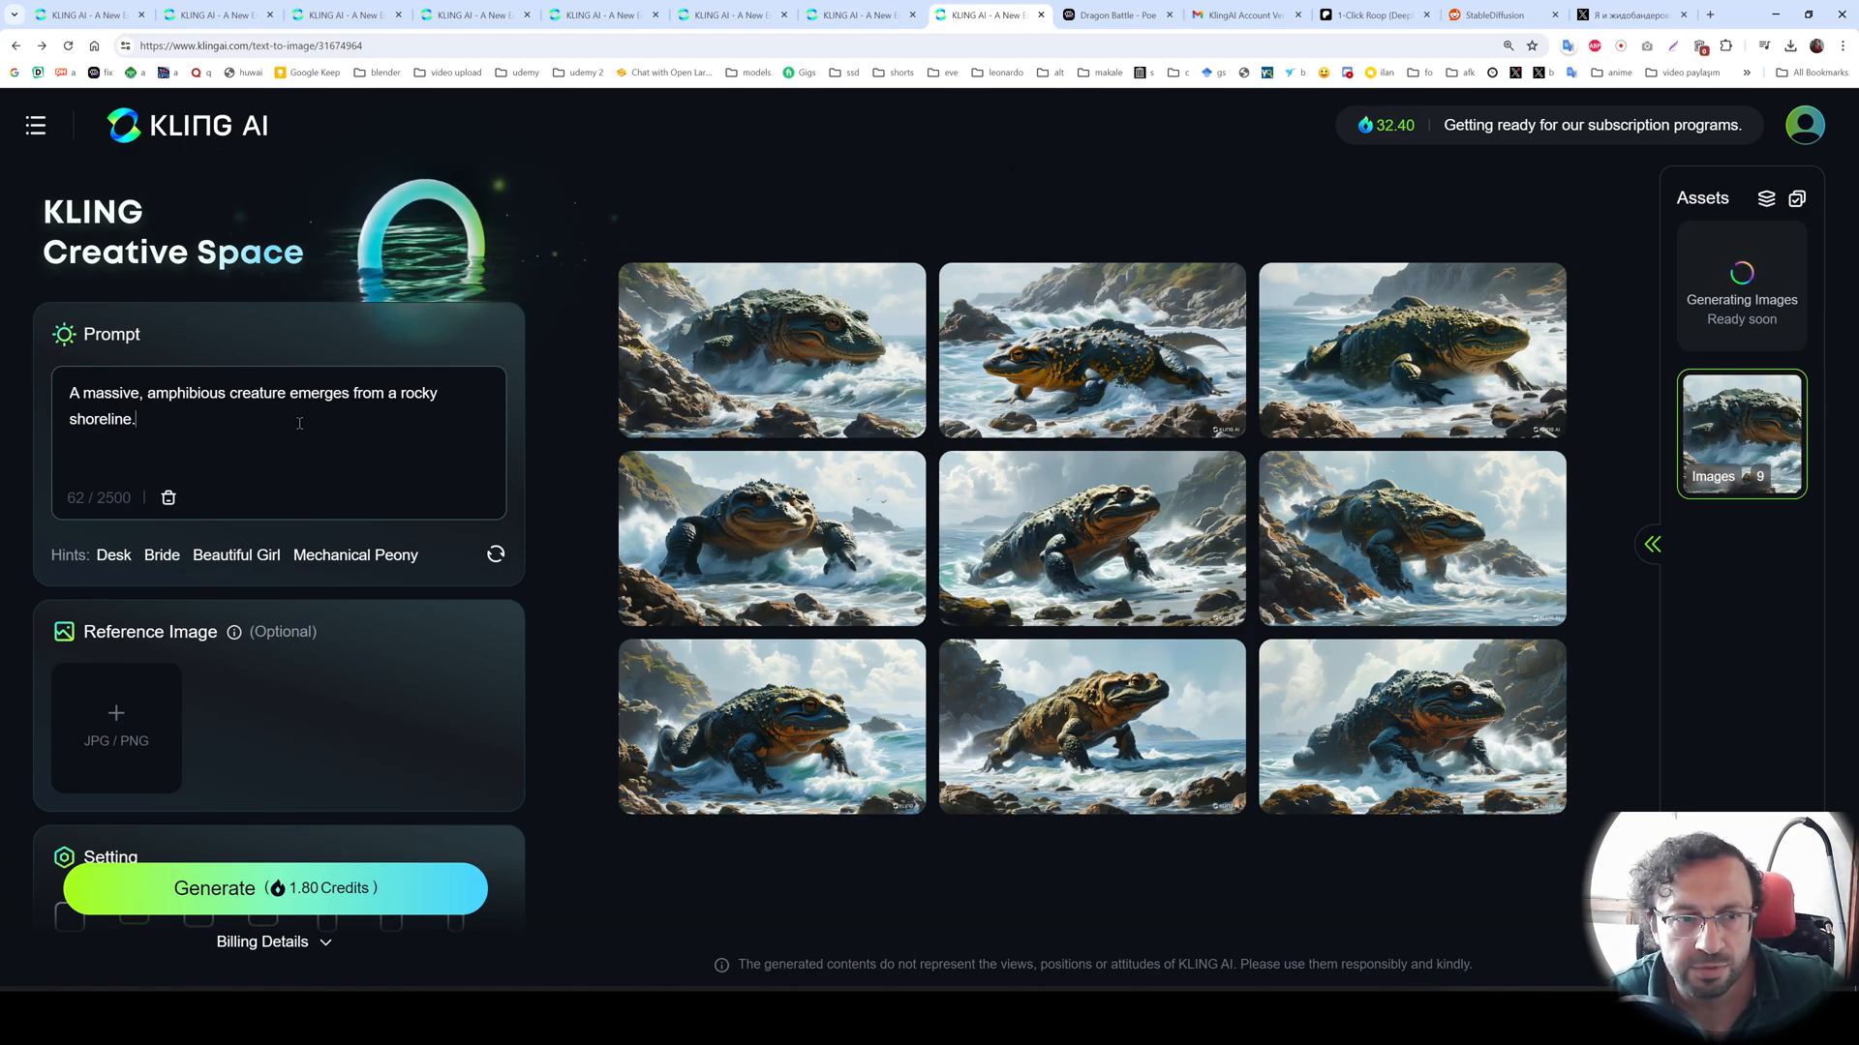
{"action": "mouse_move", "coordinate": [770, 350]}
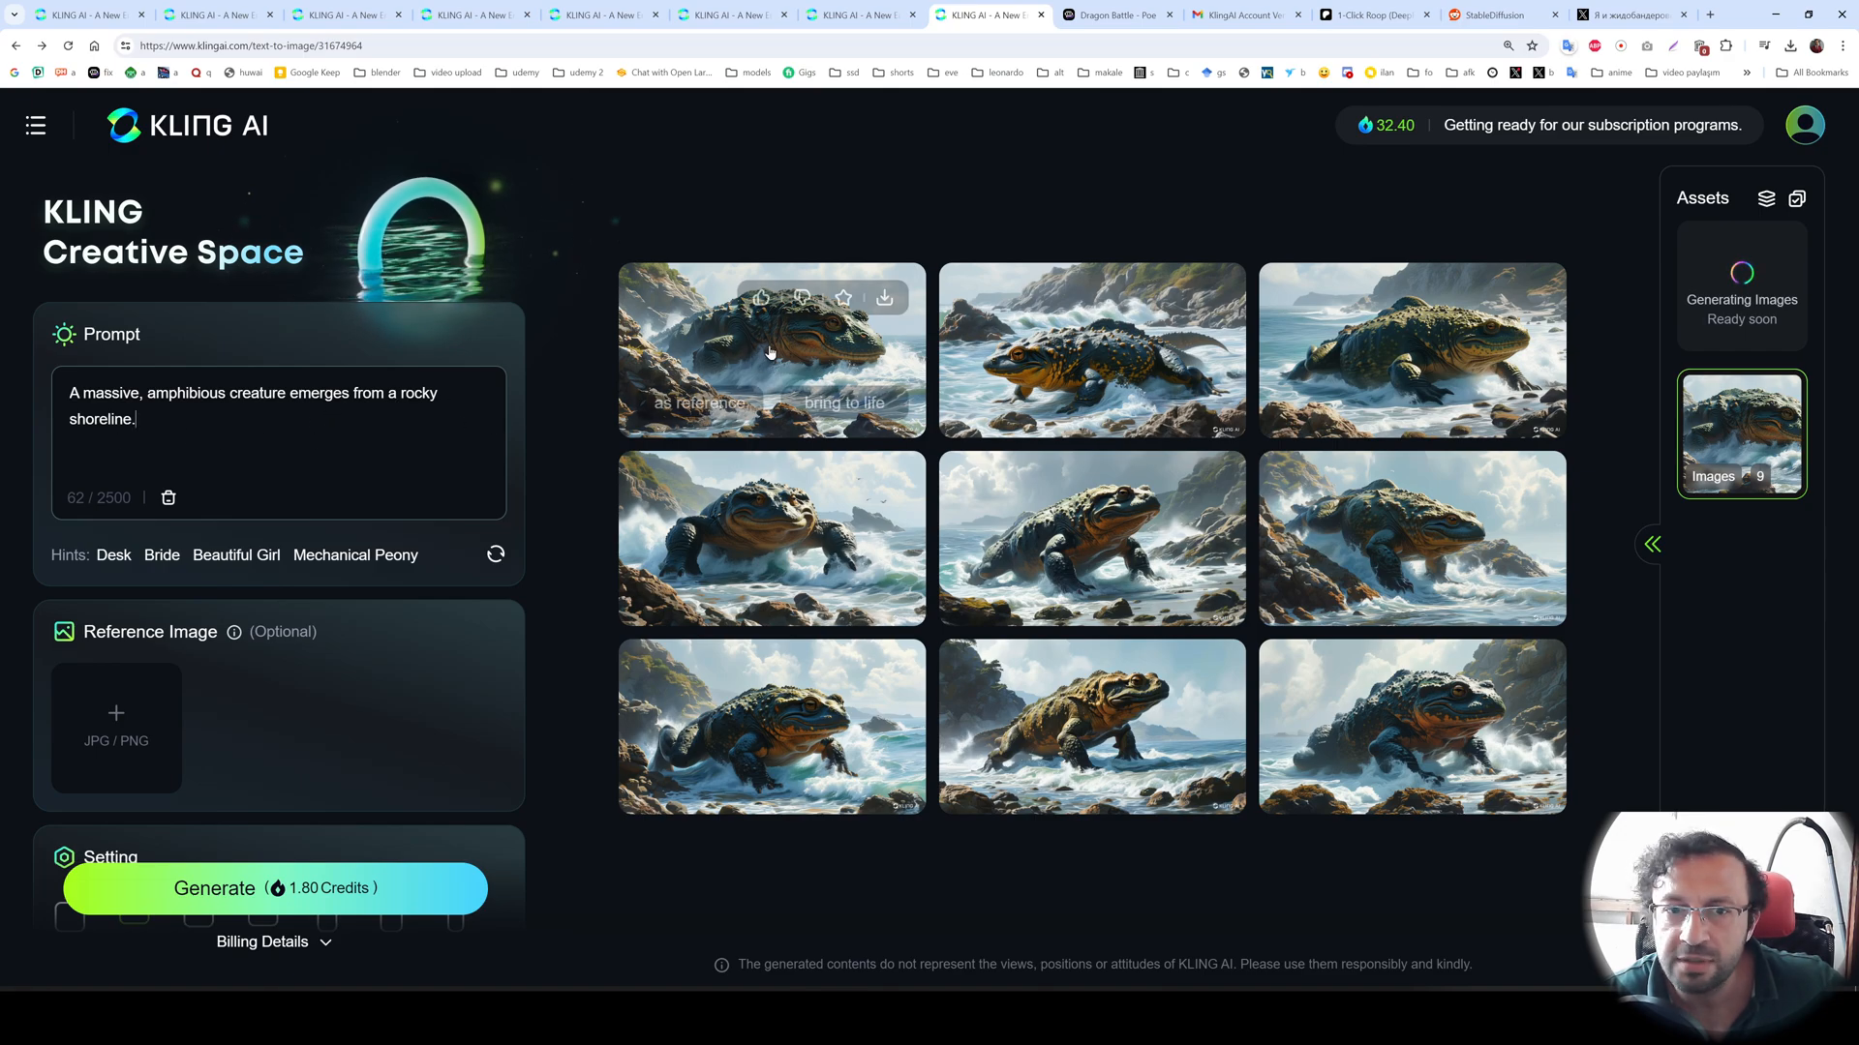
- Browse the nine creature images one by one in the enlarged viewer
{"action": "left_click", "coordinate": [771, 350]}
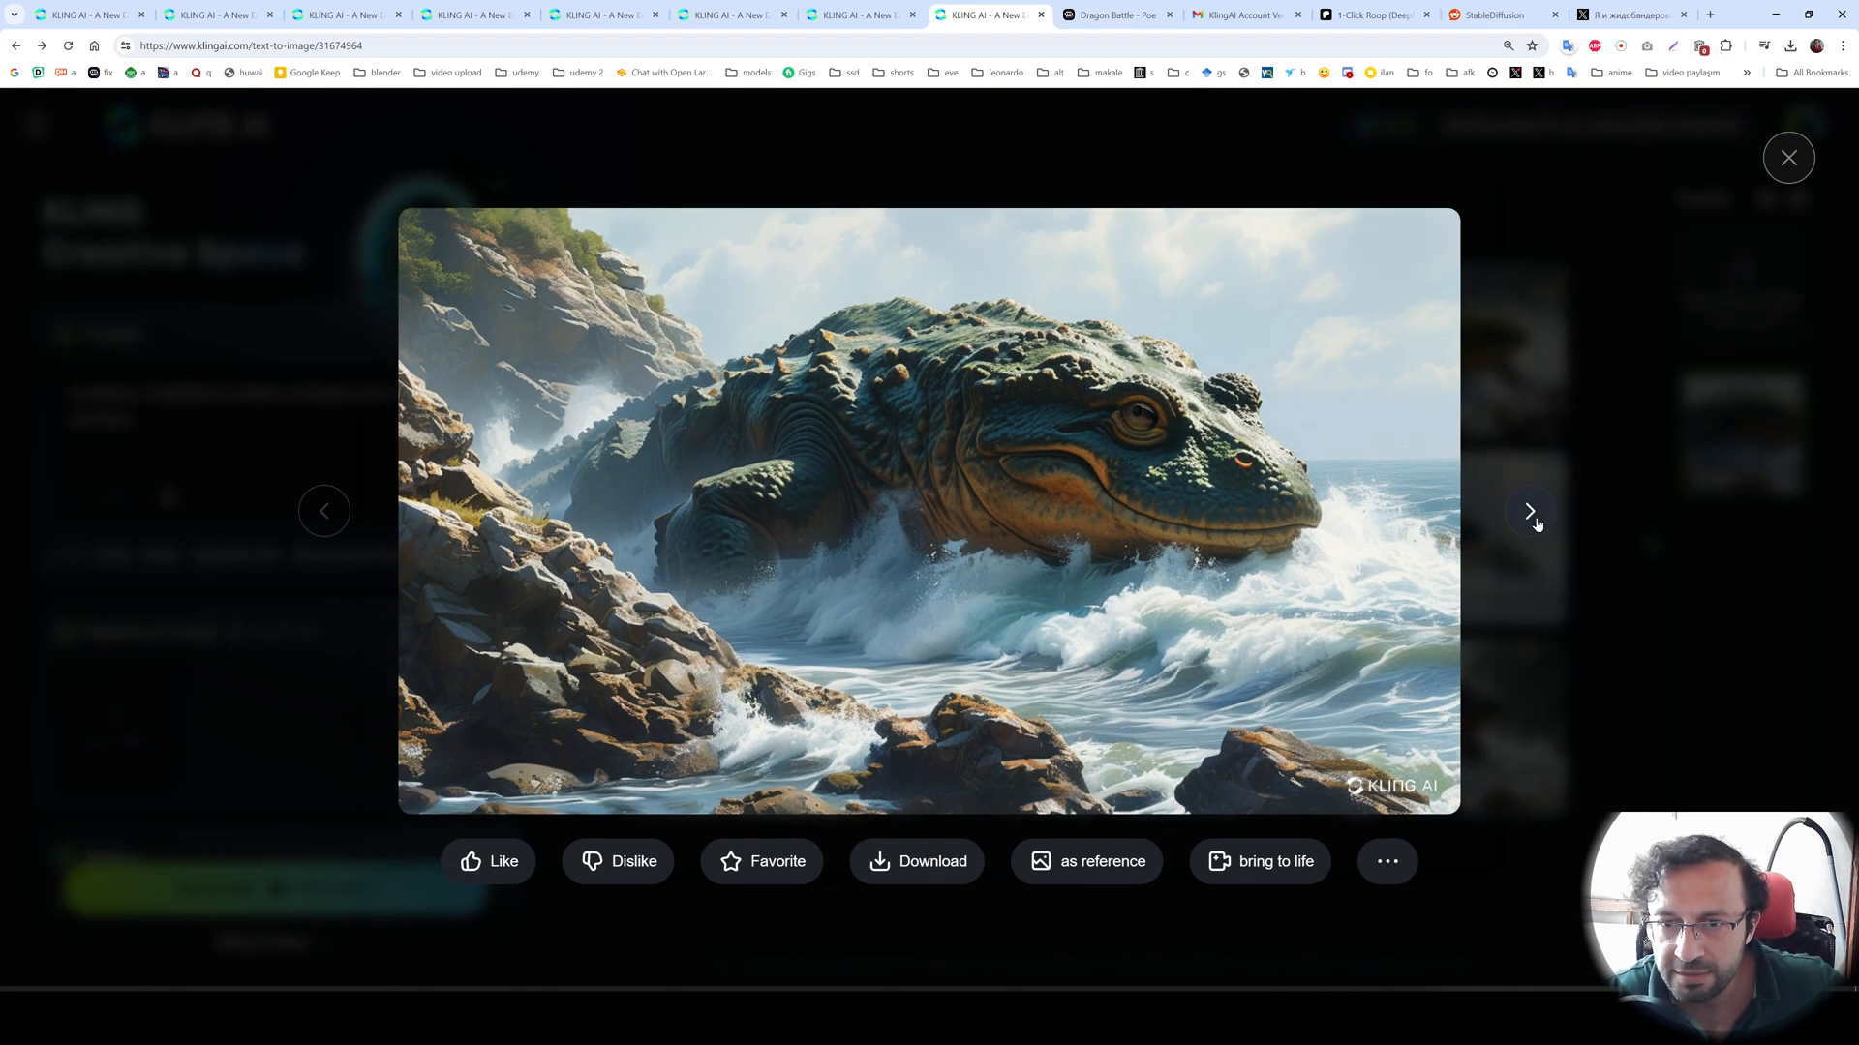
{"action": "left_click", "coordinate": [1529, 511]}
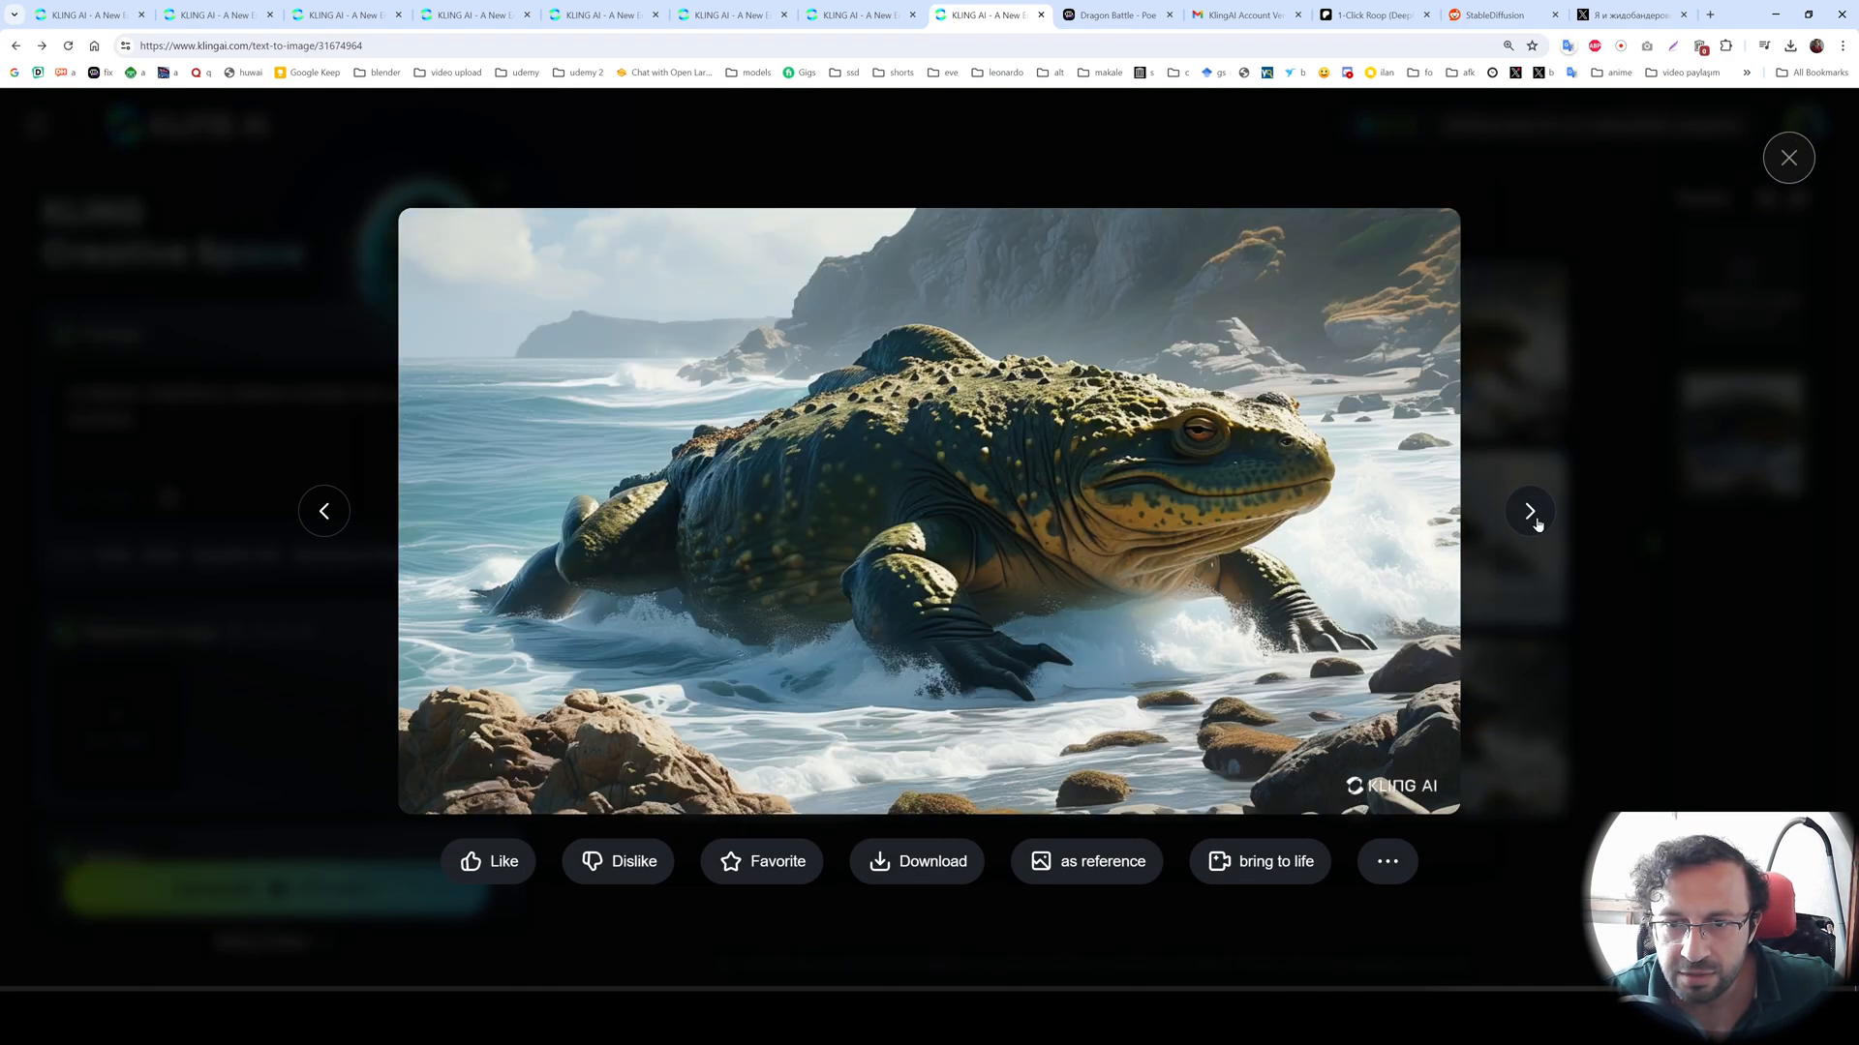
{"action": "left_click", "coordinate": [1529, 511]}
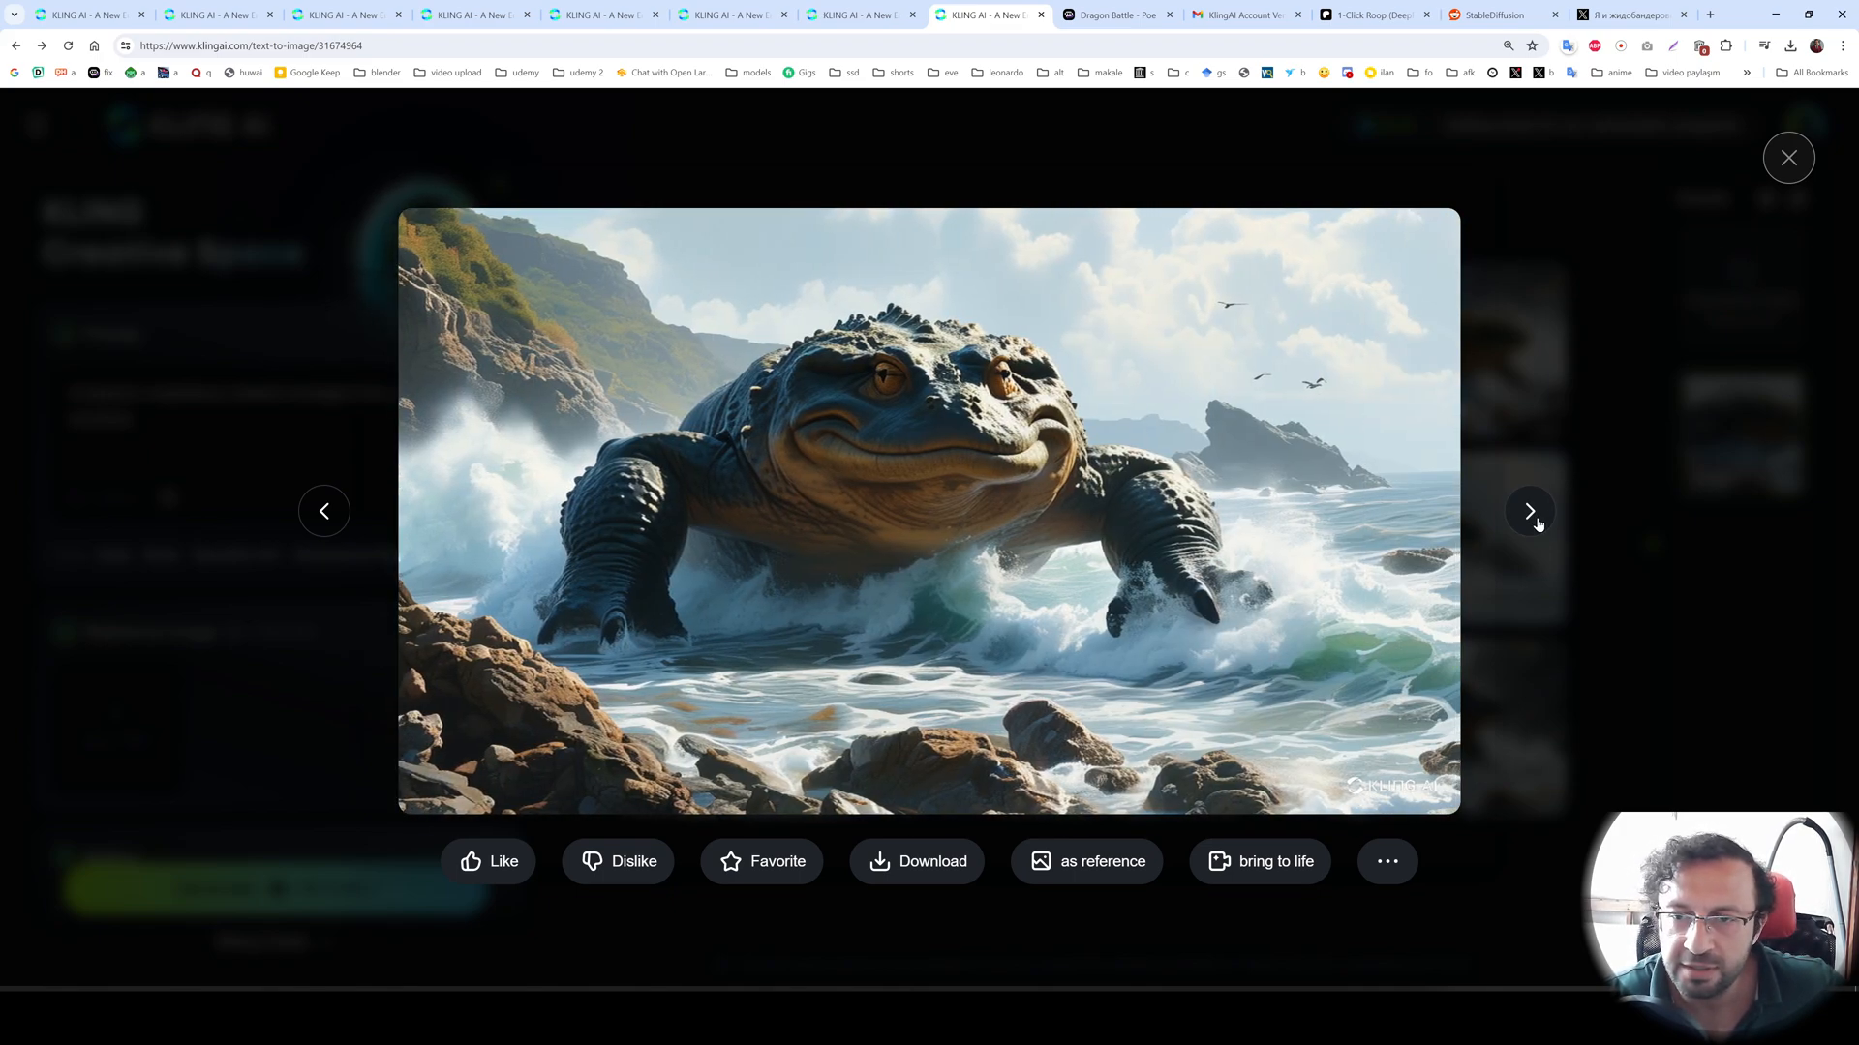
{"action": "left_click", "coordinate": [1528, 511]}
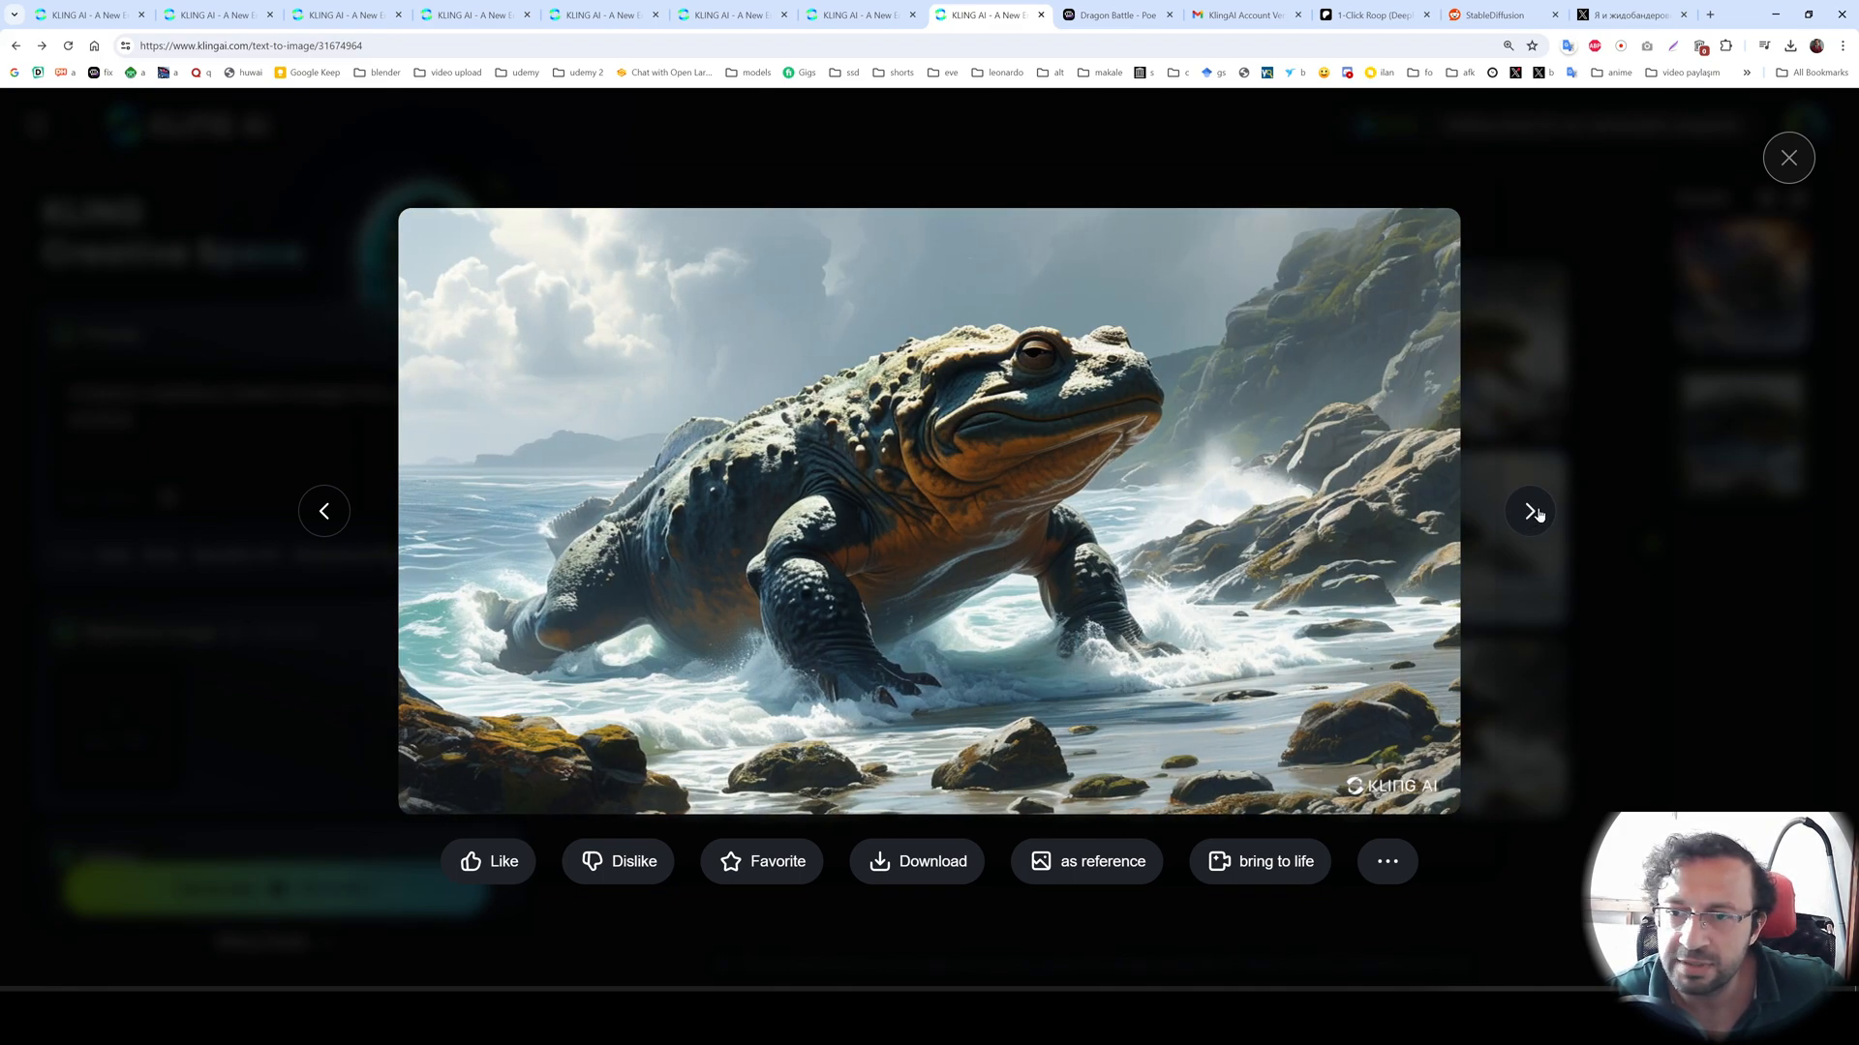
{"action": "left_click", "coordinate": [1530, 511]}
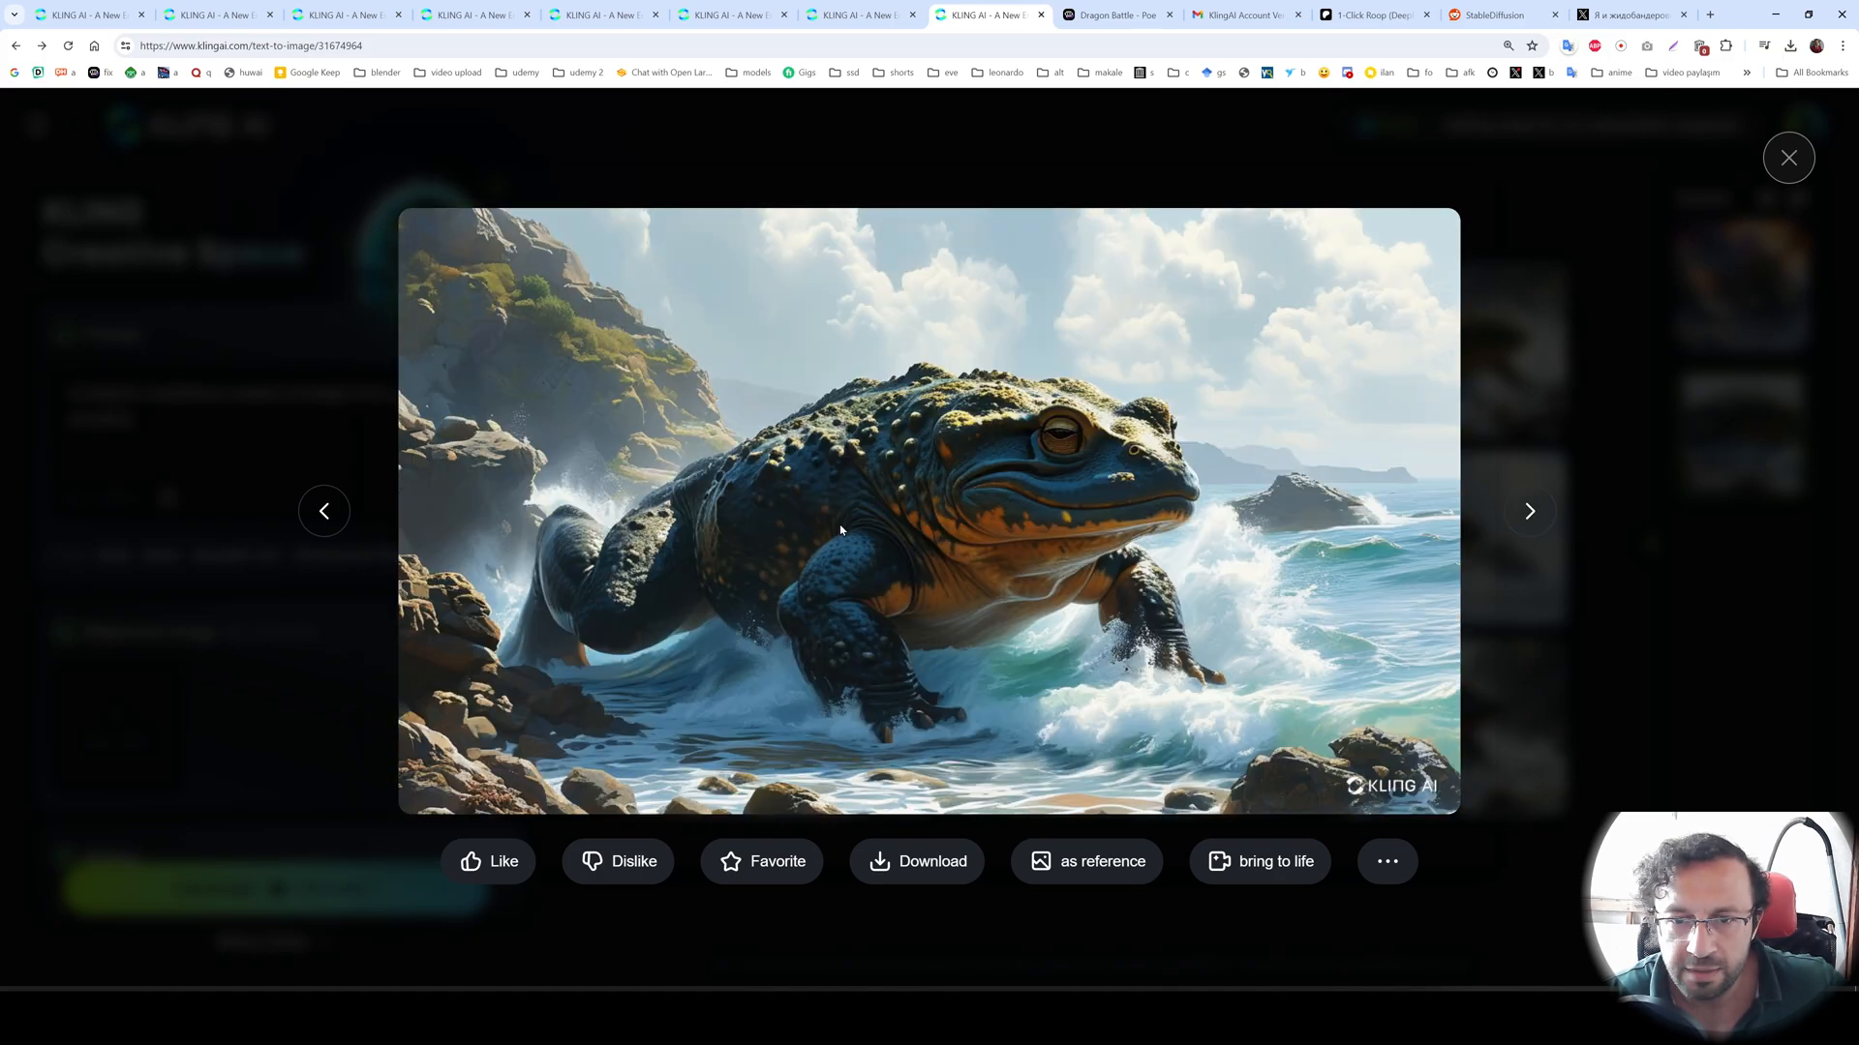
{"action": "mouse_move", "coordinate": [1518, 522]}
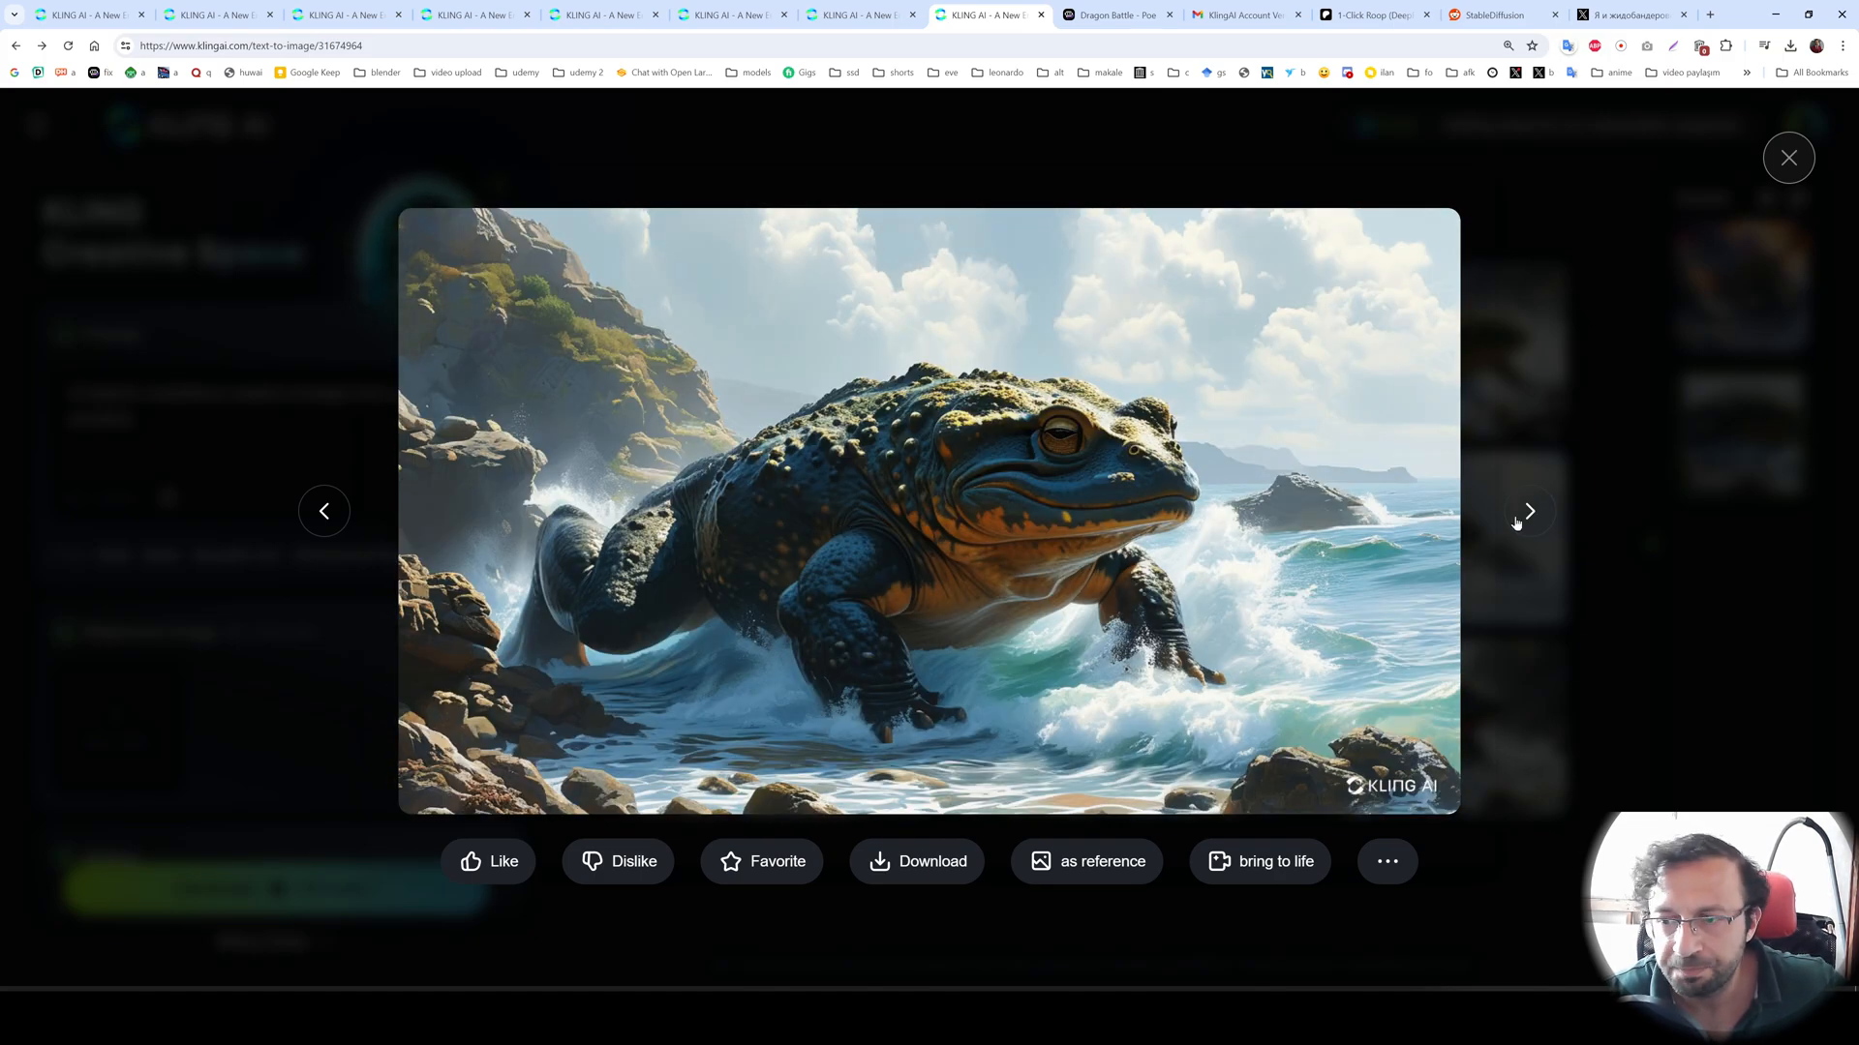
{"action": "left_click", "coordinate": [1528, 511]}
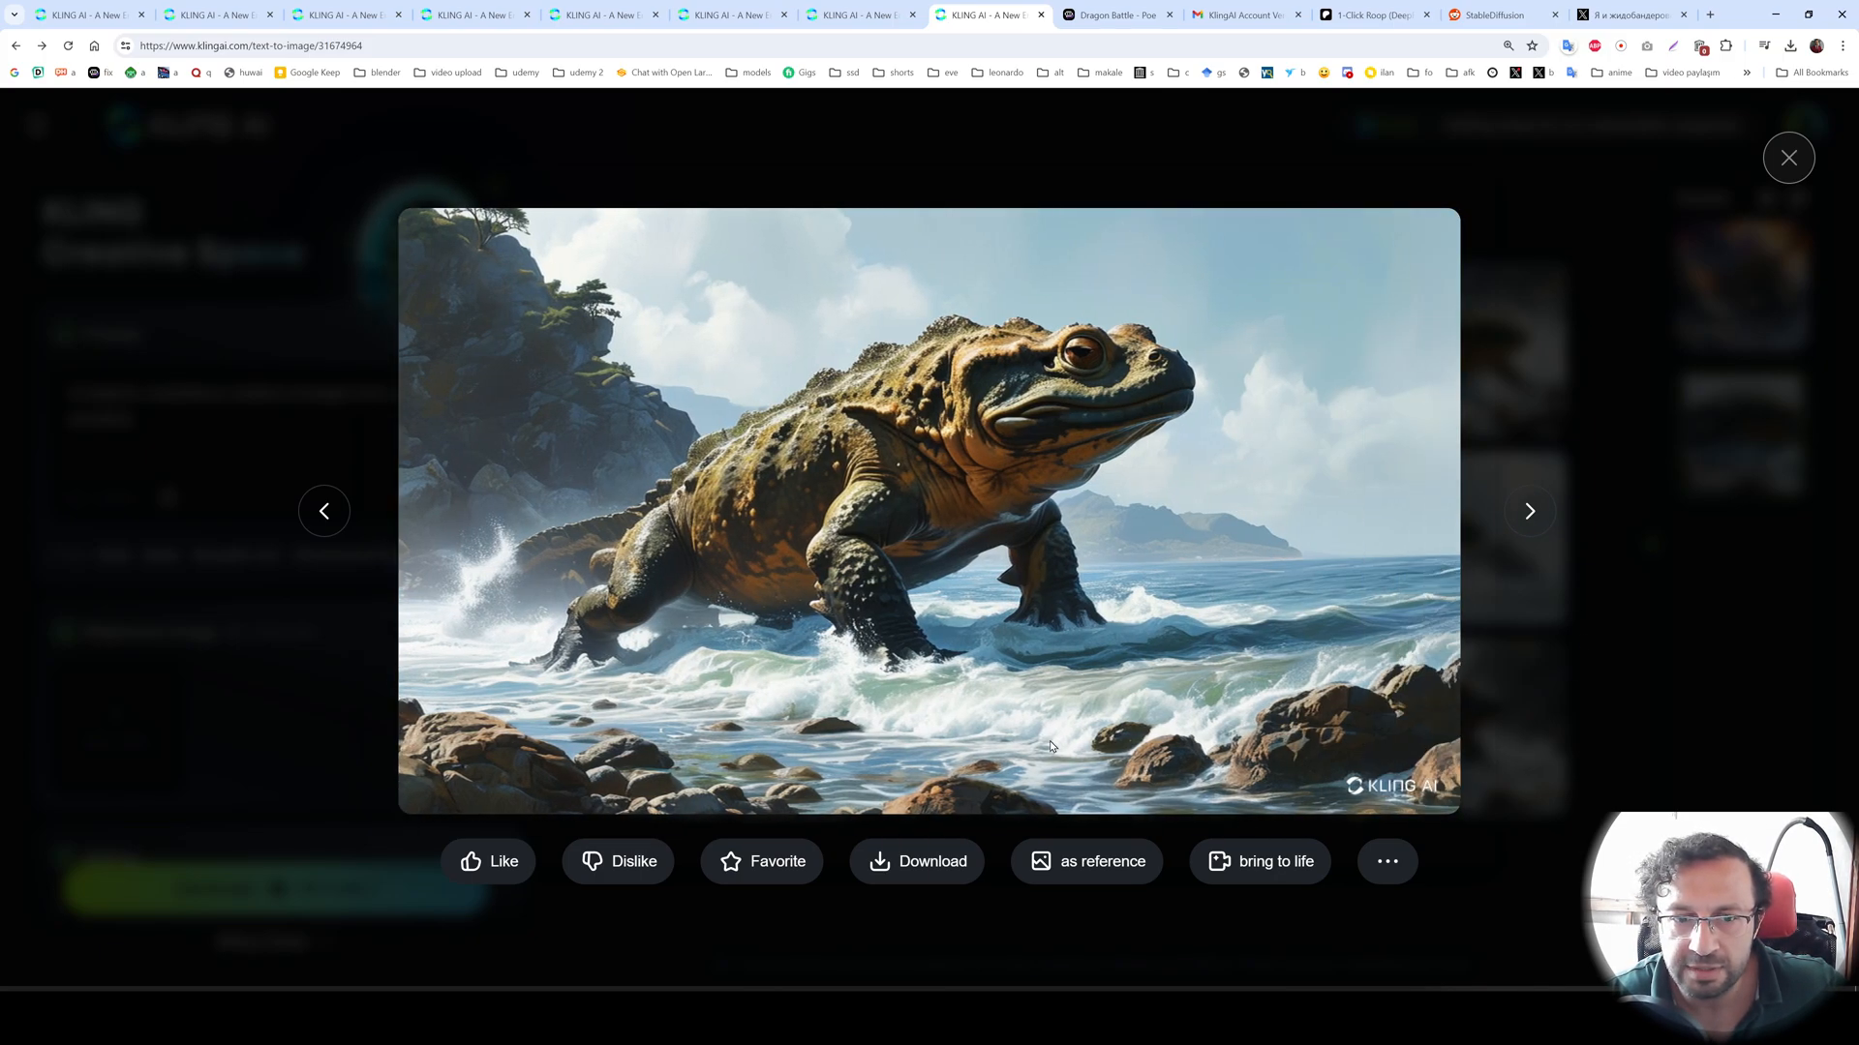
{"action": "left_click", "coordinate": [1528, 512]}
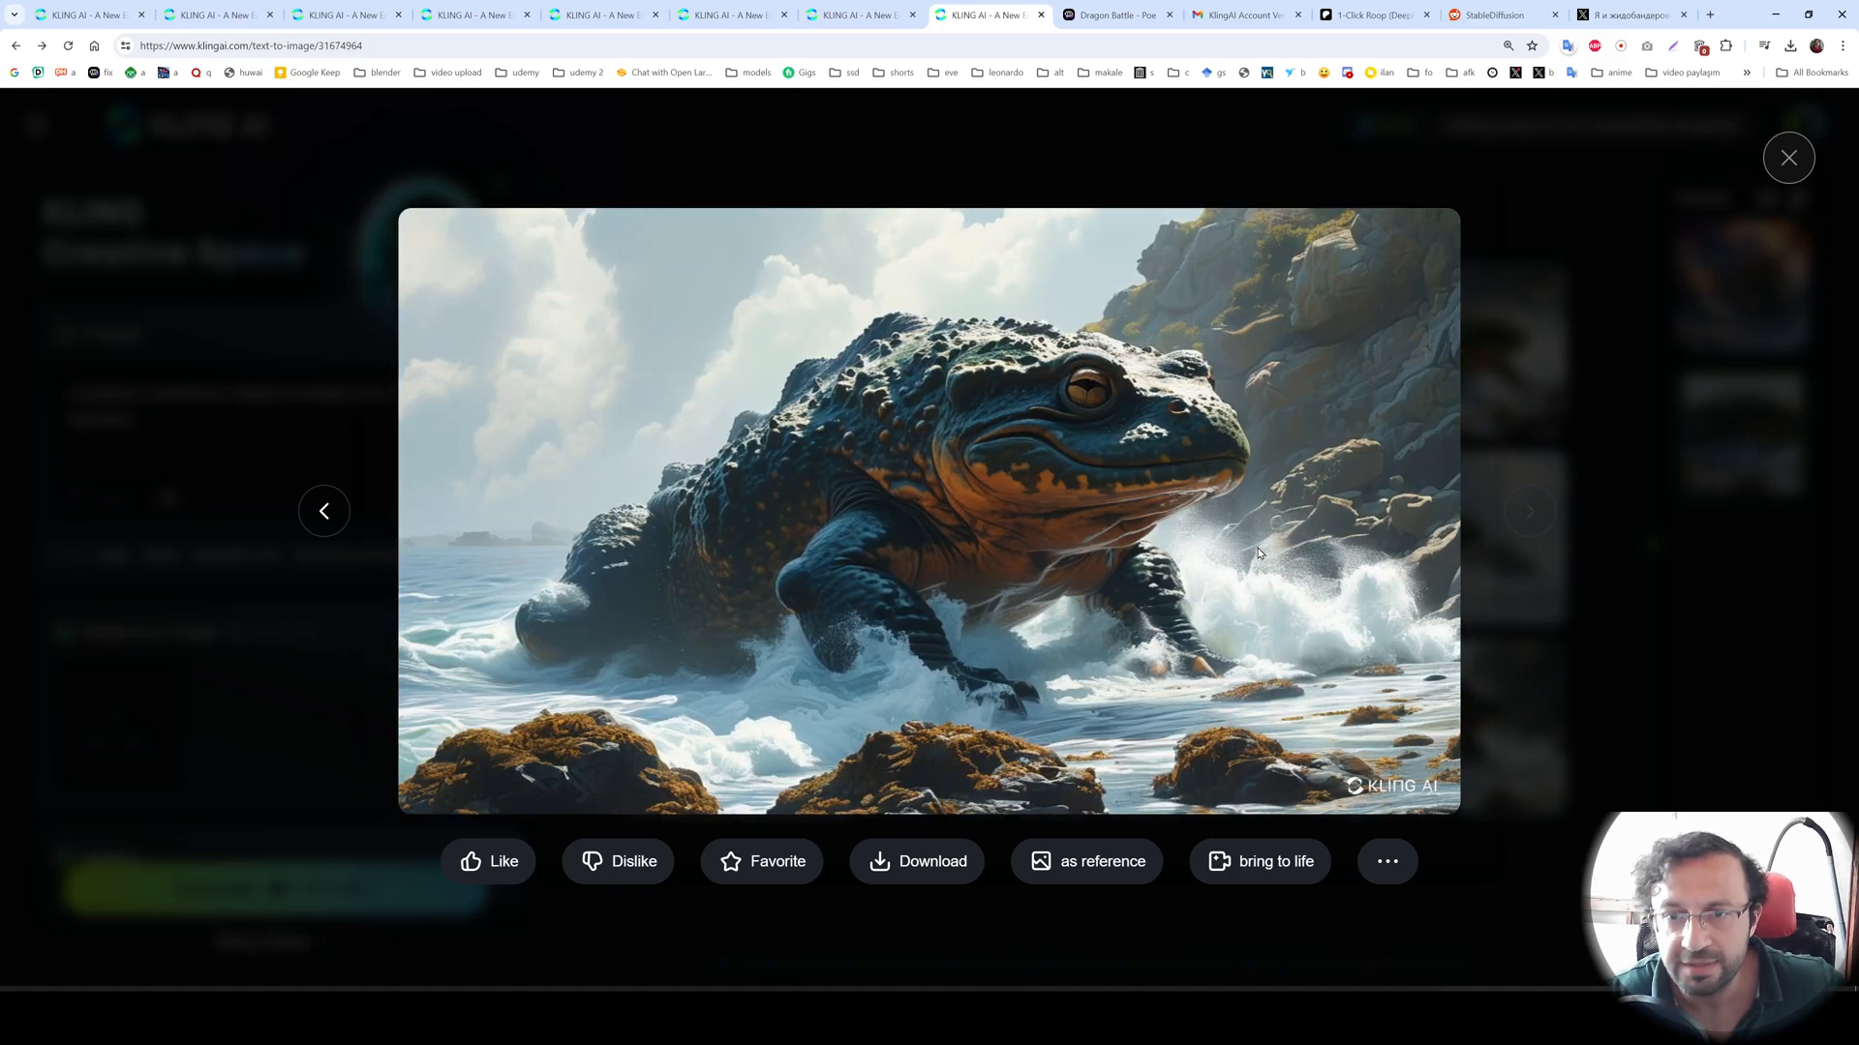
{"action": "mouse_move", "coordinate": [1615, 350]}
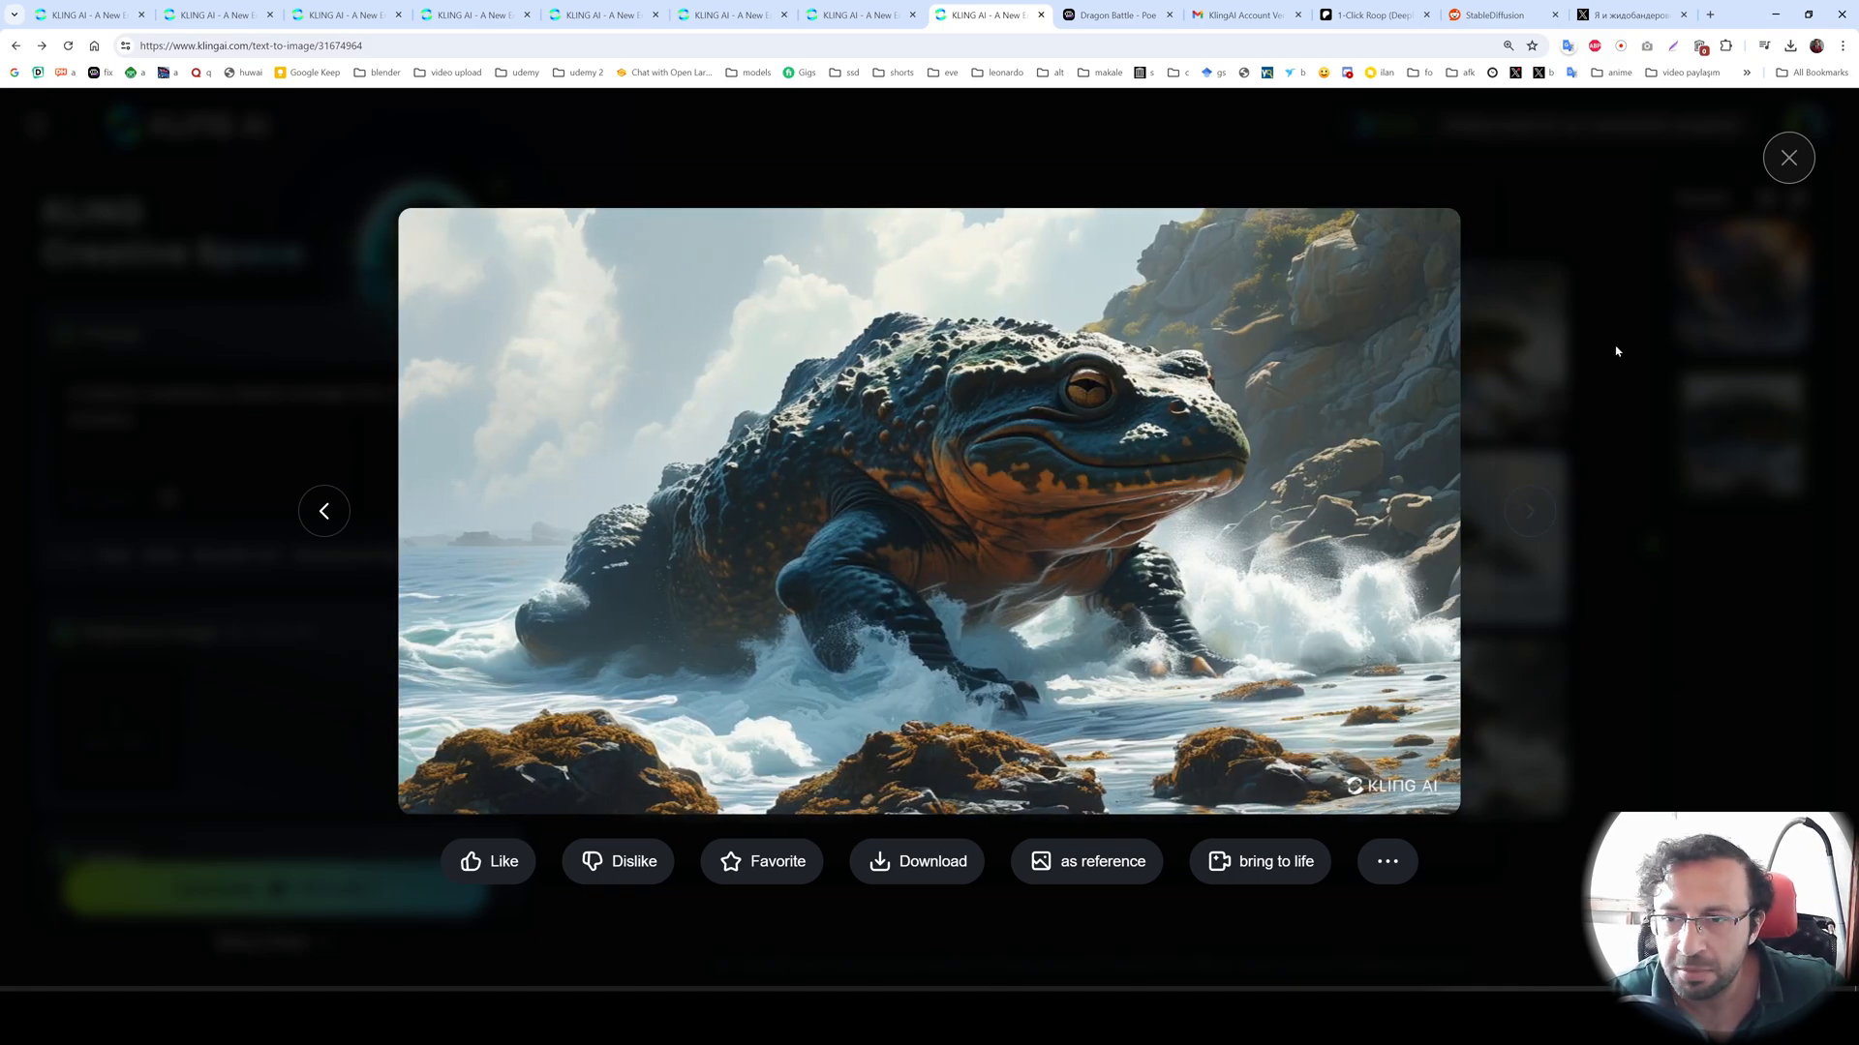
{"action": "left_click", "coordinate": [1787, 157]}
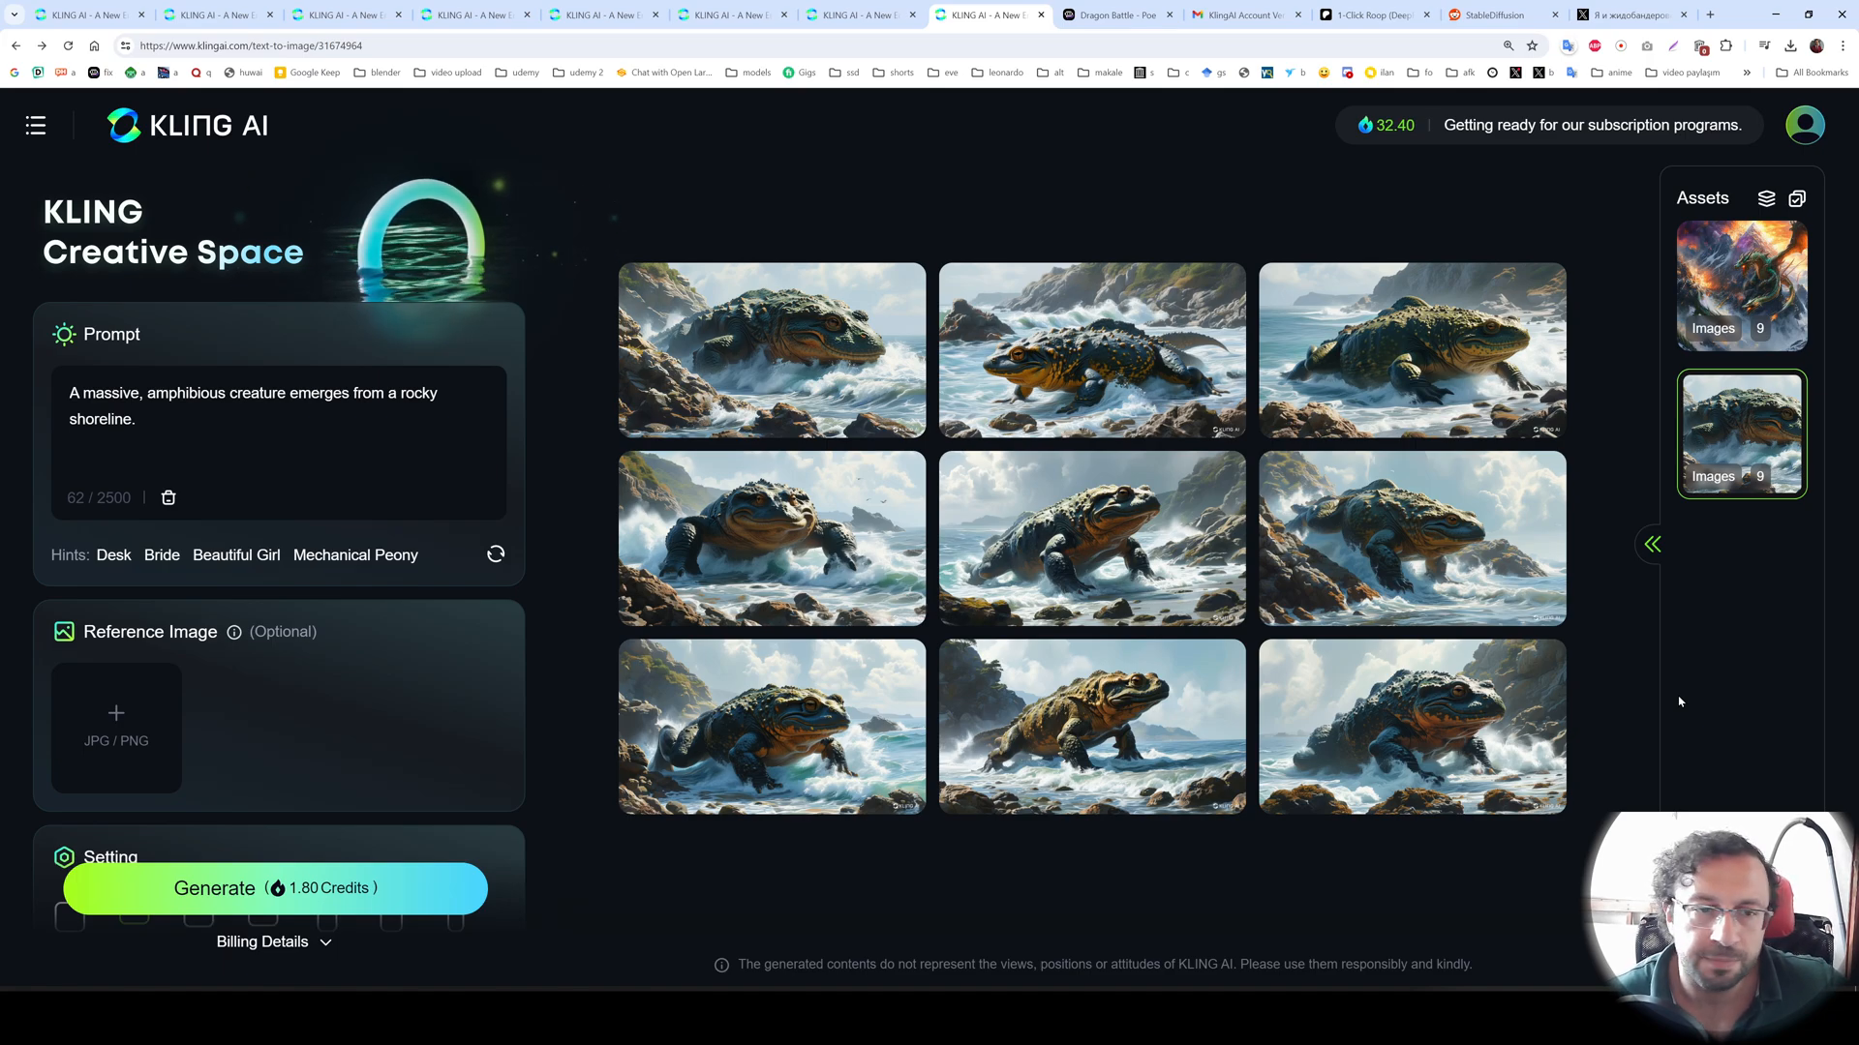
- Browse the finished dragons-over-fiery-mountains batch in the enlarged viewer
{"action": "left_click", "coordinate": [860, 13]}
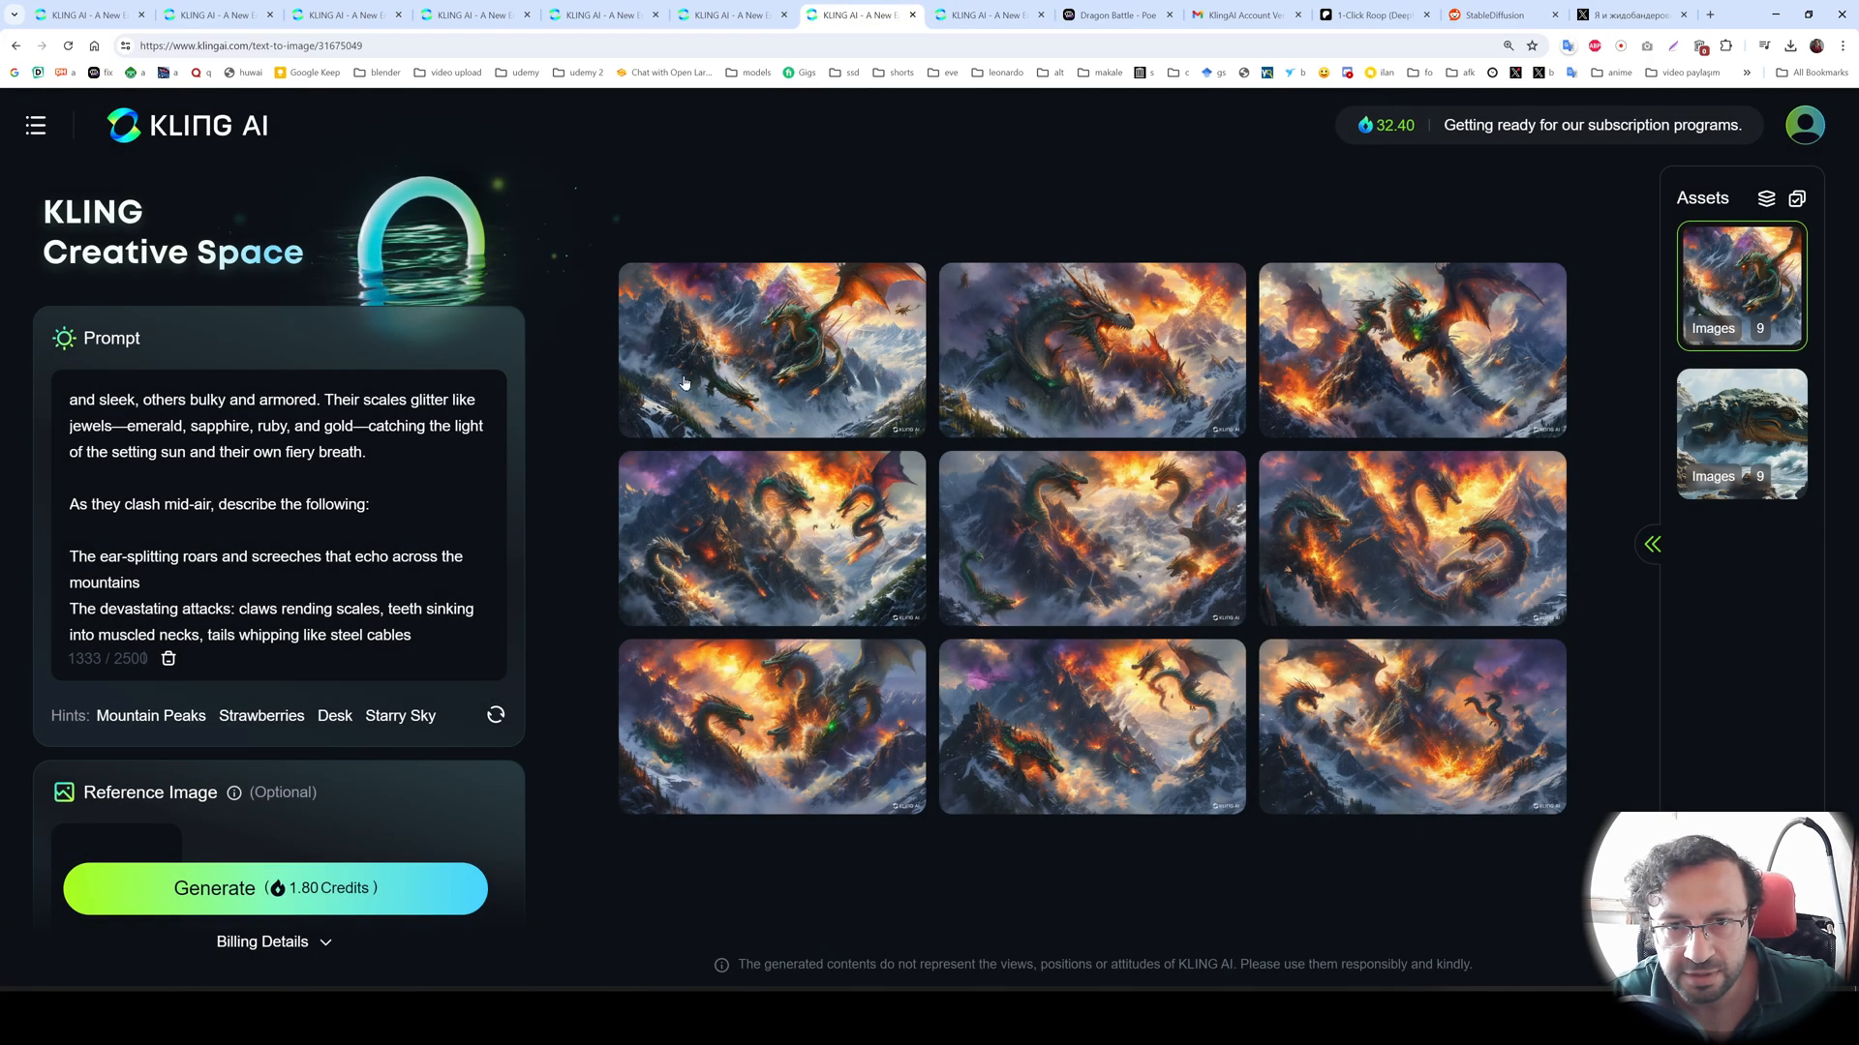
{"action": "left_click", "coordinate": [771, 350]}
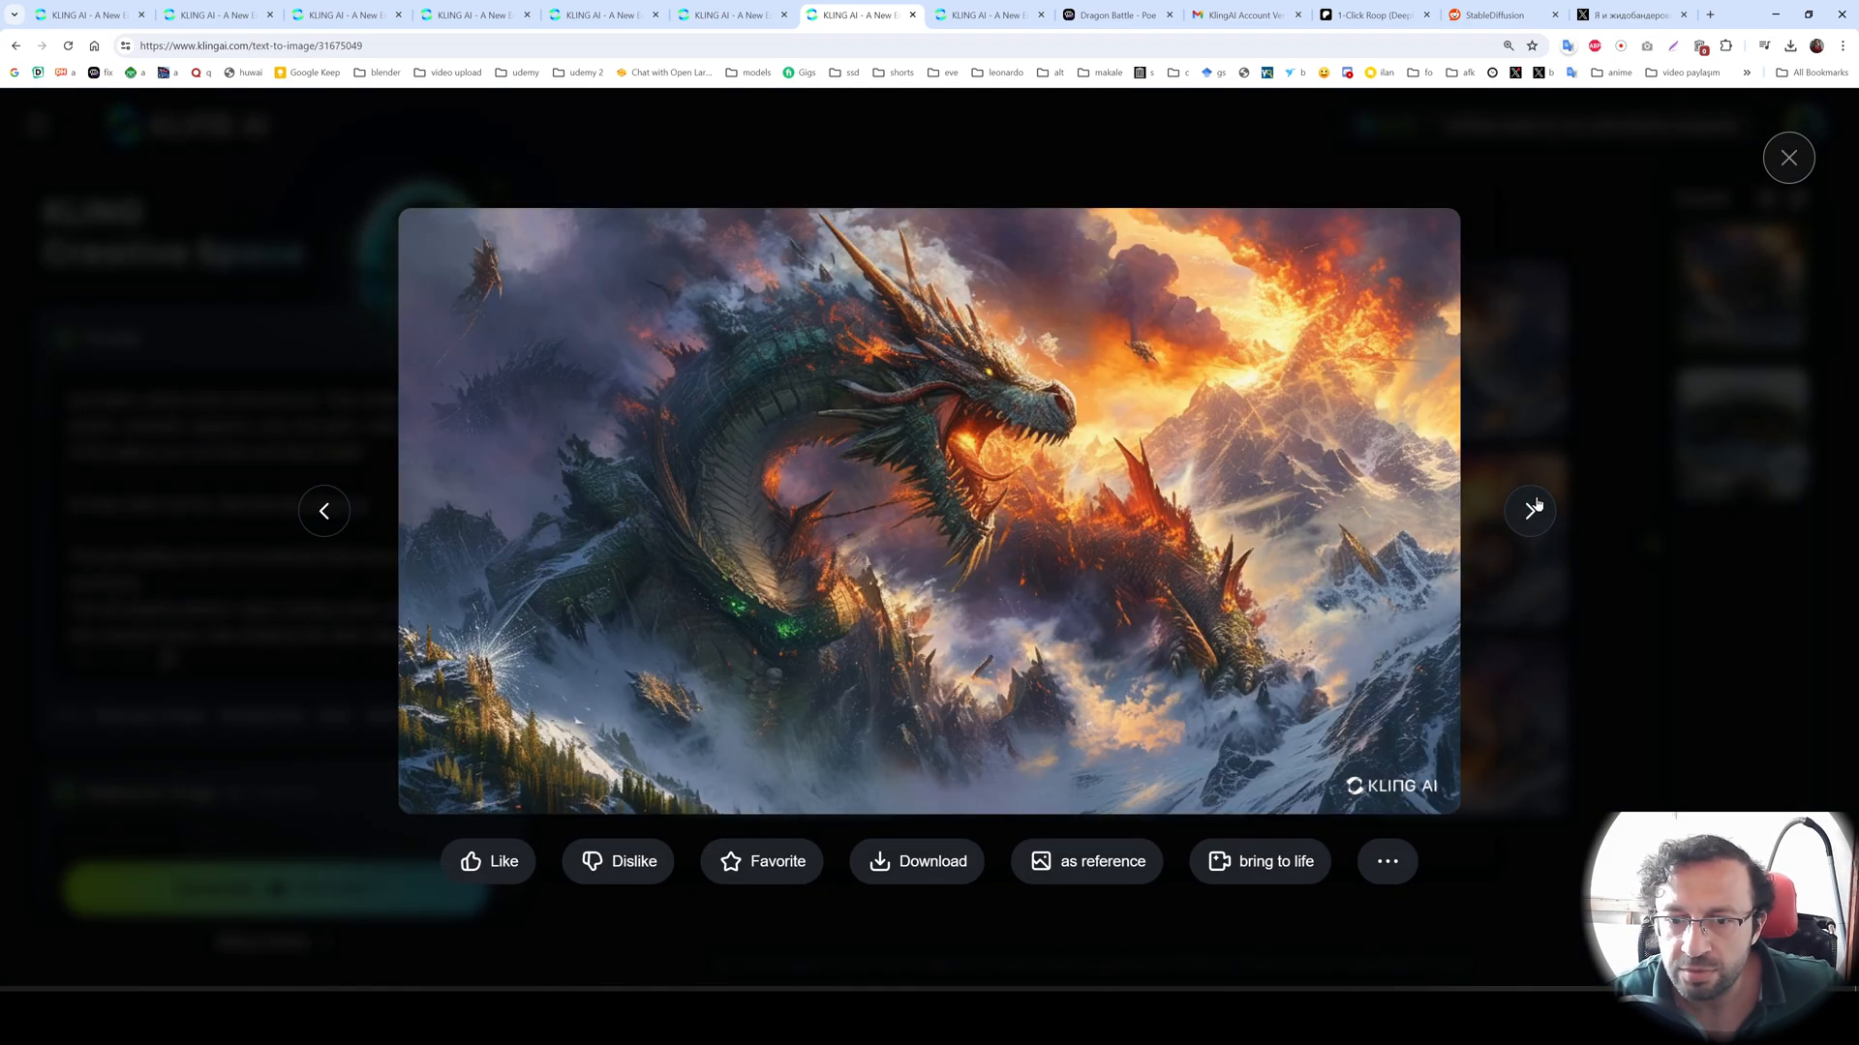
{"action": "left_click", "coordinate": [1530, 509]}
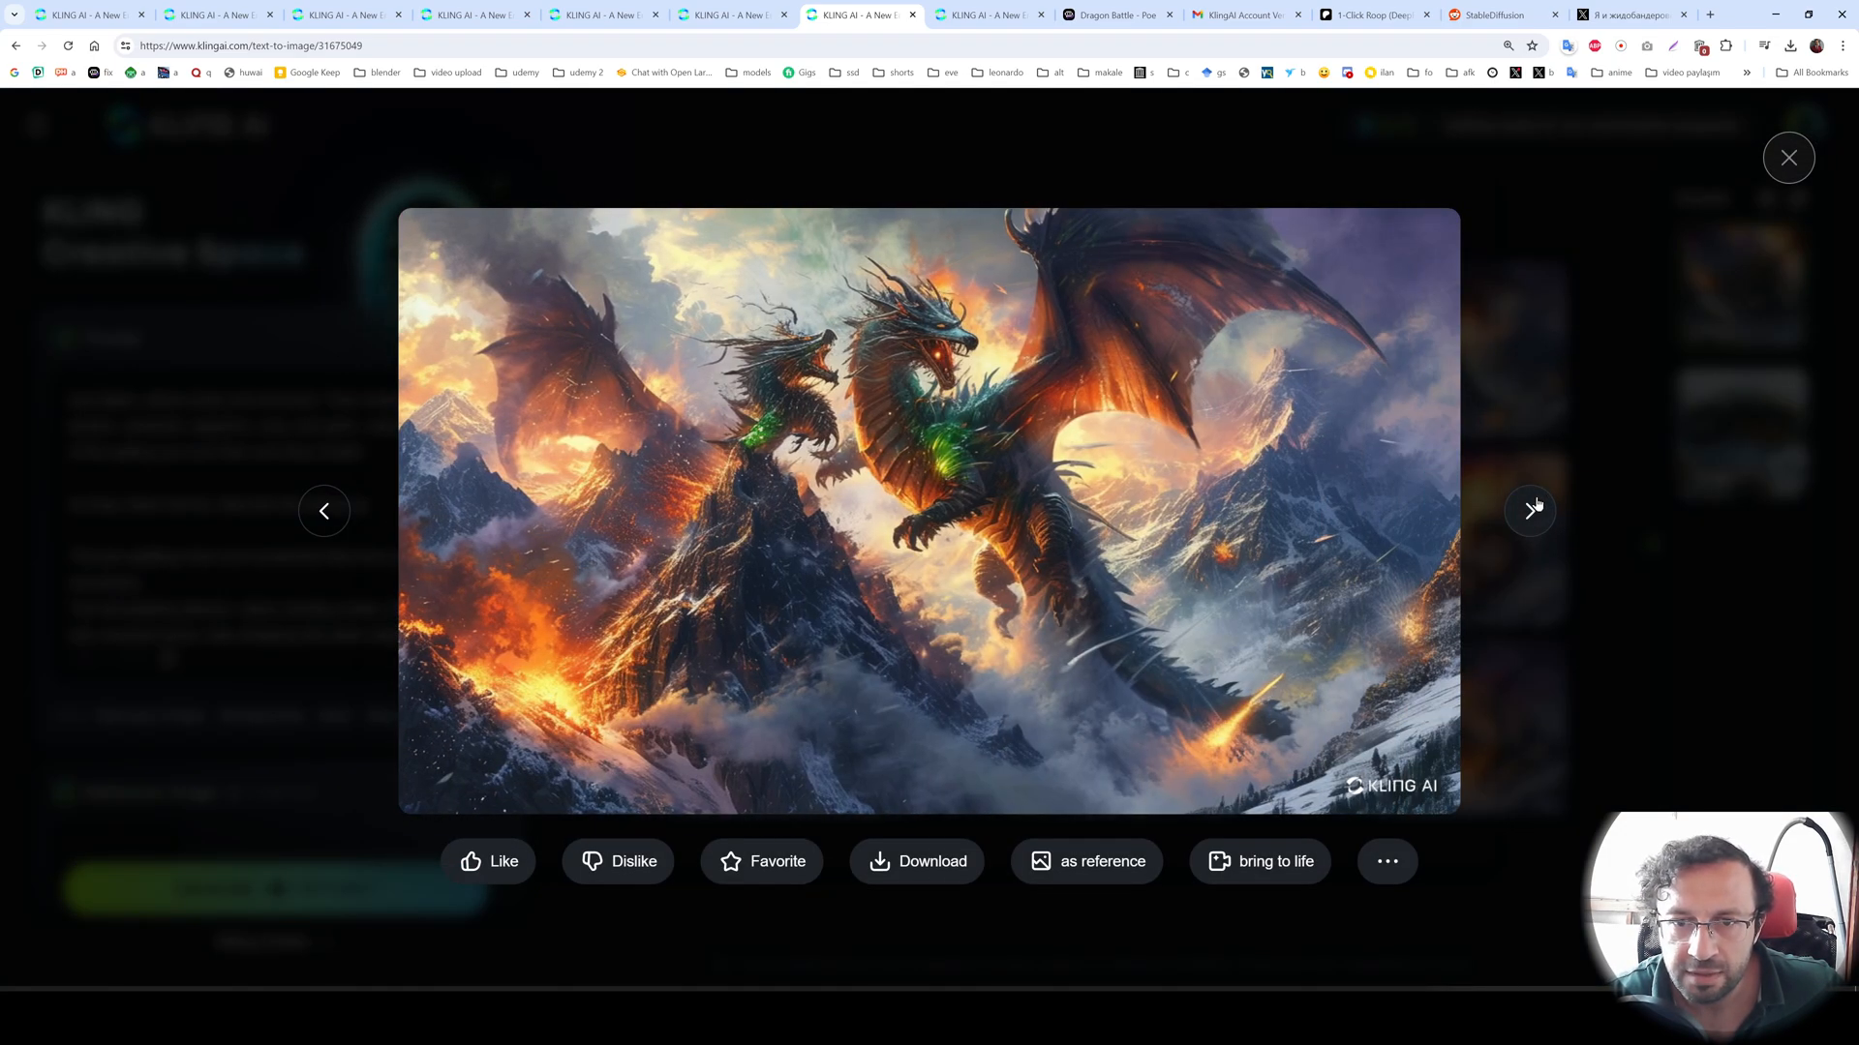
{"action": "left_click", "coordinate": [1530, 512]}
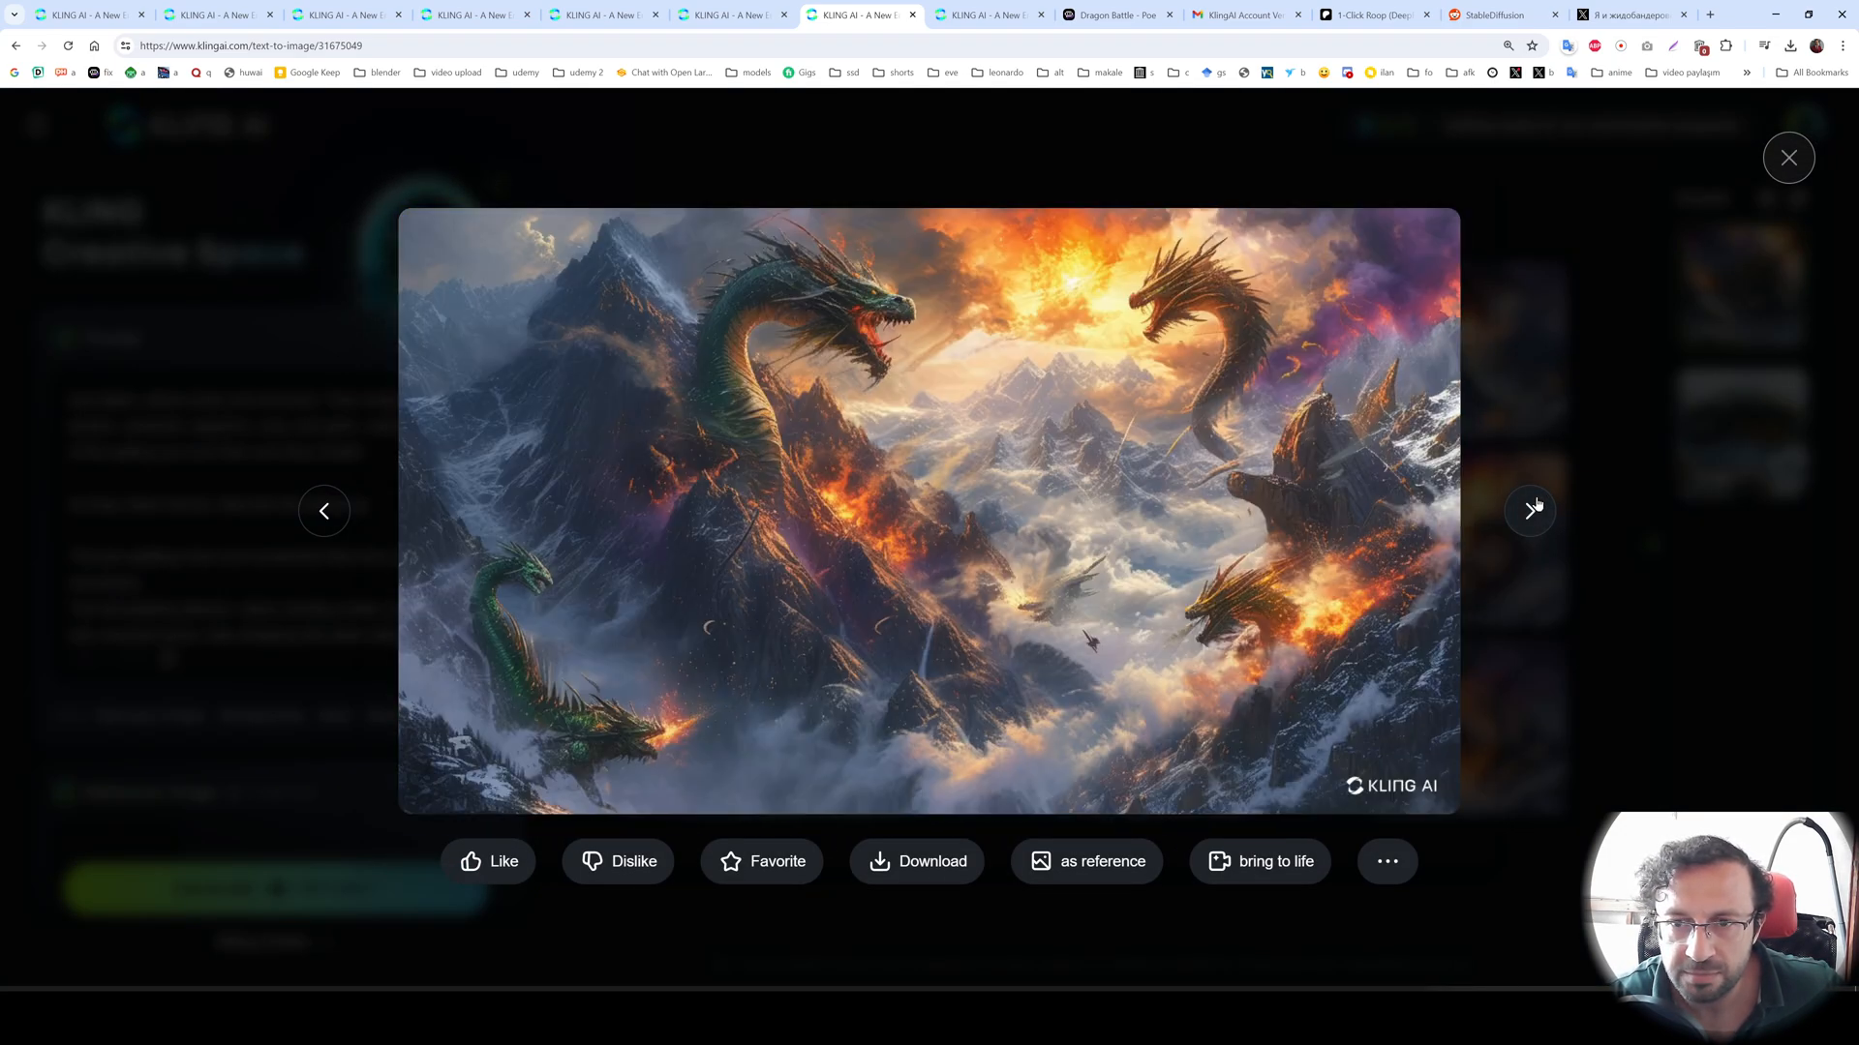
{"action": "left_click", "coordinate": [1530, 511]}
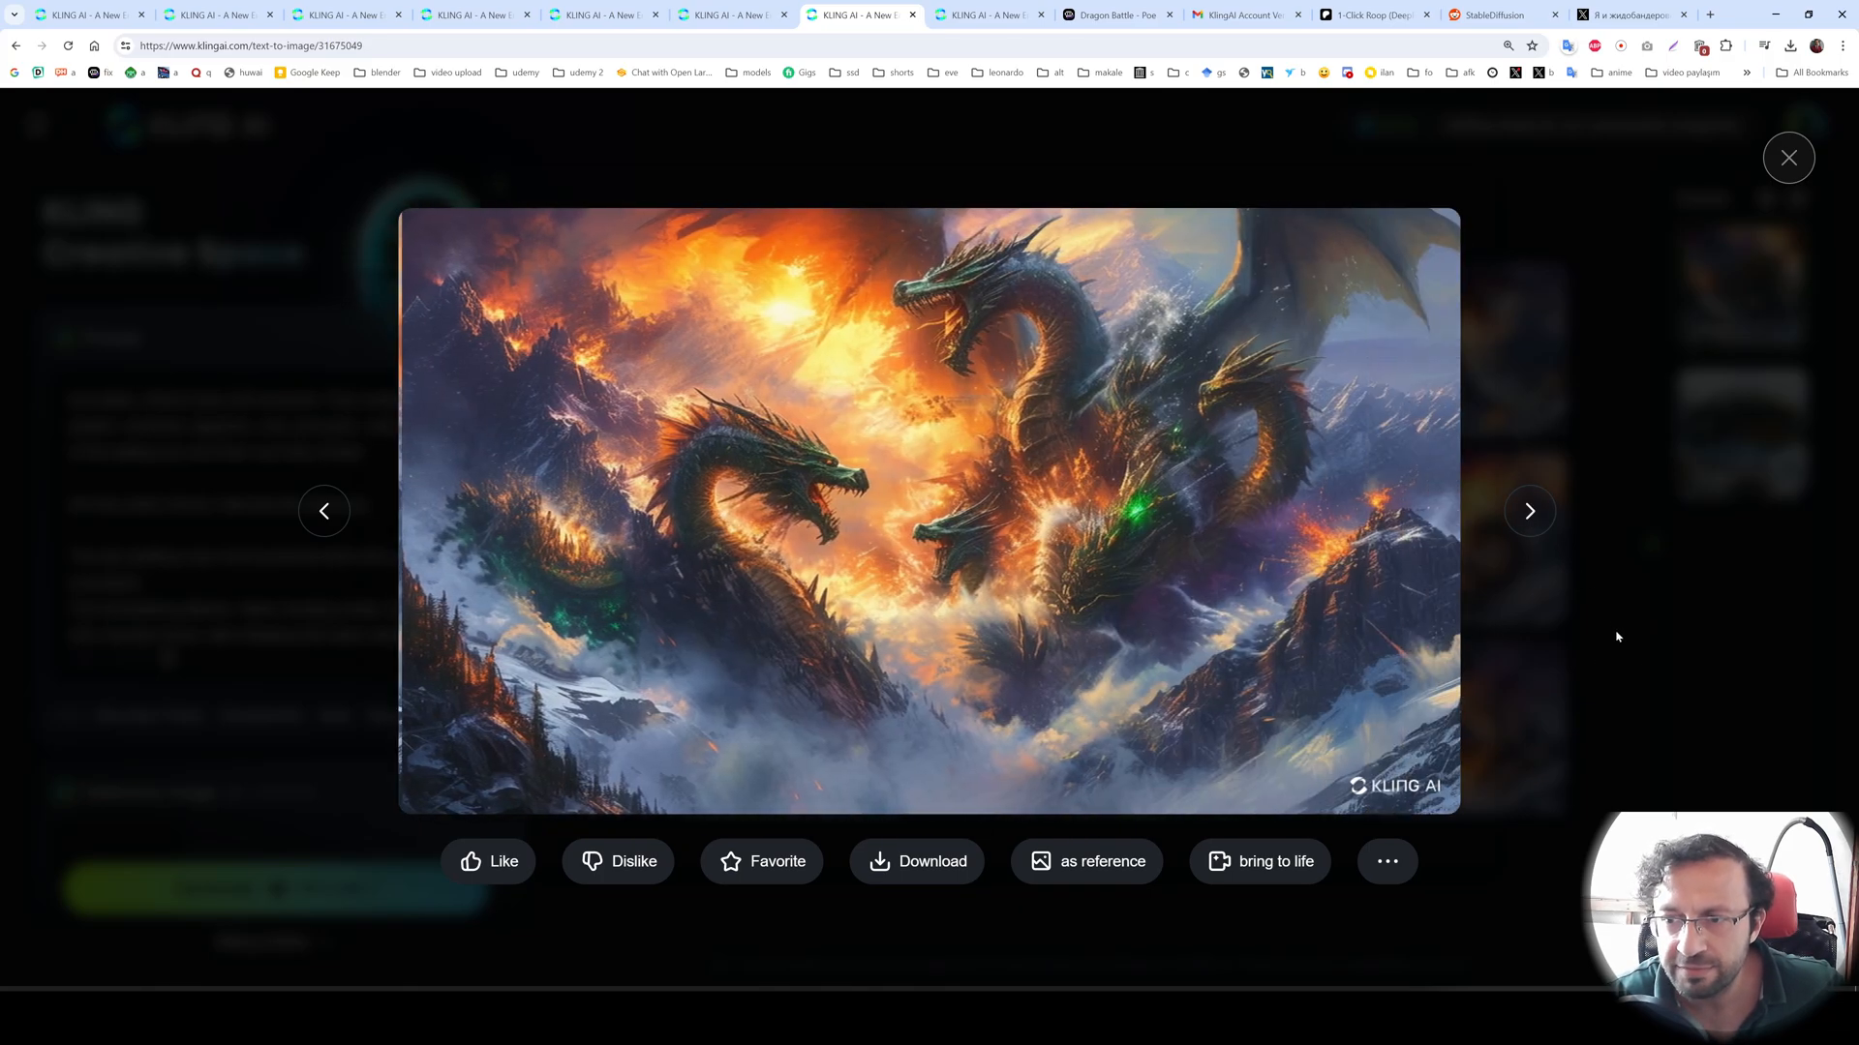
{"action": "left_click", "coordinate": [1787, 157]}
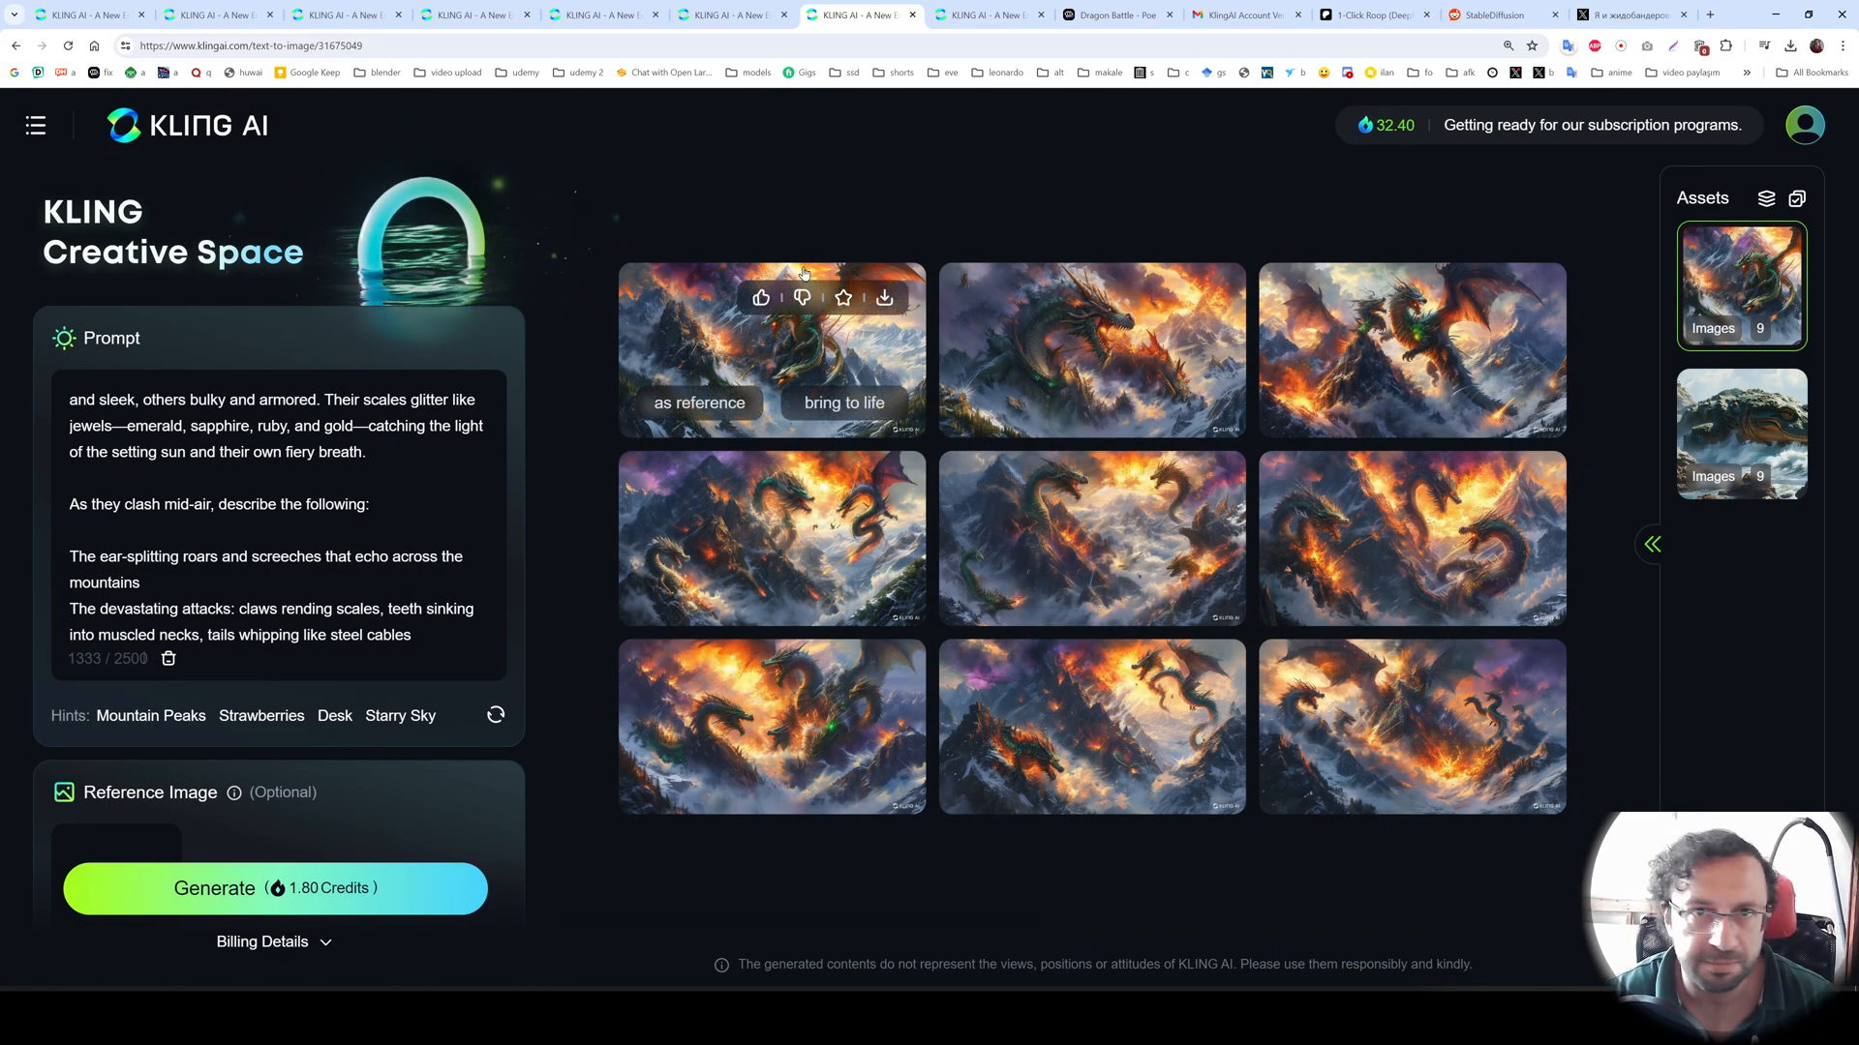
{"action": "mouse_move", "coordinate": [986, 201]}
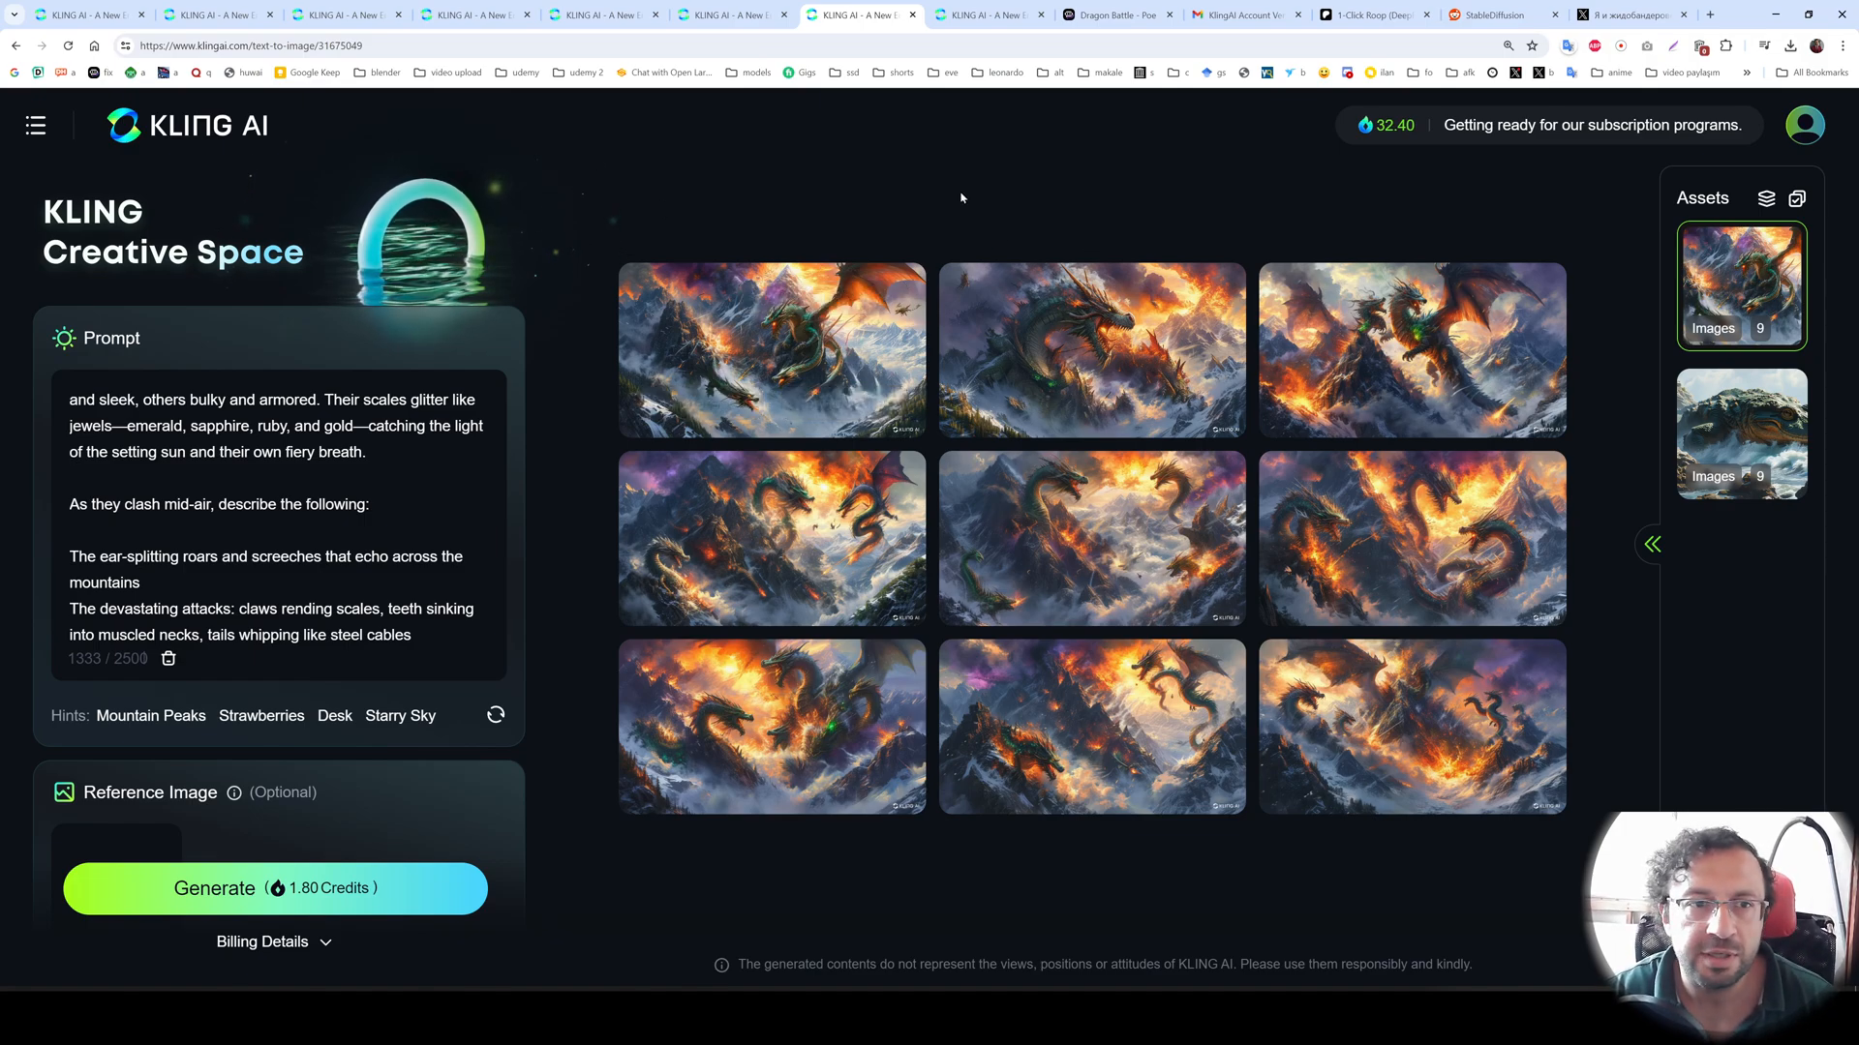
{"action": "mouse_move", "coordinate": [993, 218]}
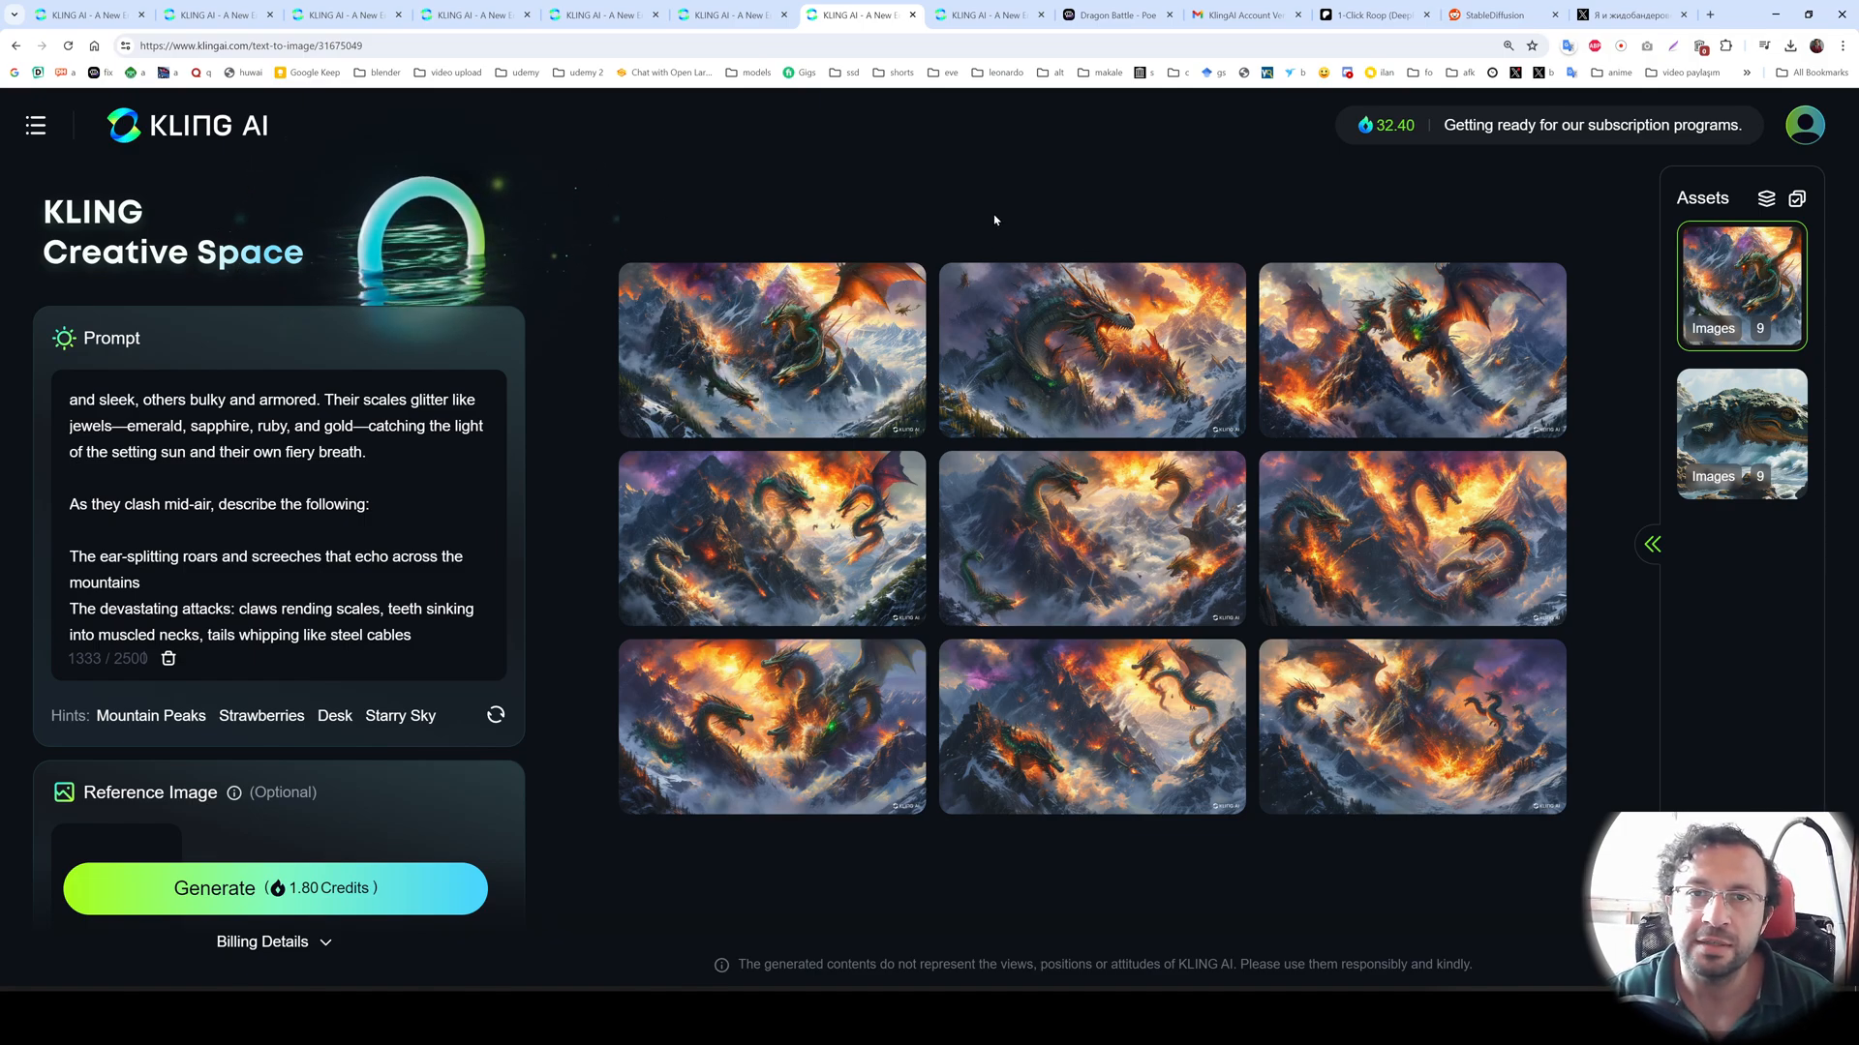